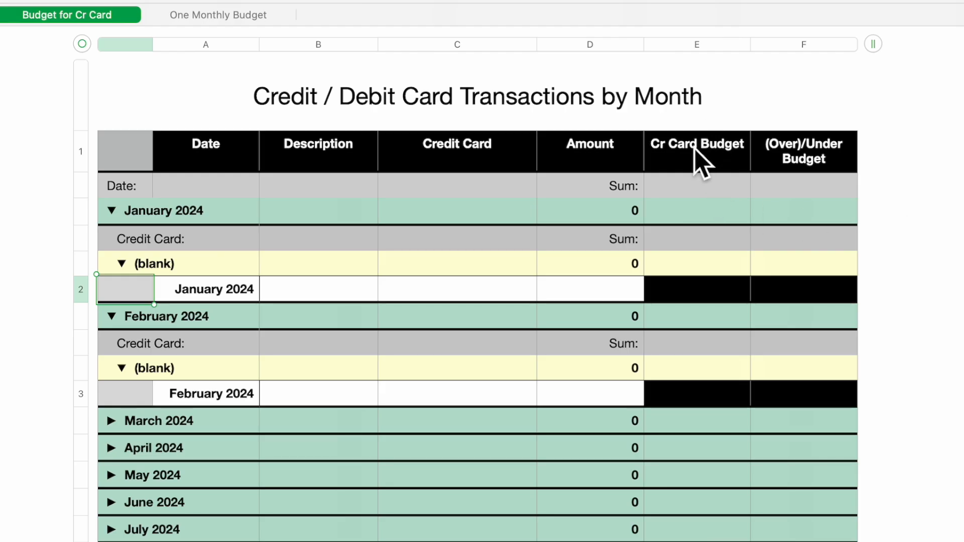
pyautogui.moveTo(711, 64)
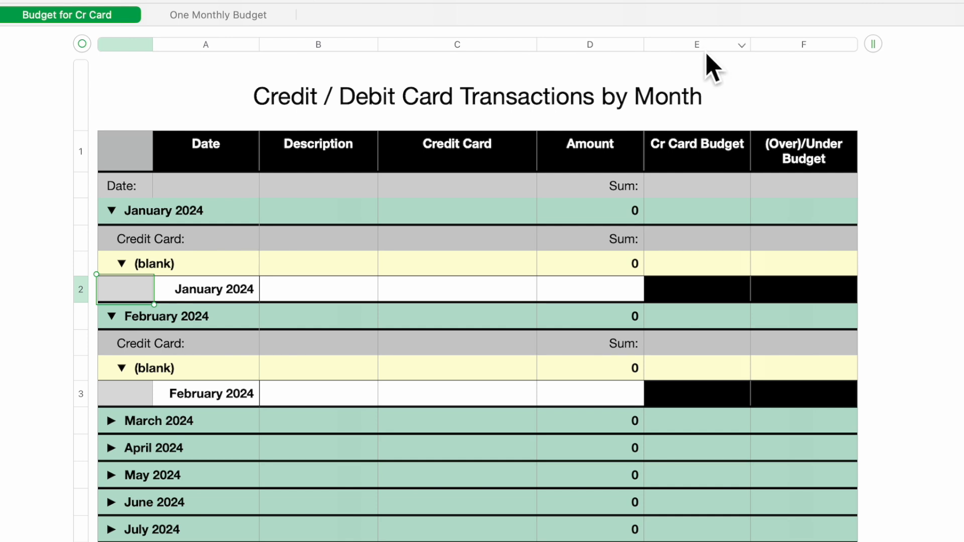
pyautogui.moveTo(675, 179)
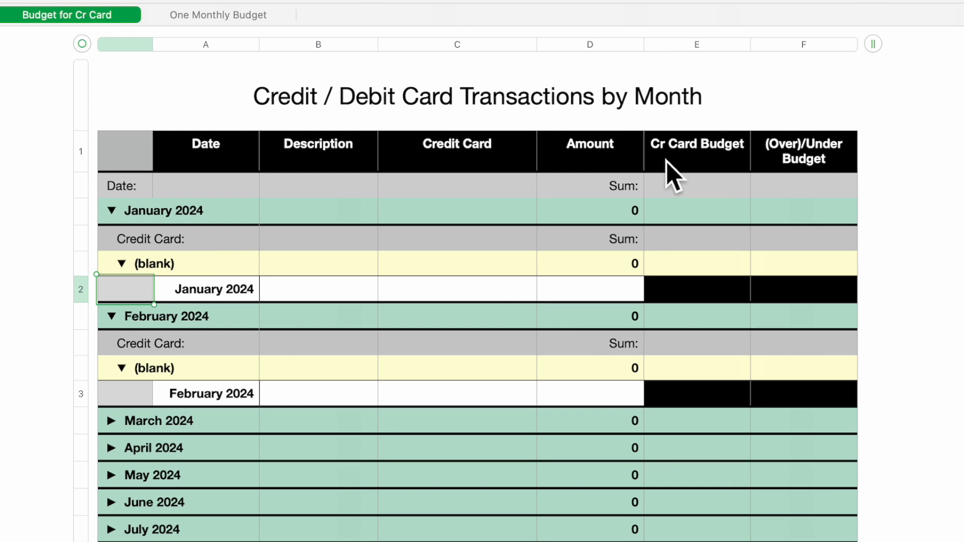
pyautogui.moveTo(732, 178)
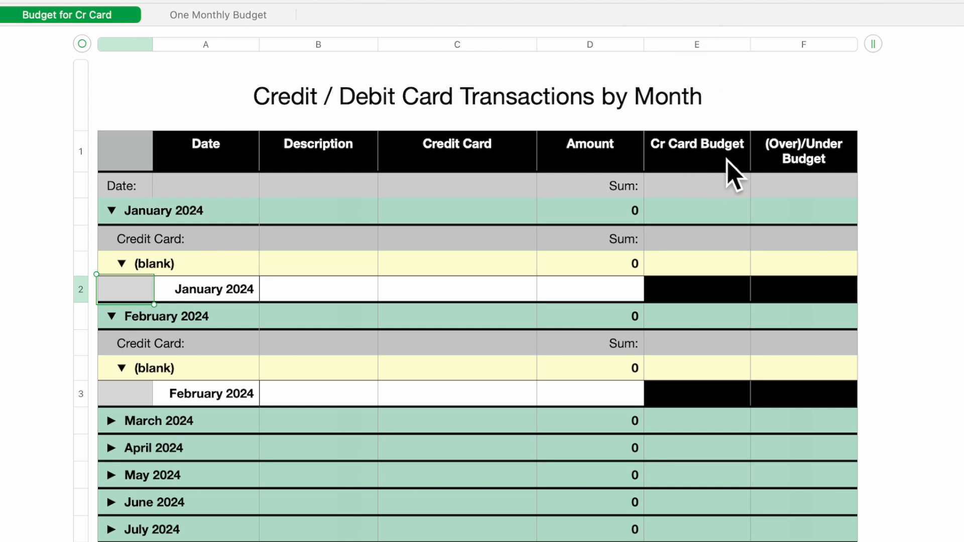
pyautogui.moveTo(817, 179)
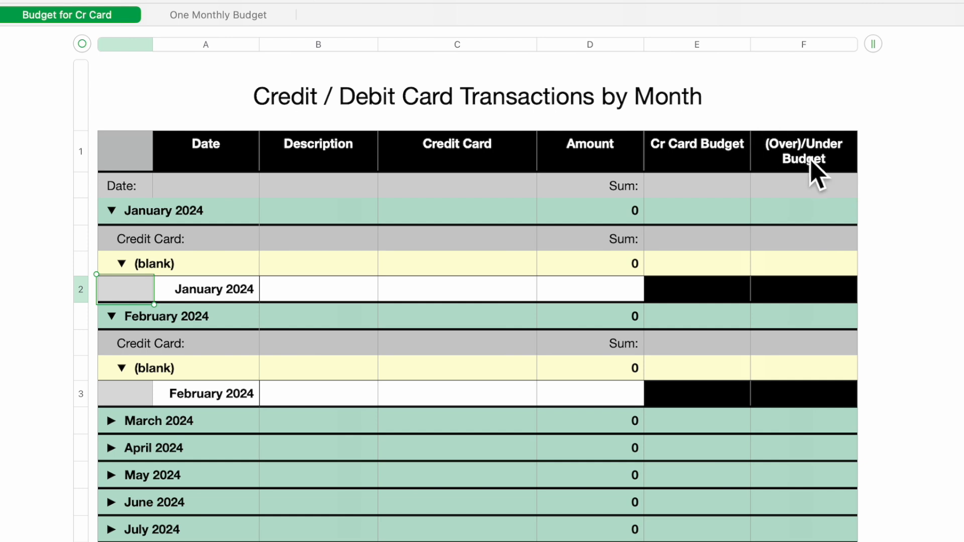
pyautogui.moveTo(849, 184)
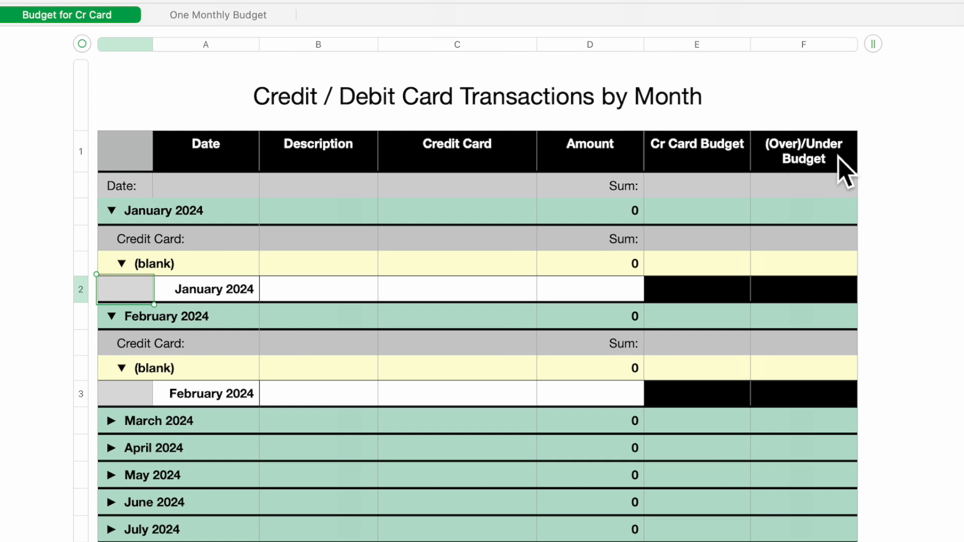
# Step: Expand the December 2024 group at the bottom of the table to check its row, then collapse it
pyautogui.scroll(-3)
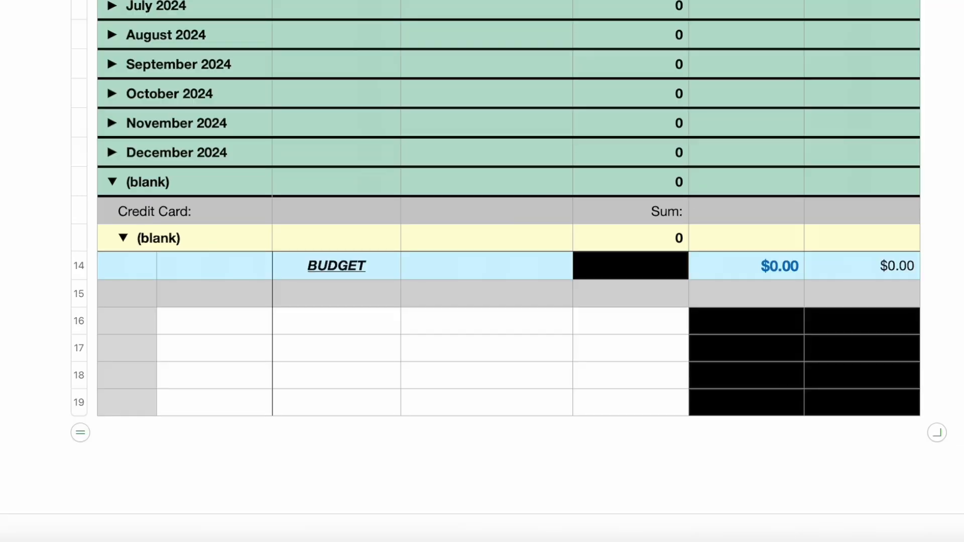
pyautogui.click(112, 152)
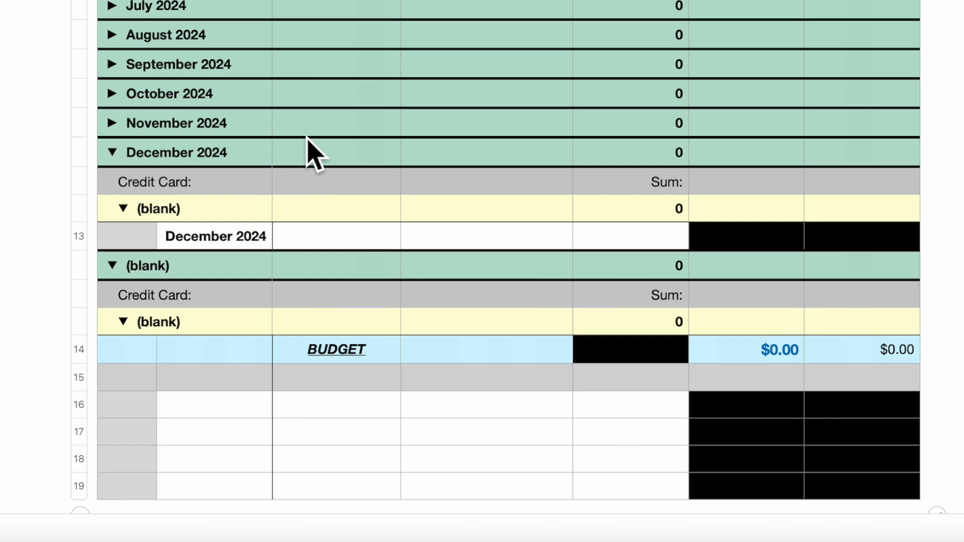
pyautogui.moveTo(67, 234)
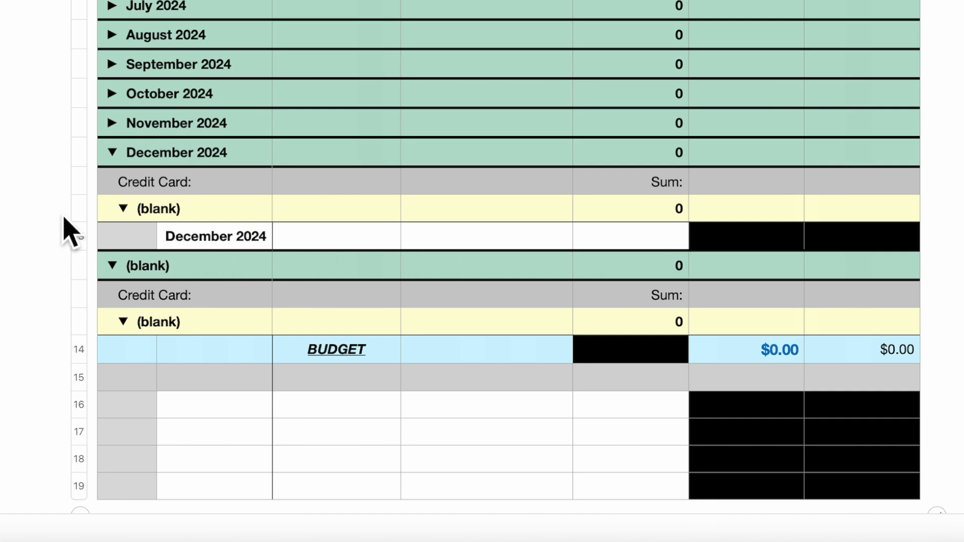
pyautogui.click(112, 152)
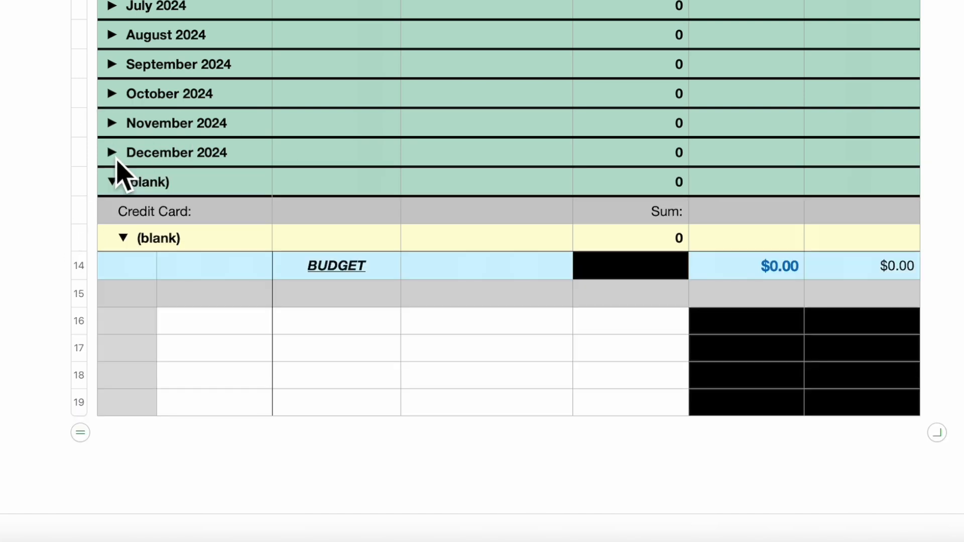
pyautogui.moveTo(469, 184)
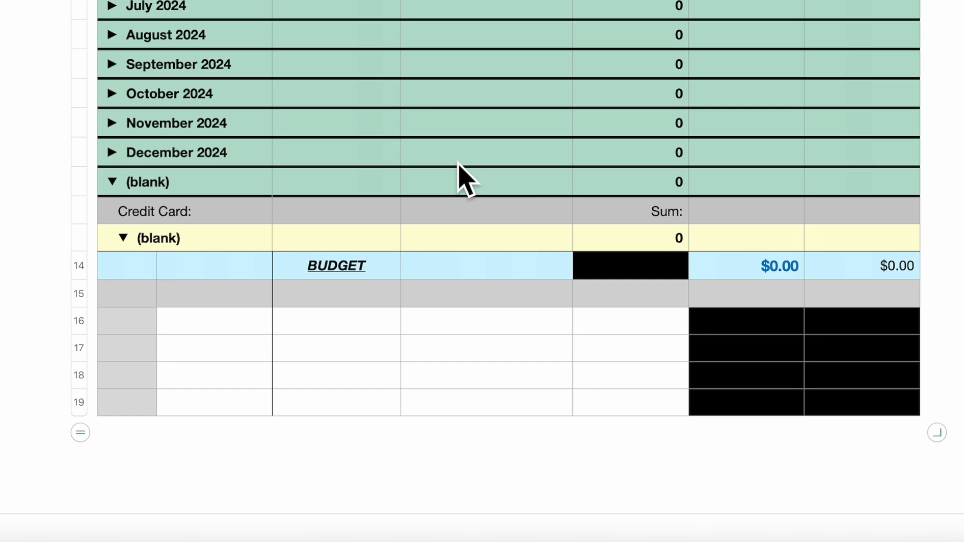
pyautogui.moveTo(119, 302)
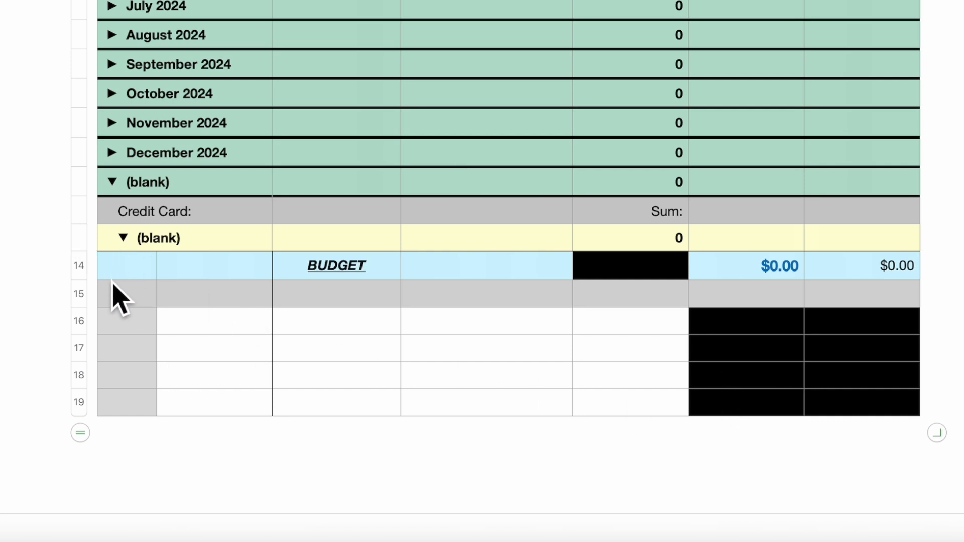
pyautogui.moveTo(956, 292)
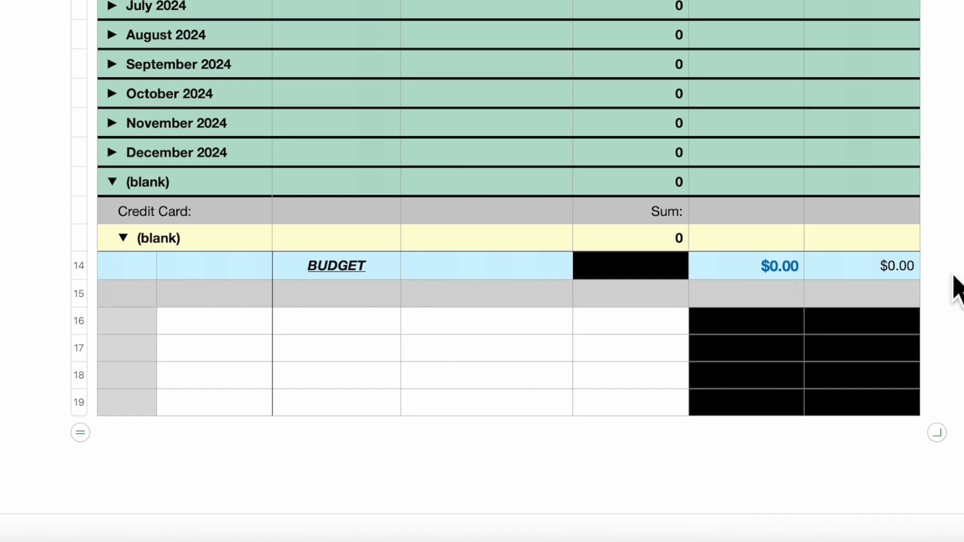
pyautogui.moveTo(855, 298)
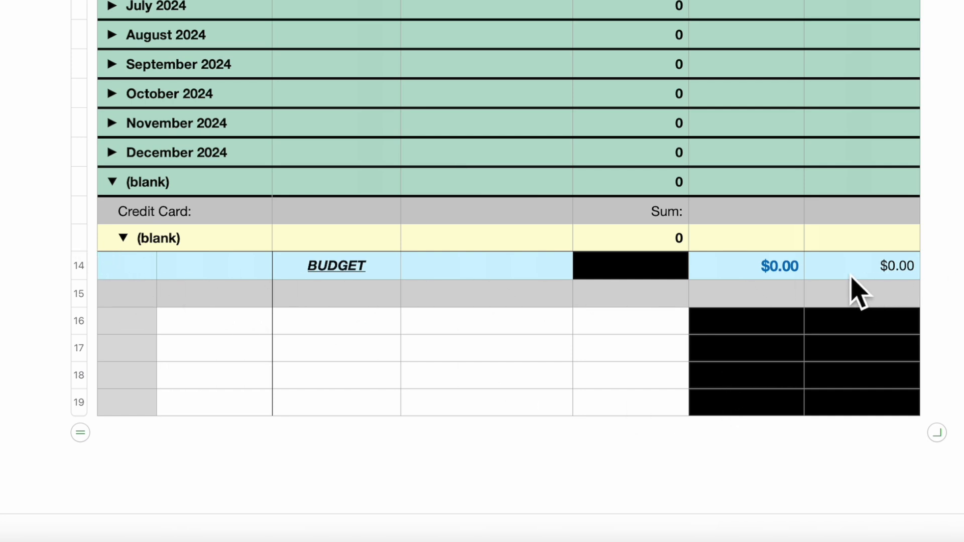
pyautogui.moveTo(591, 319)
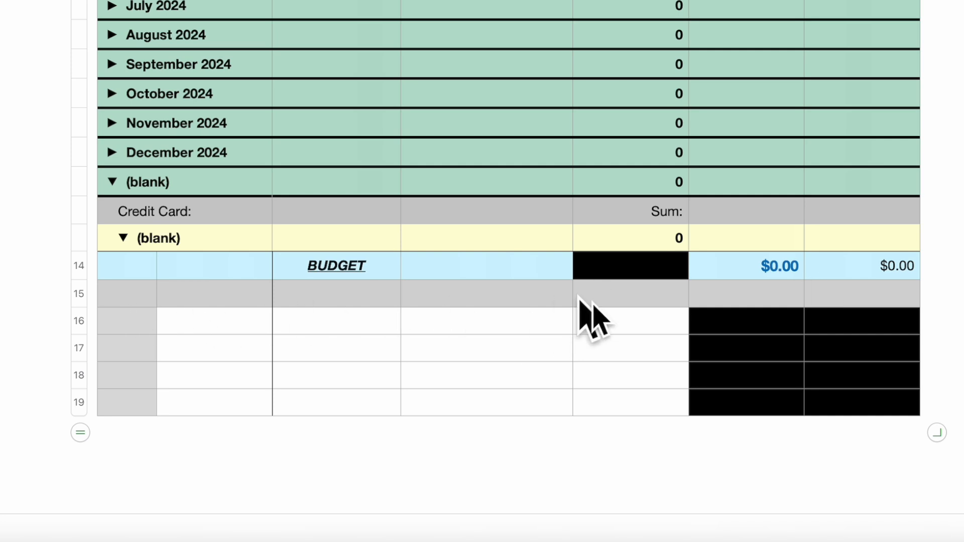
pyautogui.moveTo(120, 326)
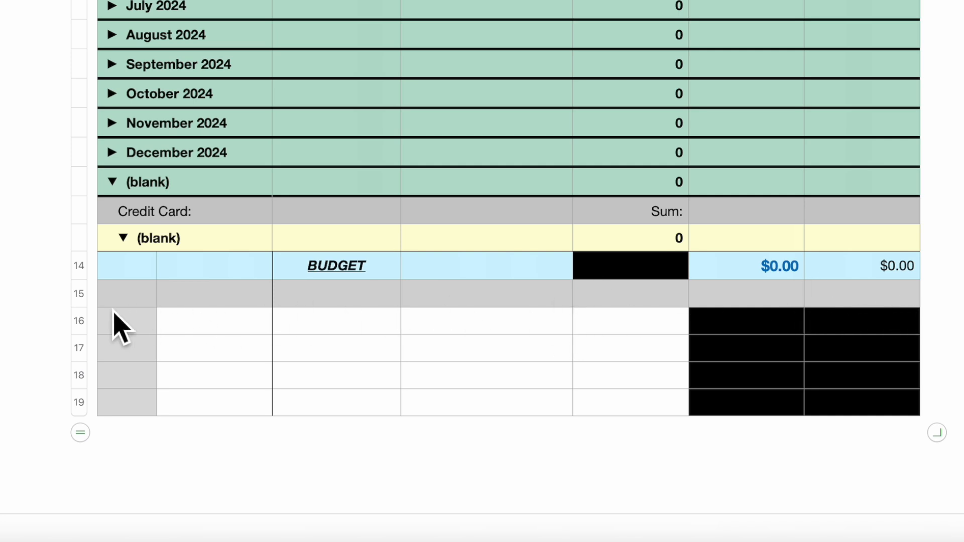
pyautogui.moveTo(212, 354)
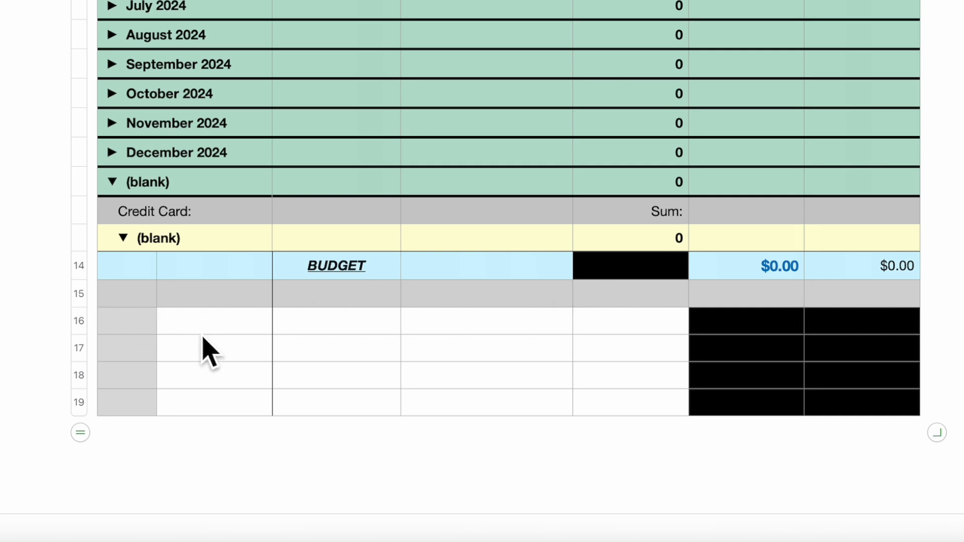
pyautogui.moveTo(104, 408)
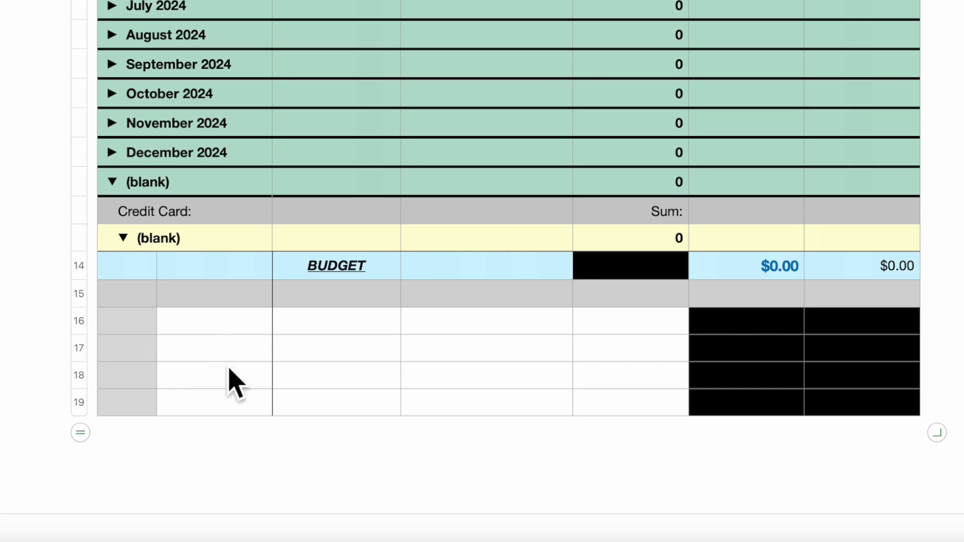
pyautogui.moveTo(259, 349)
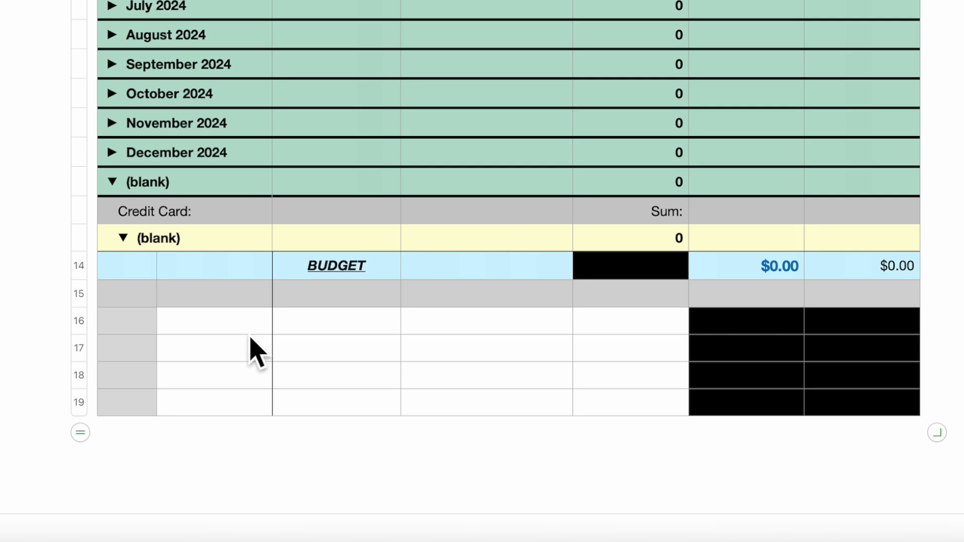
pyautogui.moveTo(249, 337)
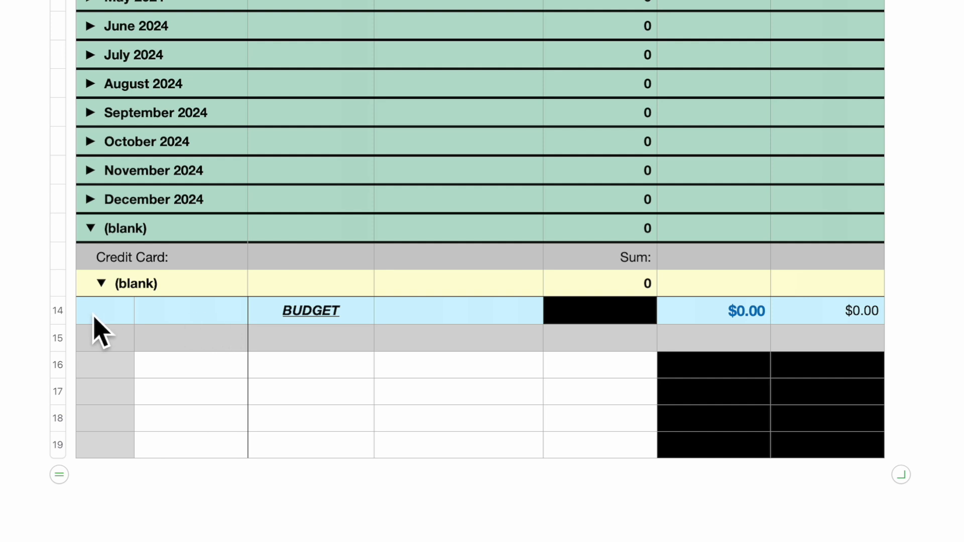
pyautogui.moveTo(94, 333)
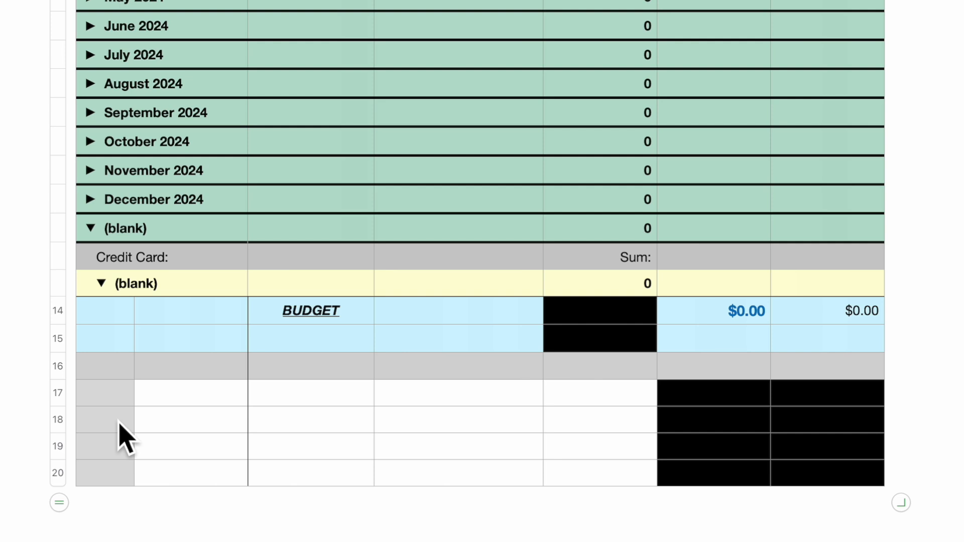
# Step: Add two batches of rows below the BUDGET row so twelve blank budget rows sit together
pyautogui.click(105, 310)
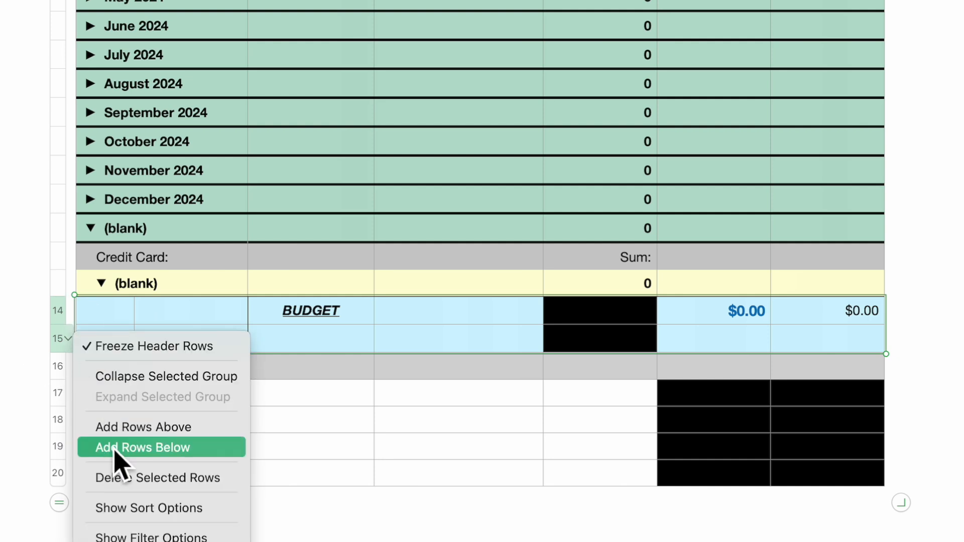
pyautogui.click(142, 447)
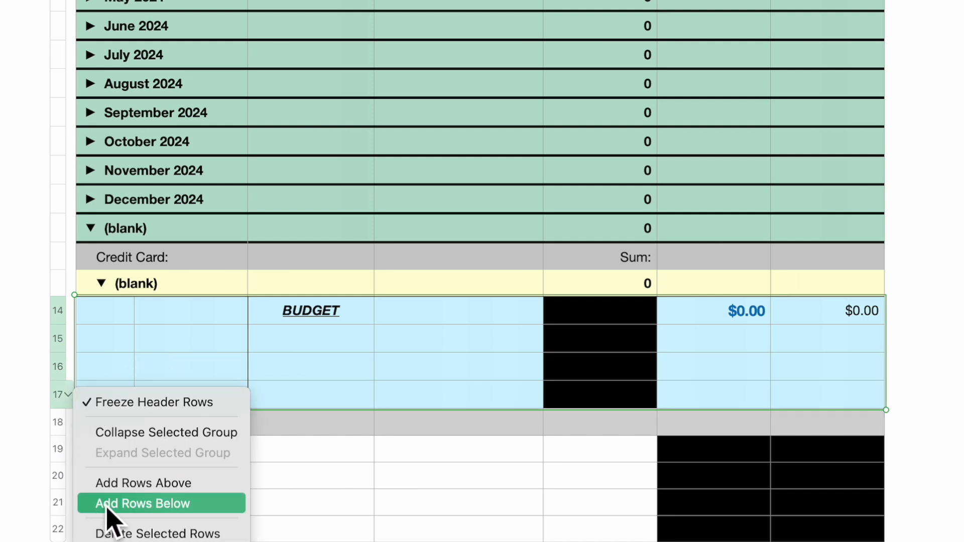
pyautogui.click(143, 503)
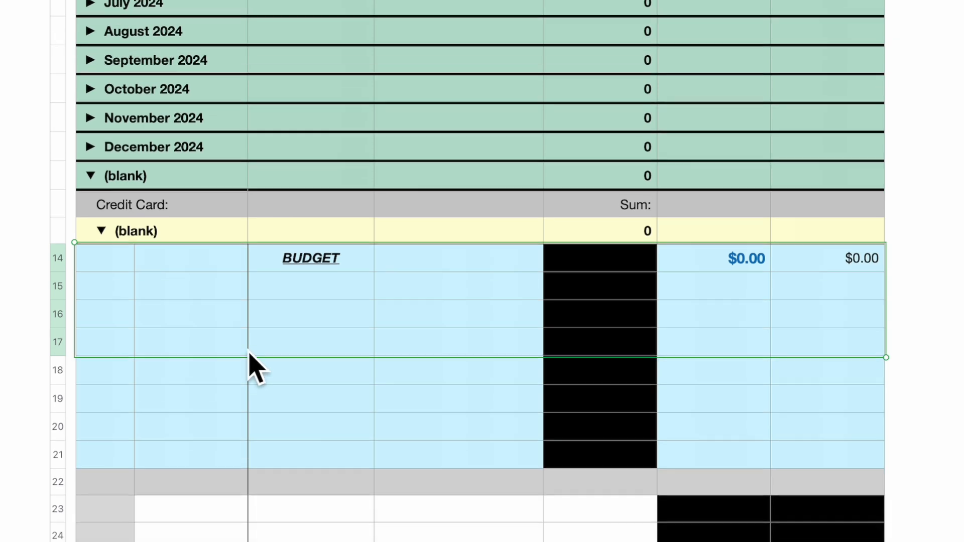
pyautogui.scroll(-3)
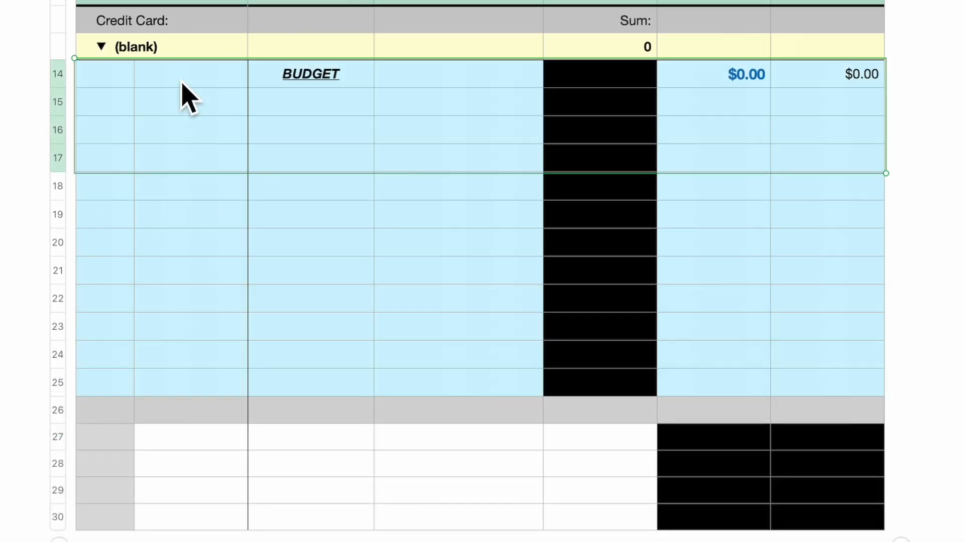
# Step: Select the BUDGET description cell in row 14 ready to fill it down to row 25
pyautogui.click(104, 101)
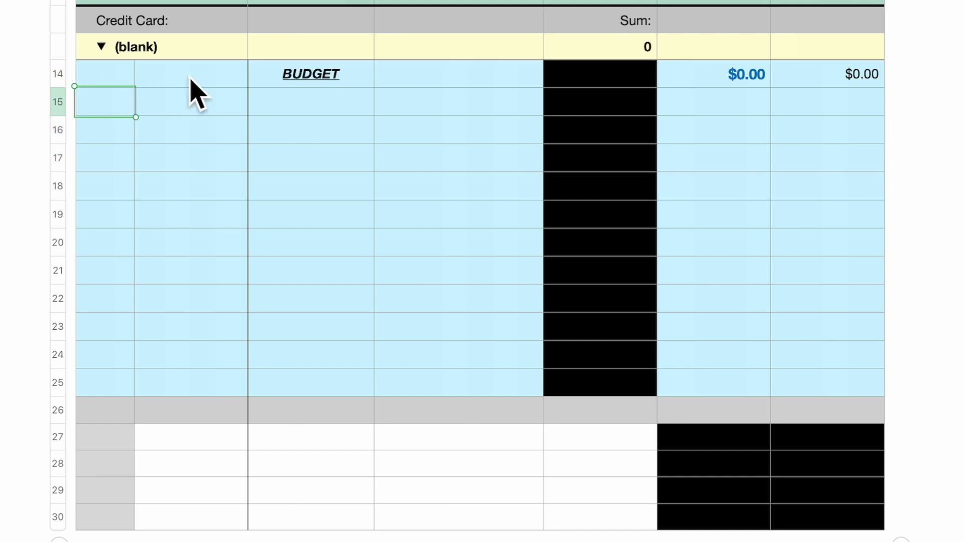
pyautogui.click(191, 74)
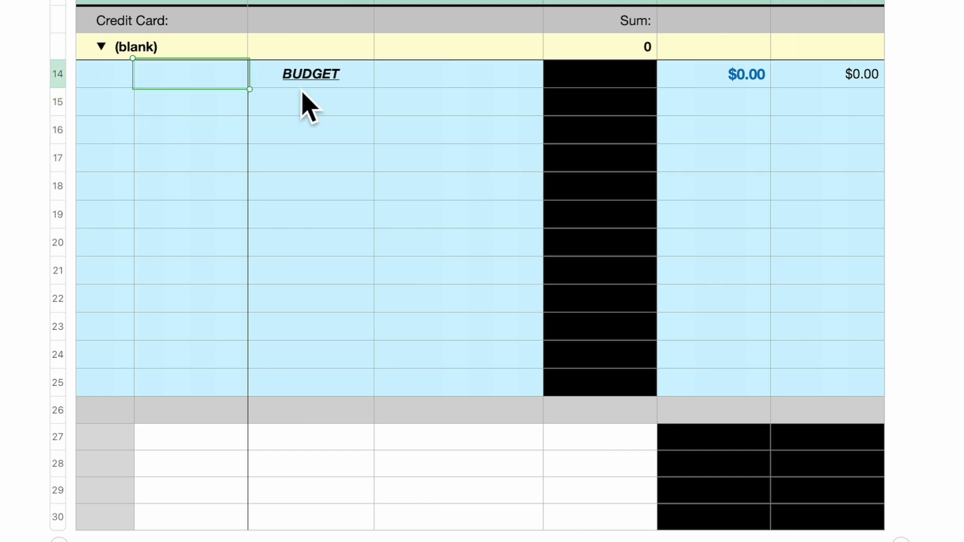
pyautogui.click(310, 73)
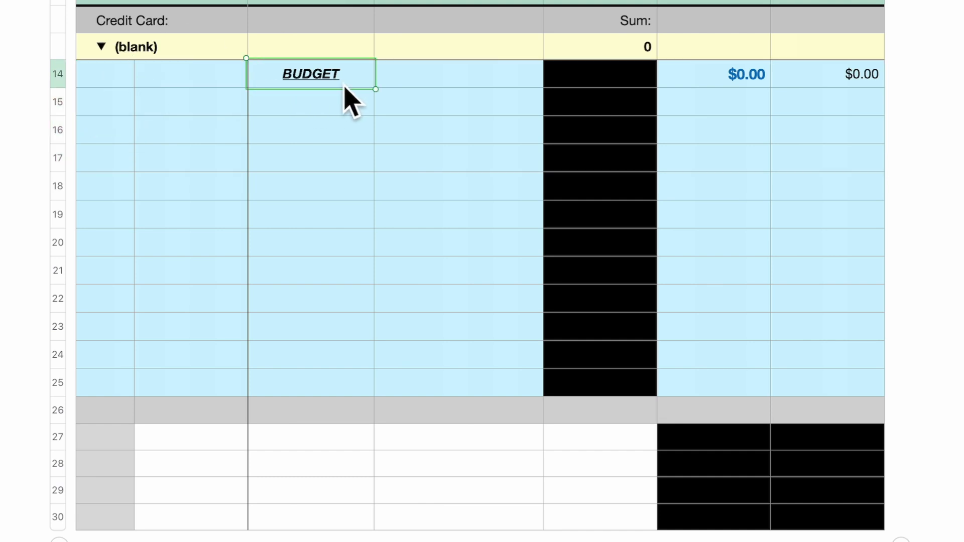
pyautogui.moveTo(322, 181)
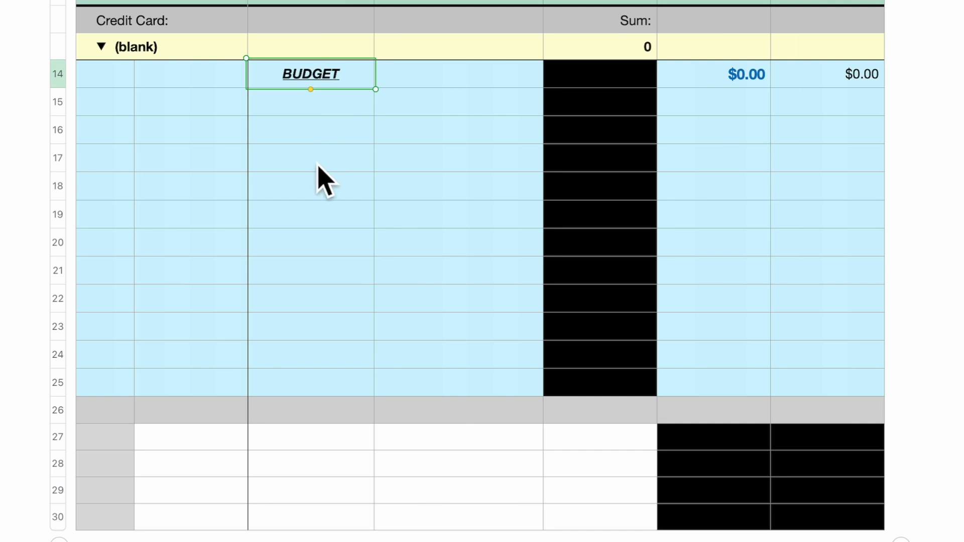
pyautogui.moveTo(320, 99)
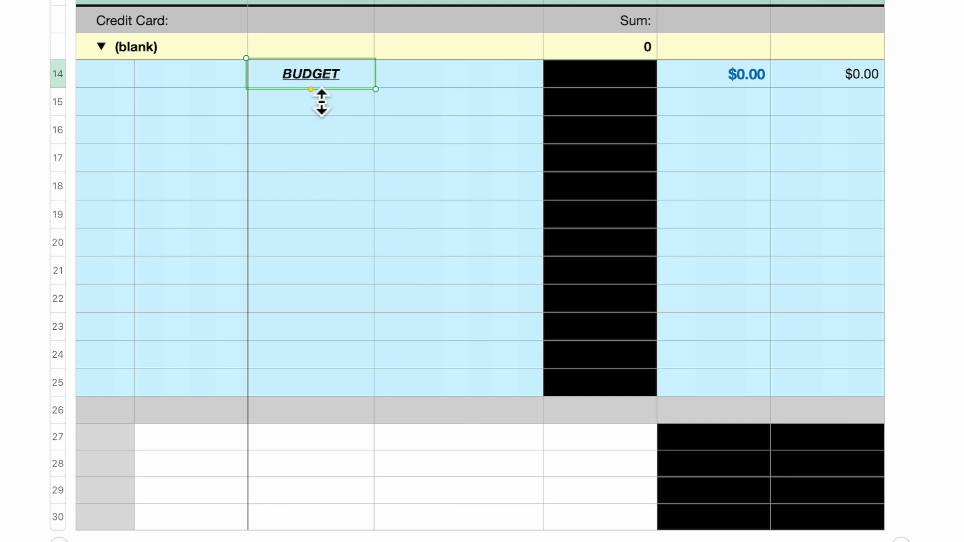
pyautogui.moveTo(315, 113)
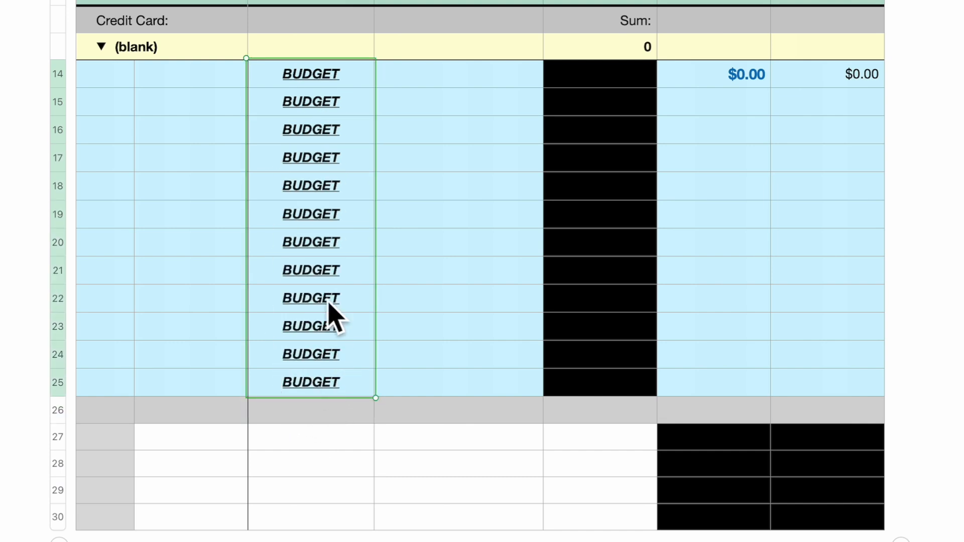
# Step: Select the Credit Card pop-up cell of the first BUDGET row to review its card choices
pyautogui.click(458, 73)
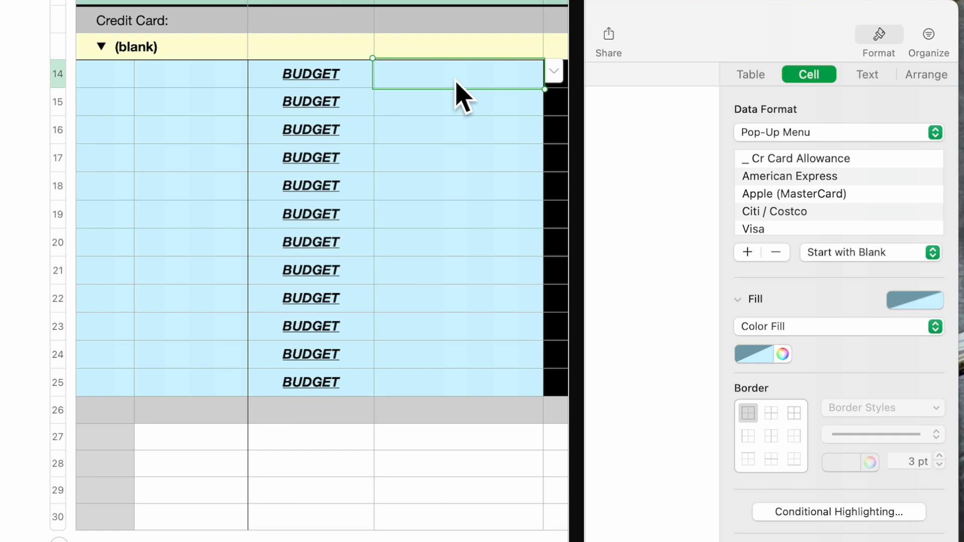
pyautogui.moveTo(455, 101)
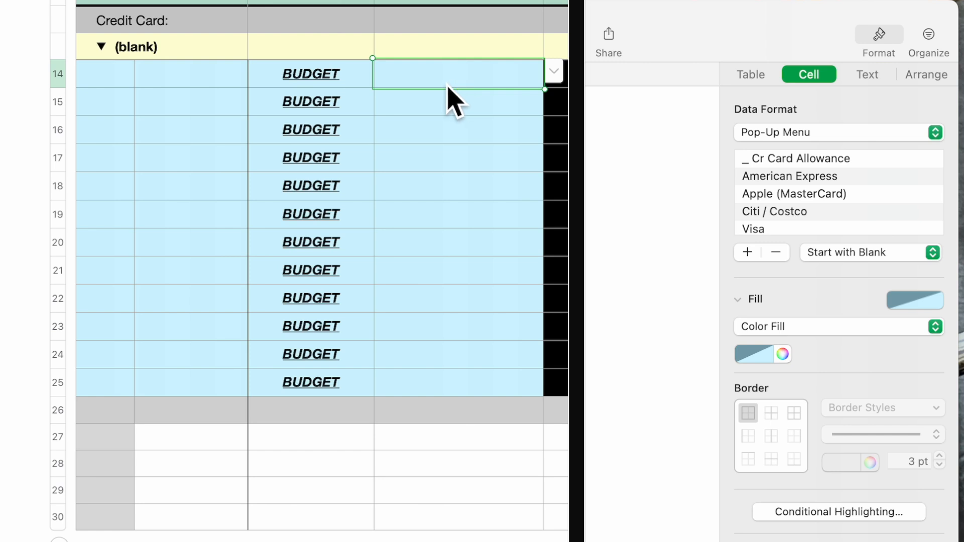
pyautogui.moveTo(551, 100)
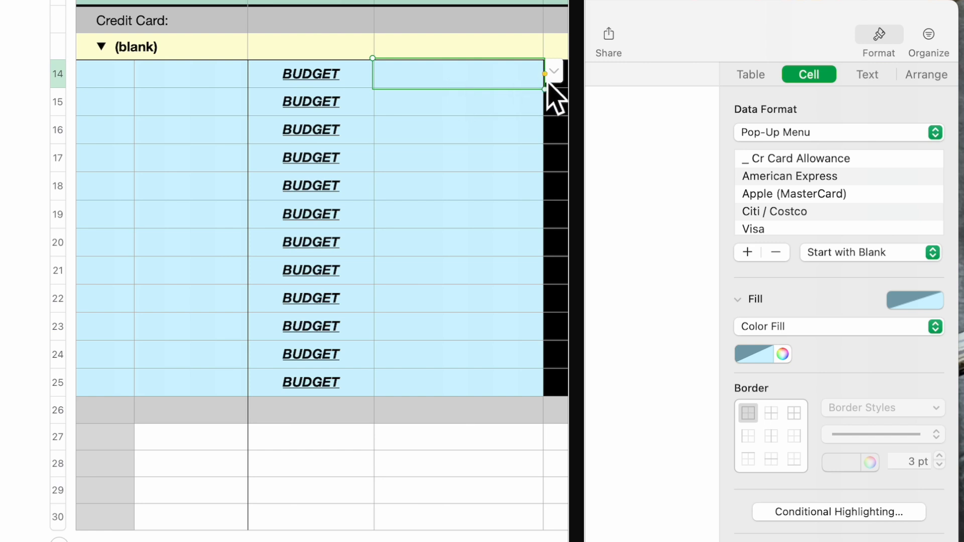
pyautogui.moveTo(835, 166)
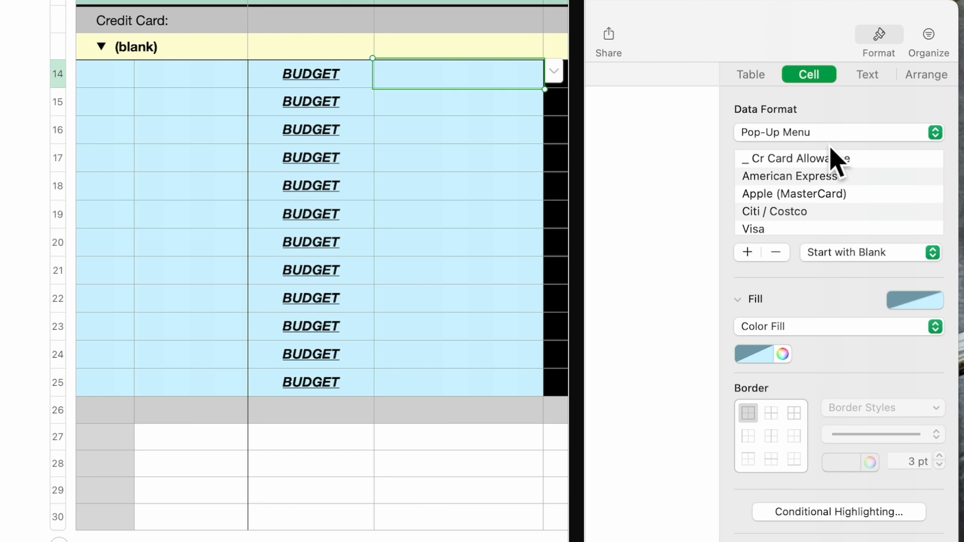
pyautogui.moveTo(754, 185)
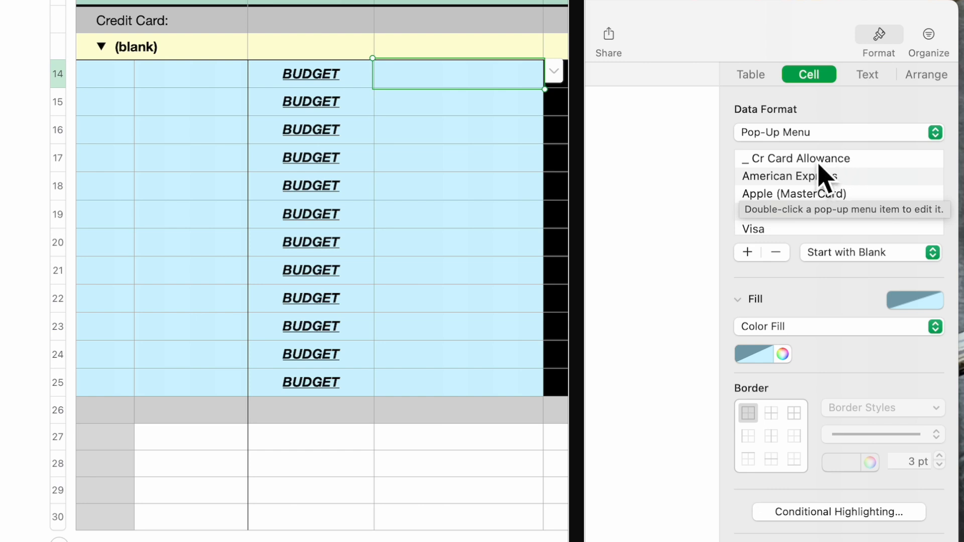
pyautogui.moveTo(493, 102)
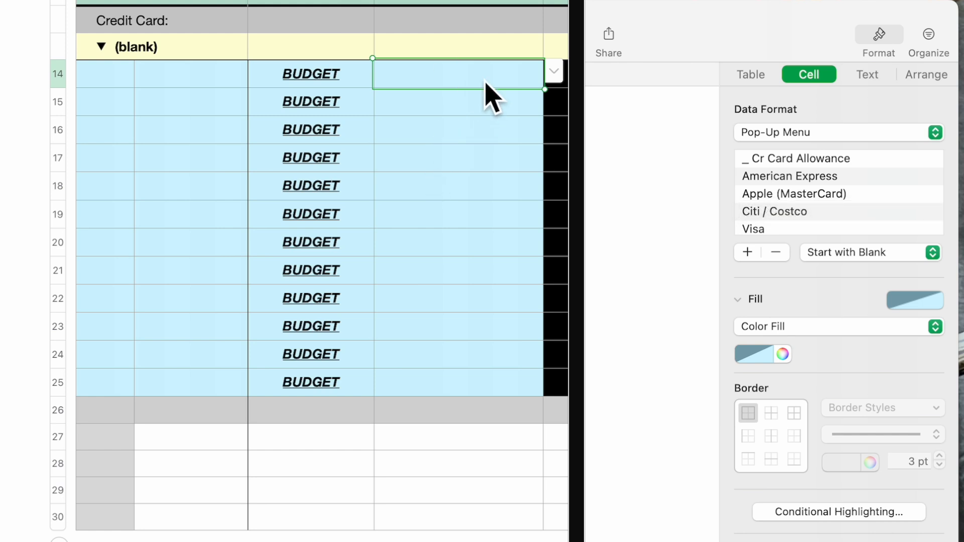
pyautogui.moveTo(379, 108)
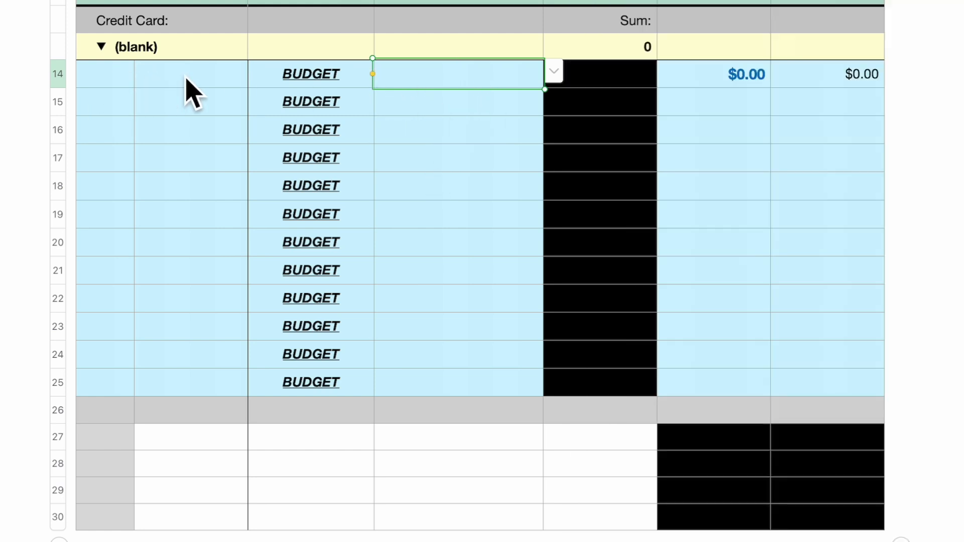
pyautogui.moveTo(618, 102)
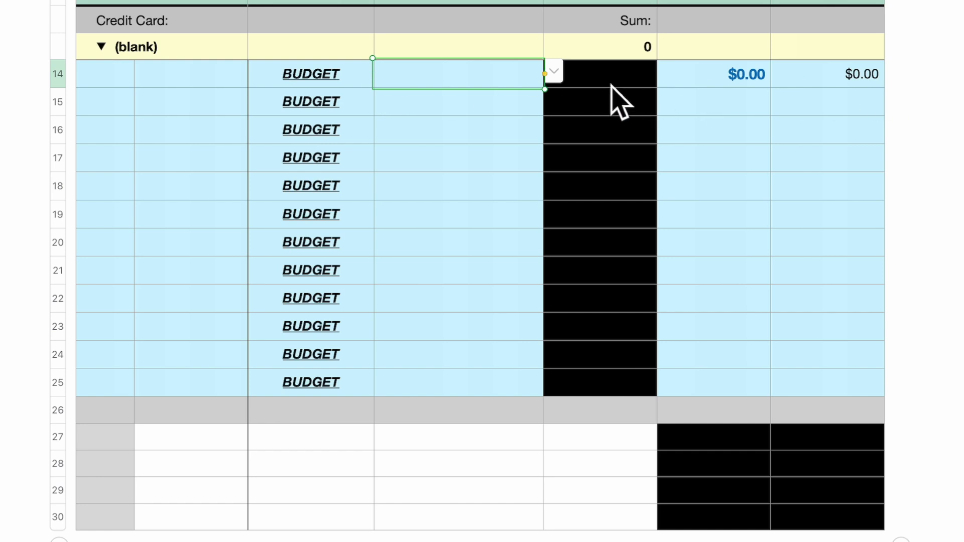
pyautogui.click(598, 73)
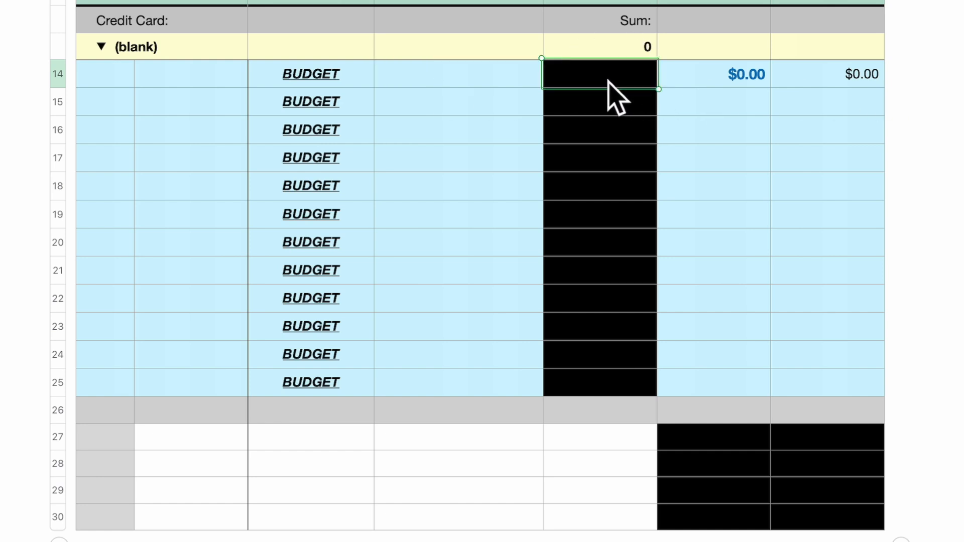
pyautogui.moveTo(658, 24)
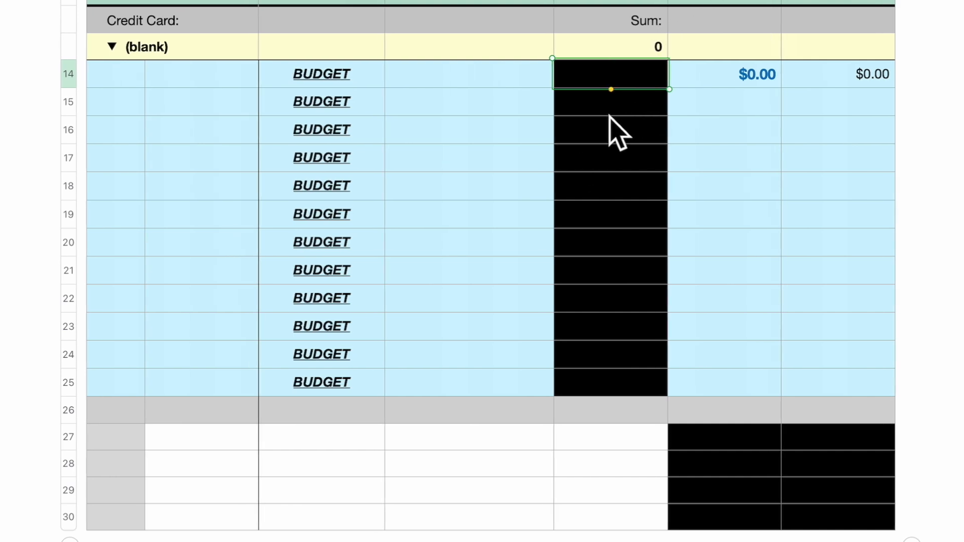
pyautogui.moveTo(627, 102)
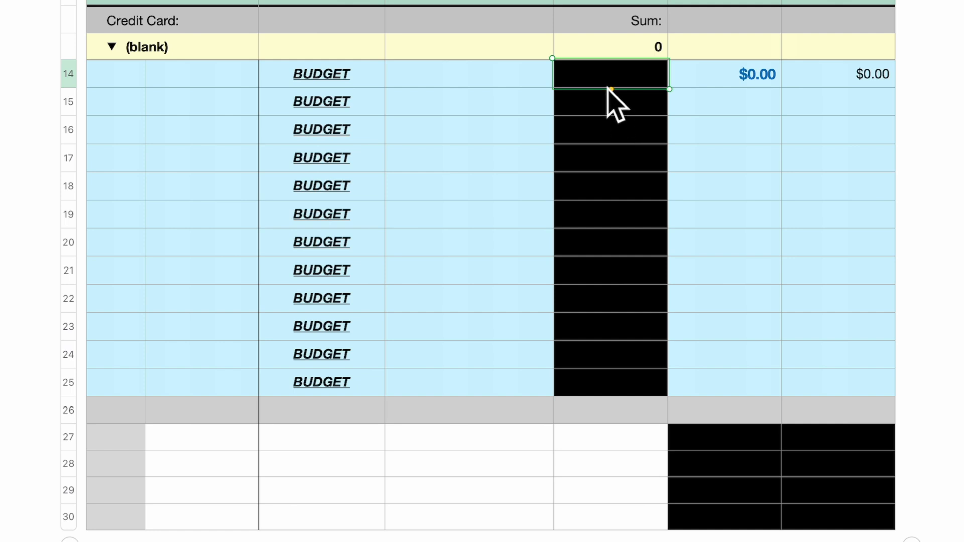
pyautogui.moveTo(741, 98)
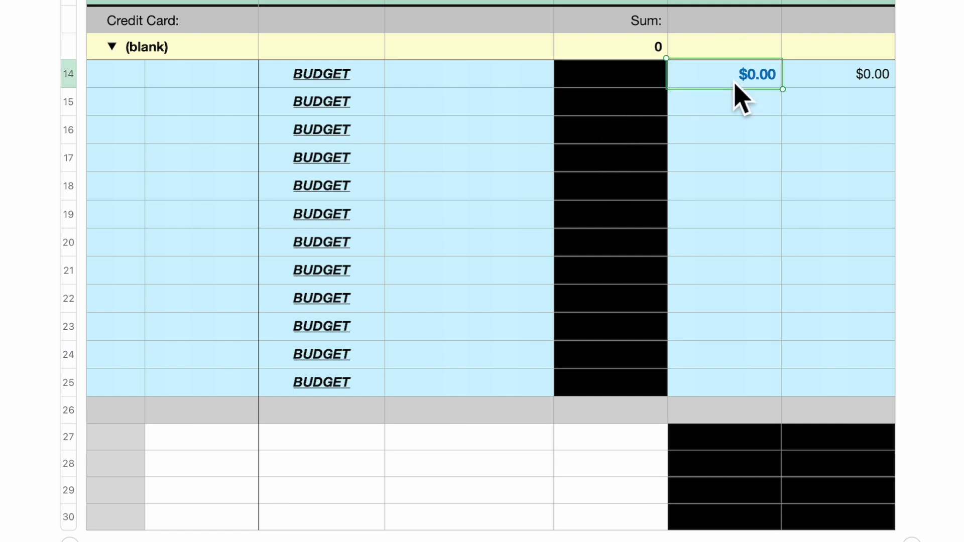
# Step: Enter a $5,000.00 currency-formatted budget amount in the first BUDGET row
pyautogui.click(877, 42)
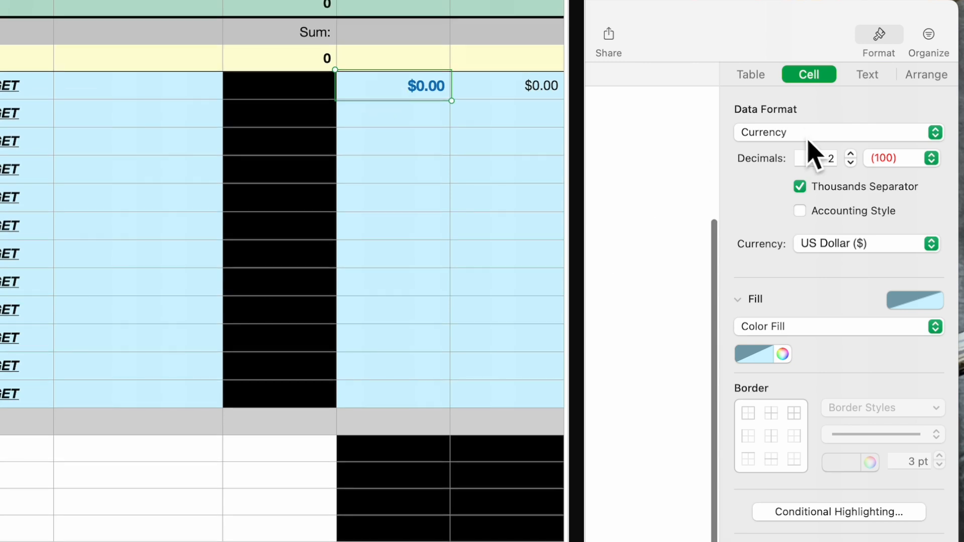
pyautogui.moveTo(854, 194)
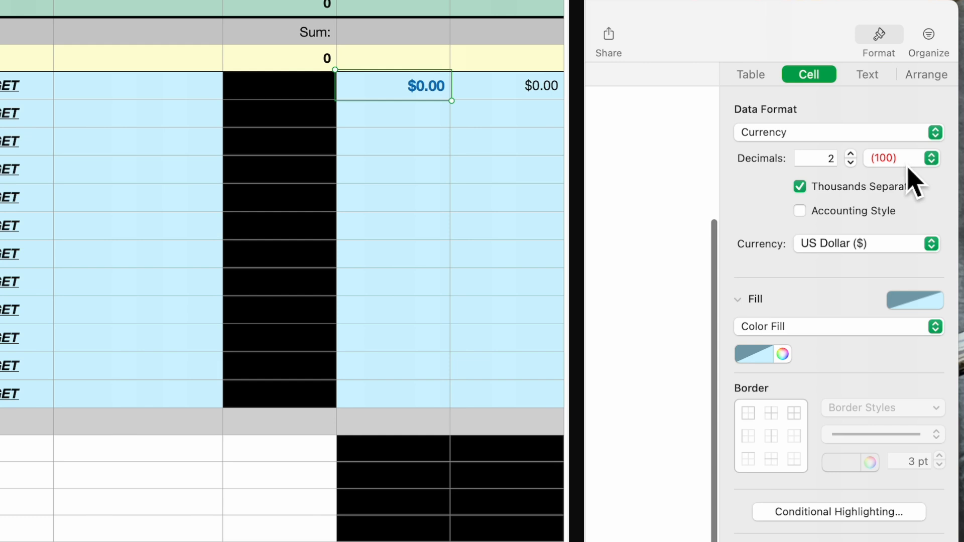
pyautogui.moveTo(907, 188)
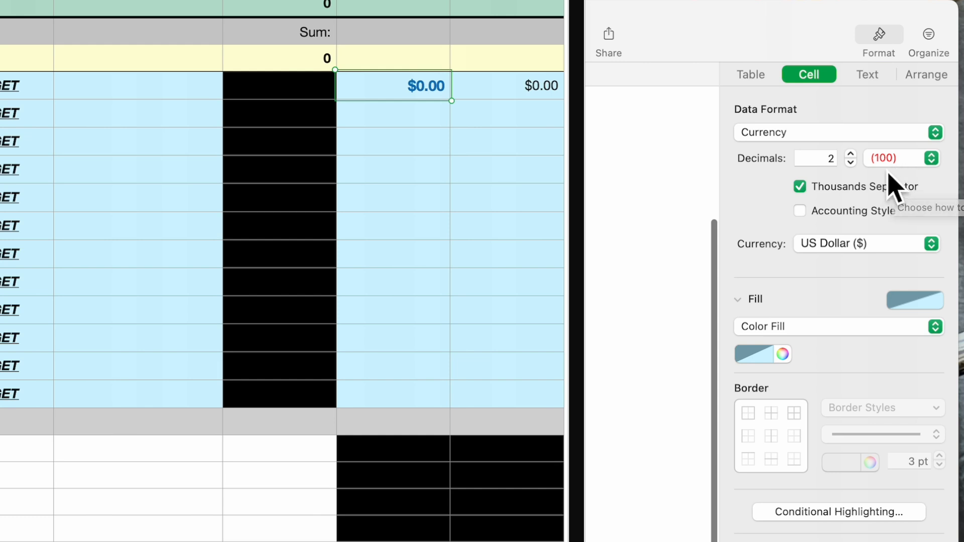
pyautogui.moveTo(916, 181)
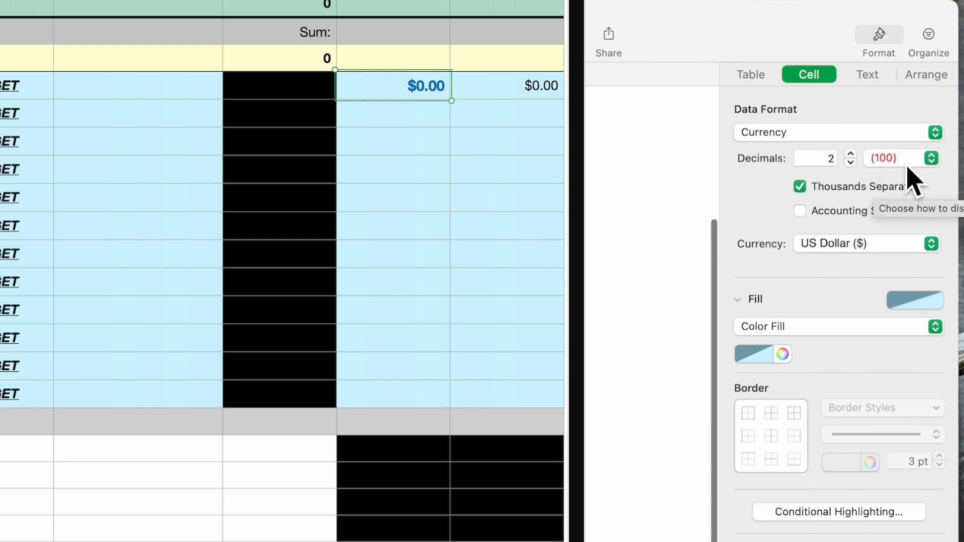
pyautogui.moveTo(818, 215)
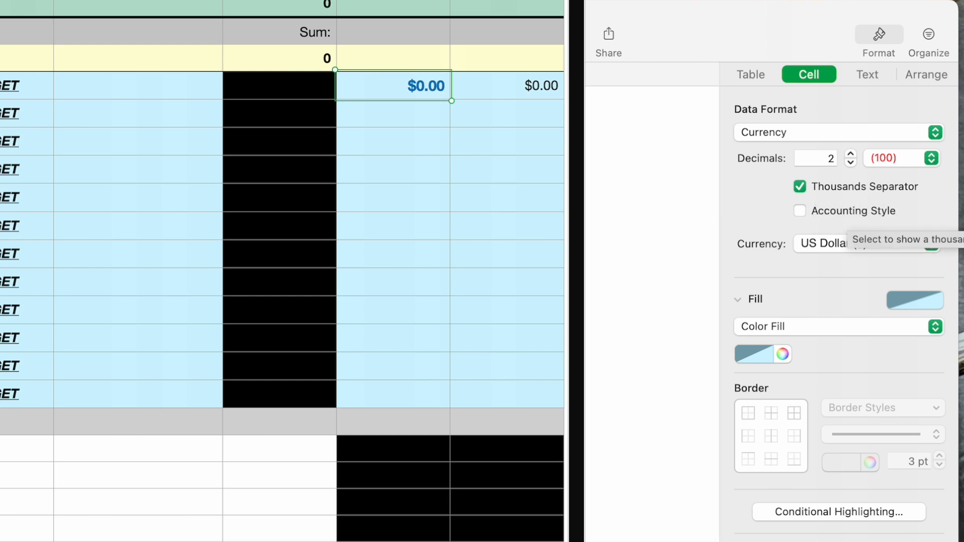
pyautogui.moveTo(406, 119)
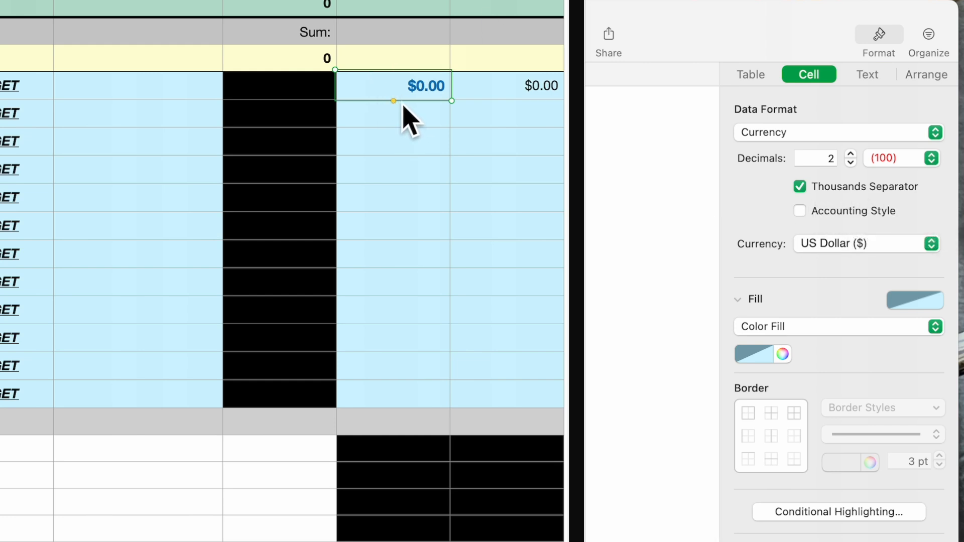
pyautogui.moveTo(405, 114)
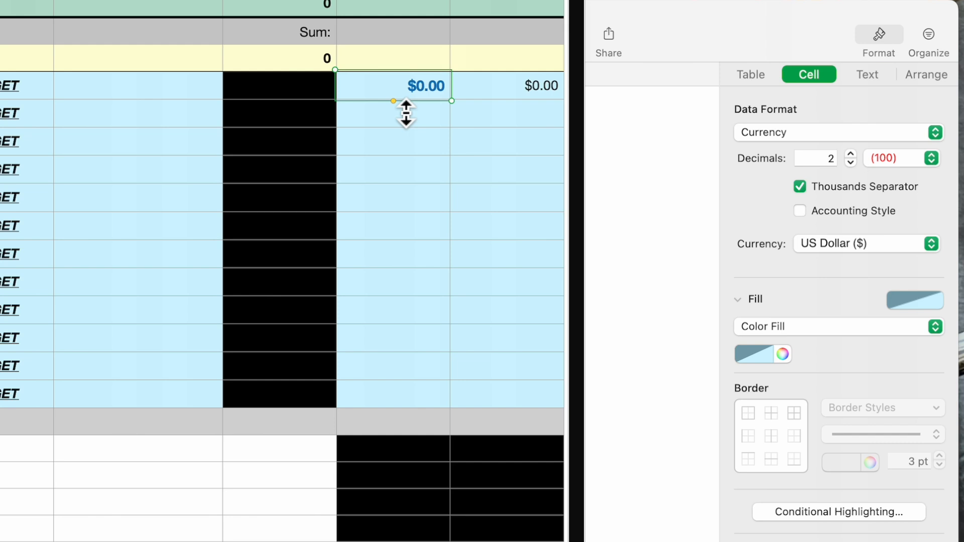
pyautogui.moveTo(408, 122)
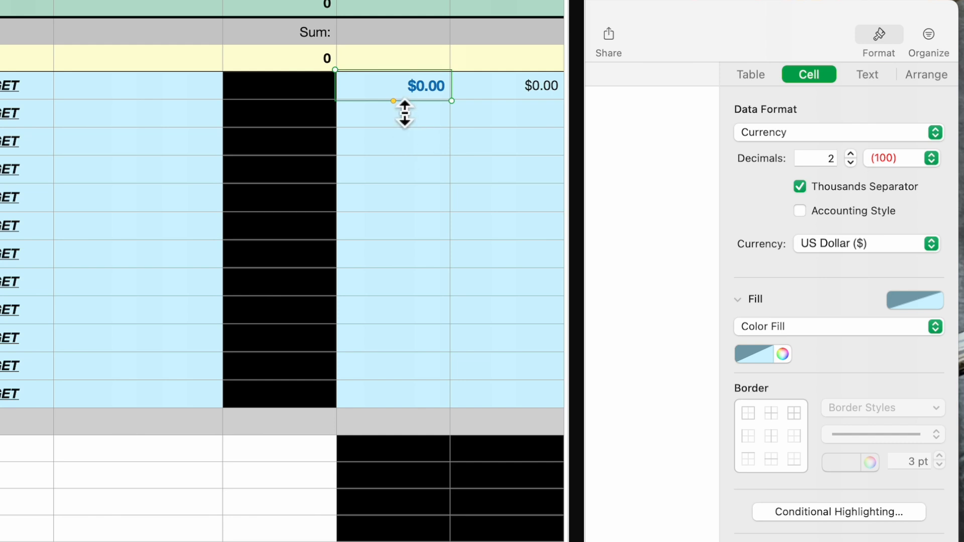
pyautogui.moveTo(412, 111)
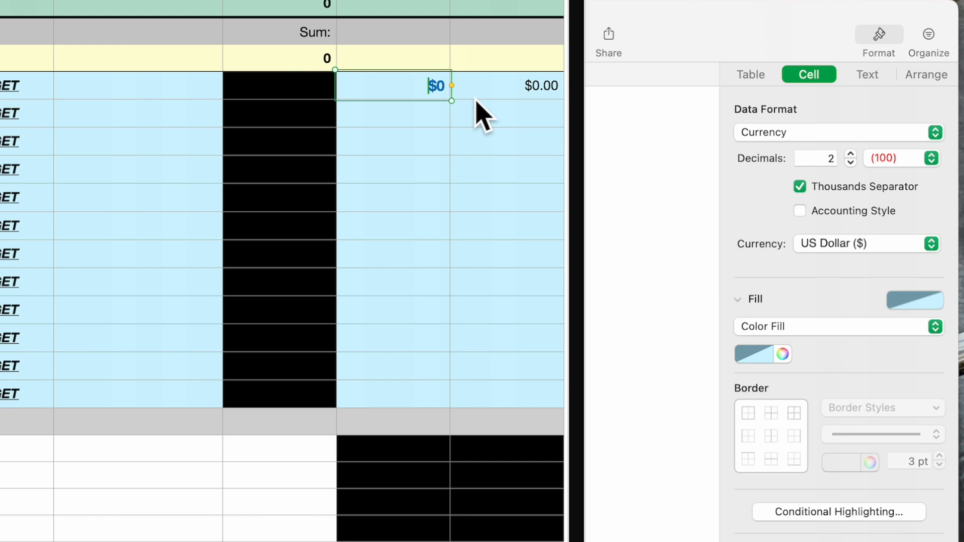
pyautogui.write('5')
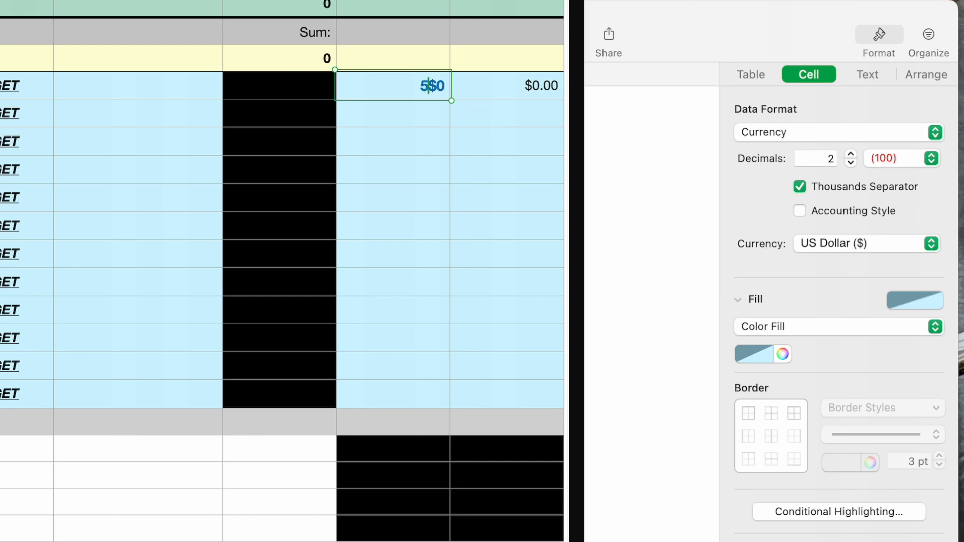
pyautogui.write('00')
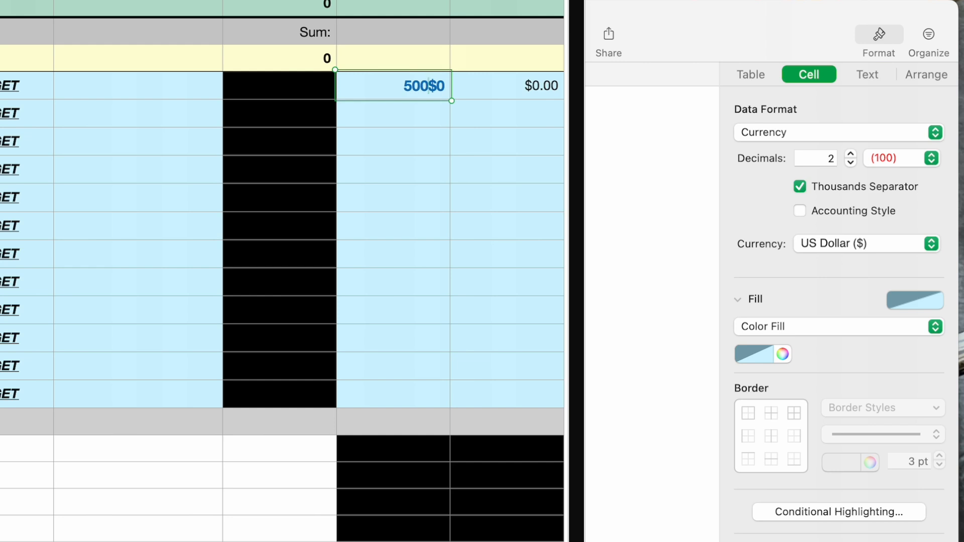
pyautogui.moveTo(455, 105)
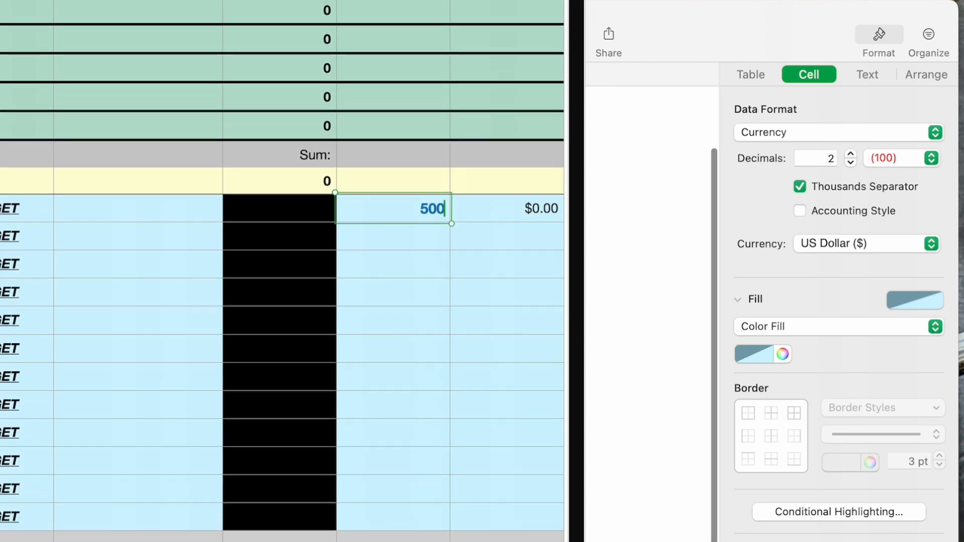
pyautogui.press('Backspace')
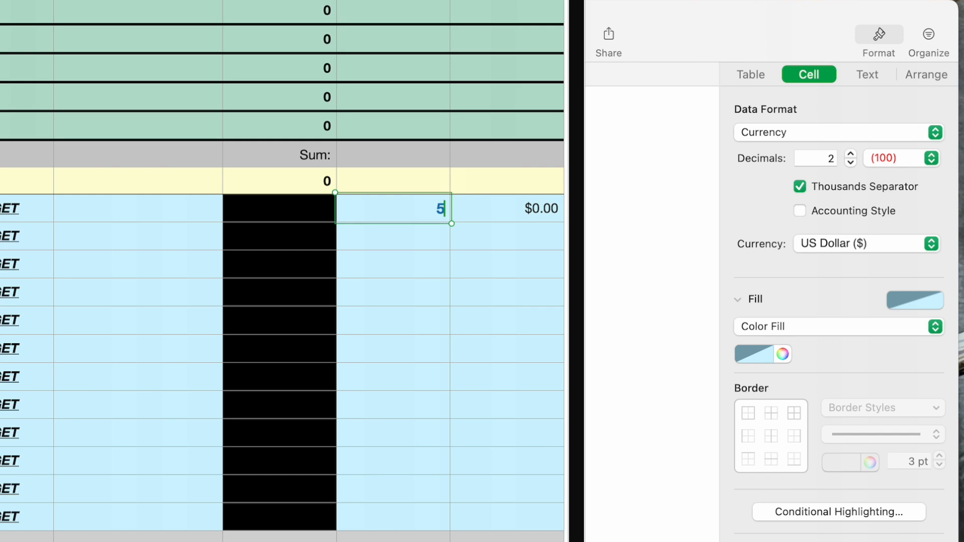
pyautogui.write('000.')
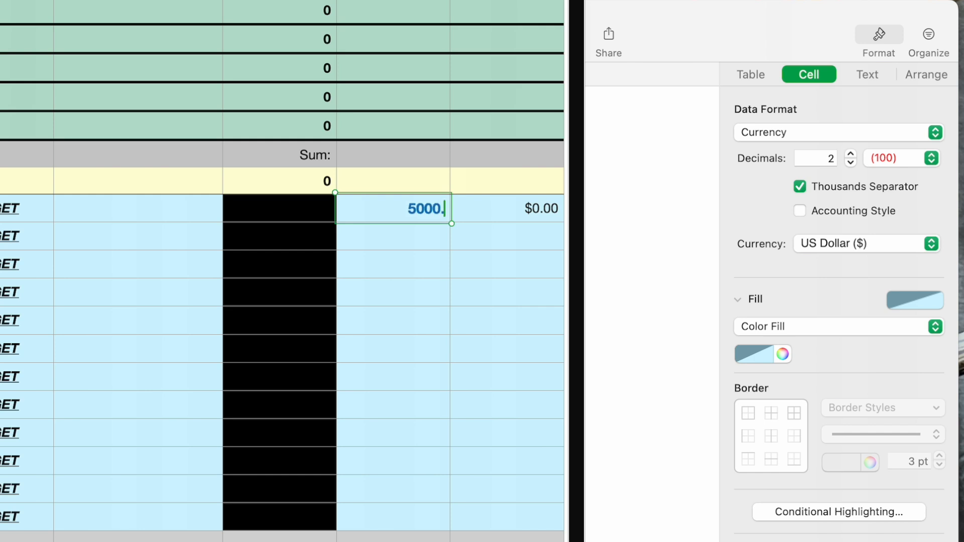
pyautogui.press('Return')
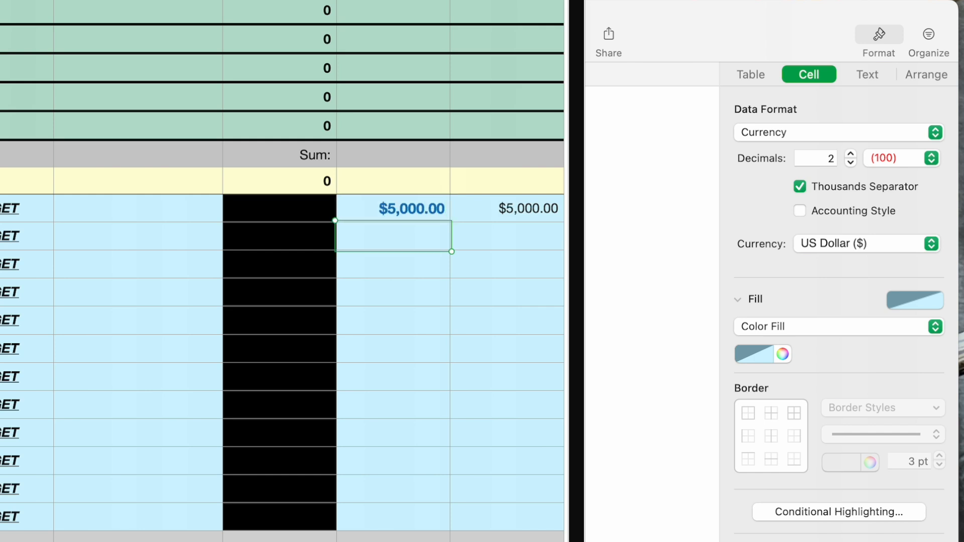
pyautogui.moveTo(553, 235)
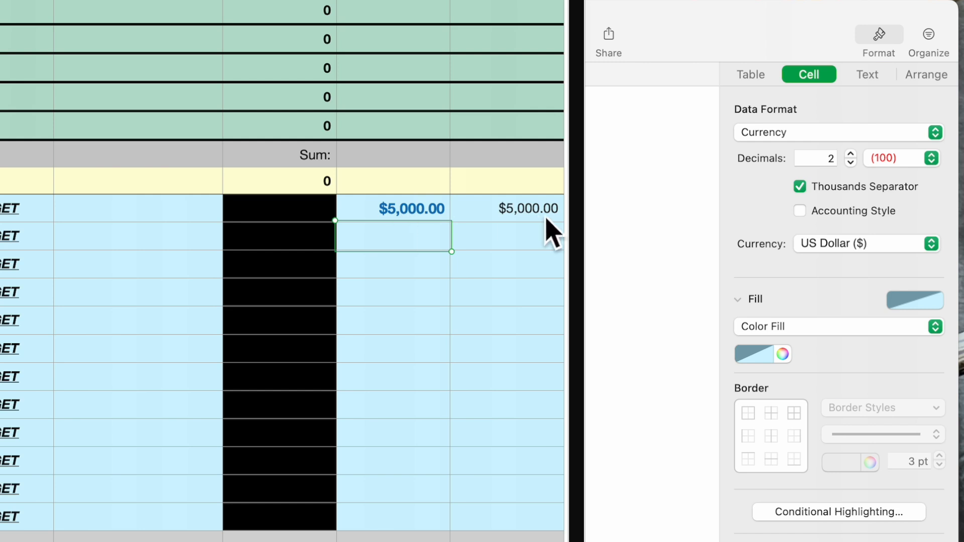
pyautogui.moveTo(403, 240)
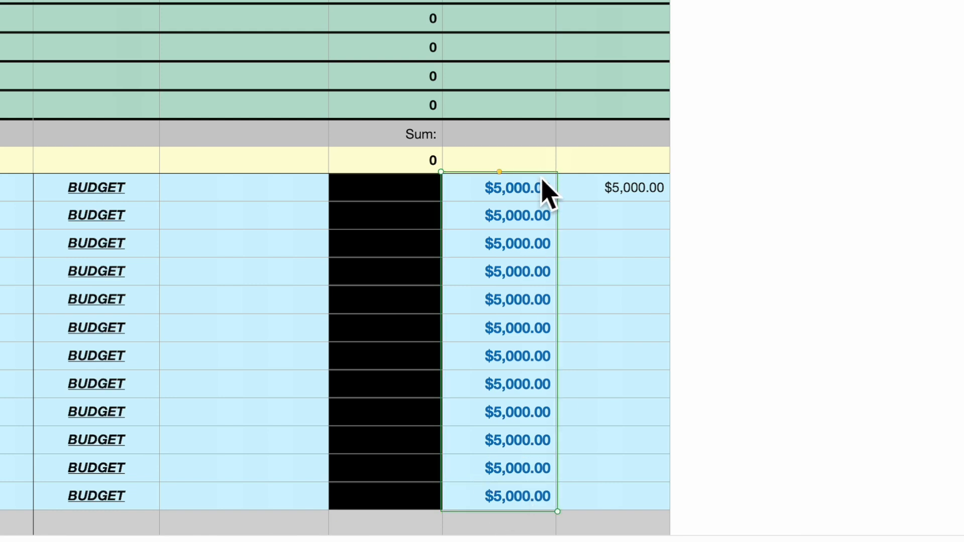
pyautogui.moveTo(525, 286)
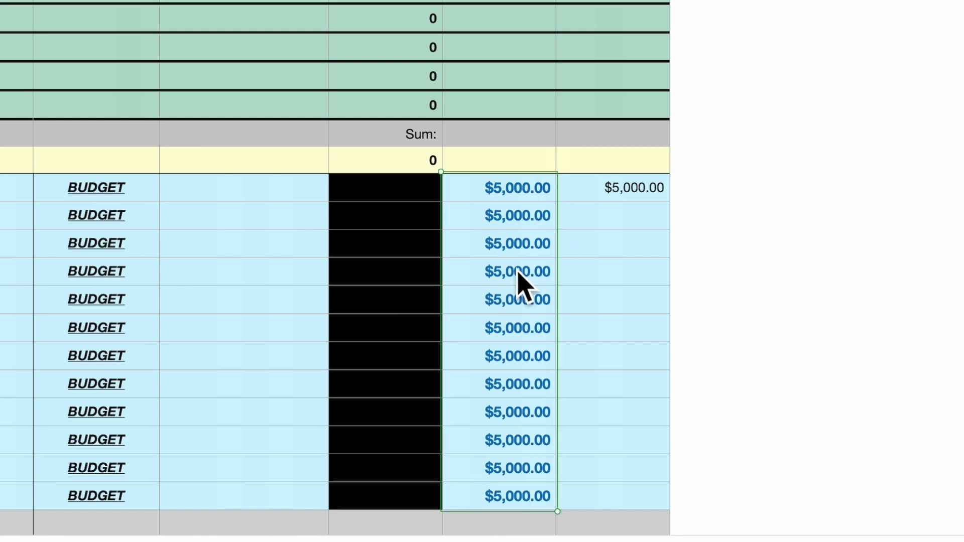
pyautogui.moveTo(525, 281)
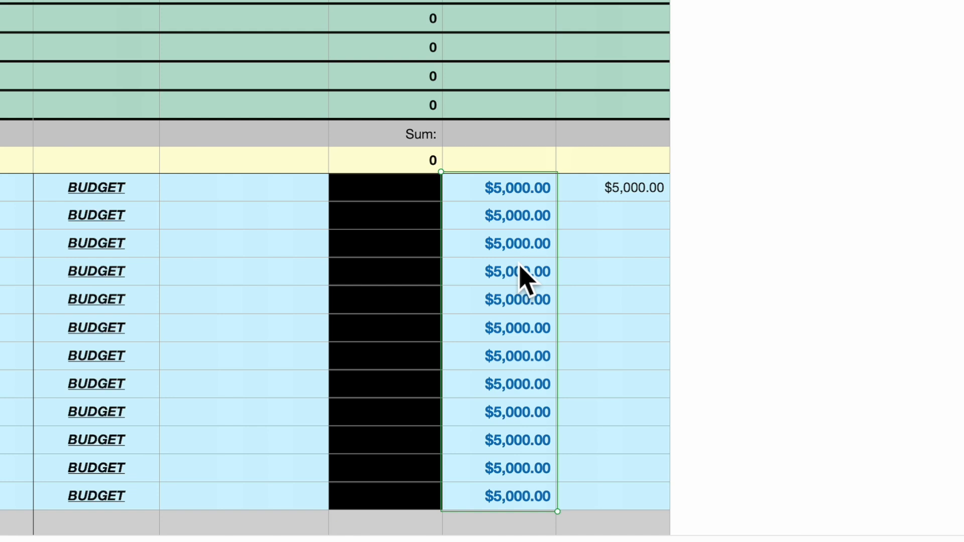
# Step: Select the neighbouring summary total in the first BUDGET row after filling $5,000.00 down
pyautogui.click(611, 188)
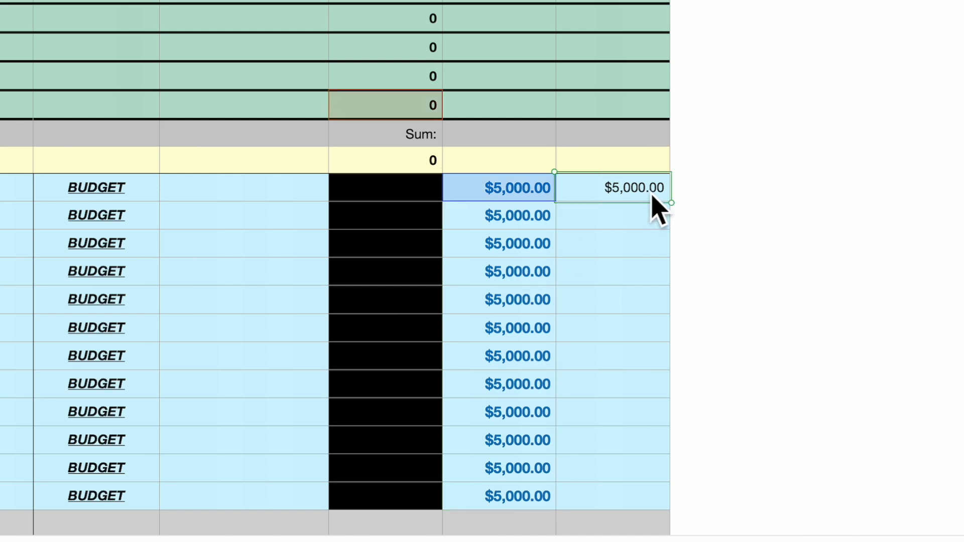
# Step: Confirm the =E14−SUM(Amount) (Over)/Under Budget formula for the BUDGET rows
pyautogui.scroll(-3)
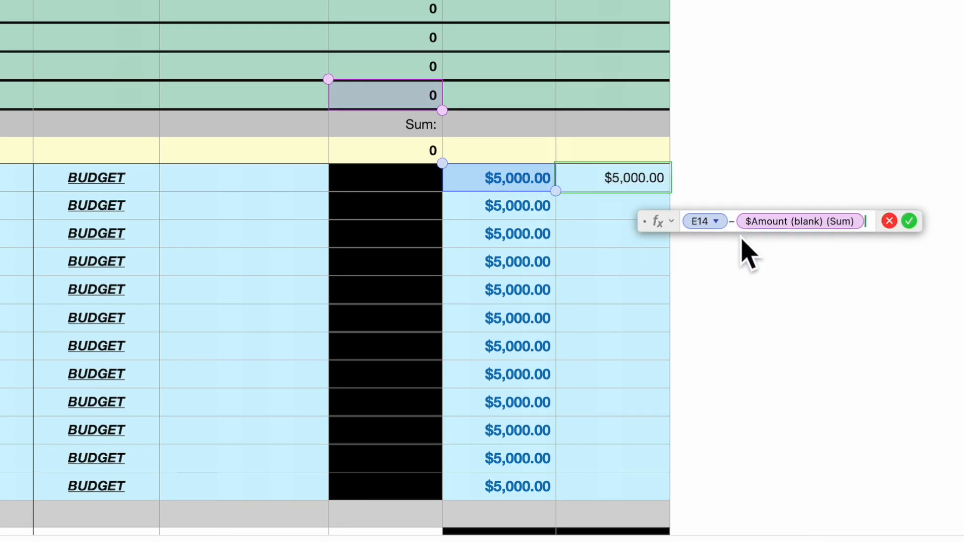
pyautogui.moveTo(517, 202)
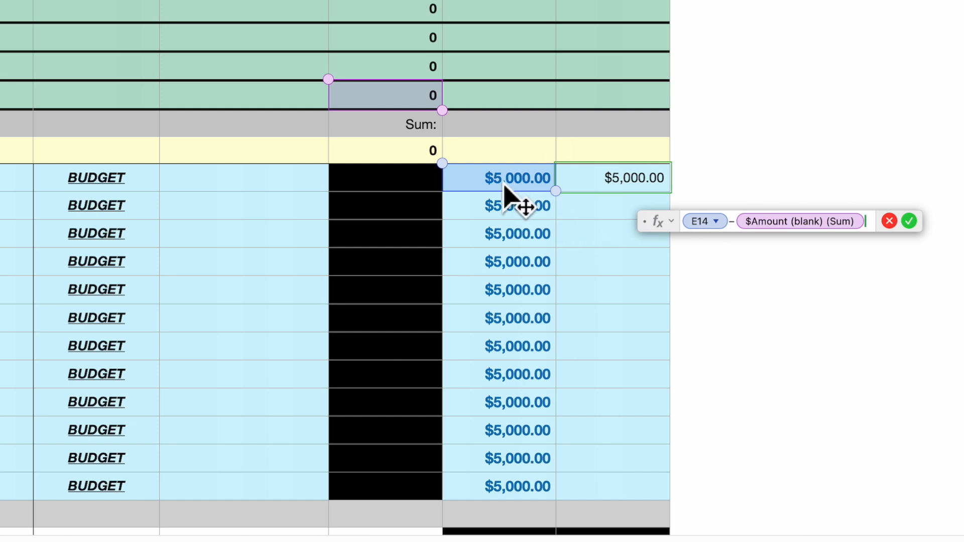
pyautogui.moveTo(723, 247)
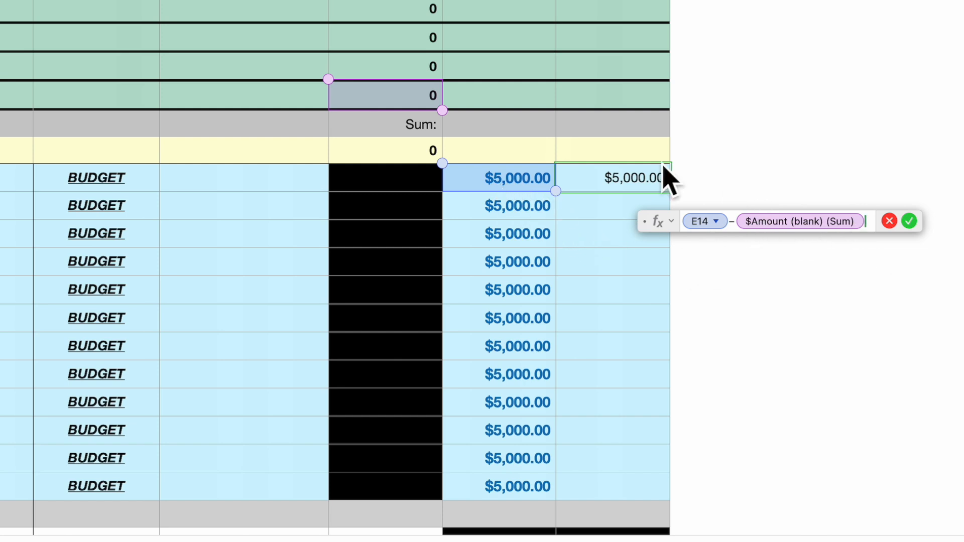
pyautogui.moveTo(420, 127)
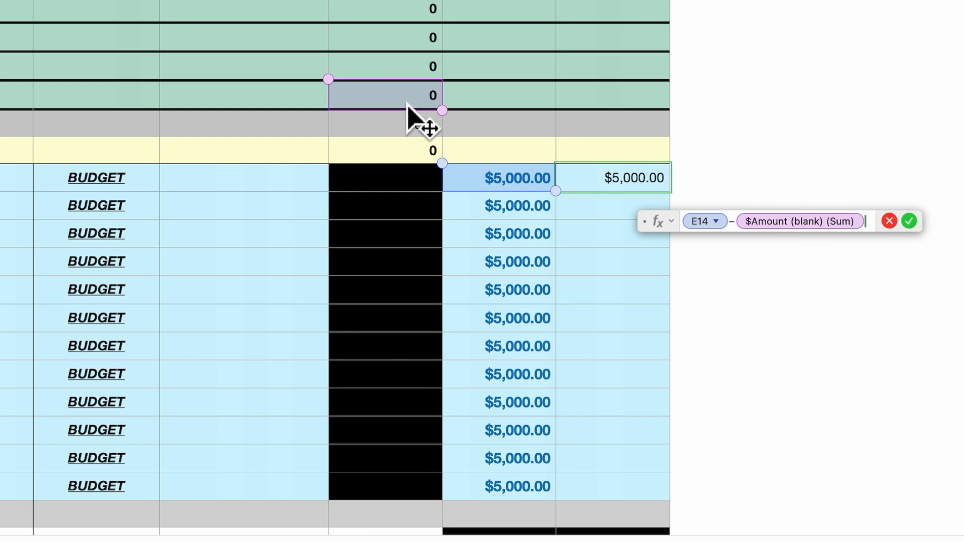
pyautogui.moveTo(421, 126)
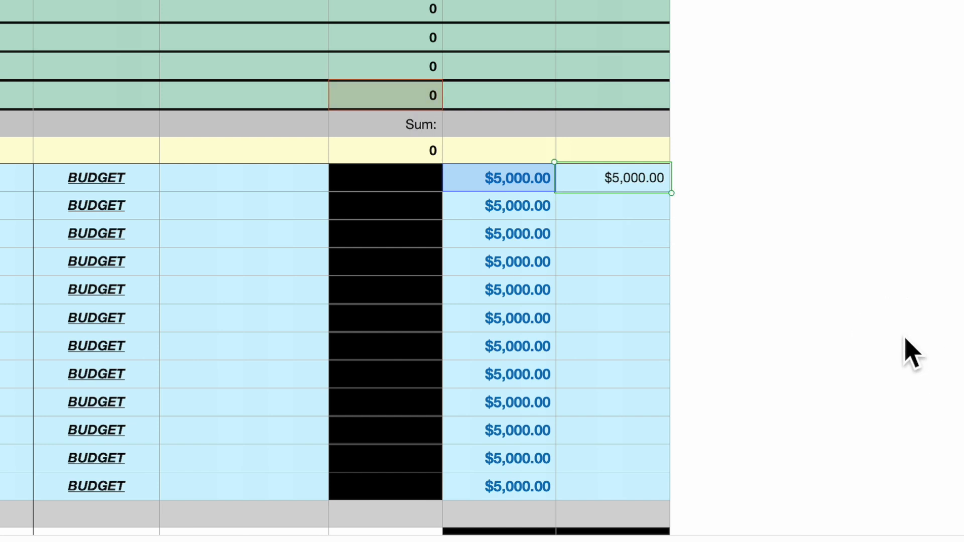
pyautogui.moveTo(603, 197)
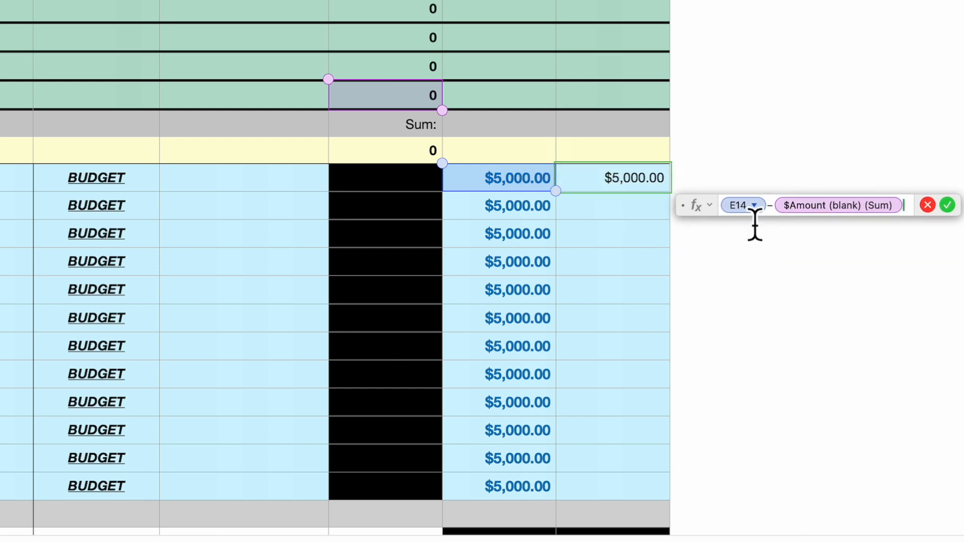
pyautogui.moveTo(760, 246)
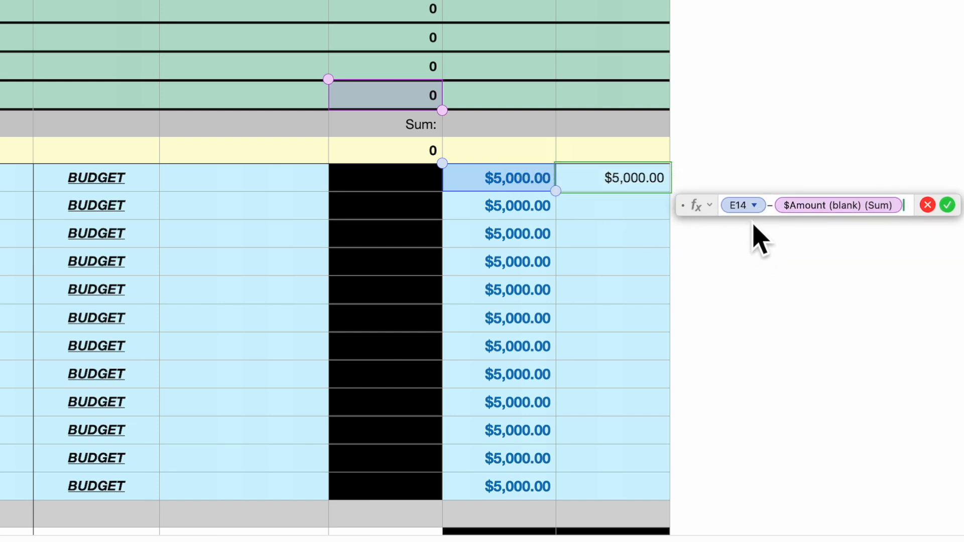
pyautogui.moveTo(501, 203)
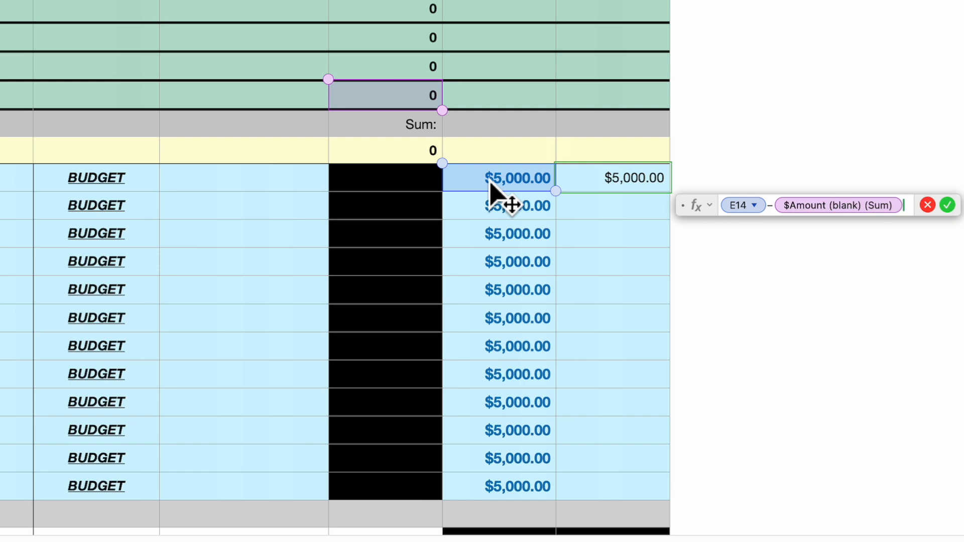
pyautogui.moveTo(817, 243)
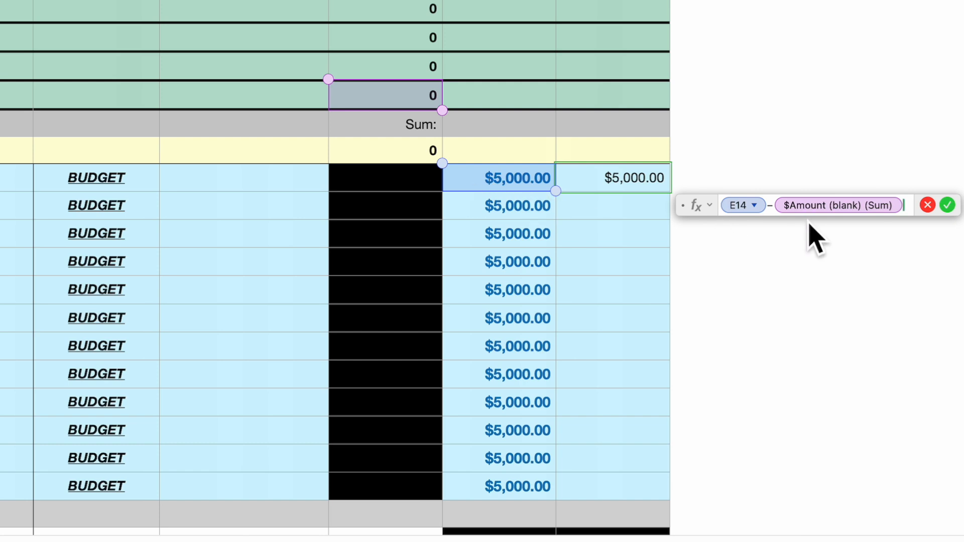
pyautogui.moveTo(406, 127)
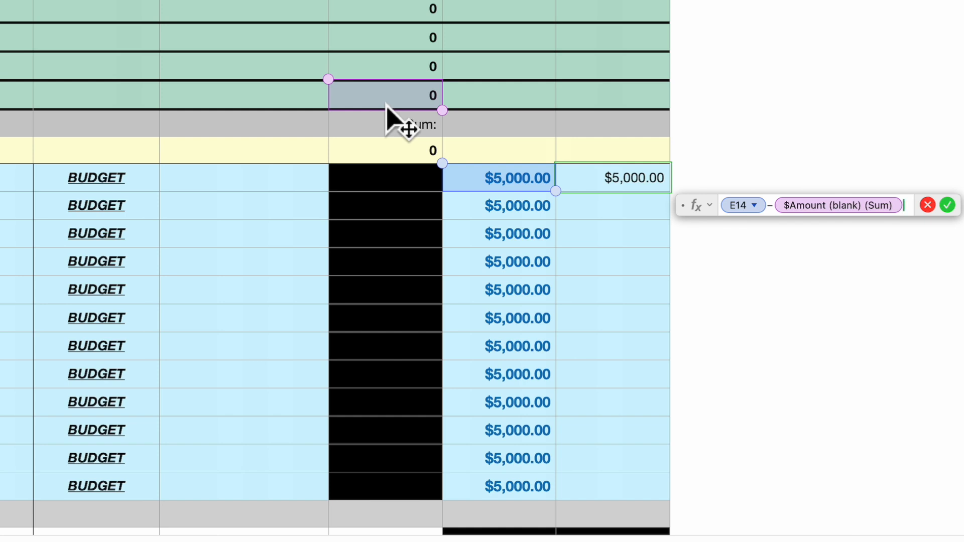
pyautogui.moveTo(954, 224)
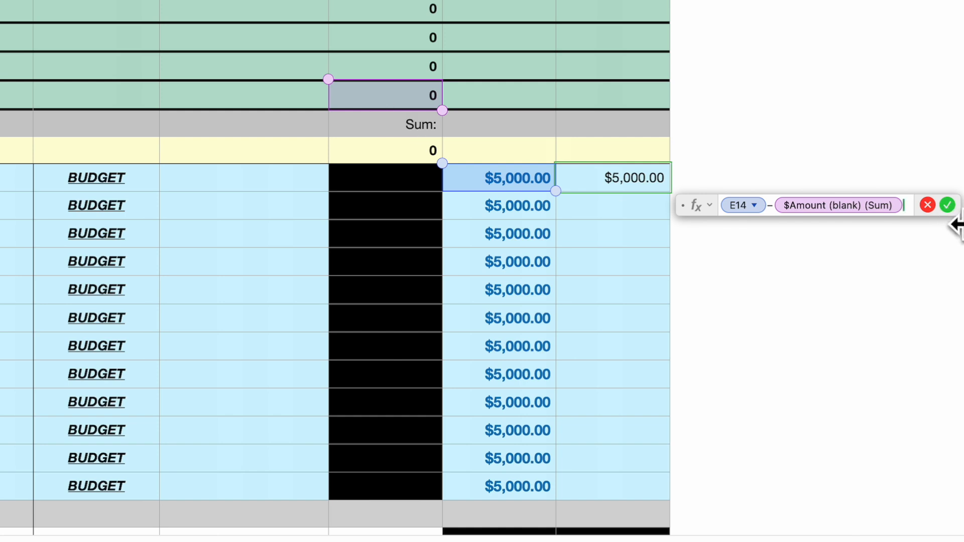
pyautogui.click(947, 205)
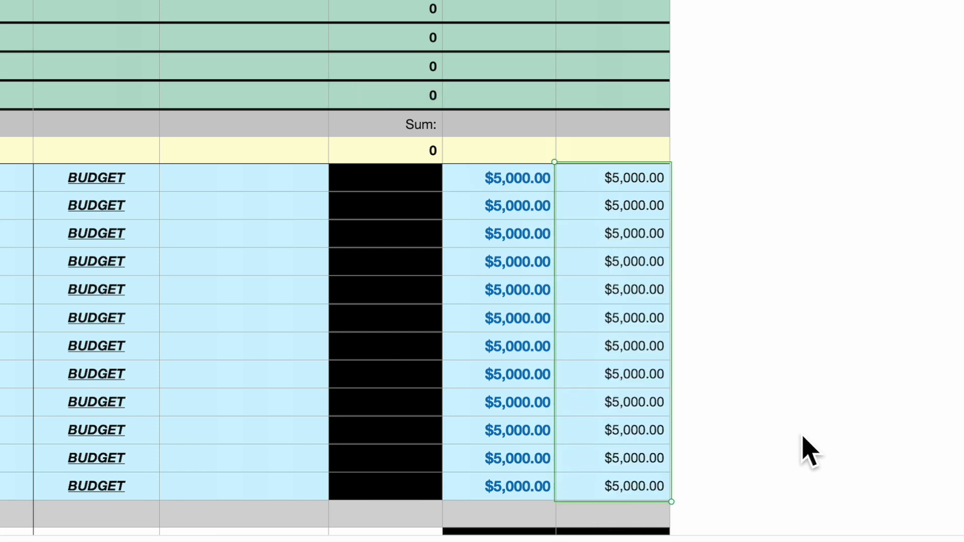
pyautogui.moveTo(710, 449)
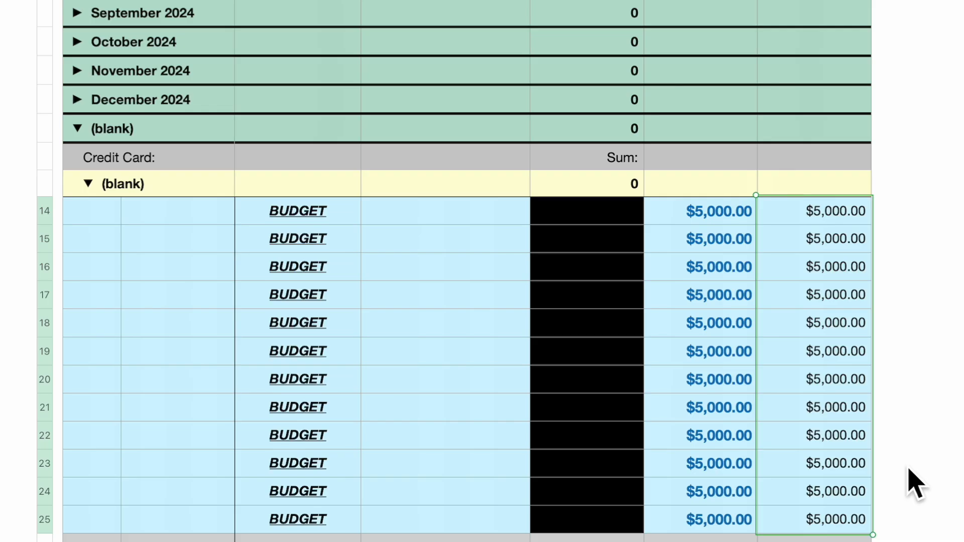
pyautogui.moveTo(311, 295)
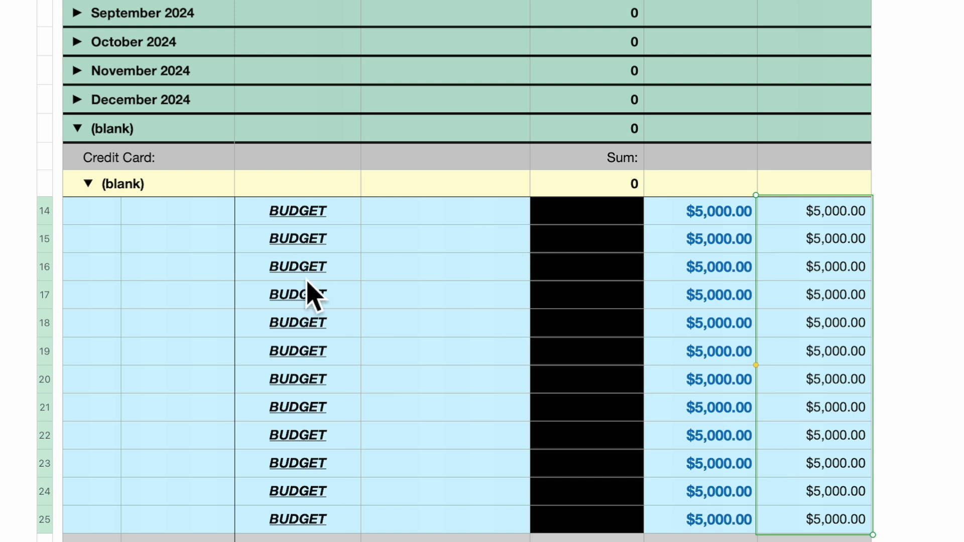
# Step: Open the Data Format choices for the empty Date cell of the first BUDGET row
pyautogui.click(154, 211)
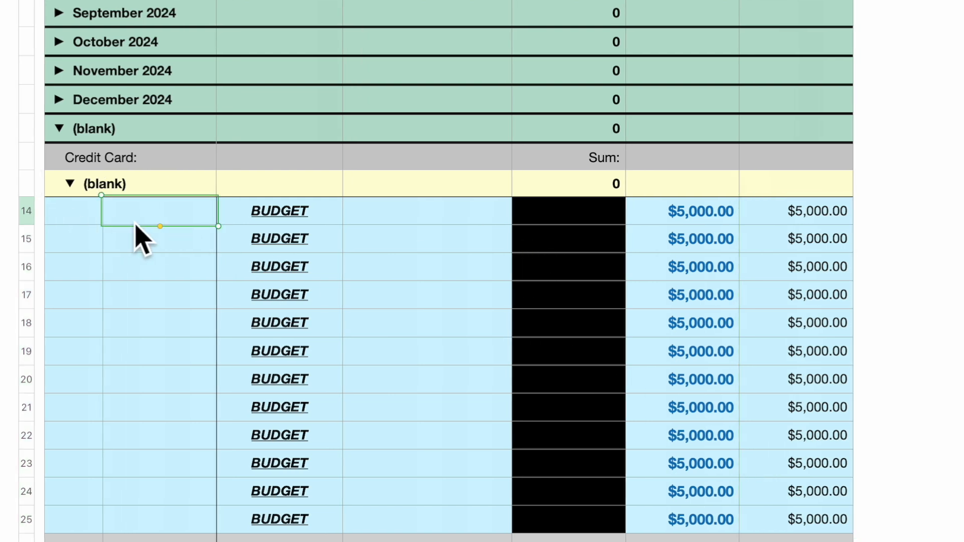
pyautogui.moveTo(154, 240)
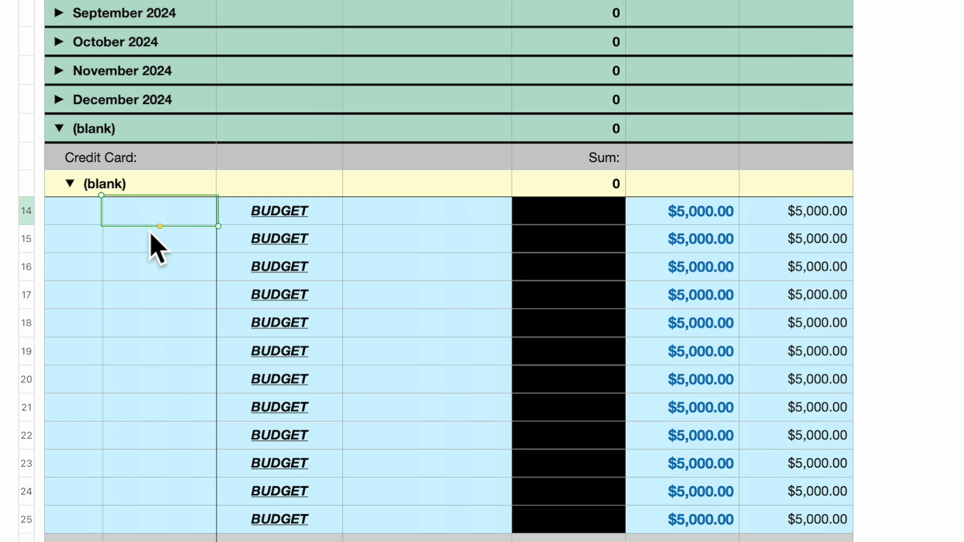
pyautogui.click(878, 35)
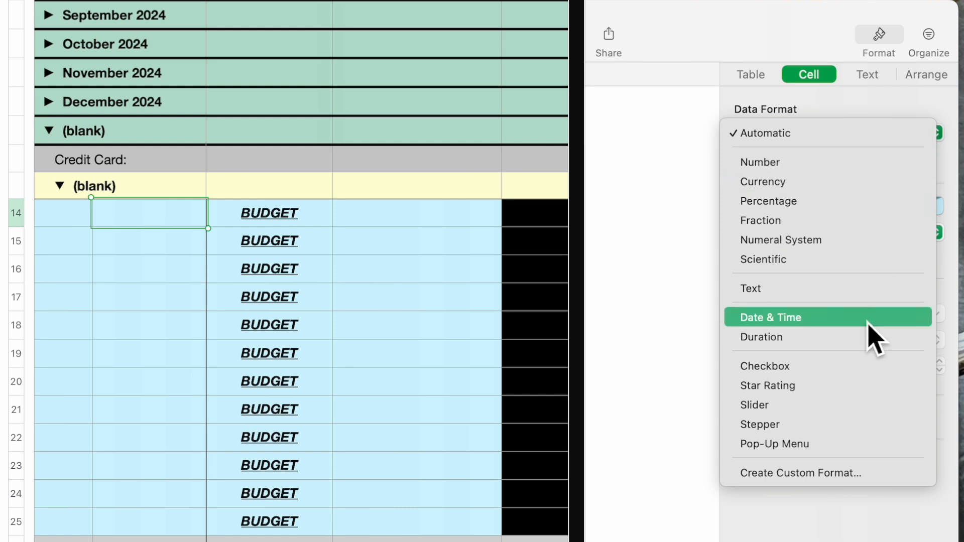
# Step: Format the Date cell as Date & Time showing 'January 2024' style month and year, time None
pyautogui.click(770, 318)
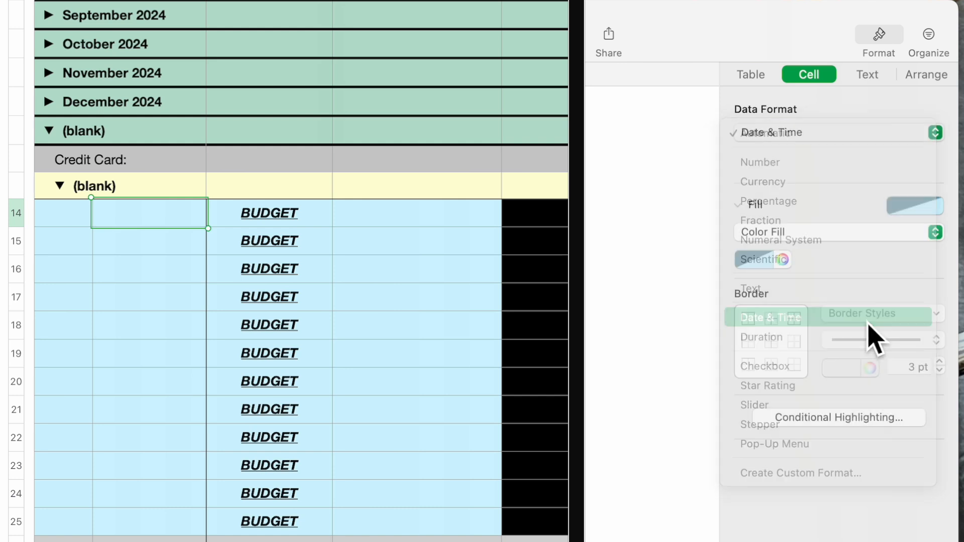
pyautogui.click(771, 316)
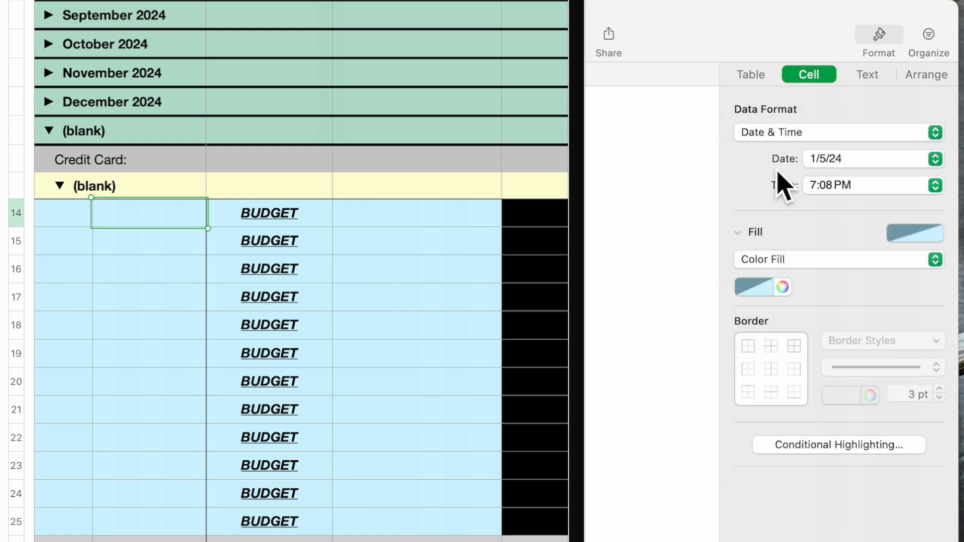
pyautogui.moveTo(953, 179)
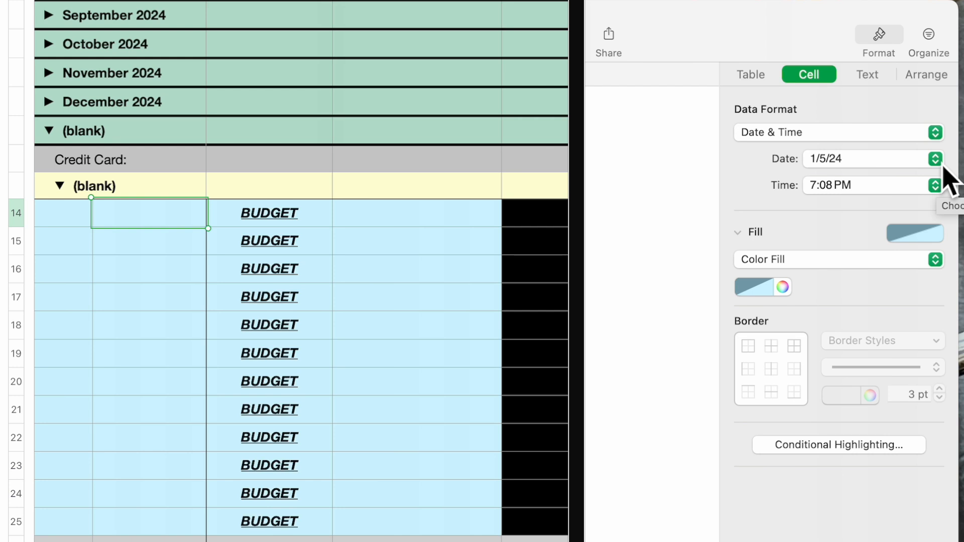
pyautogui.click(934, 159)
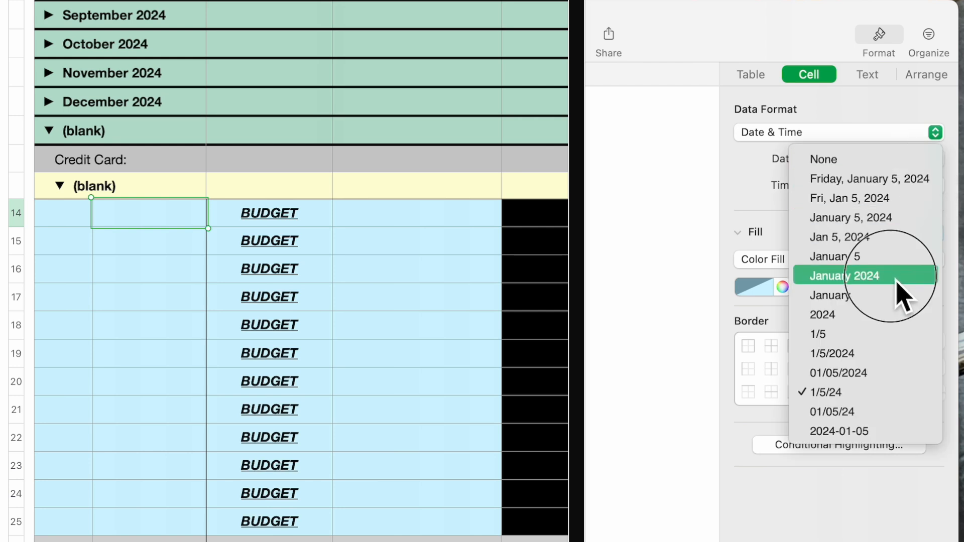
pyautogui.click(845, 275)
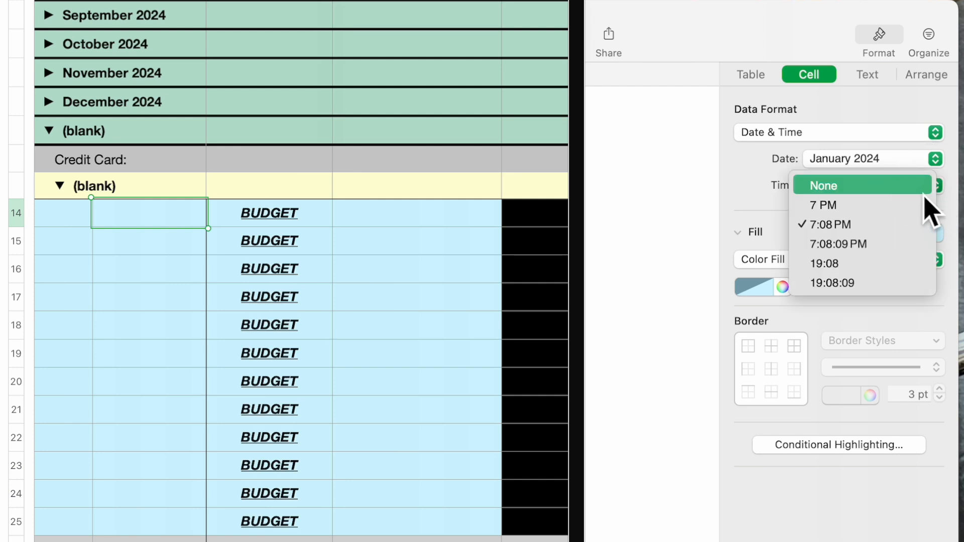
pyautogui.click(823, 184)
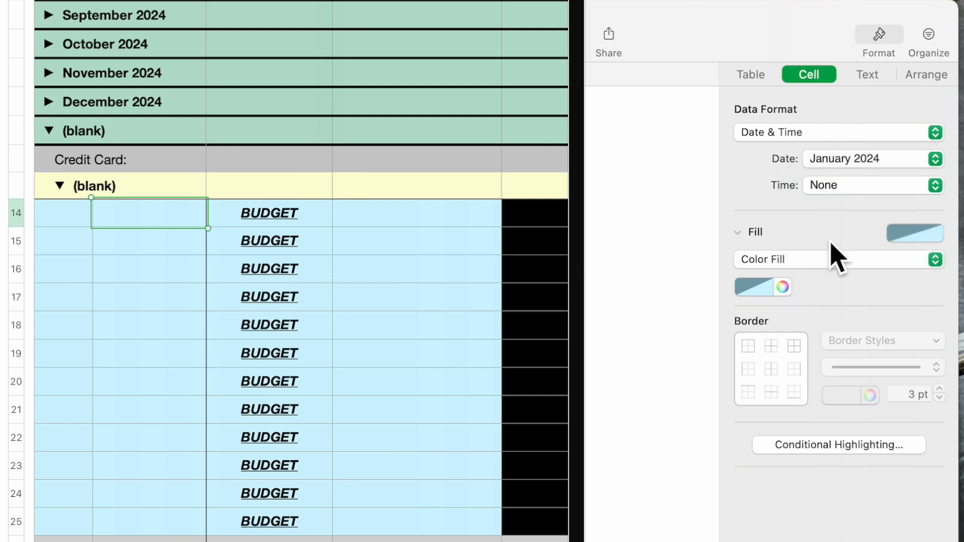
pyautogui.moveTo(158, 242)
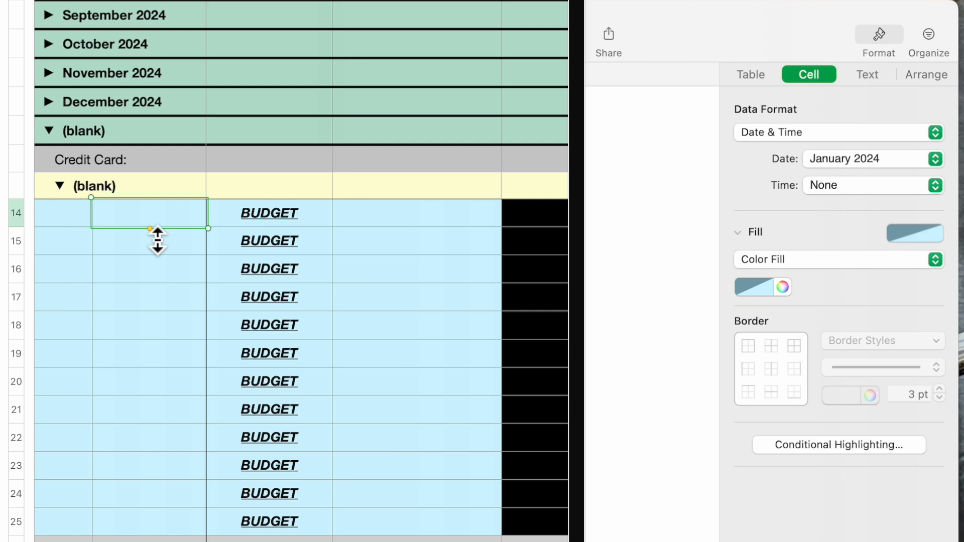
pyautogui.moveTo(171, 252)
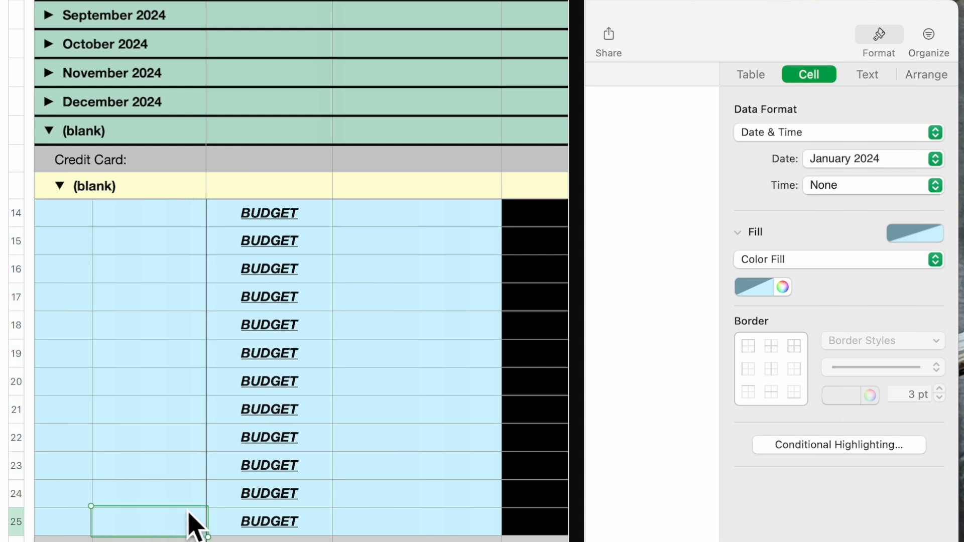
pyautogui.moveTo(169, 250)
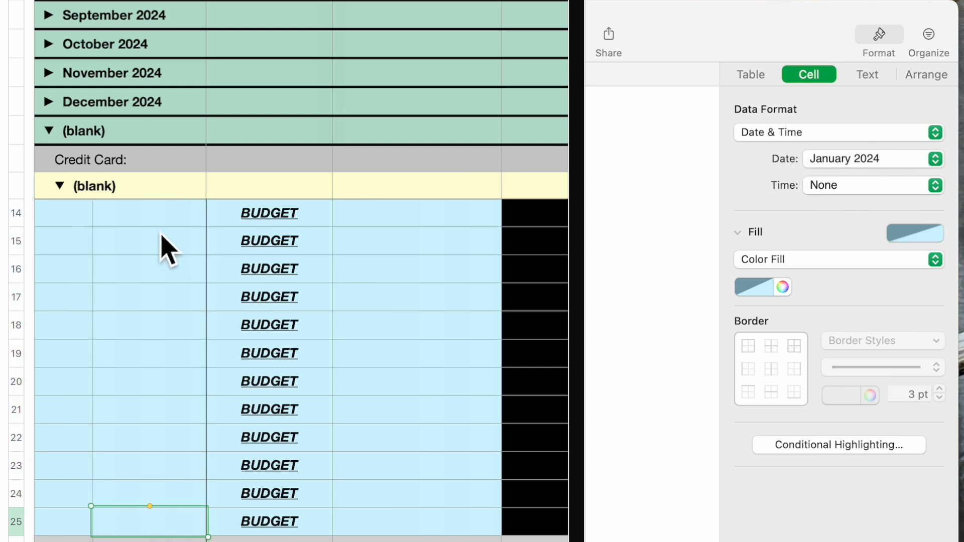
# Step: Date the BUDGET rows with first-of-month dates (01/01/2024, 02/01/2024, 03/01/2024…) and check December 2024's row
pyautogui.click(149, 212)
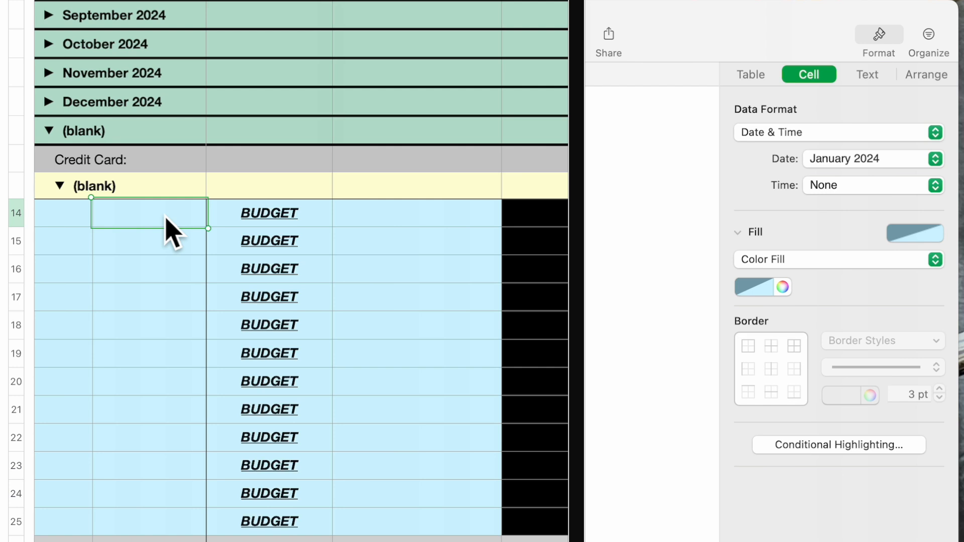
pyautogui.moveTo(252, 277)
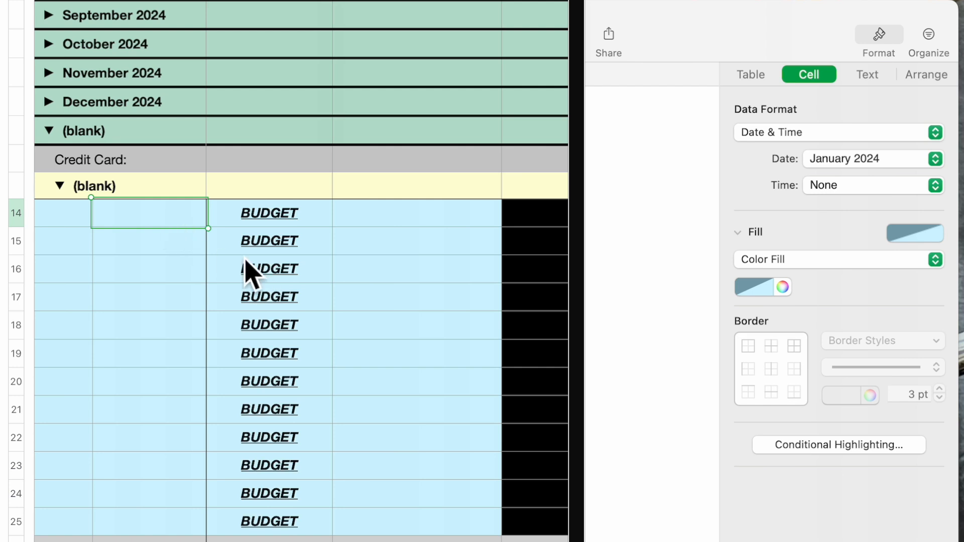
pyautogui.moveTo(203, 249)
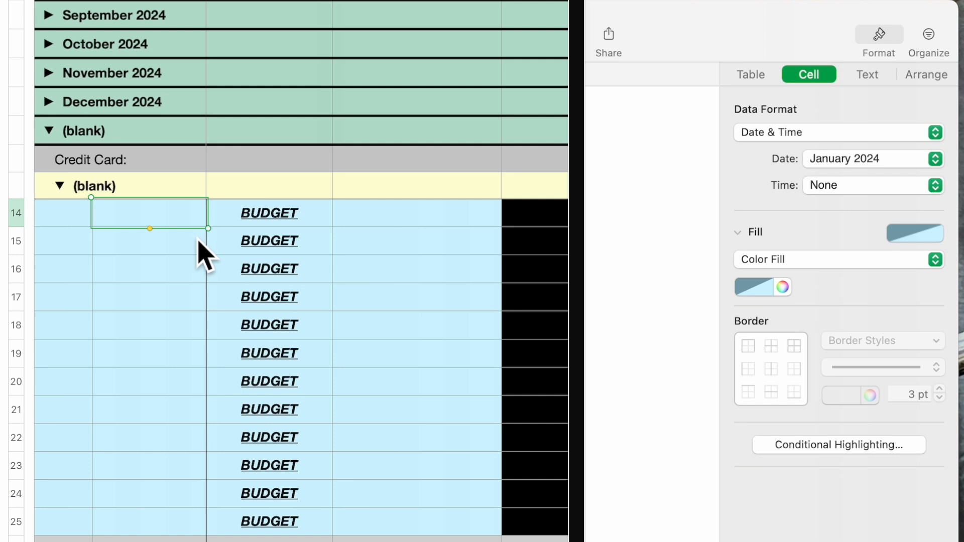
pyautogui.write('0')
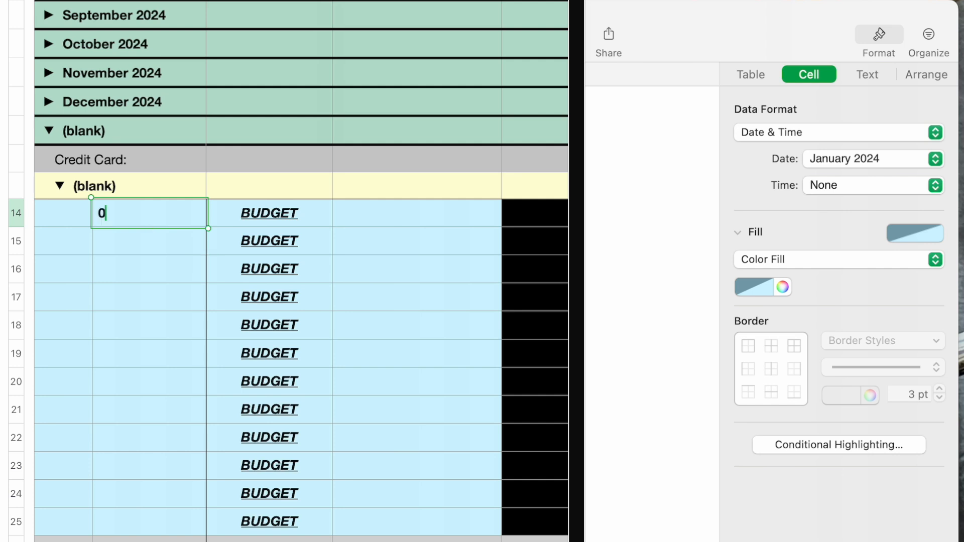
pyautogui.write('1/0')
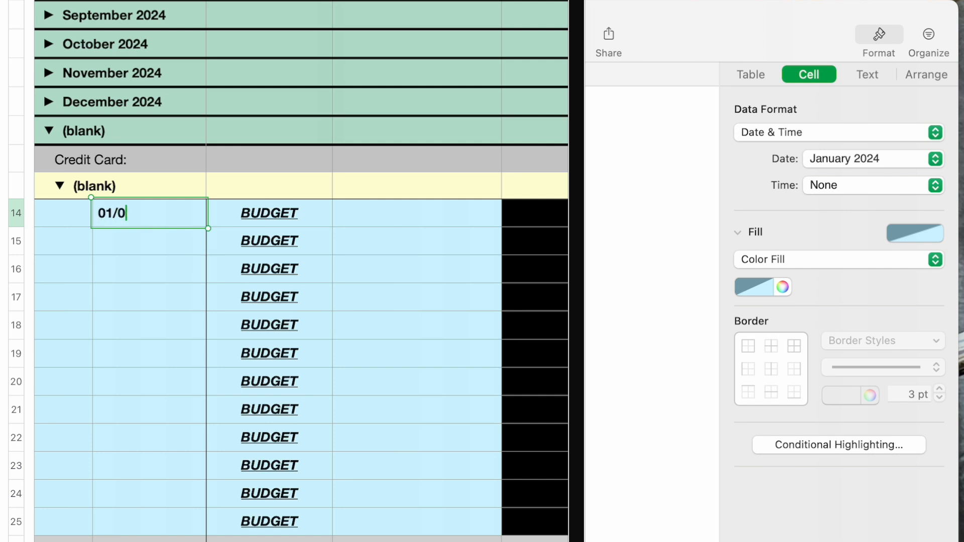
pyautogui.write('1/')
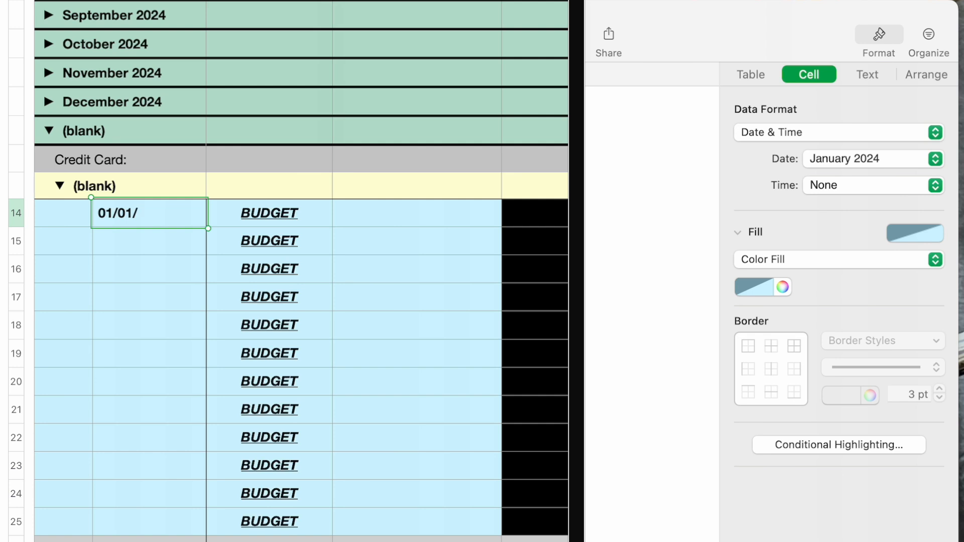
pyautogui.write('202')
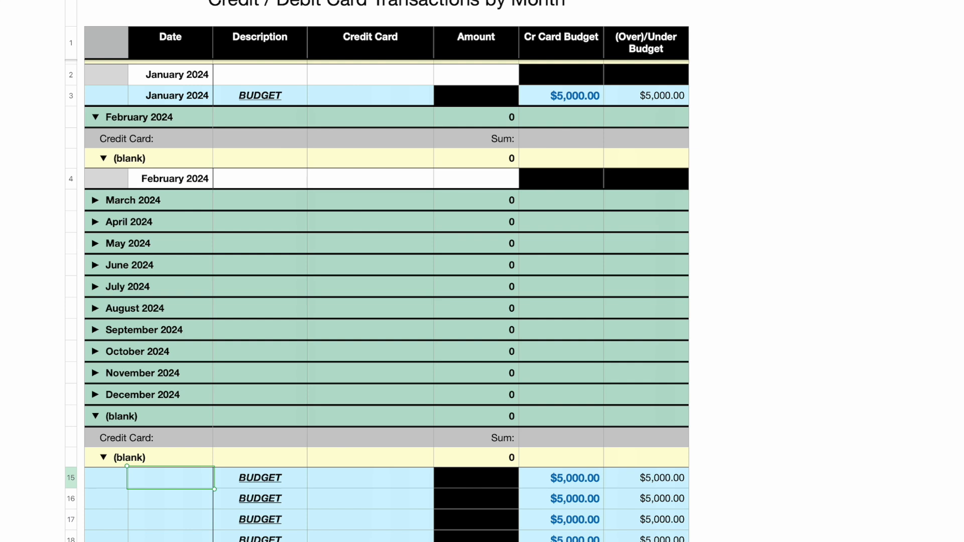
pyautogui.moveTo(291, 322)
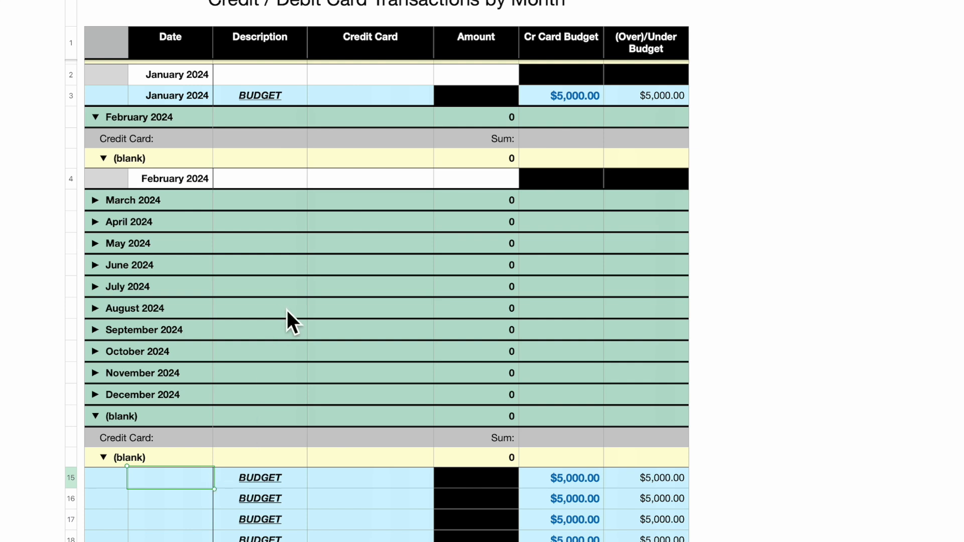
pyautogui.moveTo(179, 498)
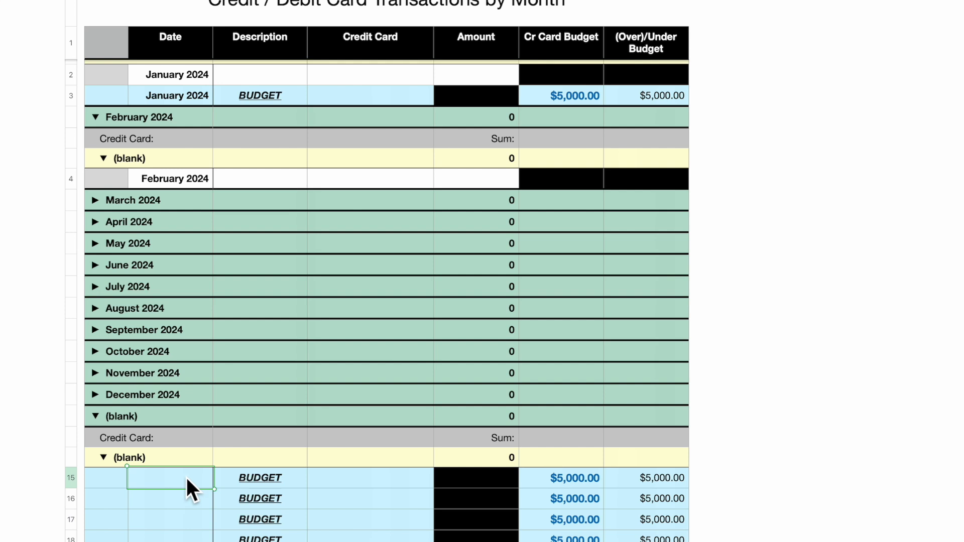
pyautogui.moveTo(182, 492)
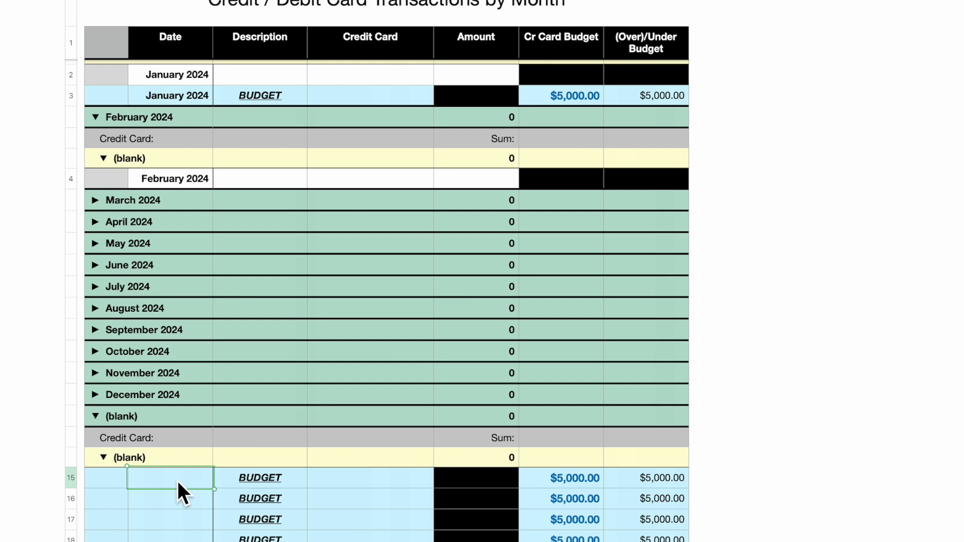
pyautogui.write('02')
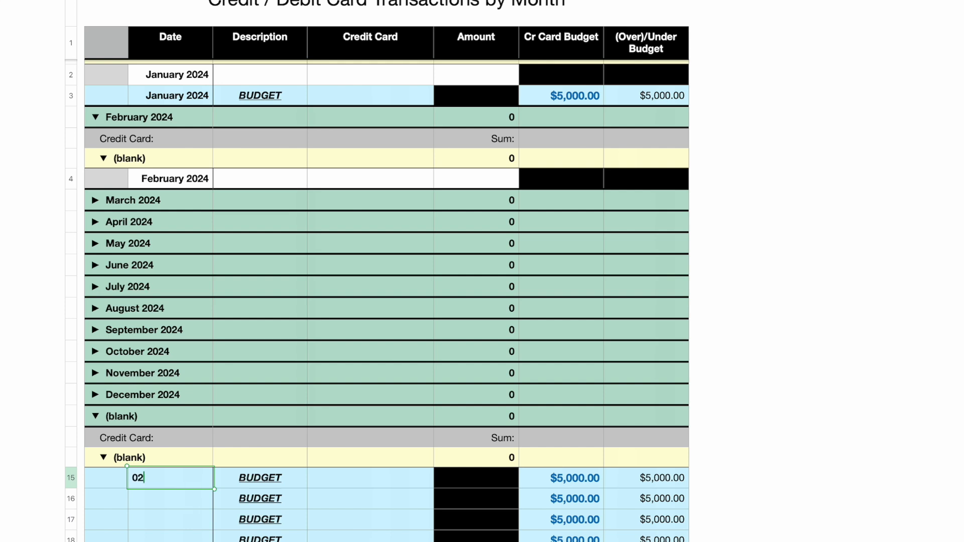
pyautogui.write('/01/2')
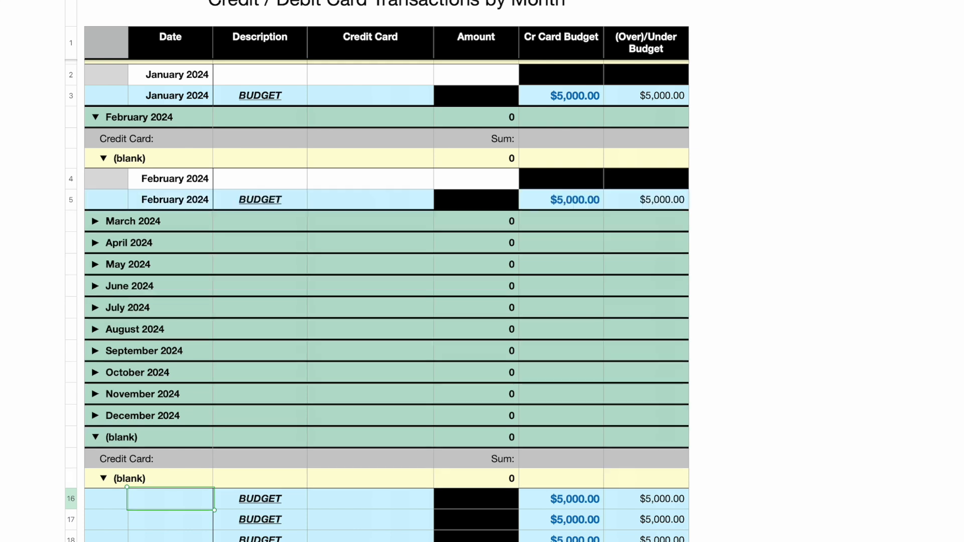
pyautogui.write('0')
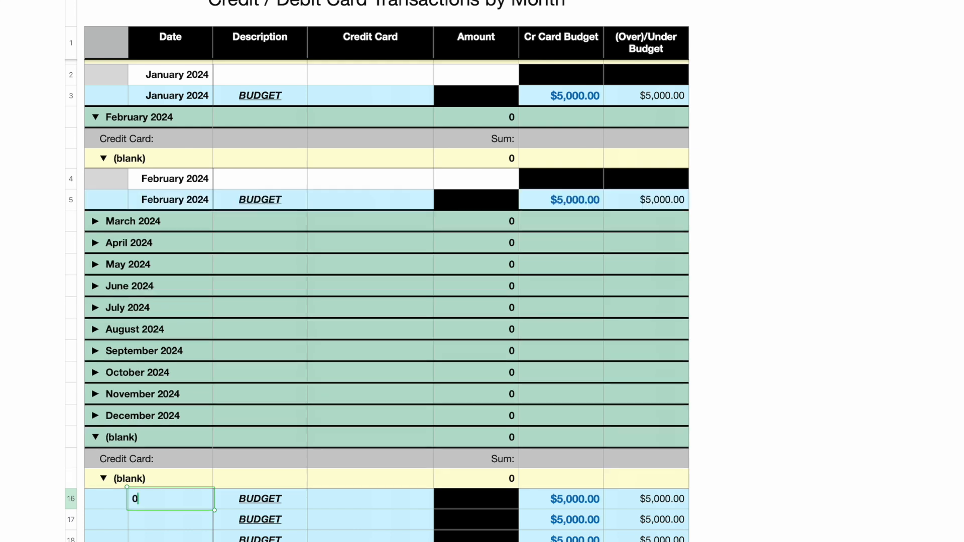
pyautogui.write('03/01')
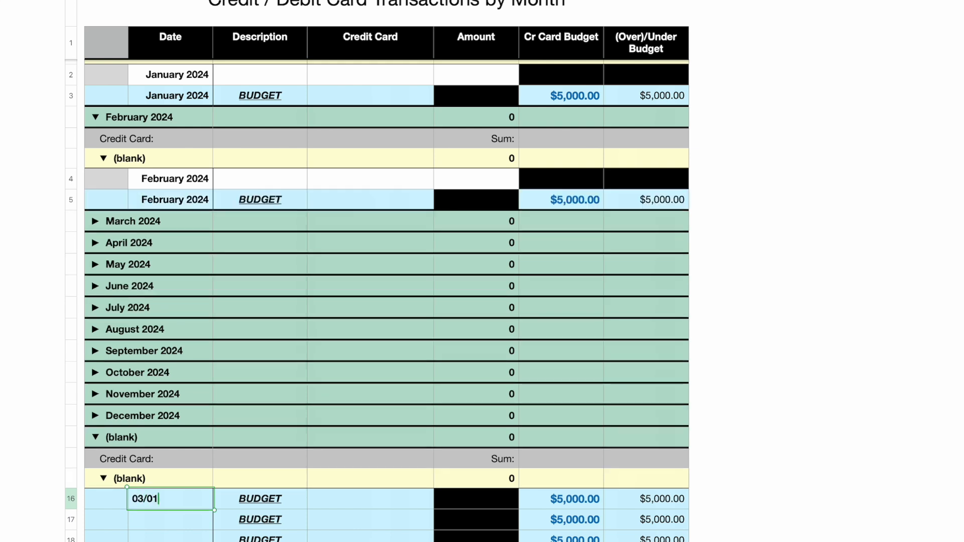
pyautogui.write('/202')
pyautogui.write('12/')
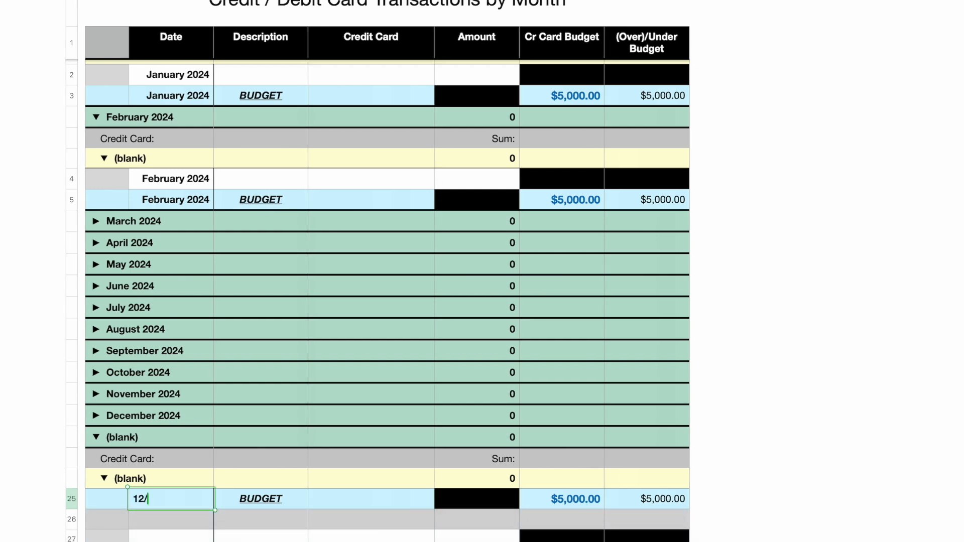
pyautogui.write('01/')
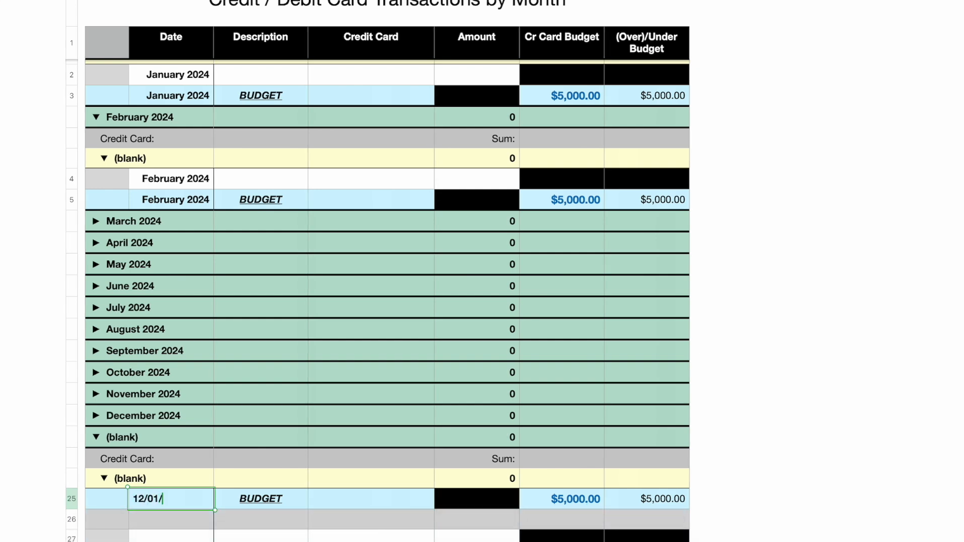
pyautogui.write('2024')
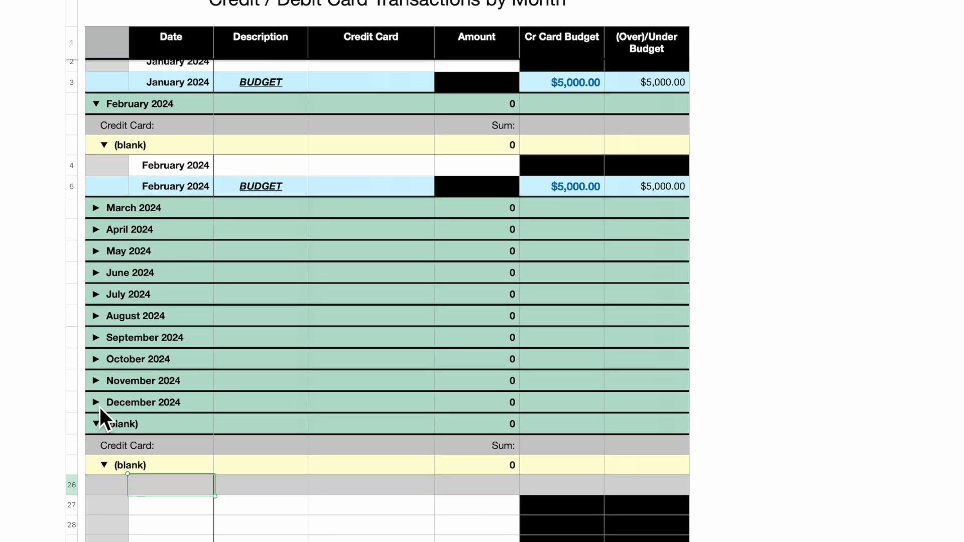
pyautogui.click(96, 402)
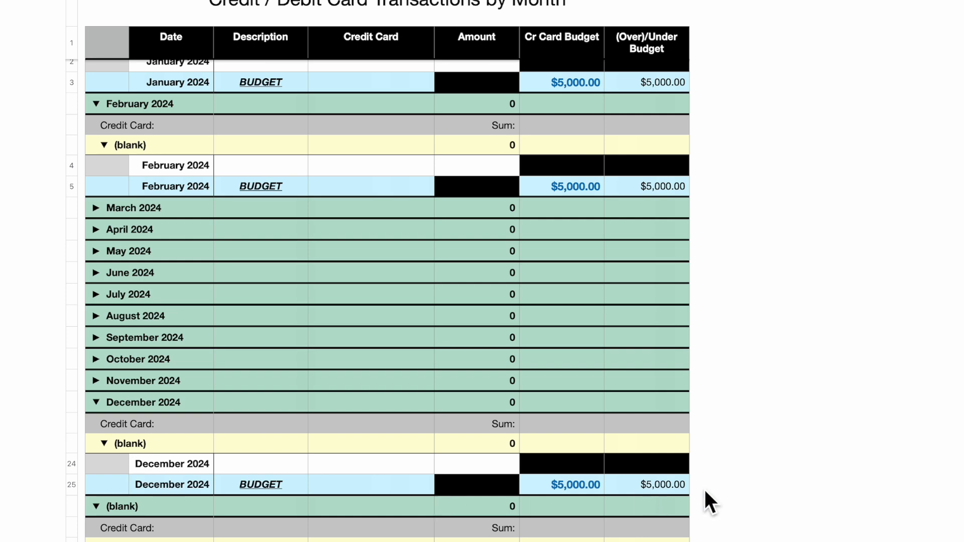
pyautogui.moveTo(315, 499)
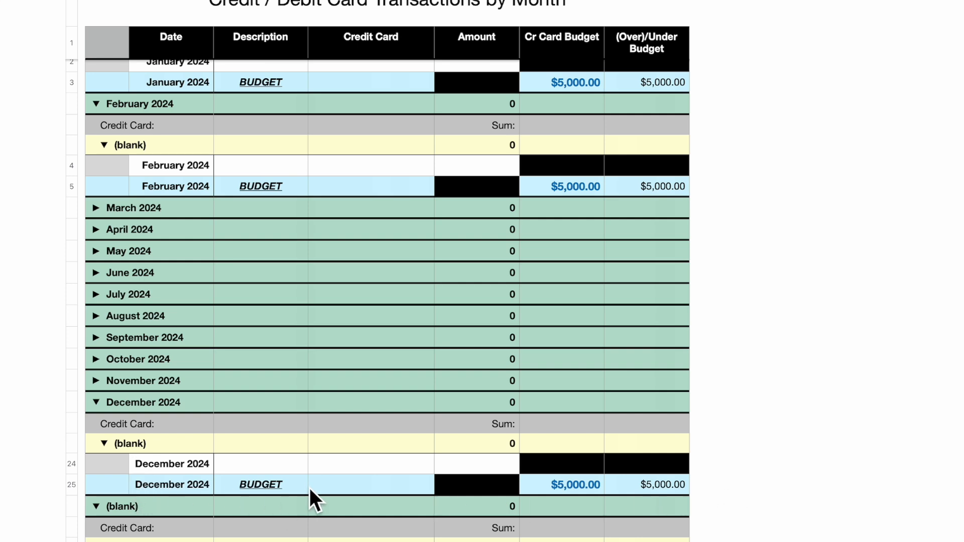
pyautogui.moveTo(375, 492)
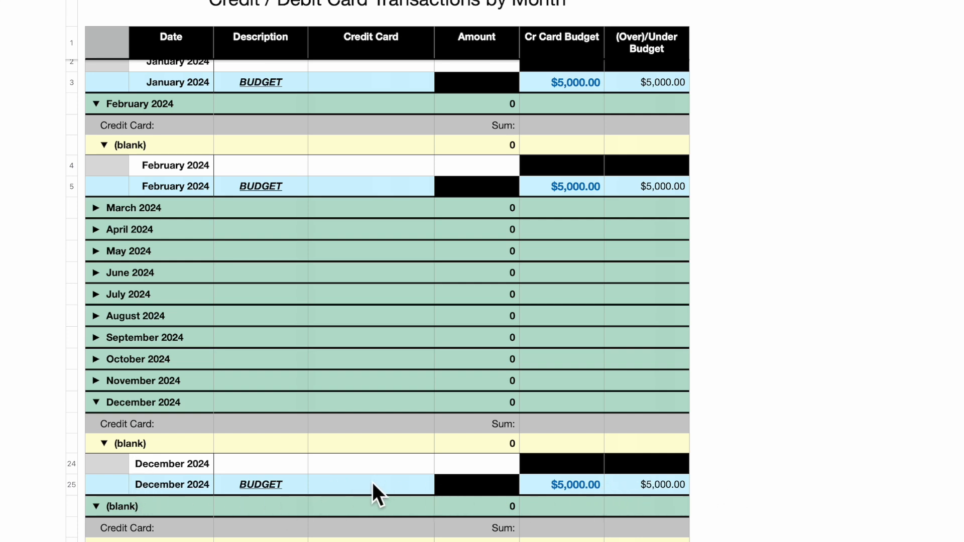
pyautogui.moveTo(286, 505)
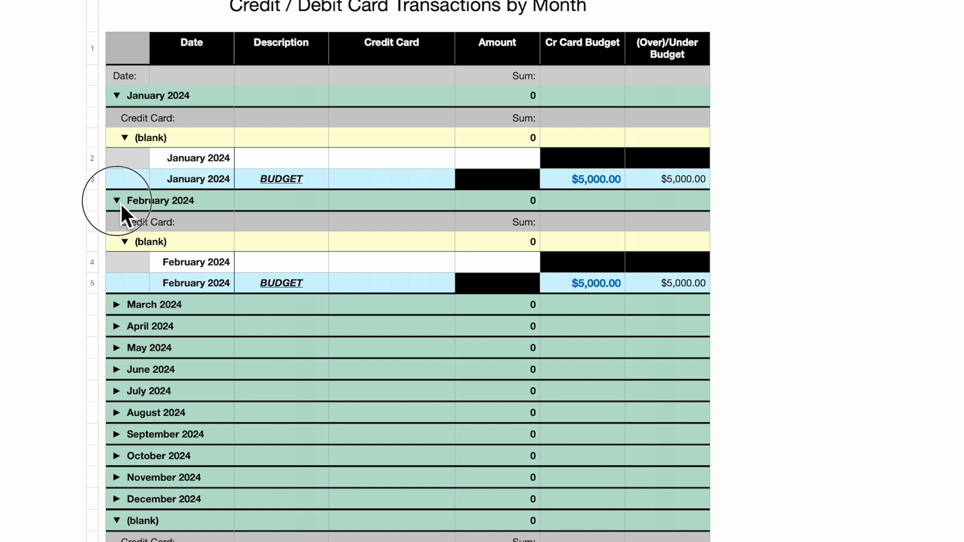
# Step: Collapse the February 2024 month group
pyautogui.click(115, 201)
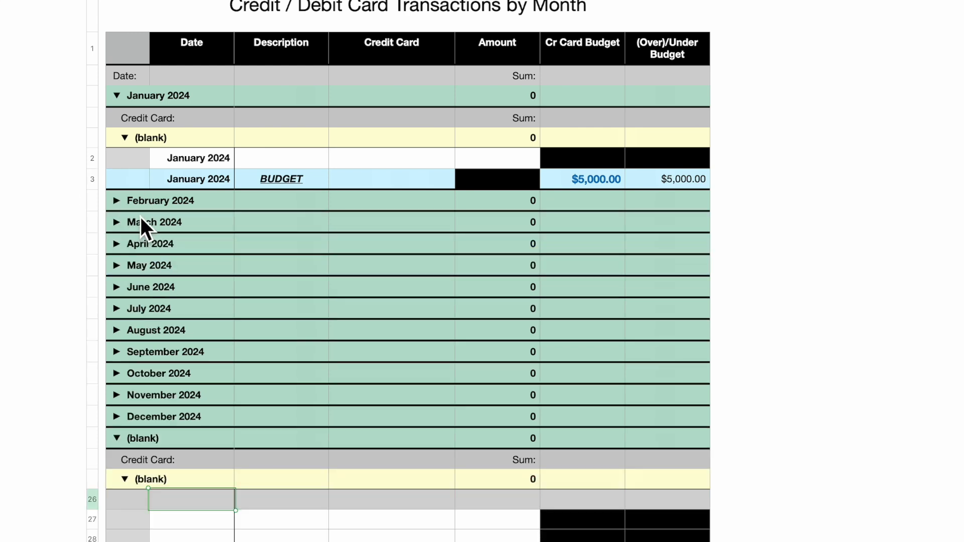
pyautogui.moveTo(119, 231)
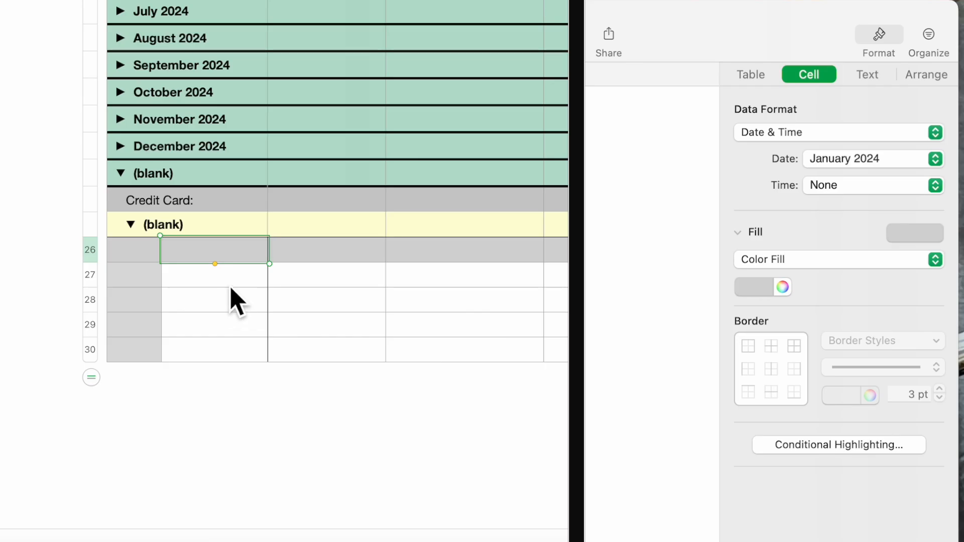
pyautogui.click(214, 275)
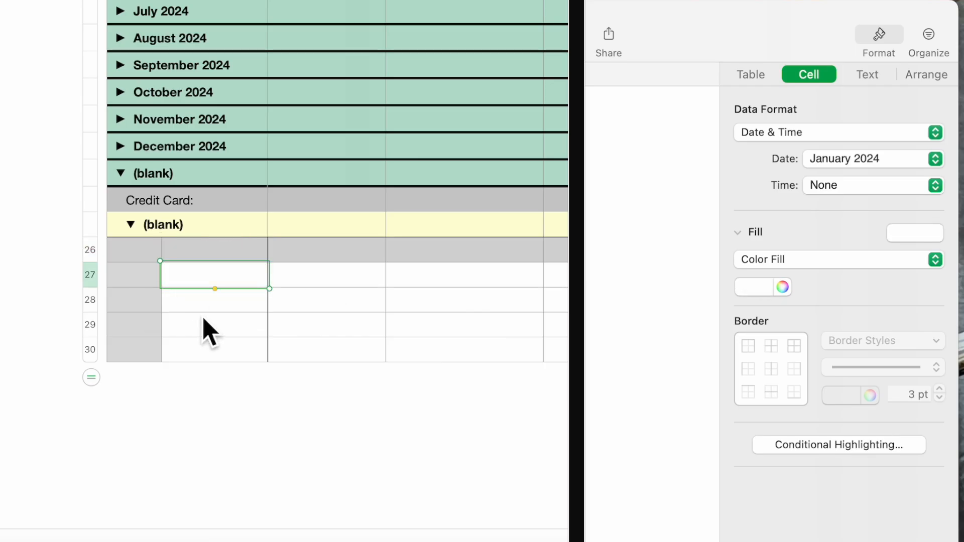
pyautogui.moveTo(245, 380)
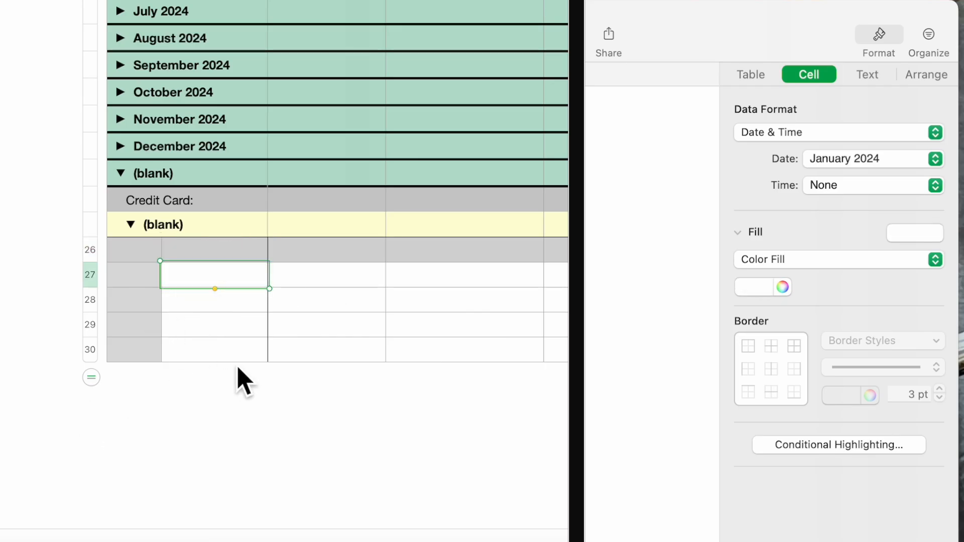
pyautogui.moveTo(221, 314)
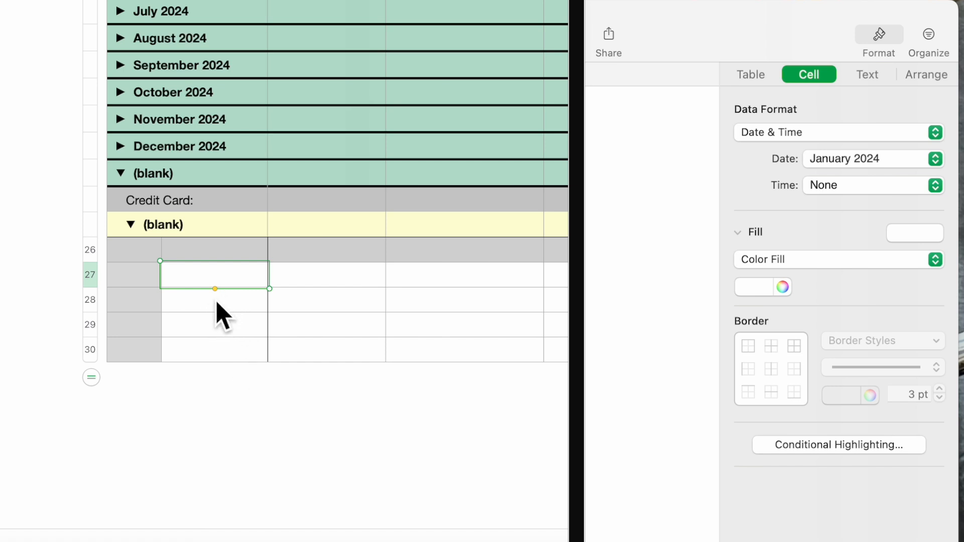
pyautogui.click(134, 275)
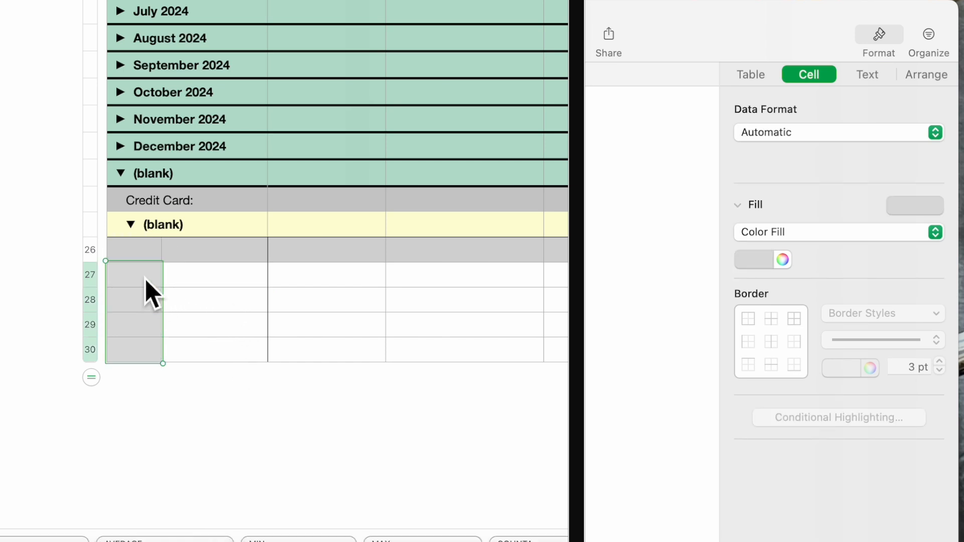
pyautogui.click(214, 275)
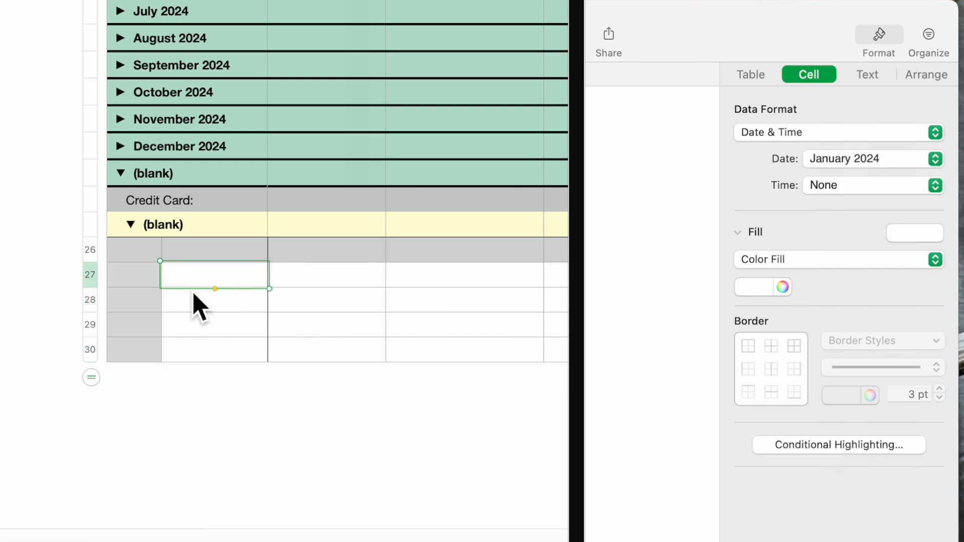
pyautogui.moveTo(899, 200)
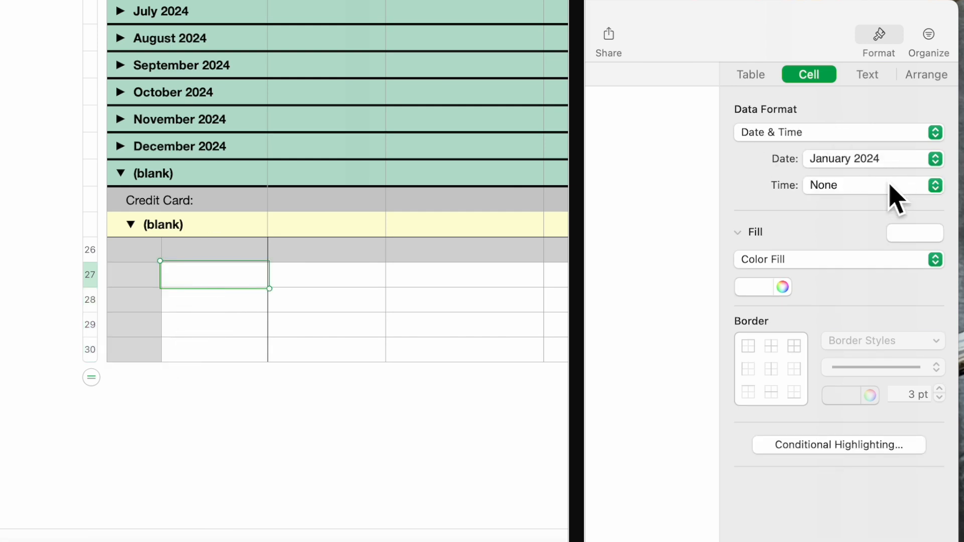
pyautogui.click(213, 350)
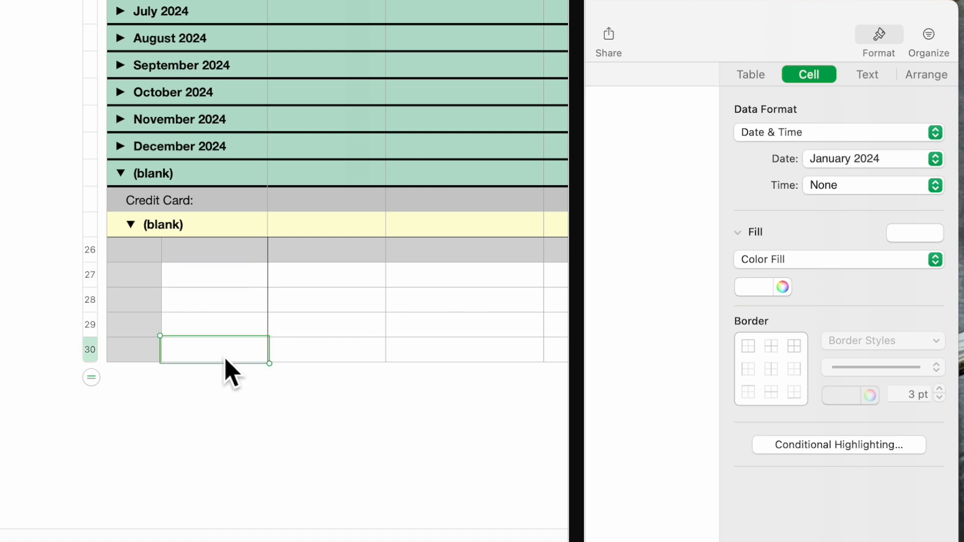
pyautogui.click(213, 275)
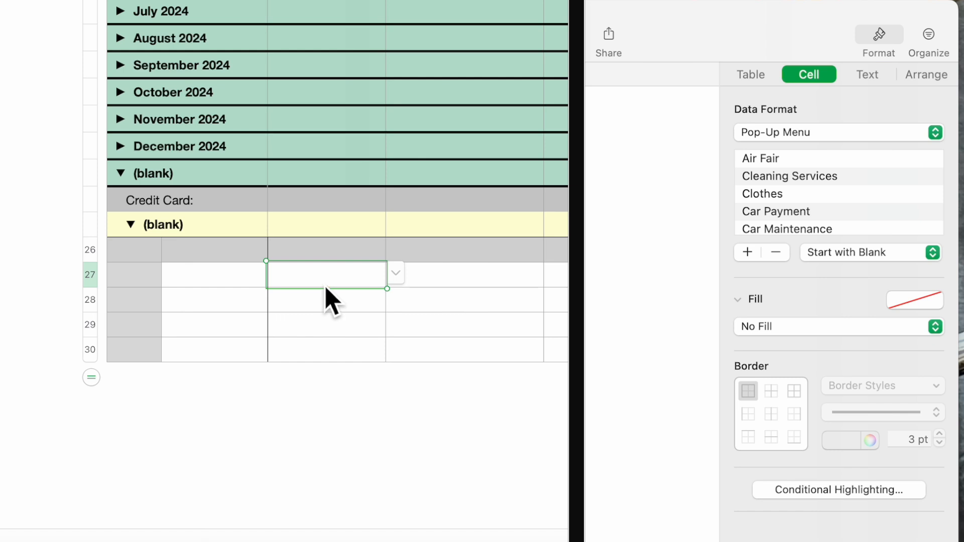
pyautogui.moveTo(799, 177)
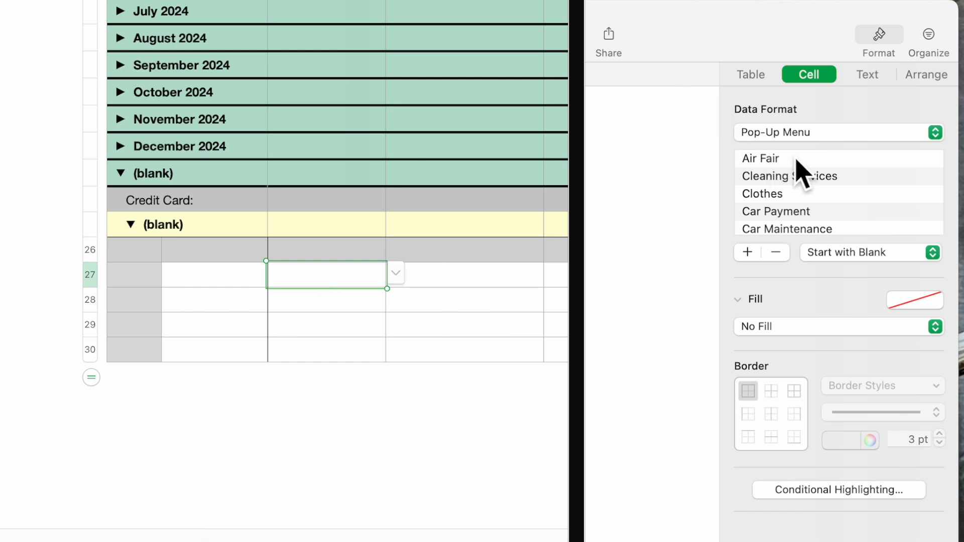
pyautogui.moveTo(834, 194)
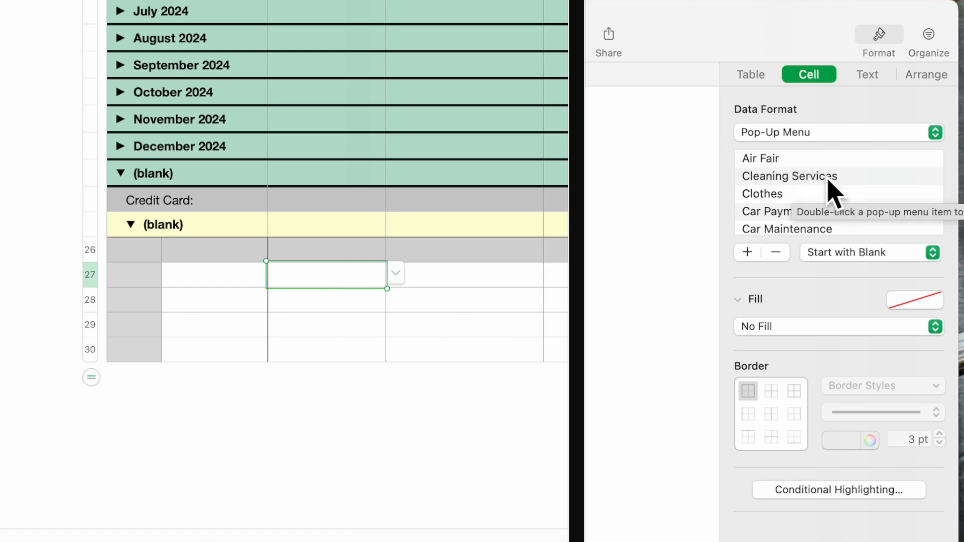
pyautogui.scroll(-3)
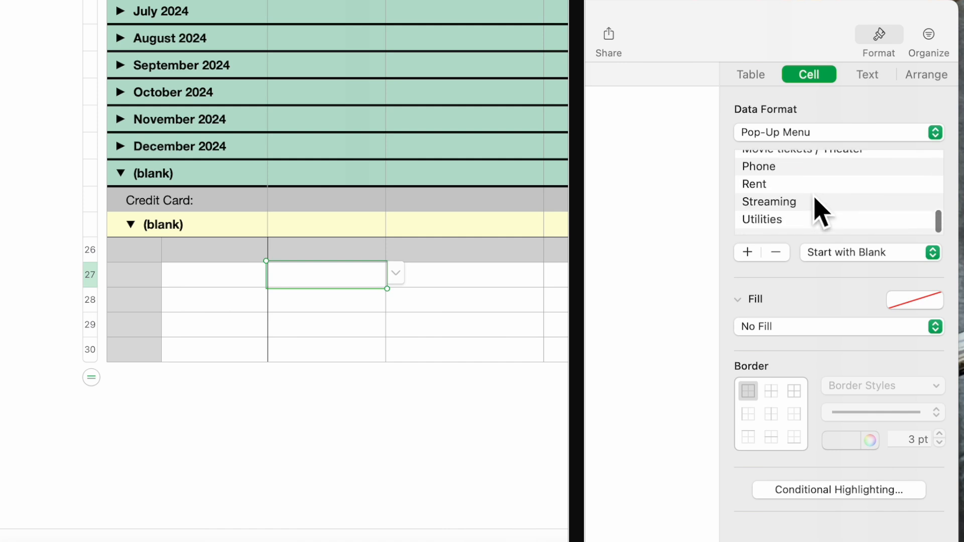
pyautogui.scroll(3)
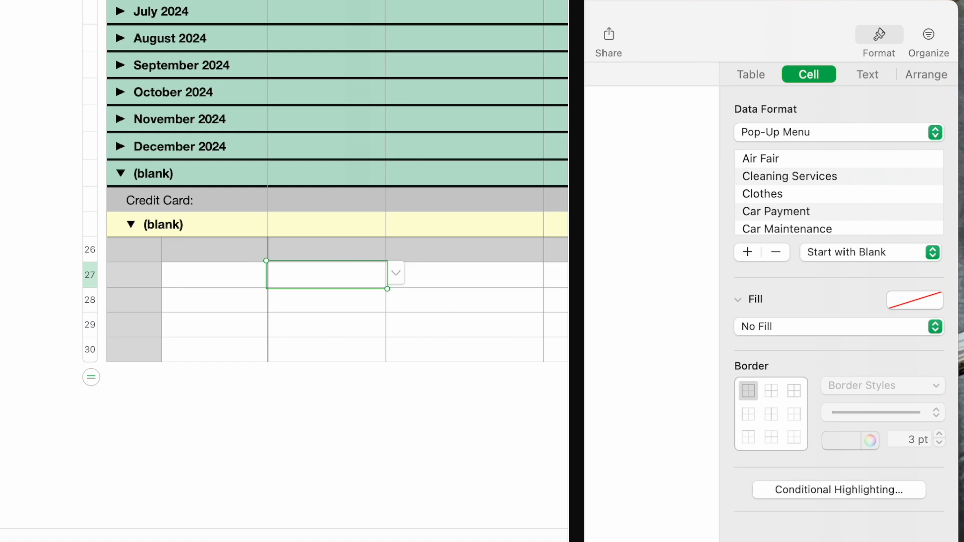
pyautogui.moveTo(492, 310)
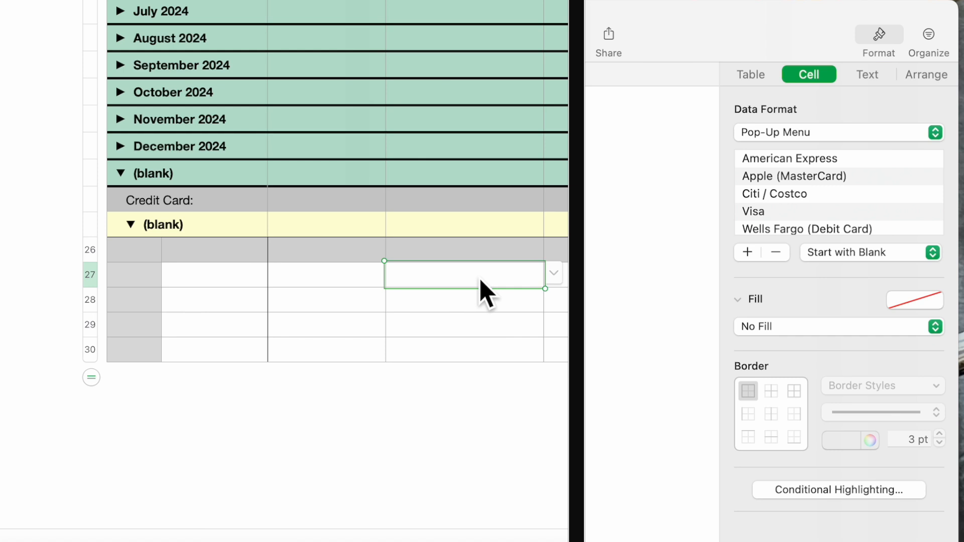
pyautogui.moveTo(891, 158)
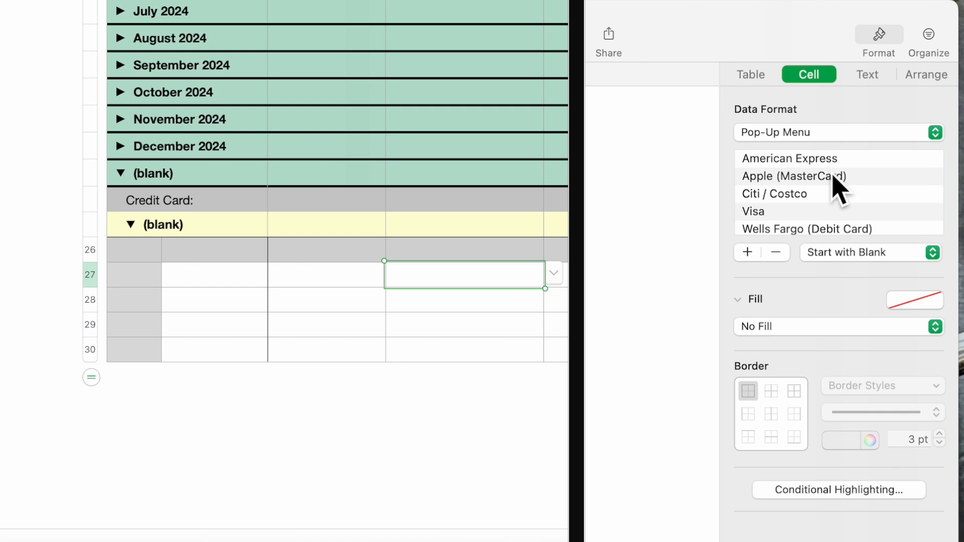
pyautogui.moveTo(785, 261)
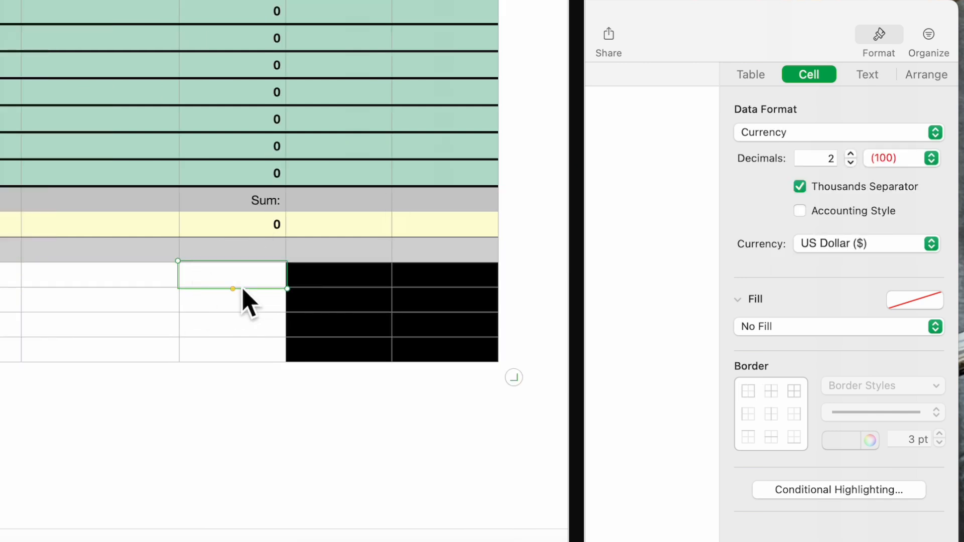
pyautogui.moveTo(819, 141)
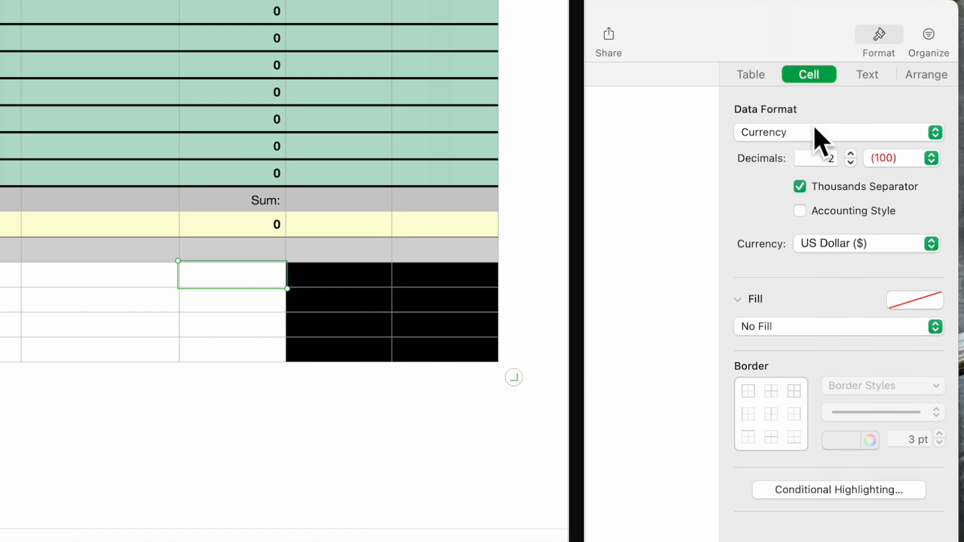
pyautogui.moveTo(889, 199)
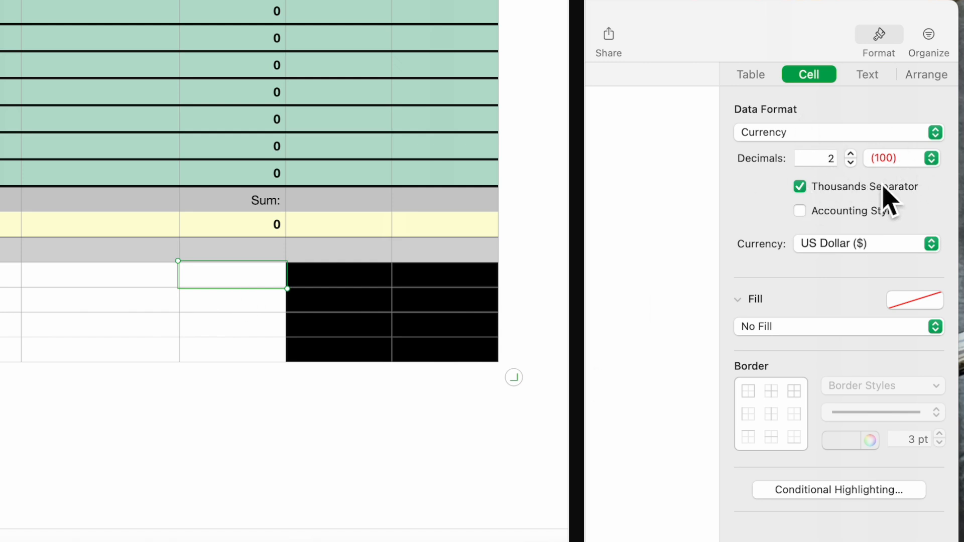
pyautogui.moveTo(916, 190)
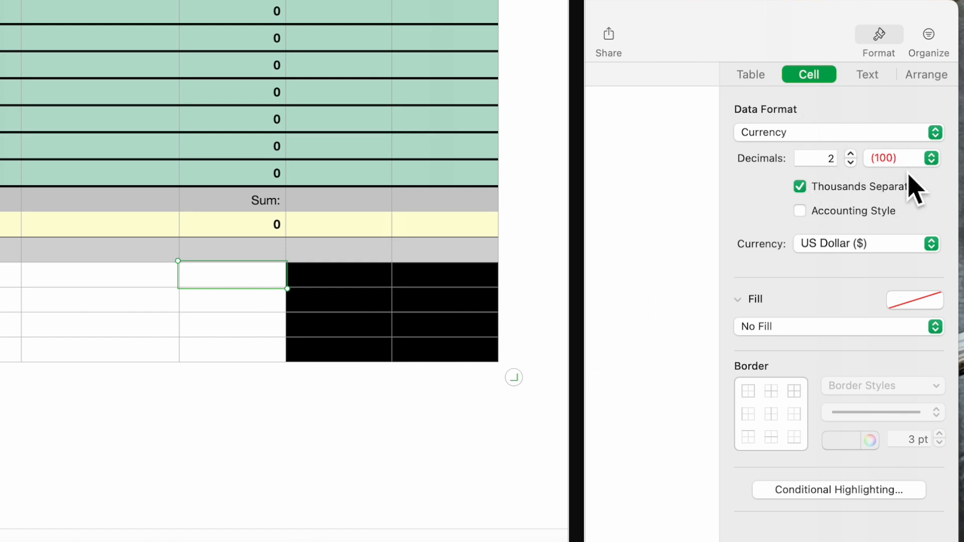
pyautogui.moveTo(869, 213)
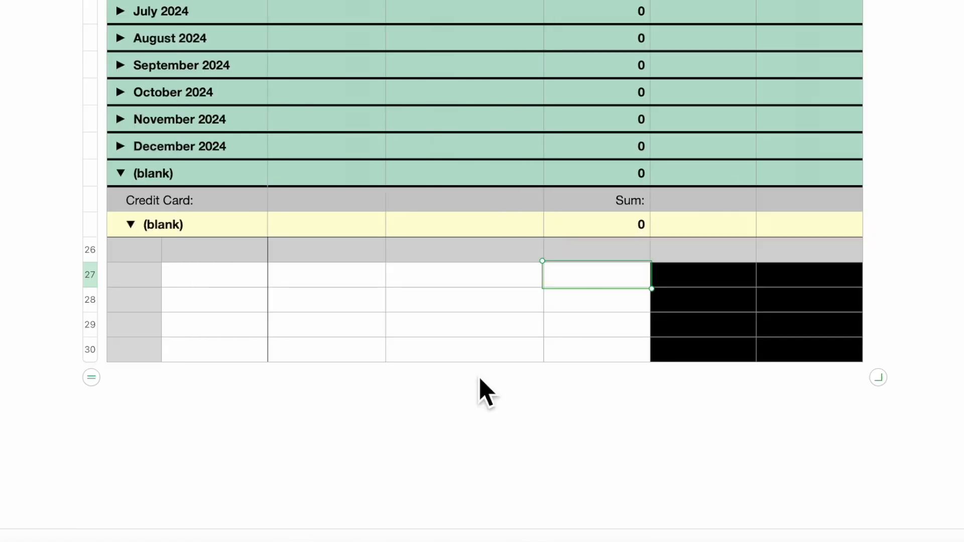
pyautogui.moveTo(820, 301)
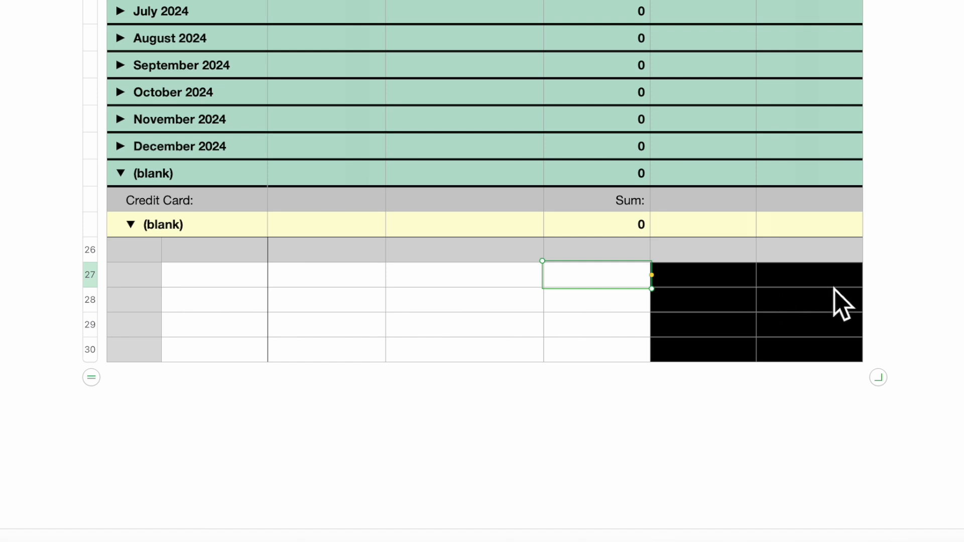
pyautogui.moveTo(642, 368)
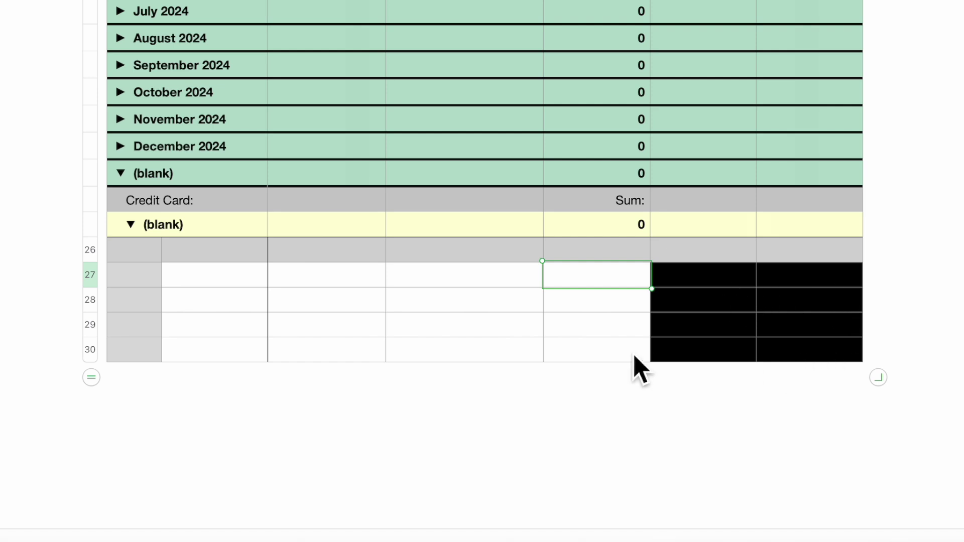
pyautogui.moveTo(188, 307)
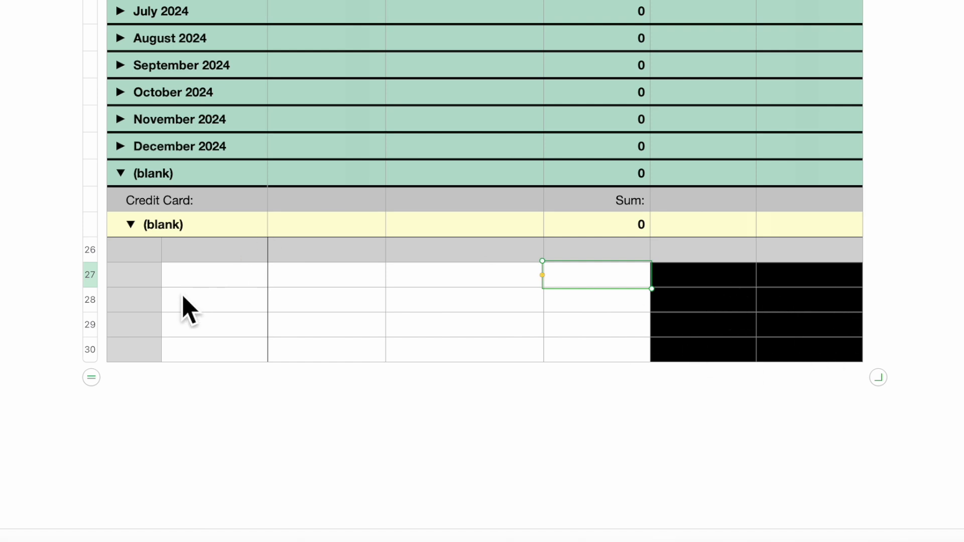
# Step: Insert more blank rows below the table's bottom entry rows and select the first blank category cell
pyautogui.click(133, 274)
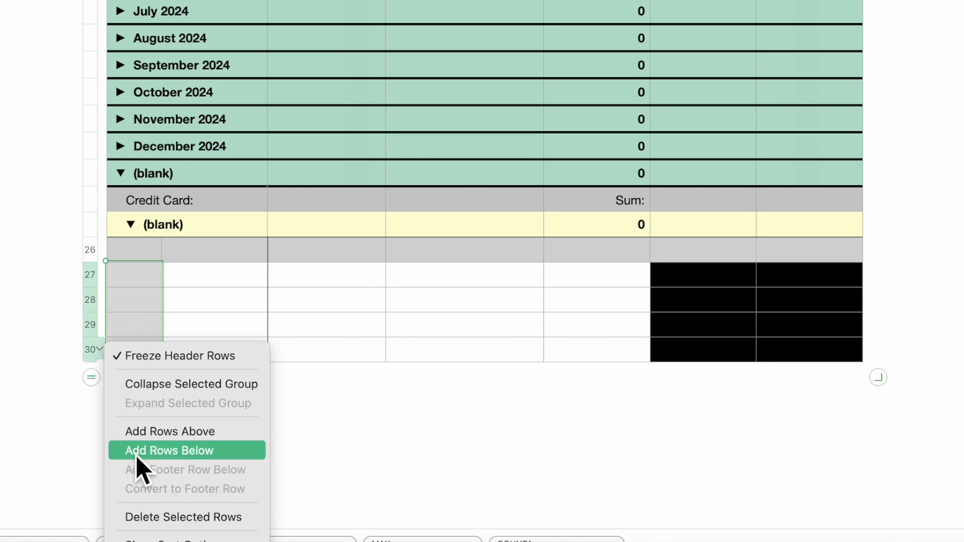
pyautogui.click(168, 450)
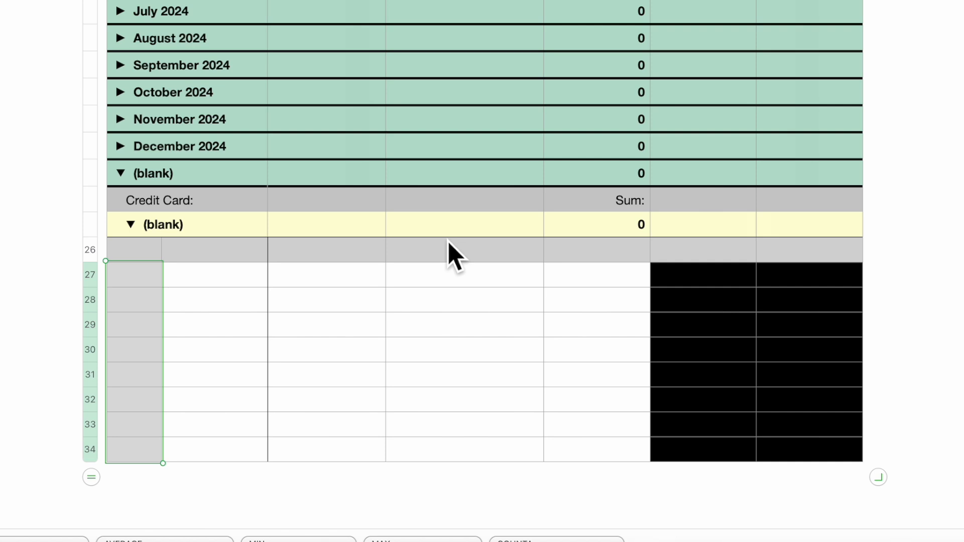
pyautogui.scroll(-3)
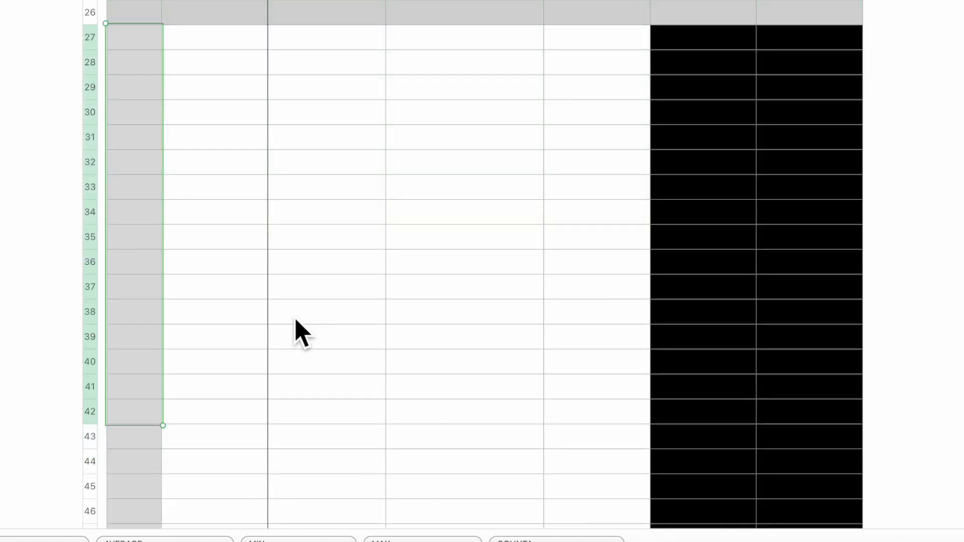
pyautogui.moveTo(566, 200)
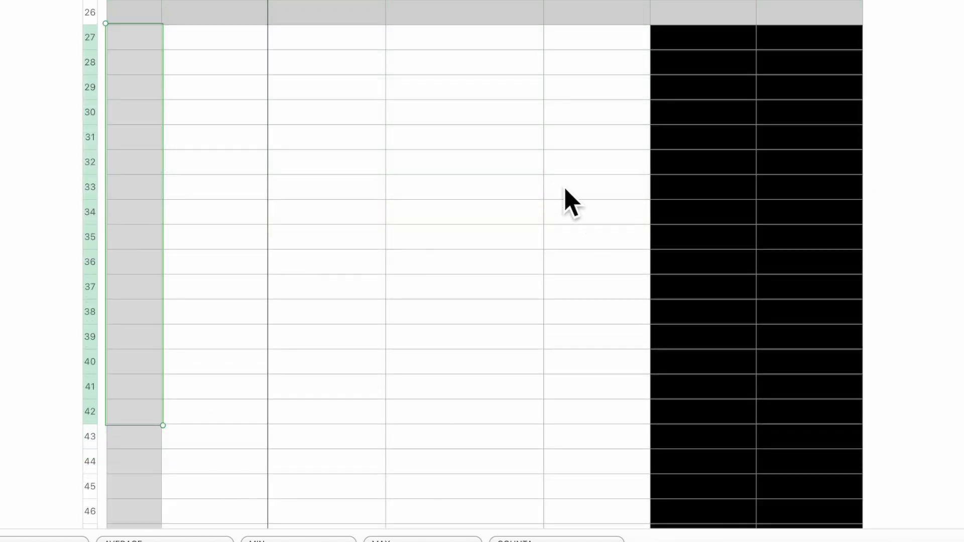
pyautogui.moveTo(232, 62)
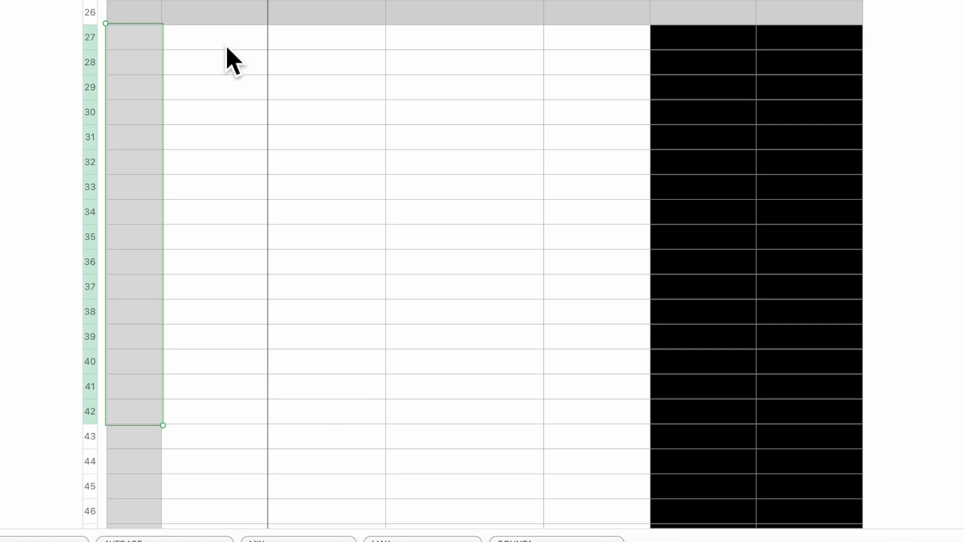
pyautogui.click(325, 36)
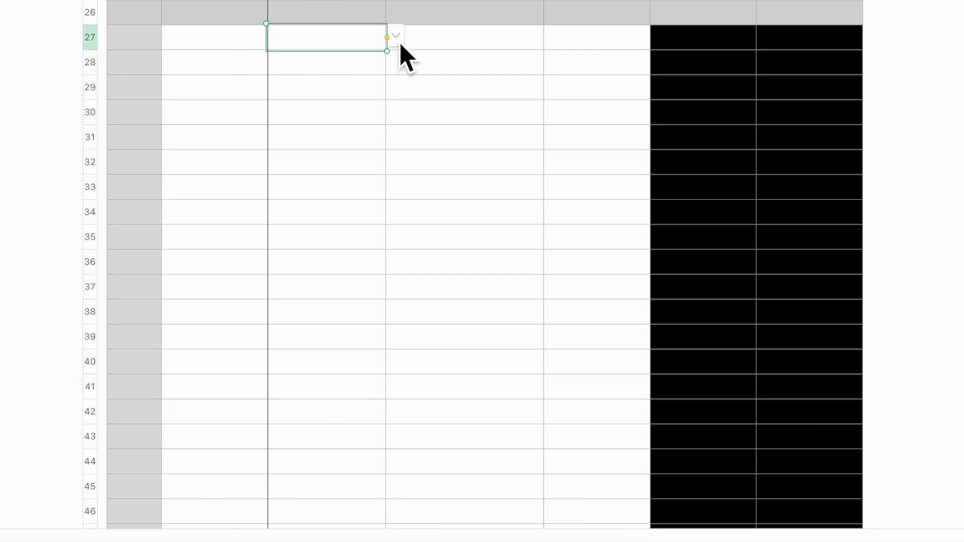
# Step: Enter a Phone transaction on Wells Fargo (Debit Card) for $70.00 in the first blank row
pyautogui.click(394, 36)
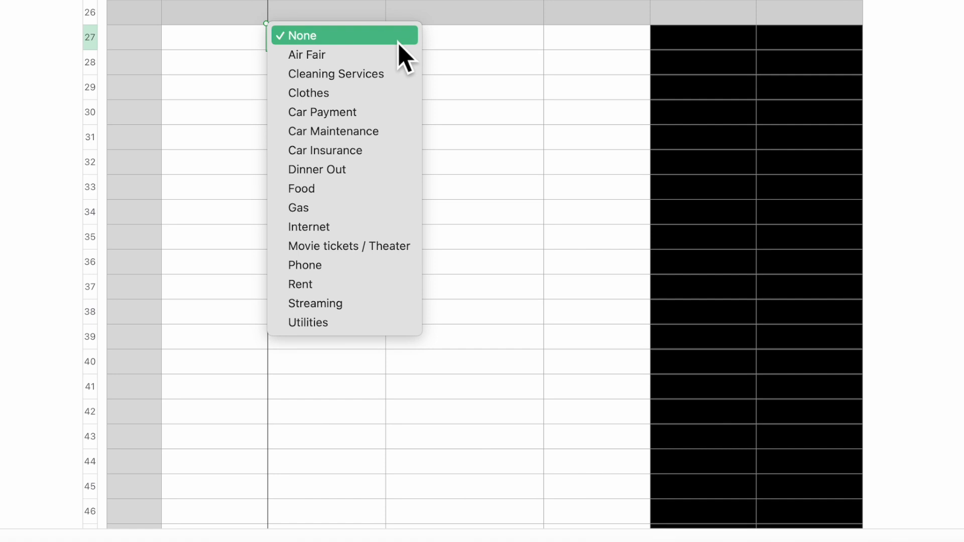
pyautogui.moveTo(344, 264)
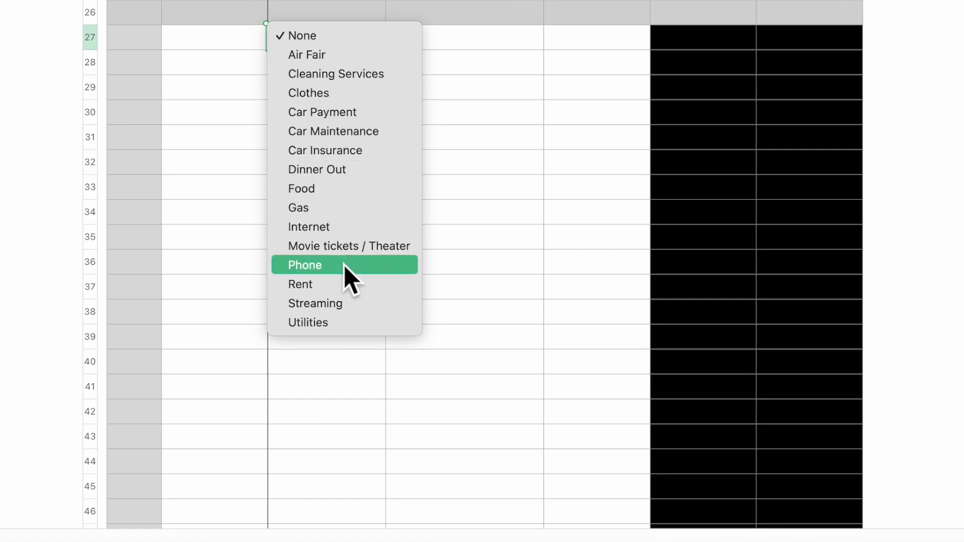
pyautogui.click(305, 264)
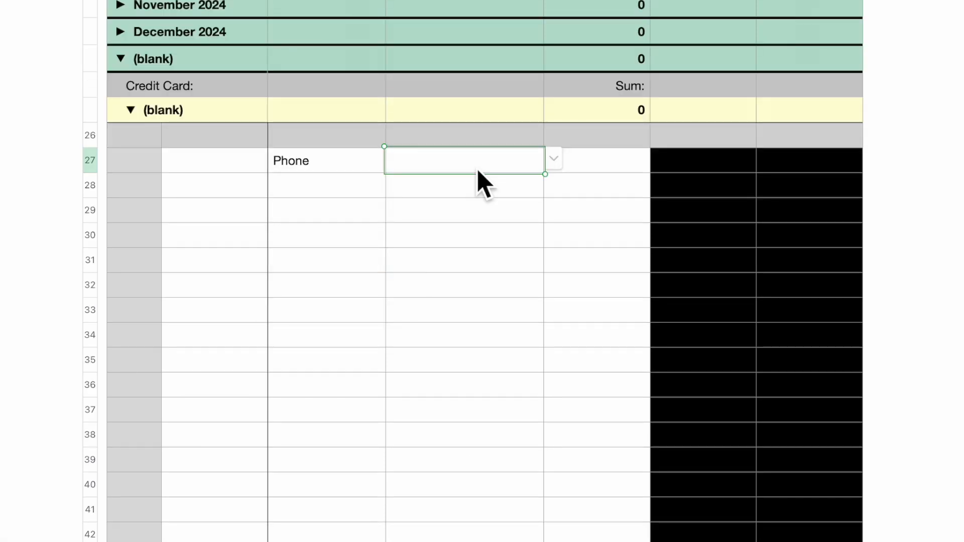
pyautogui.moveTo(550, 173)
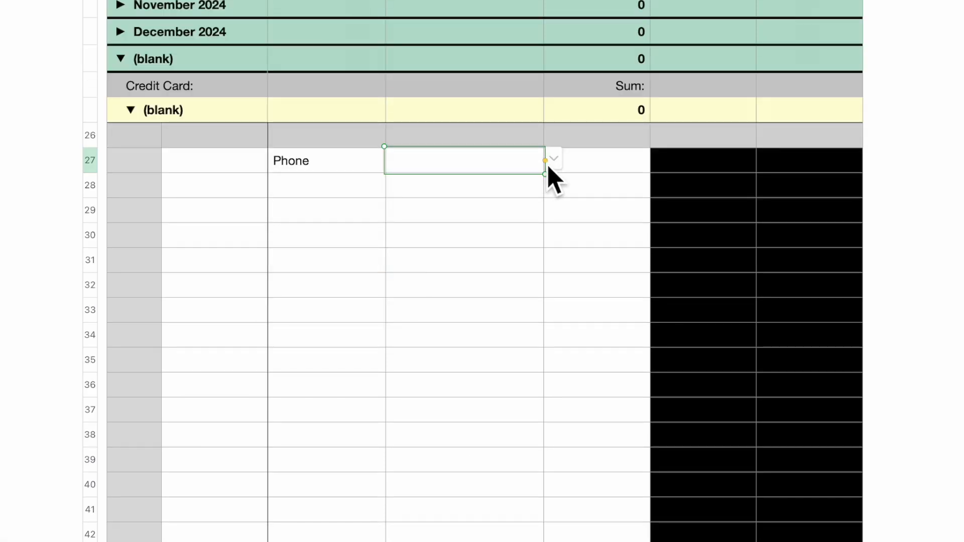
pyautogui.click(553, 161)
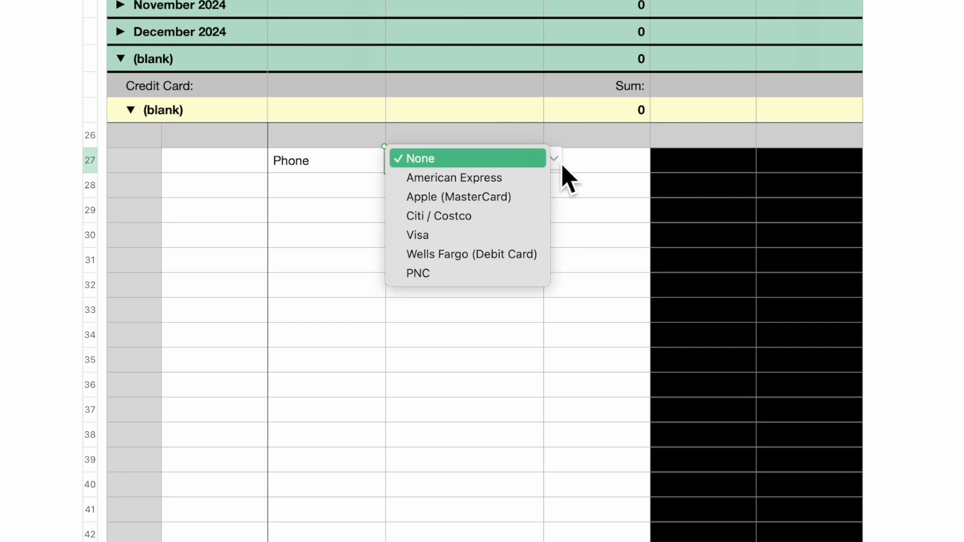
pyautogui.moveTo(470, 254)
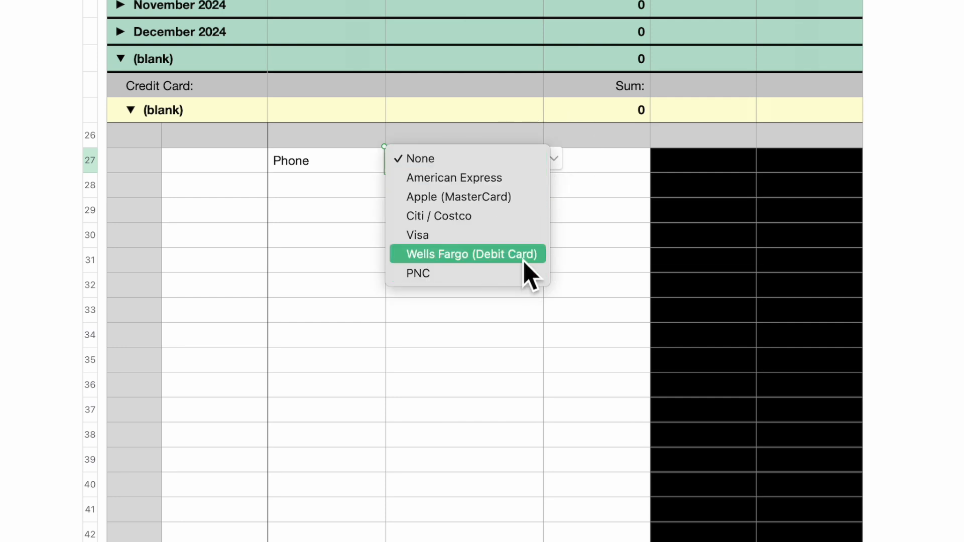
pyautogui.click(469, 254)
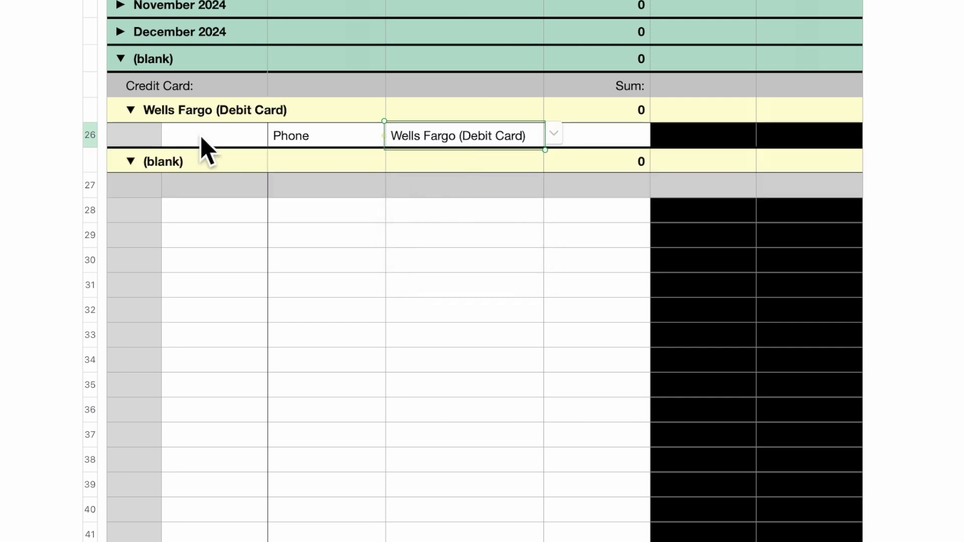
pyautogui.moveTo(379, 275)
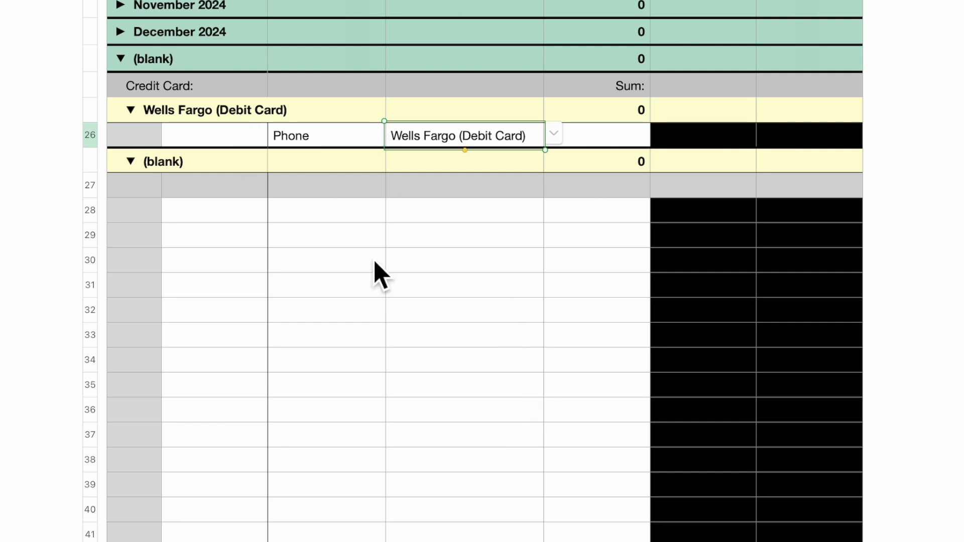
pyautogui.moveTo(215, 141)
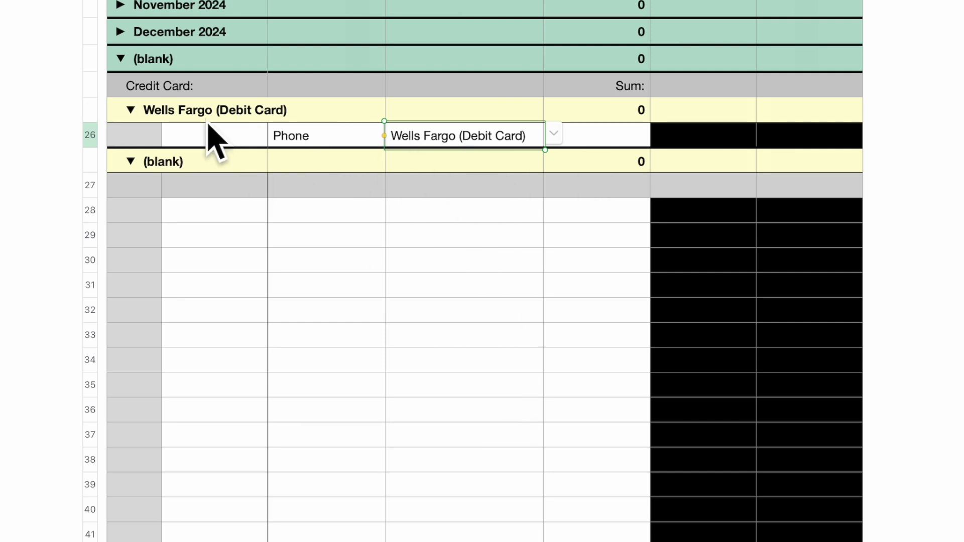
pyautogui.click(596, 136)
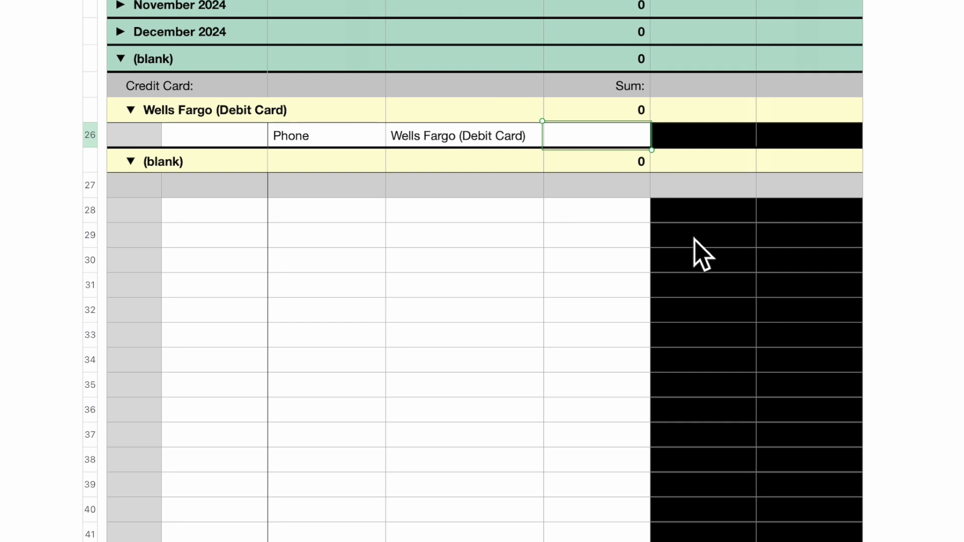
pyautogui.write('70.00')
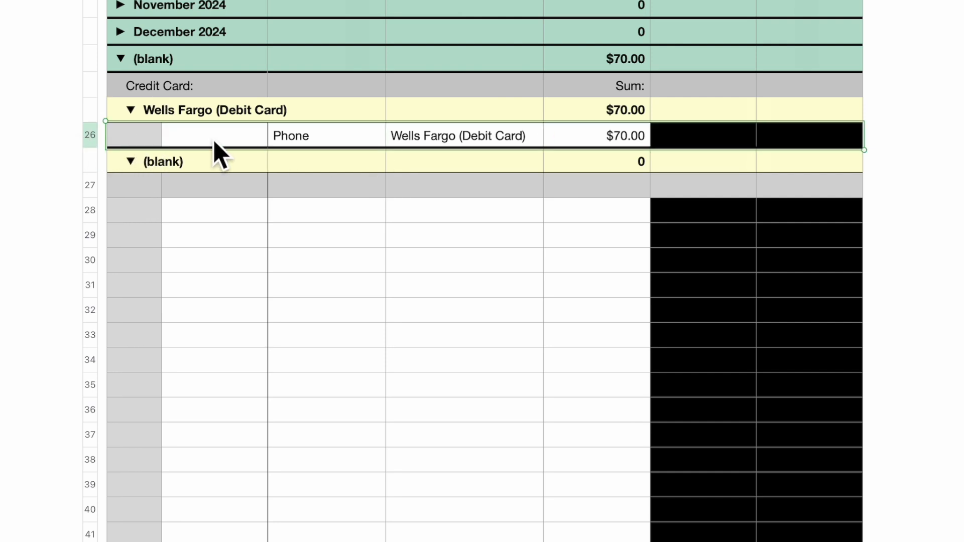
pyautogui.moveTo(111, 151)
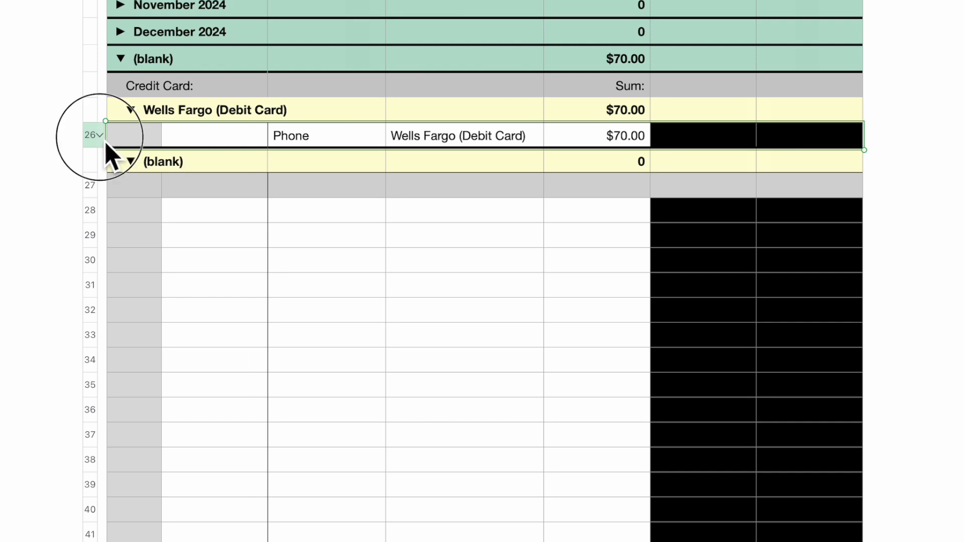
pyautogui.moveTo(141, 258)
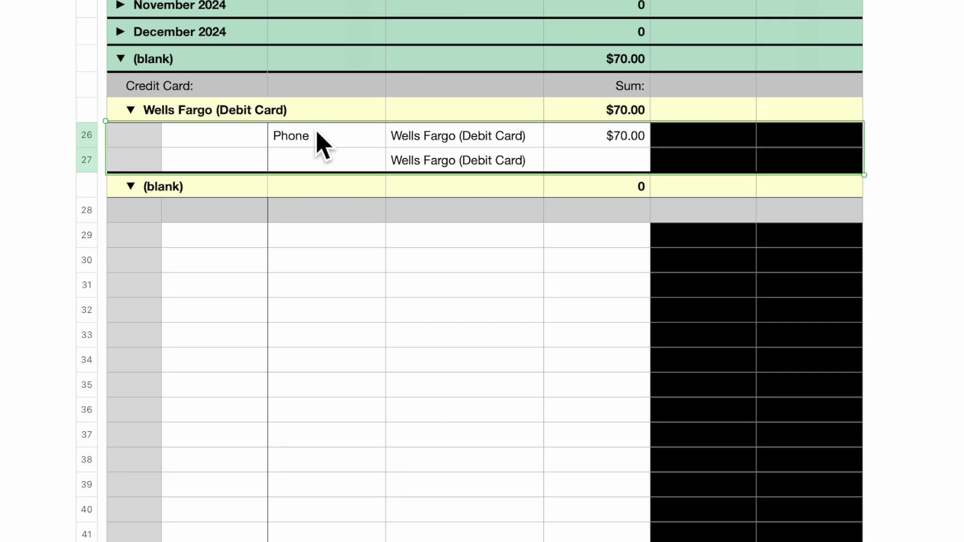
pyautogui.moveTo(624, 172)
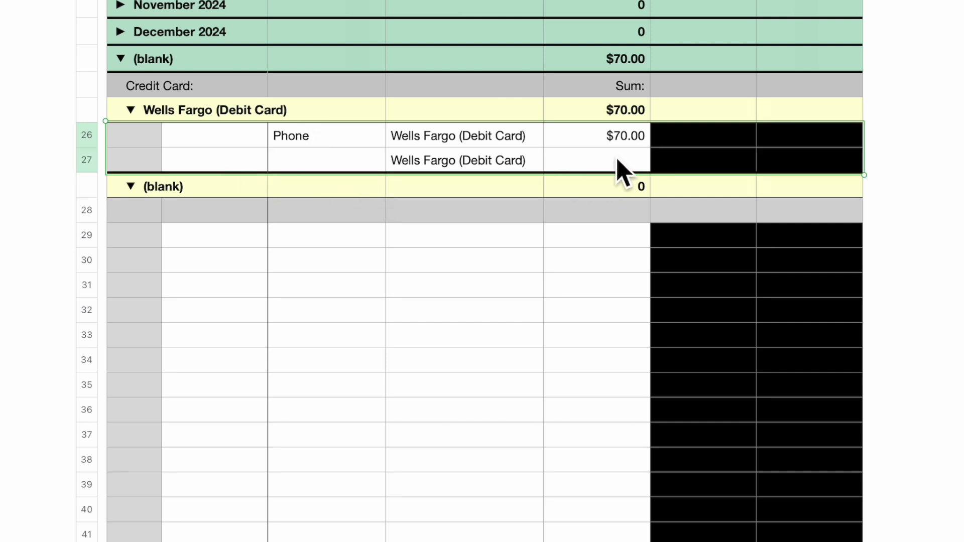
# Step: Add rows to the Wells Fargo group and copy the Phone $70.00 entry down them
pyautogui.click(325, 136)
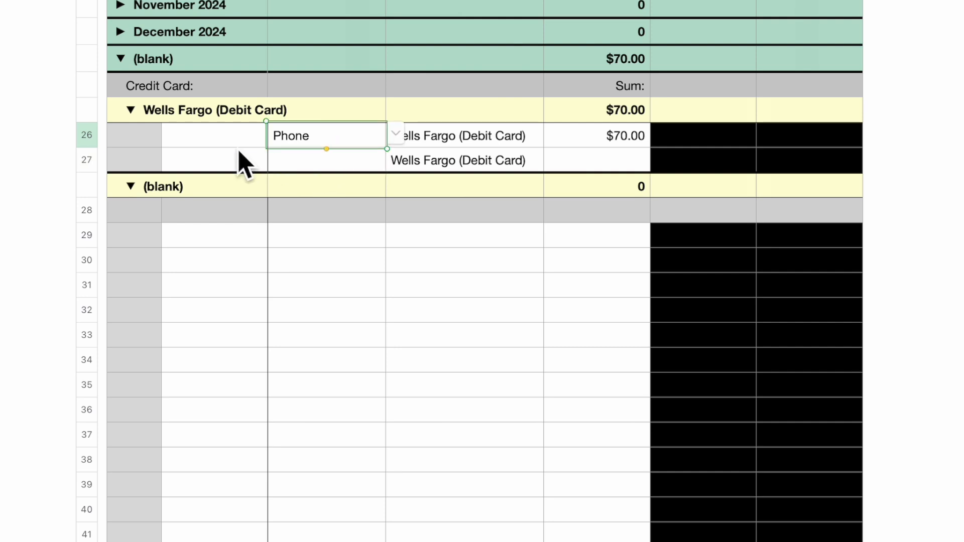
pyautogui.click(134, 136)
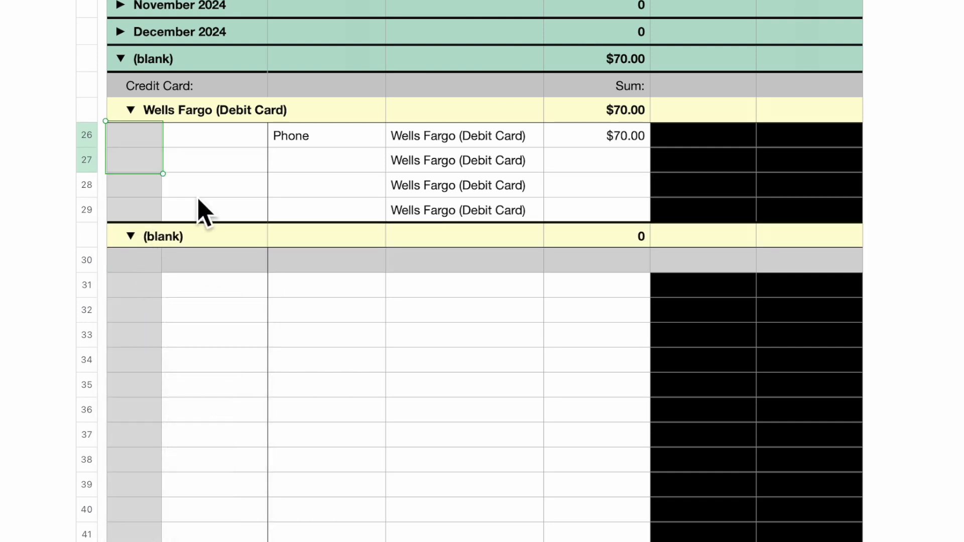
pyautogui.click(326, 136)
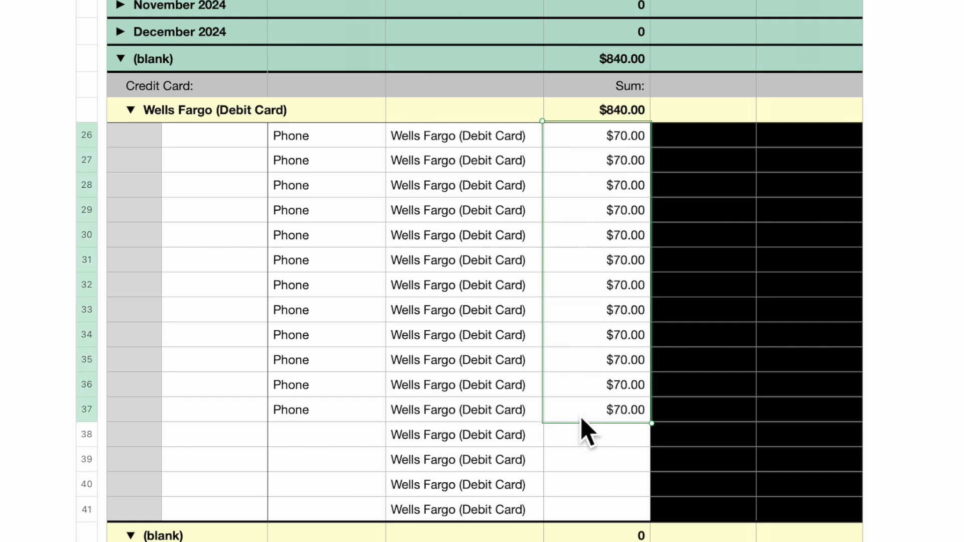
pyautogui.moveTo(218, 154)
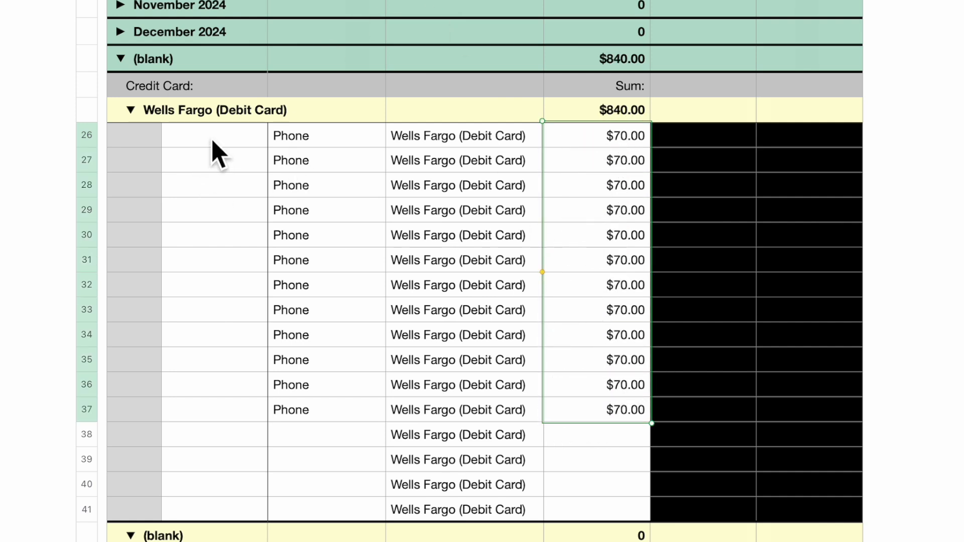
# Step: Date the Phone rows 01/01/2024, 02/01/2024, 03/01/2024 and so on by month
pyautogui.click(213, 135)
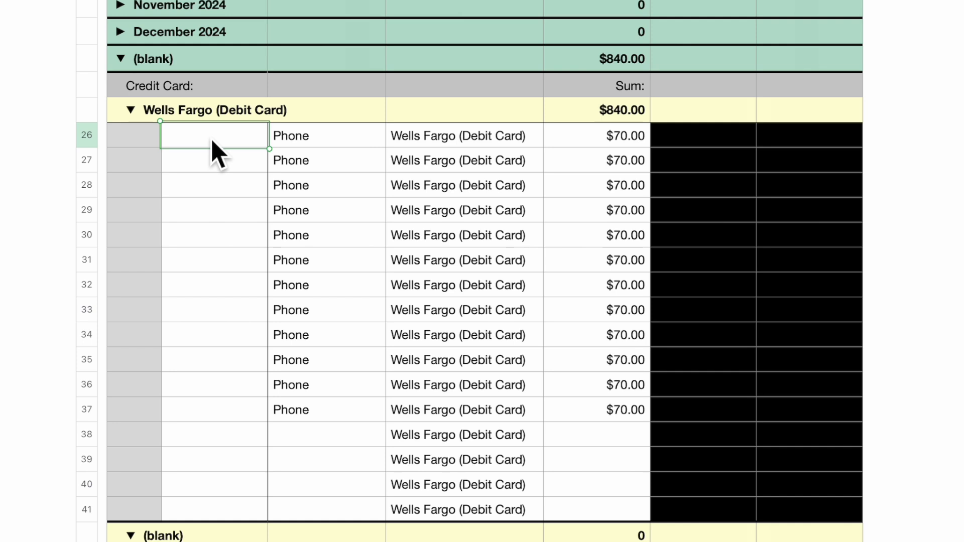
pyautogui.write('01')
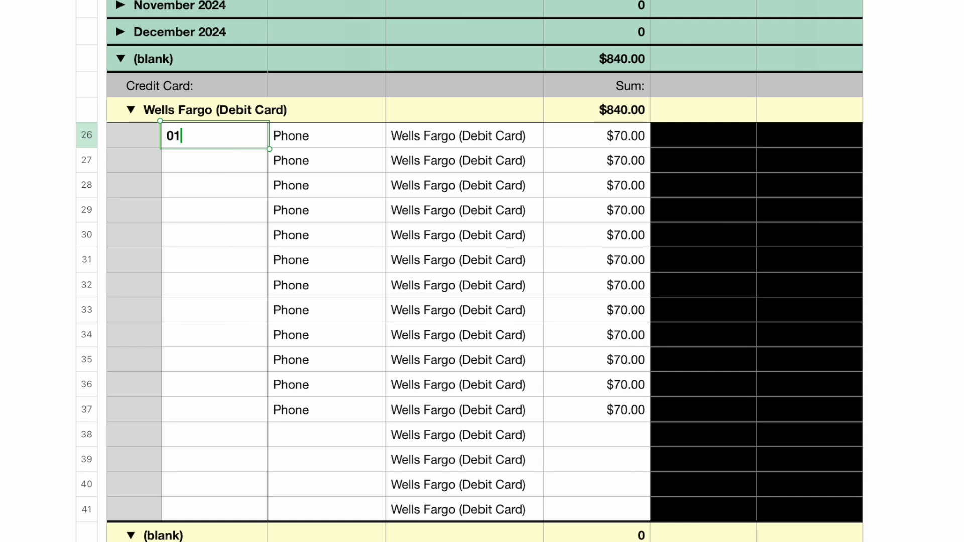
pyautogui.write('/01')
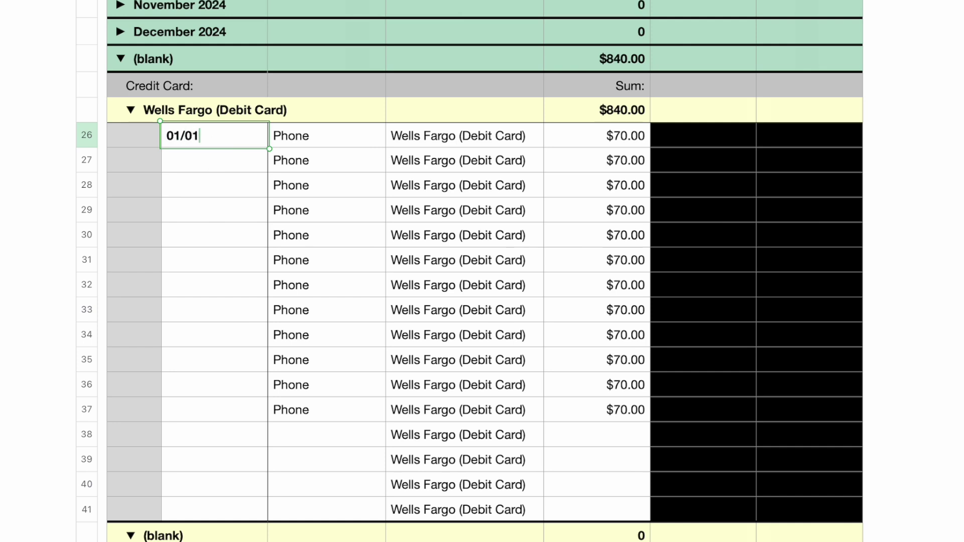
pyautogui.write('/202')
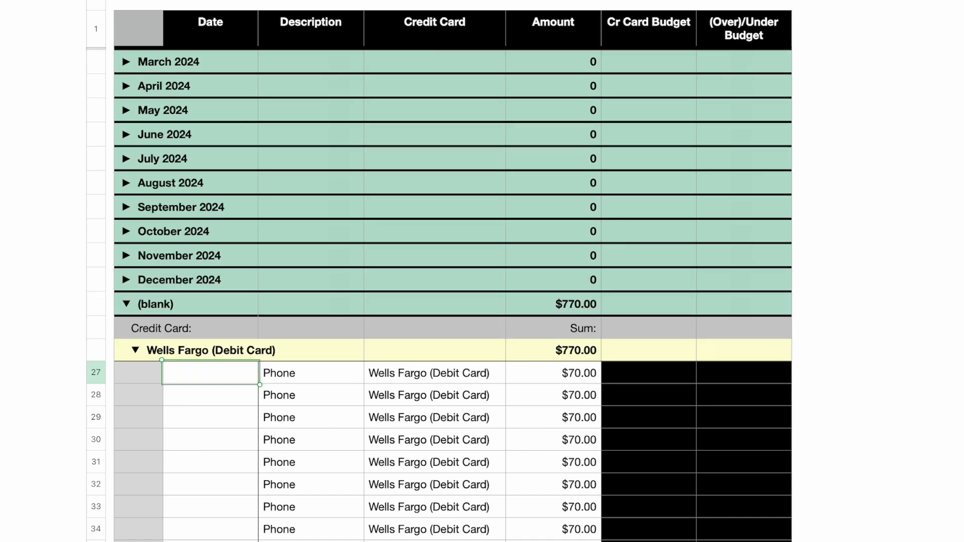
pyautogui.write('02/')
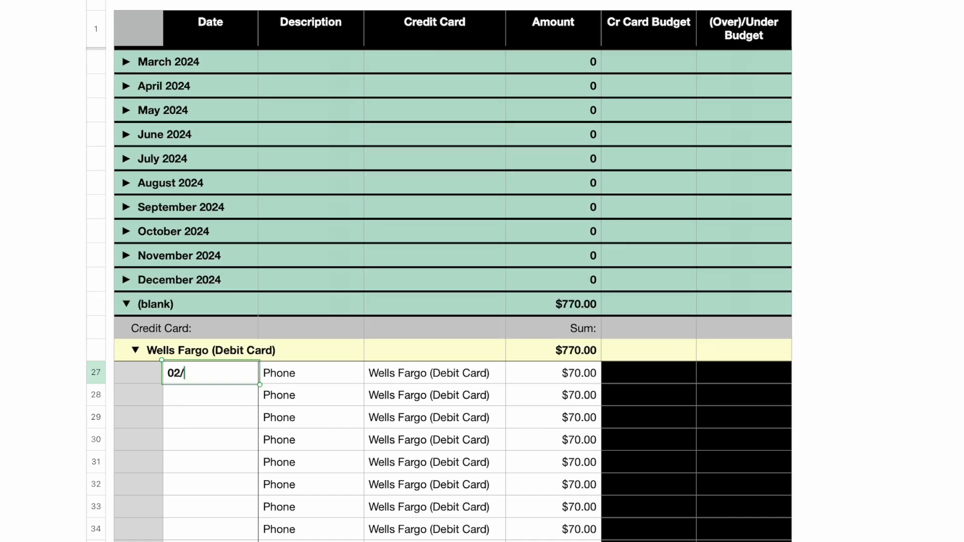
pyautogui.write('01/202')
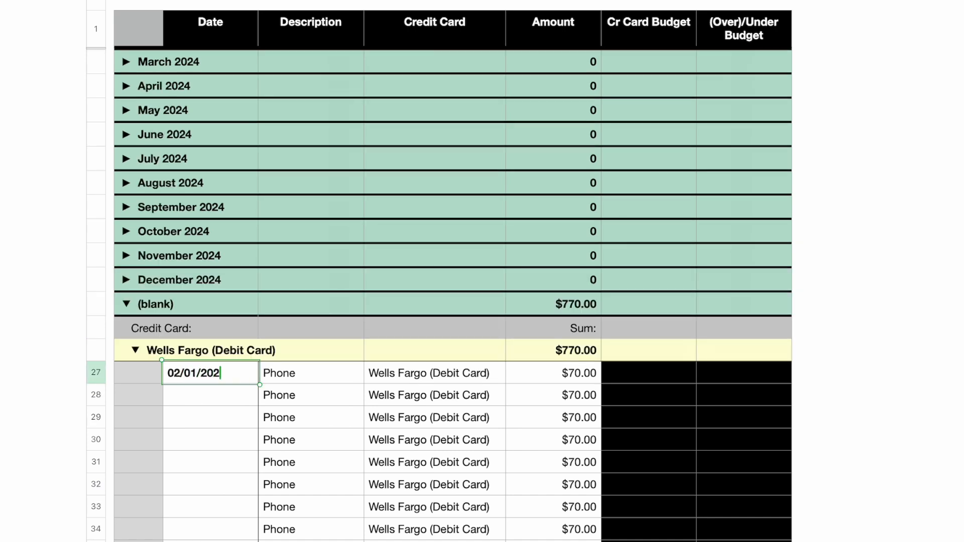
pyautogui.write('03/01/20254')
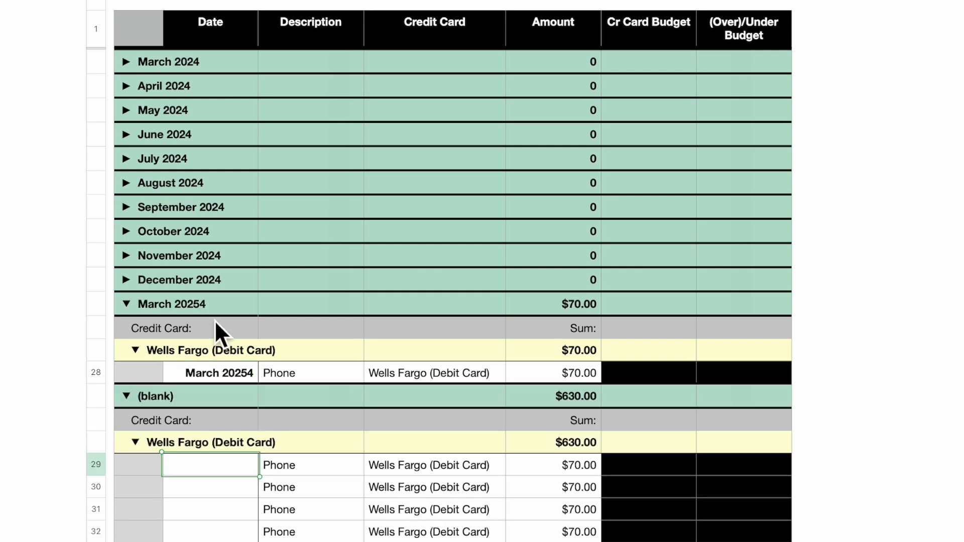
# Step: Correct the mistyped March date year and collapse the August 2024 group
pyautogui.click(210, 372)
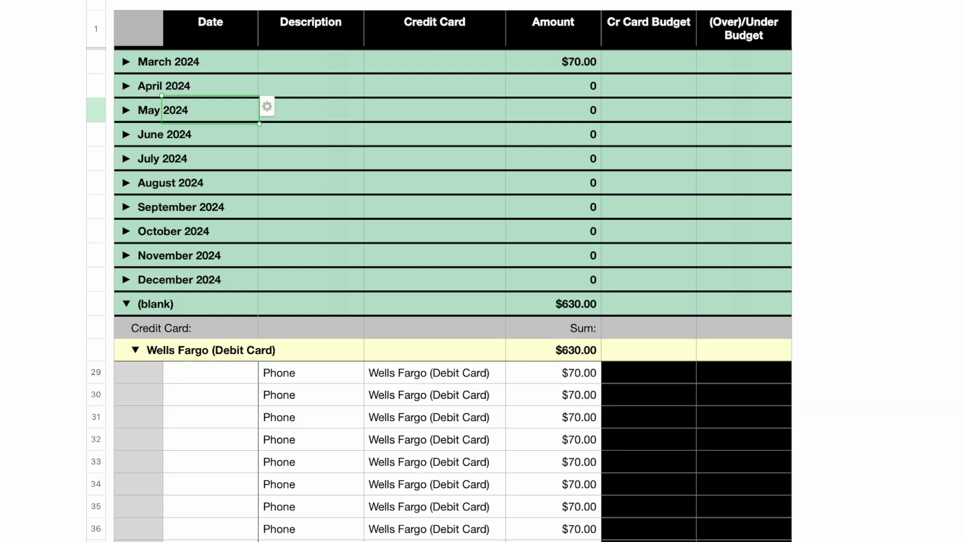
pyautogui.moveTo(237, 394)
pyautogui.write('0')
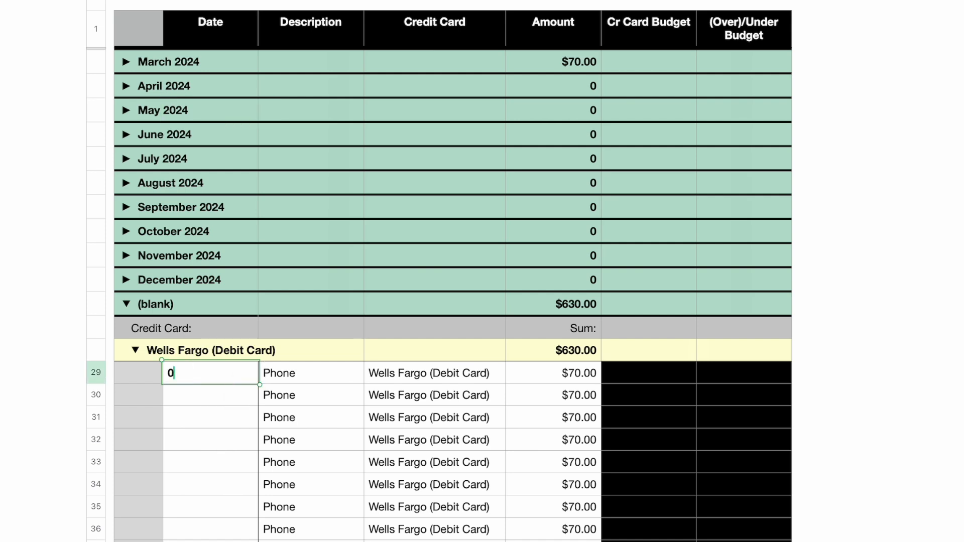
pyautogui.press('Return')
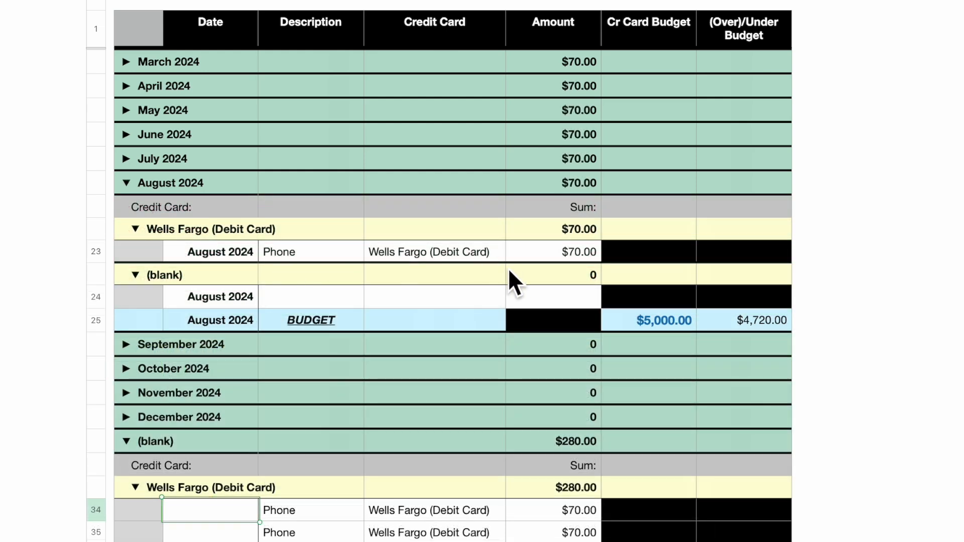
pyautogui.moveTo(232, 305)
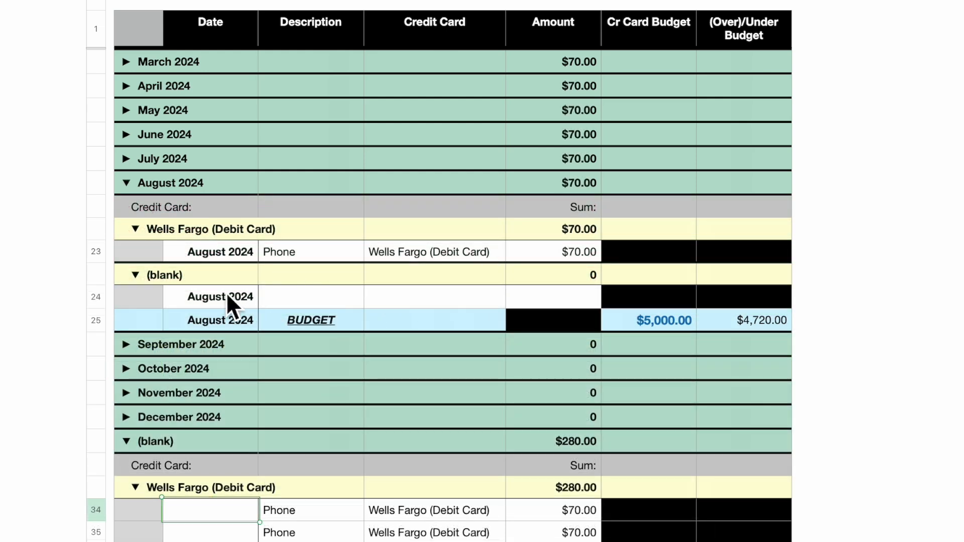
pyautogui.click(126, 183)
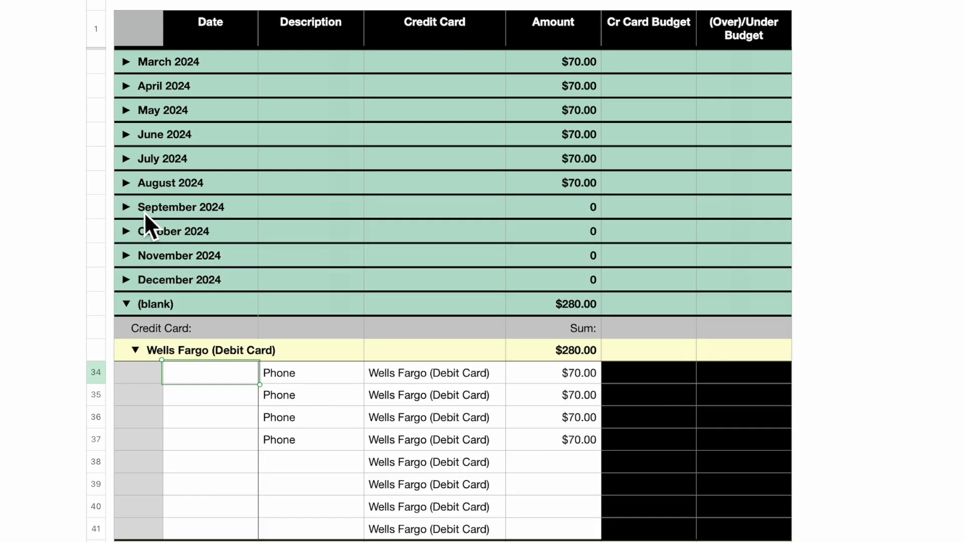
pyautogui.moveTo(302, 61)
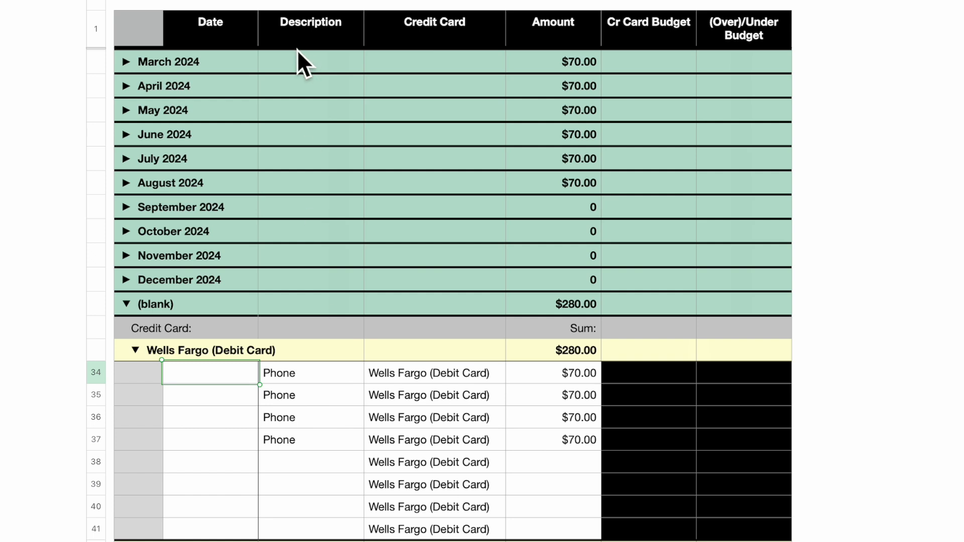
# Step: Add a new row below the January Phone payment
pyautogui.scroll(3)
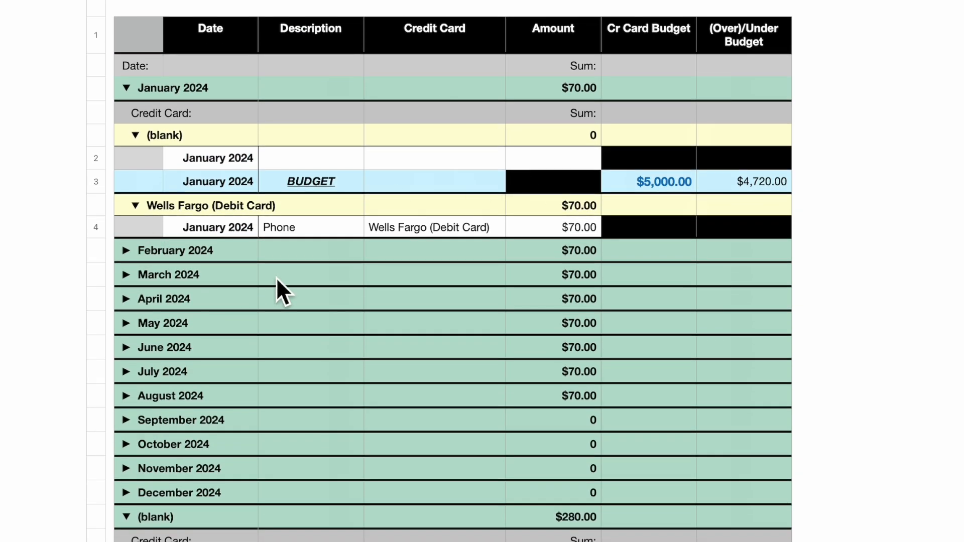
pyautogui.moveTo(280, 243)
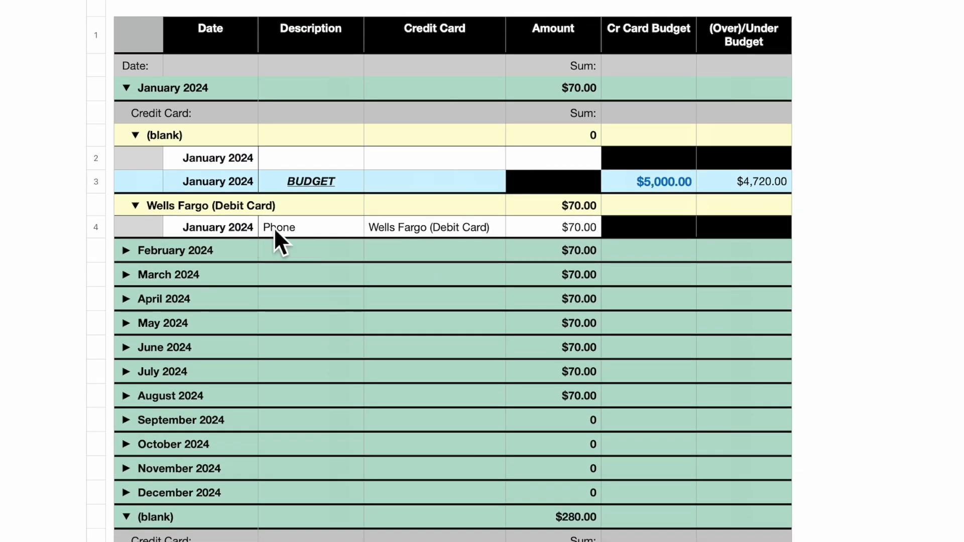
pyautogui.moveTo(307, 249)
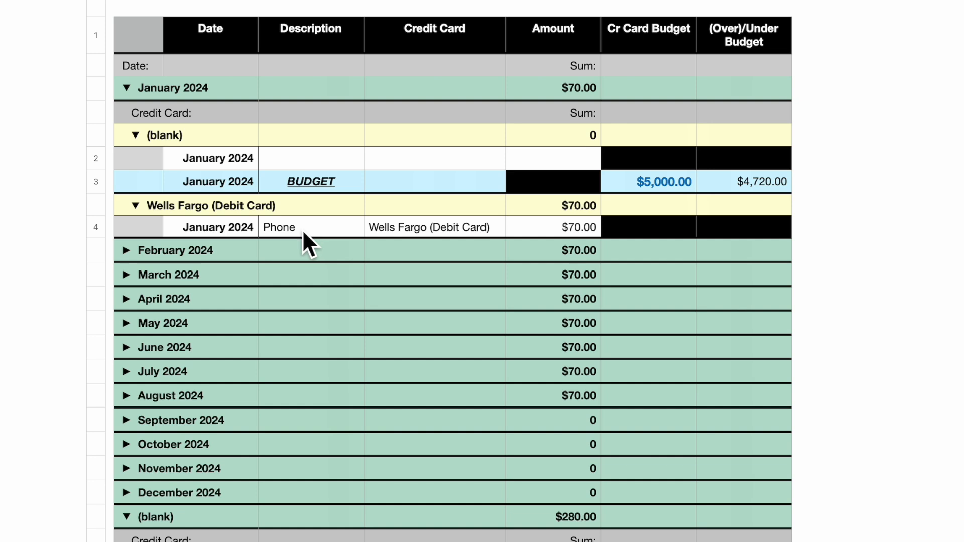
pyautogui.moveTo(403, 240)
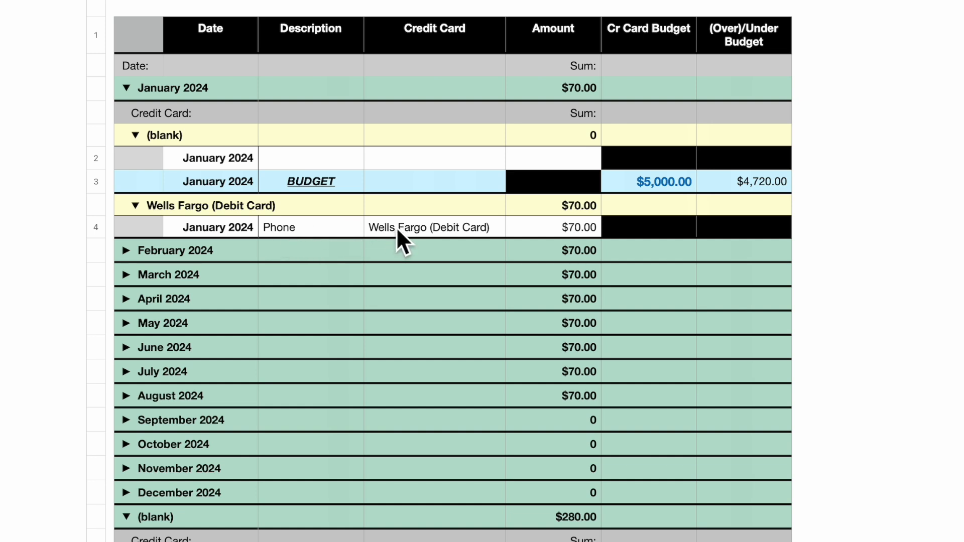
pyautogui.moveTo(527, 245)
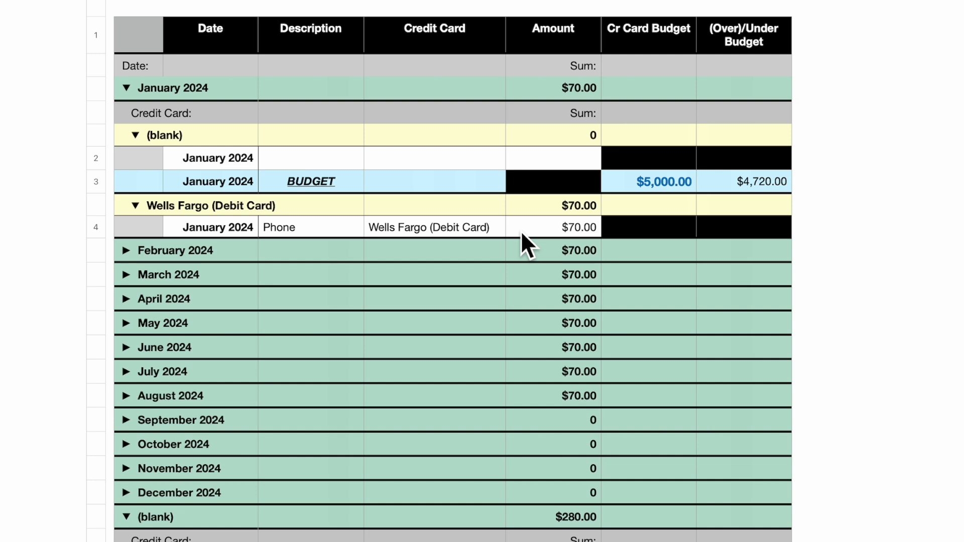
pyautogui.moveTo(117, 255)
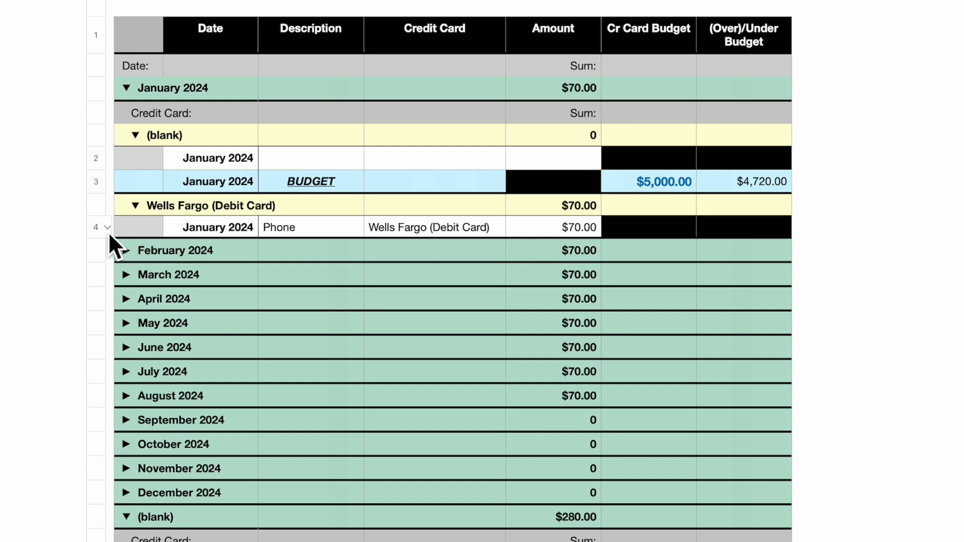
pyautogui.rightClick(107, 227)
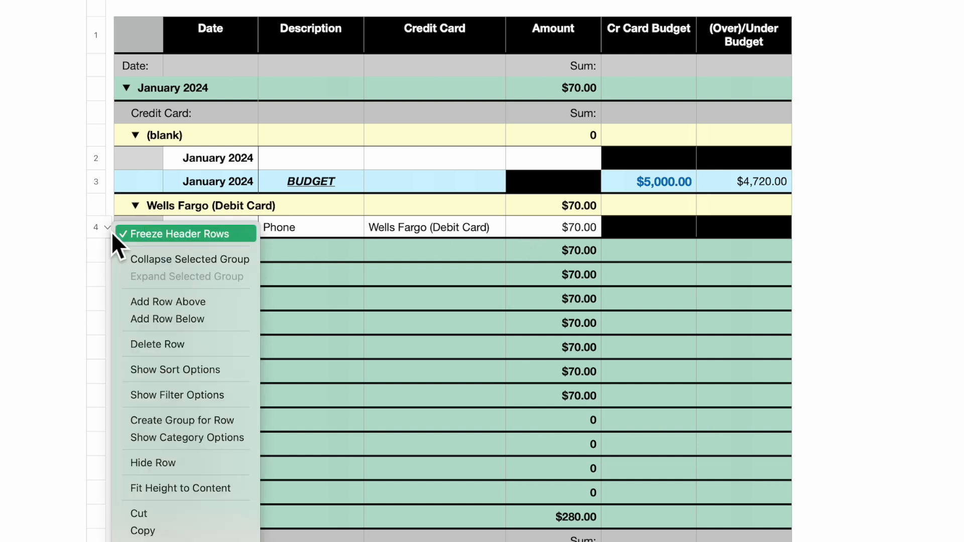
pyautogui.click(190, 259)
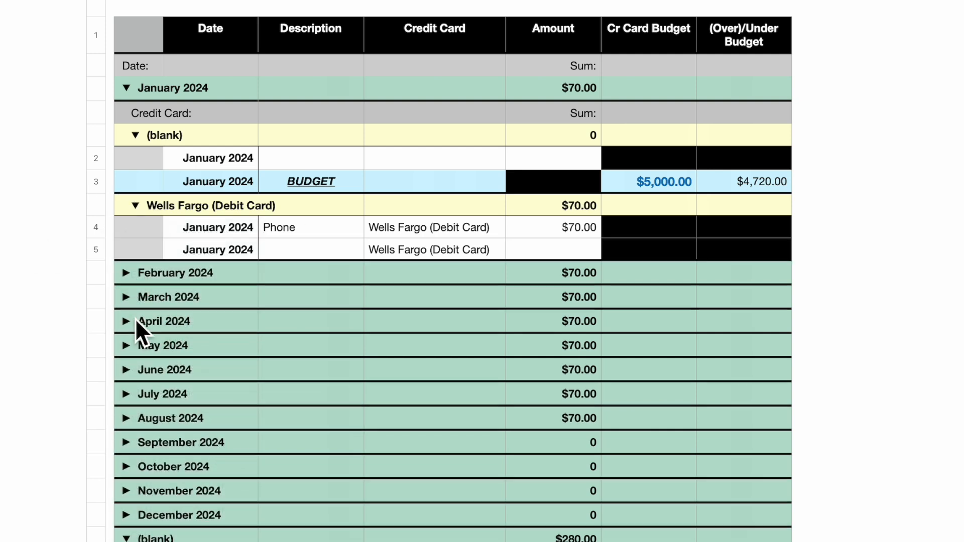
pyautogui.click(311, 250)
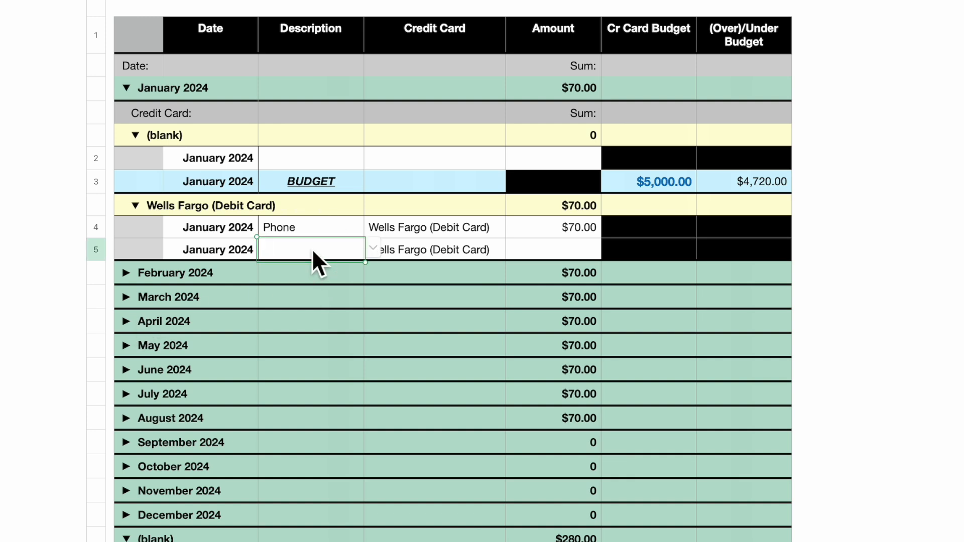
pyautogui.moveTo(382, 267)
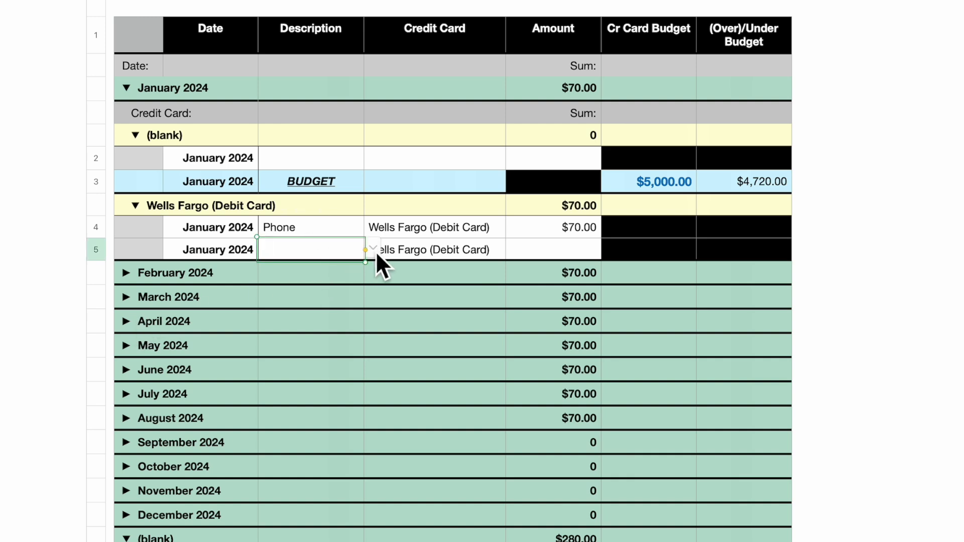
# Step: Record the new row as Rent with an amount of $2,265.00
pyautogui.click(372, 249)
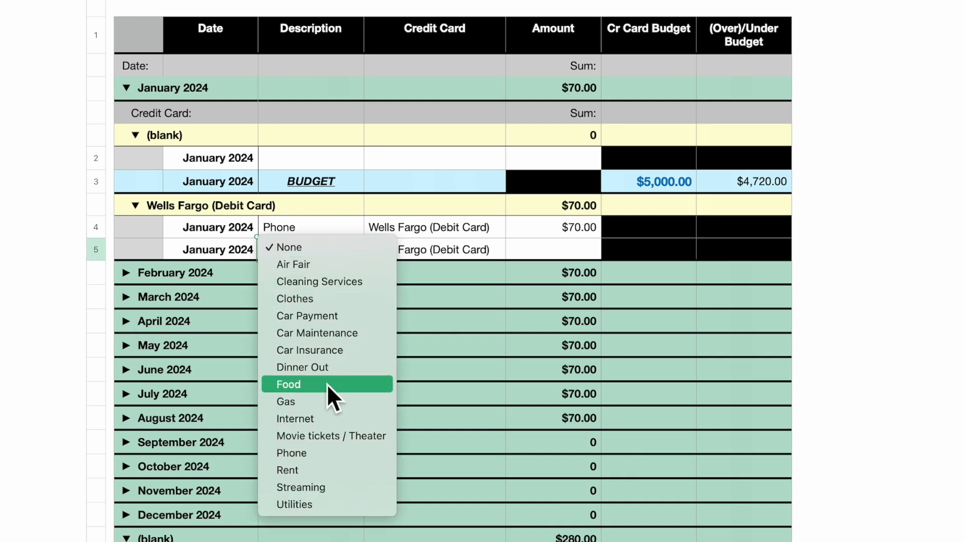
pyautogui.click(287, 470)
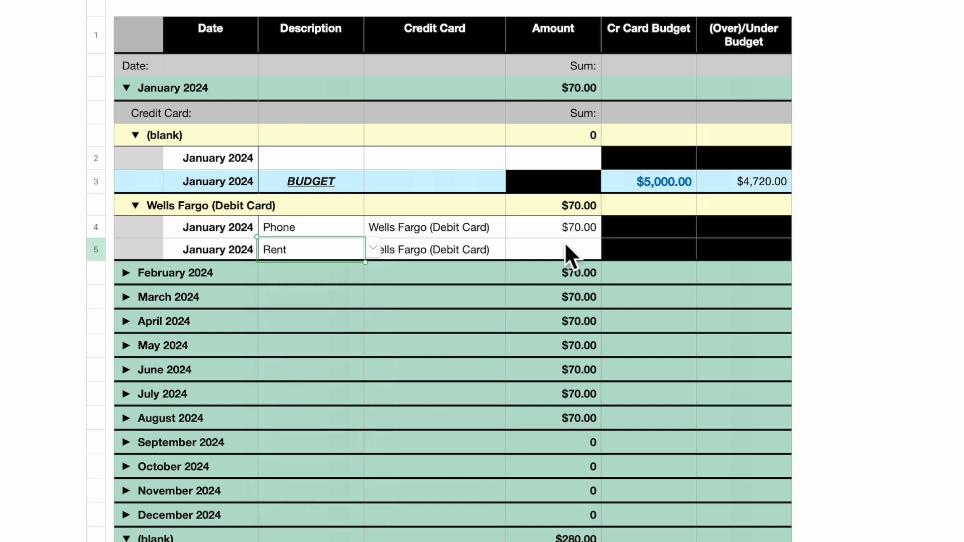
pyautogui.click(552, 250)
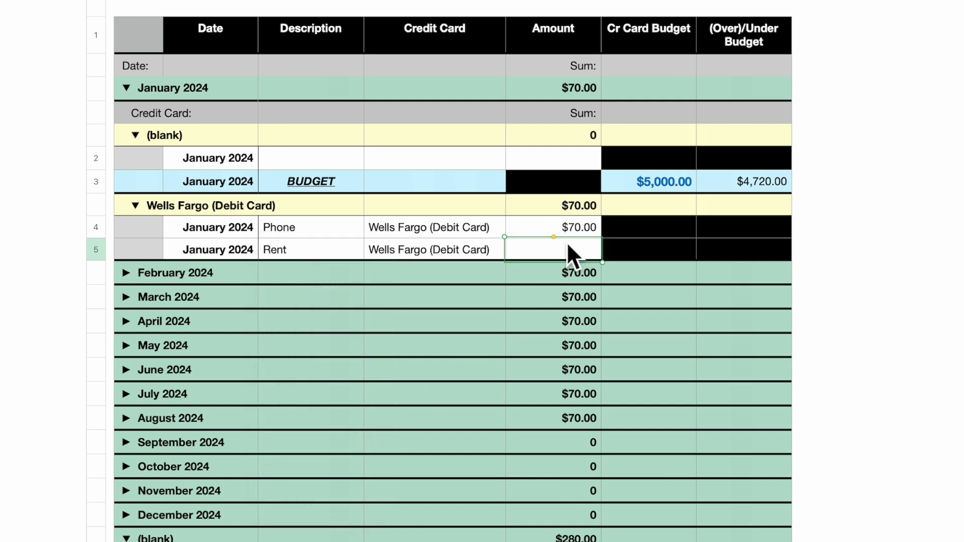
pyautogui.write('22')
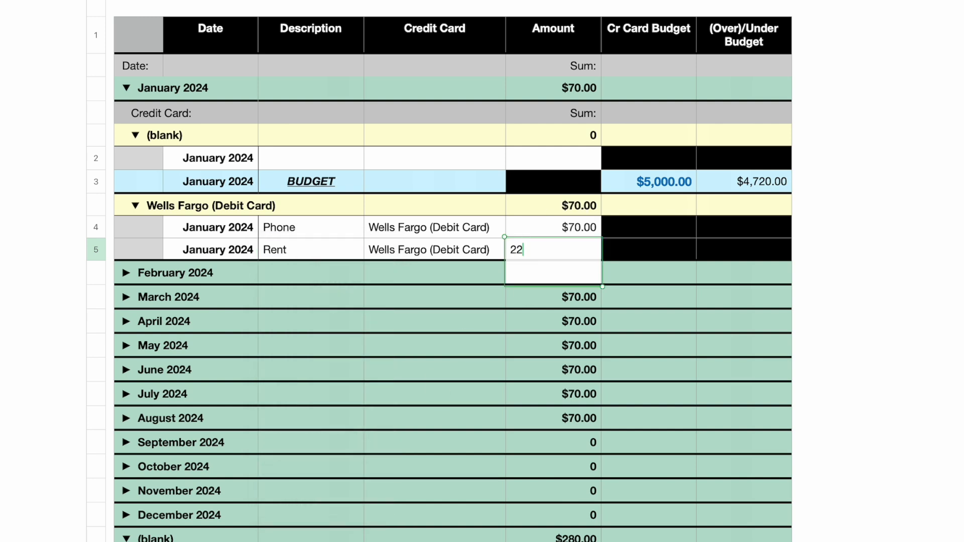
pyautogui.write('65.00')
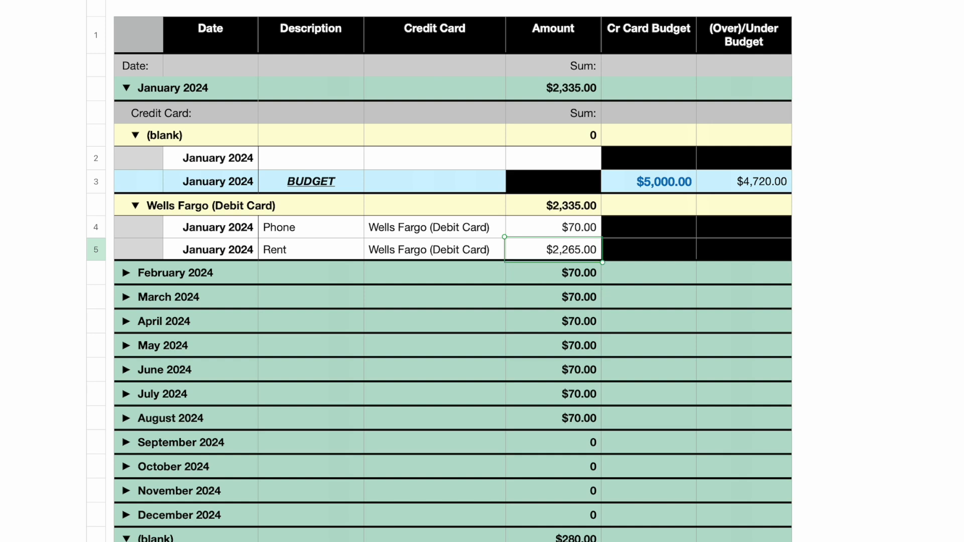
pyautogui.scroll(-3)
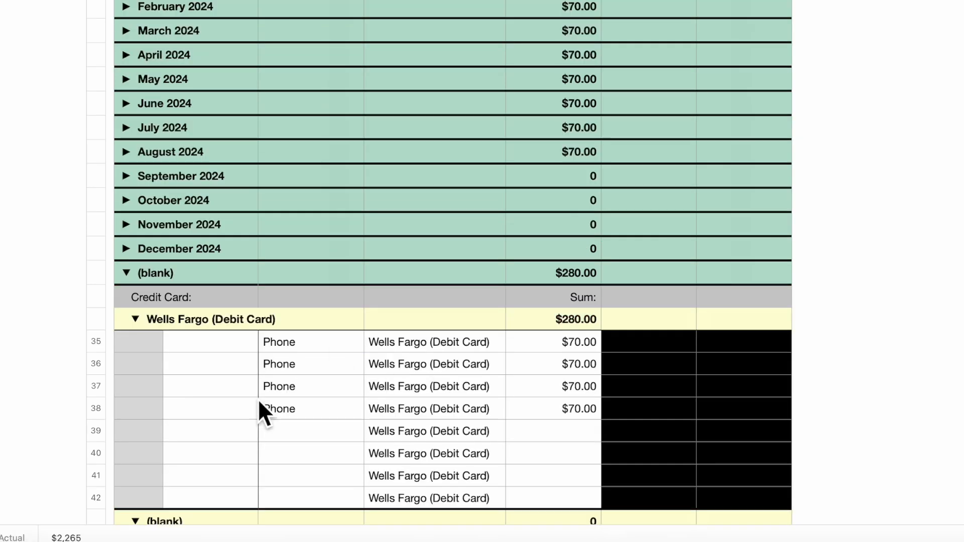
pyautogui.moveTo(311, 394)
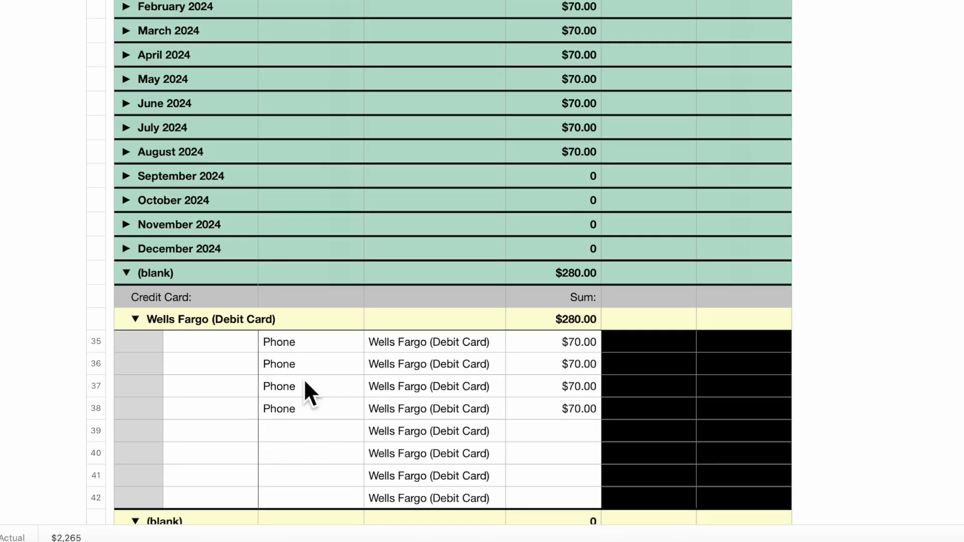
pyautogui.moveTo(300, 416)
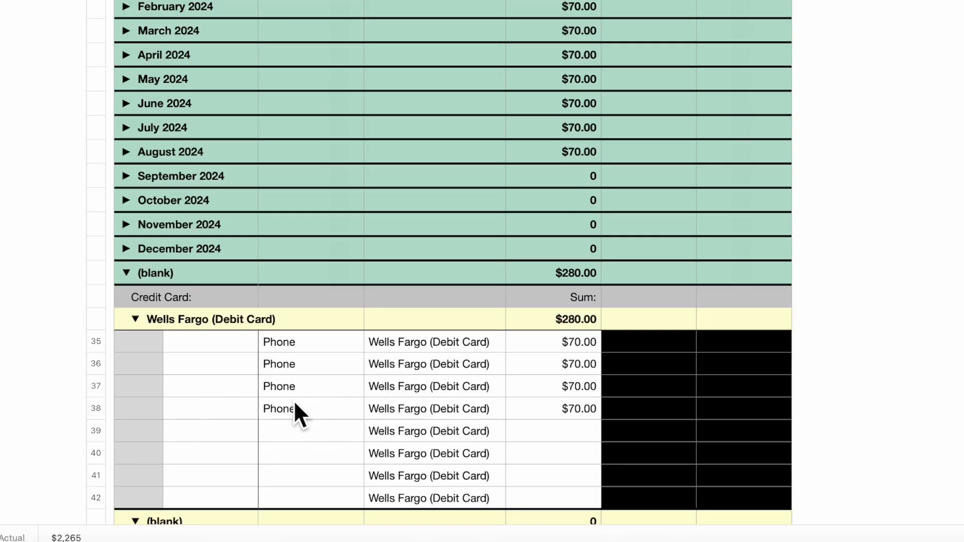
pyautogui.moveTo(301, 320)
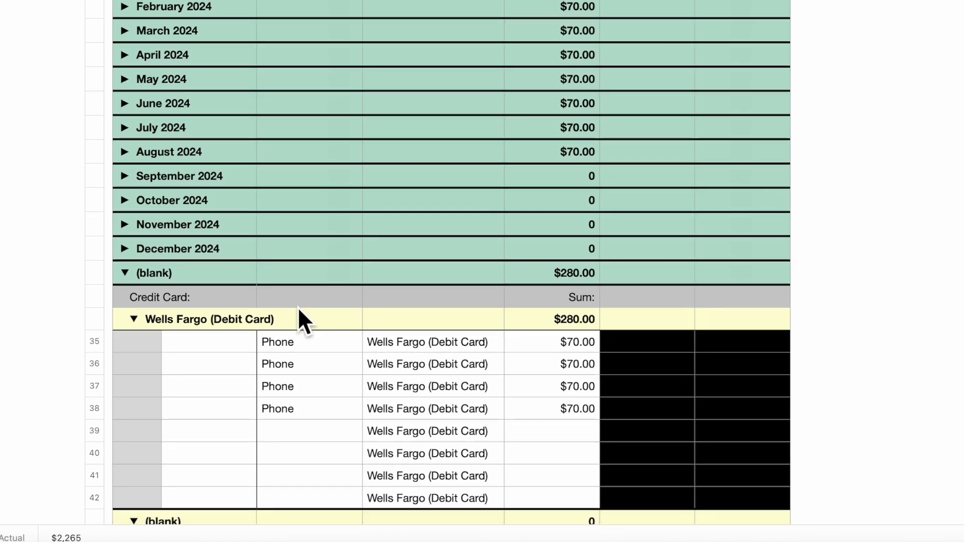
pyautogui.moveTo(411, 55)
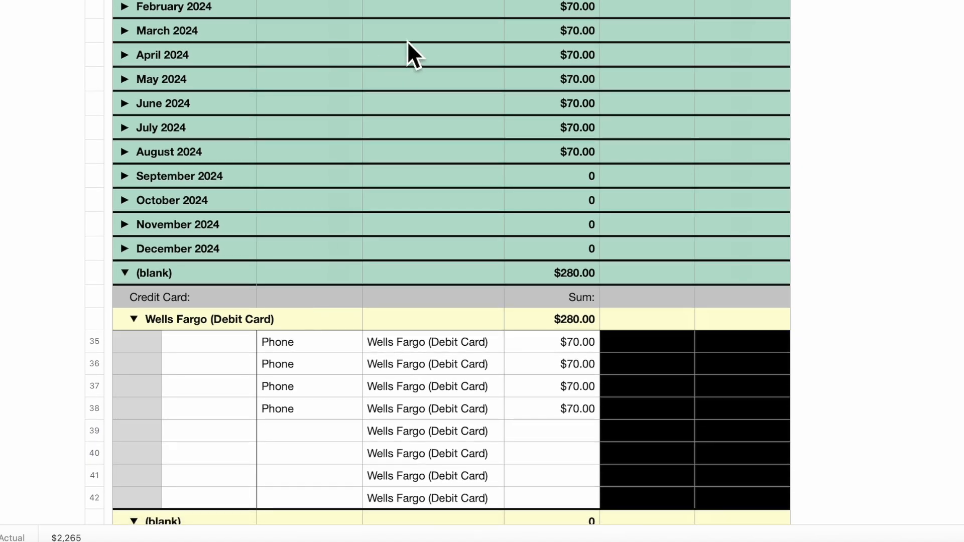
pyautogui.moveTo(409, 223)
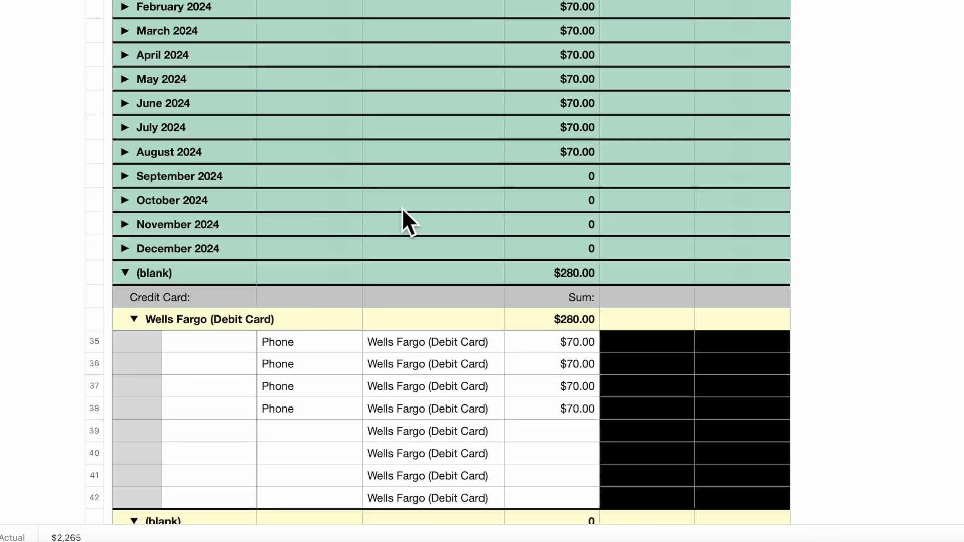
pyautogui.scroll(3)
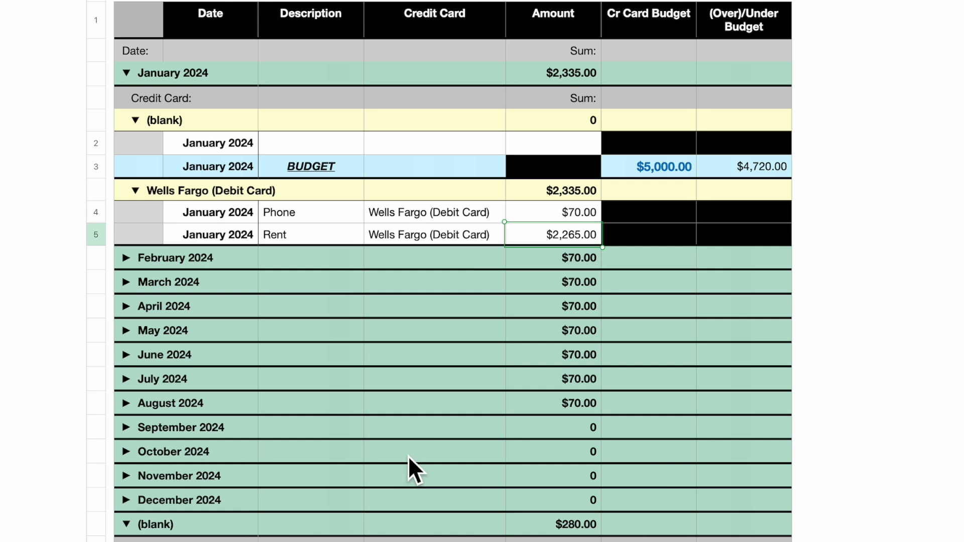
pyautogui.moveTo(114, 249)
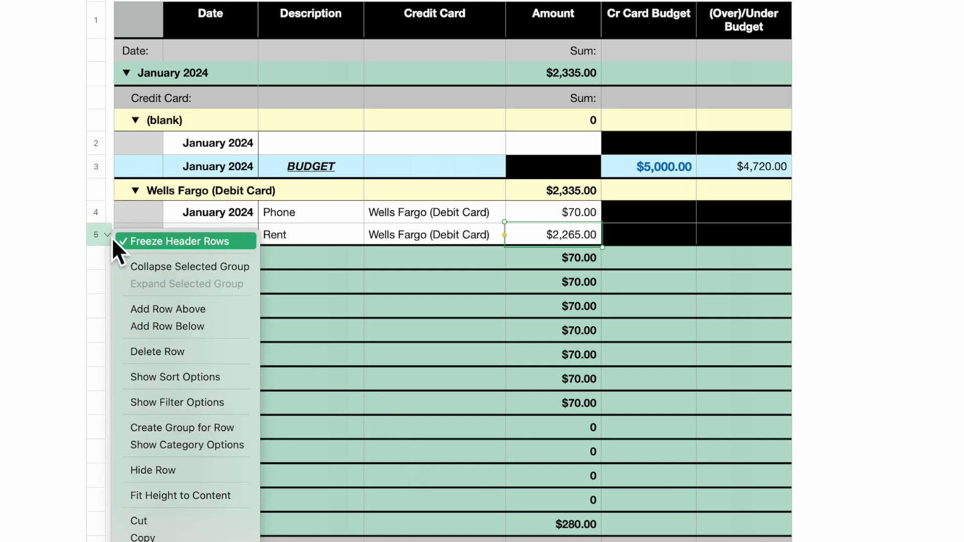
pyautogui.moveTo(166, 326)
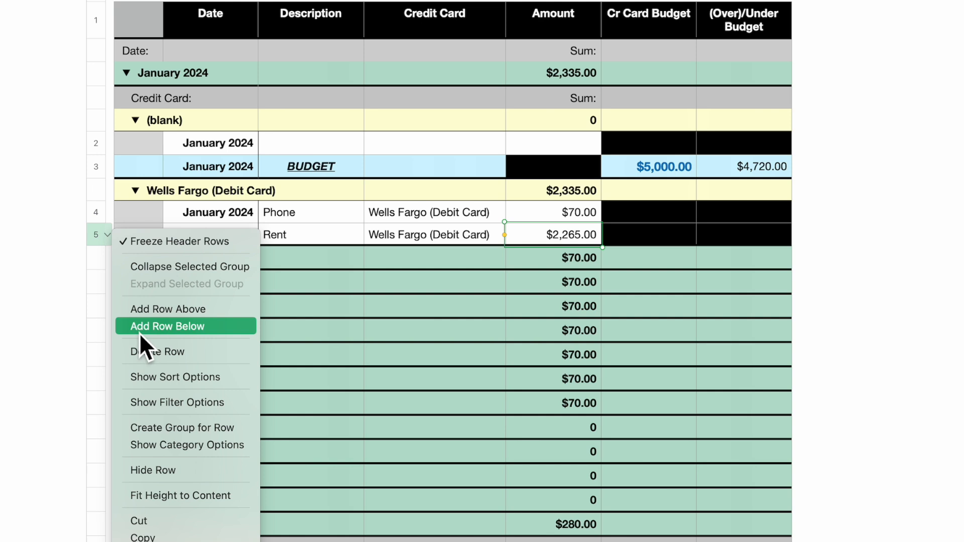
# Step: Add a row below Rent and record a Car Payment of $875.00
pyautogui.click(167, 326)
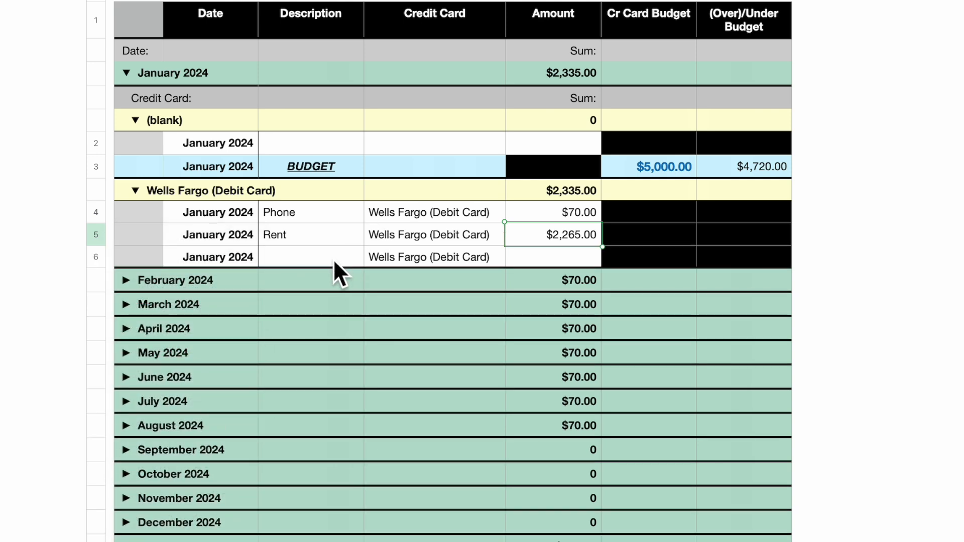
pyautogui.click(311, 256)
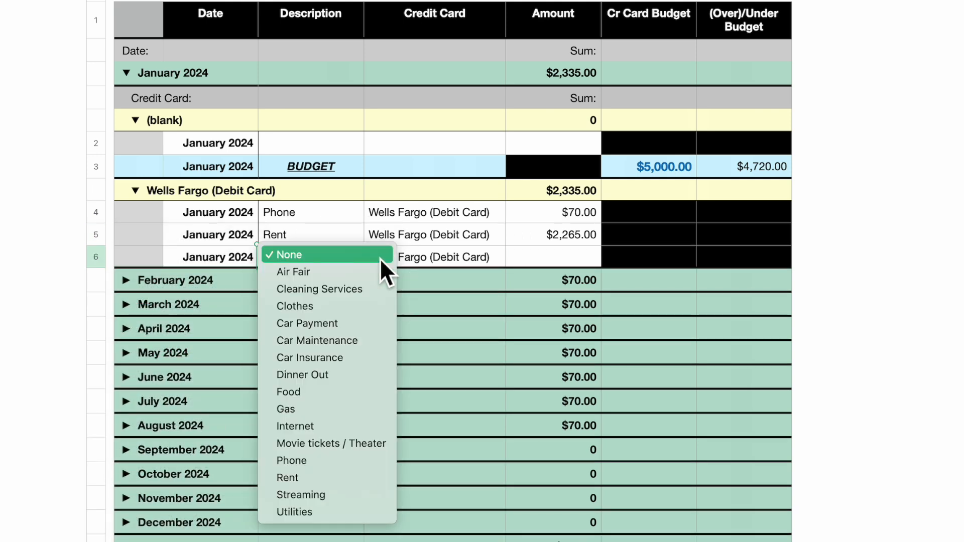
pyautogui.click(286, 254)
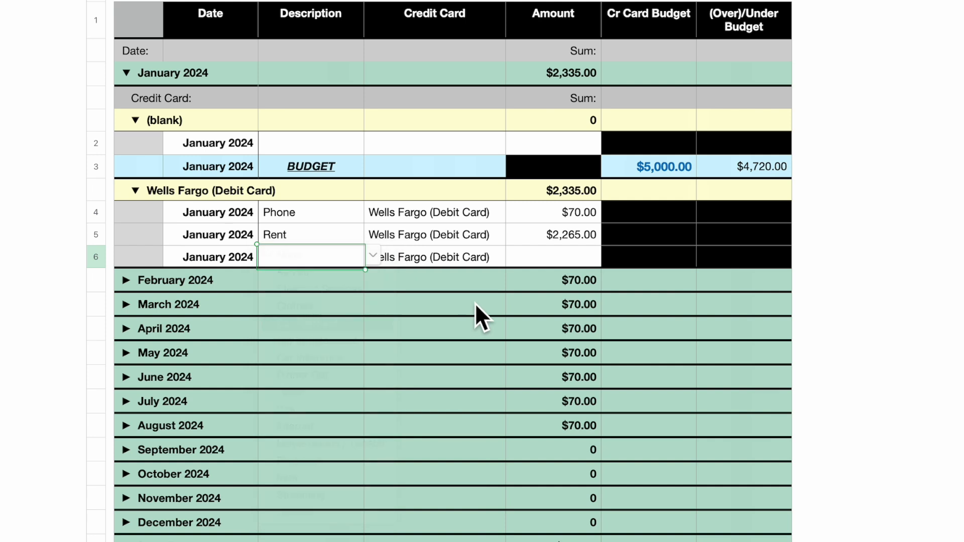
pyautogui.write('Car Payment')
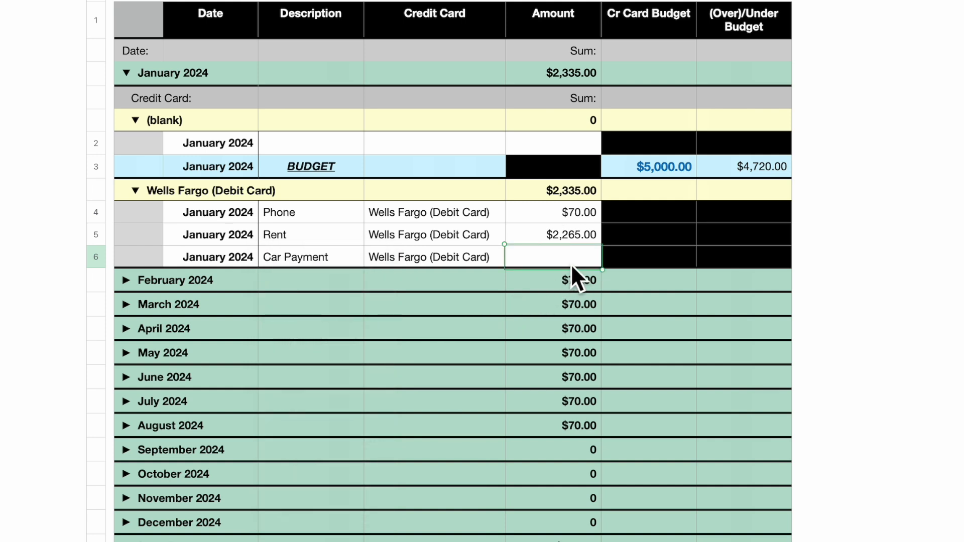
pyautogui.write('87')
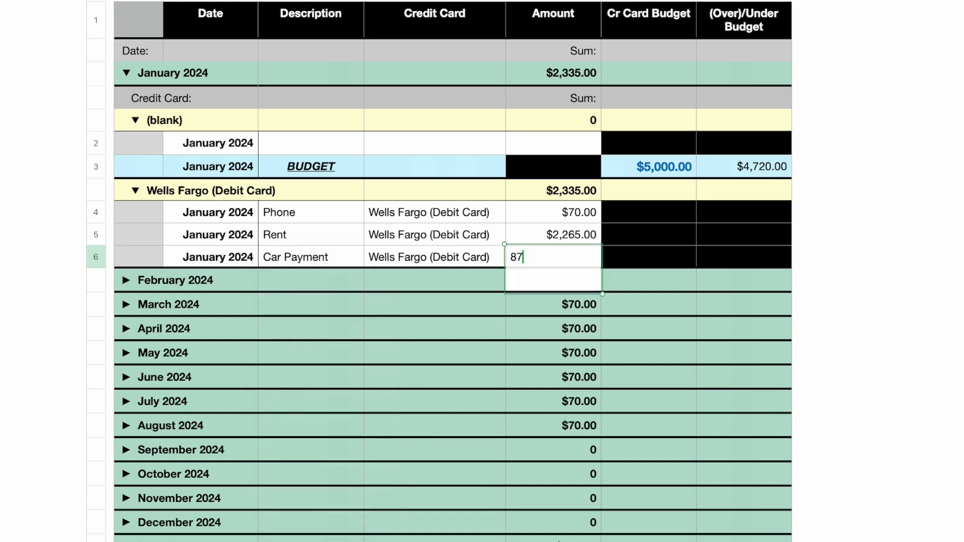
pyautogui.write('5.')
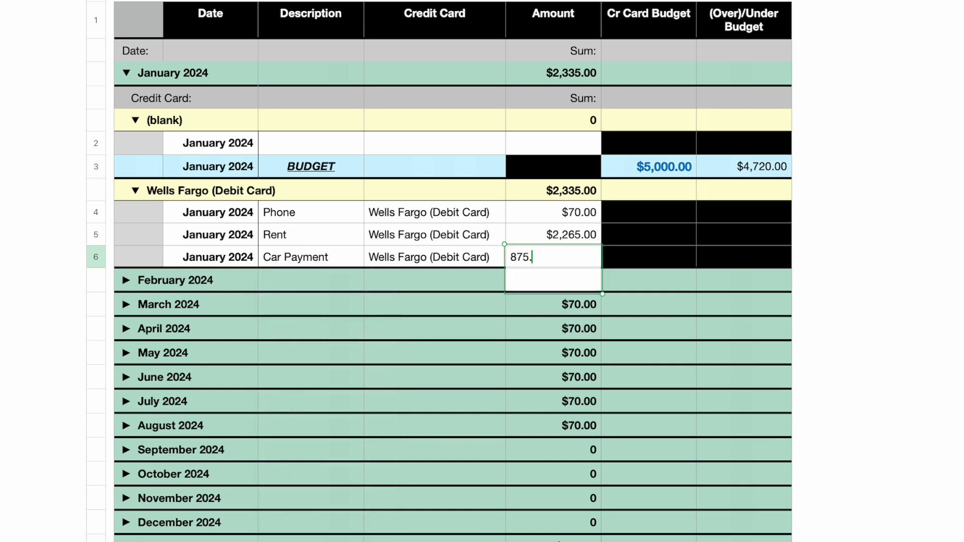
pyautogui.press('Return')
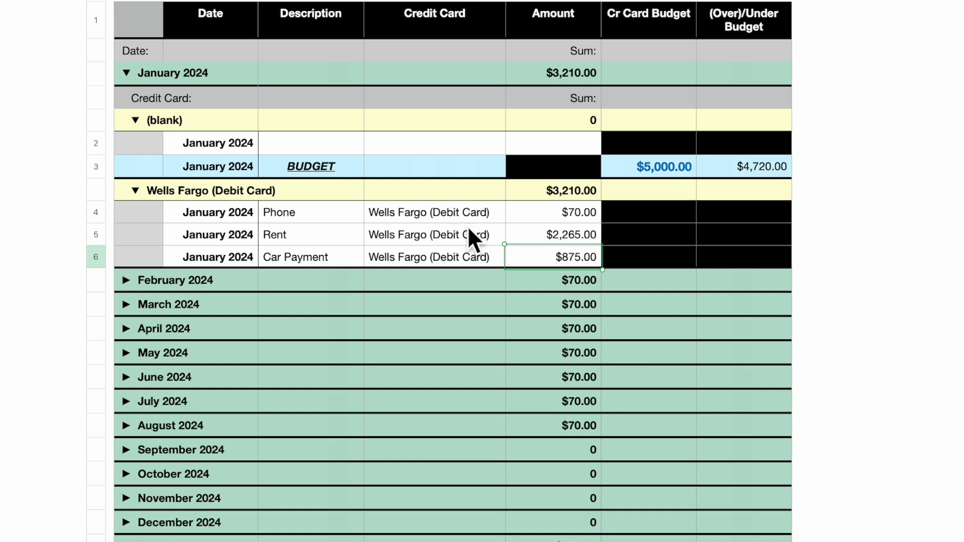
pyautogui.moveTo(591, 240)
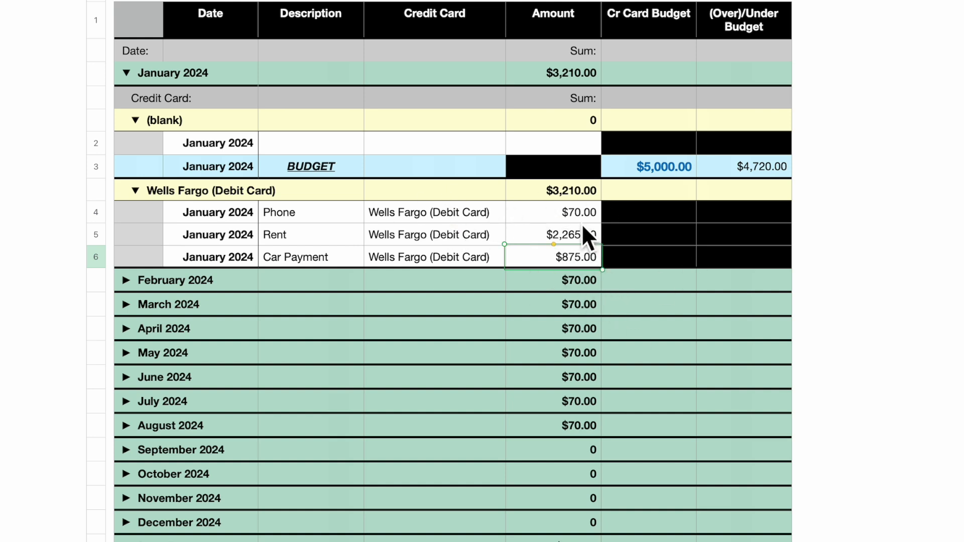
pyautogui.moveTo(606, 73)
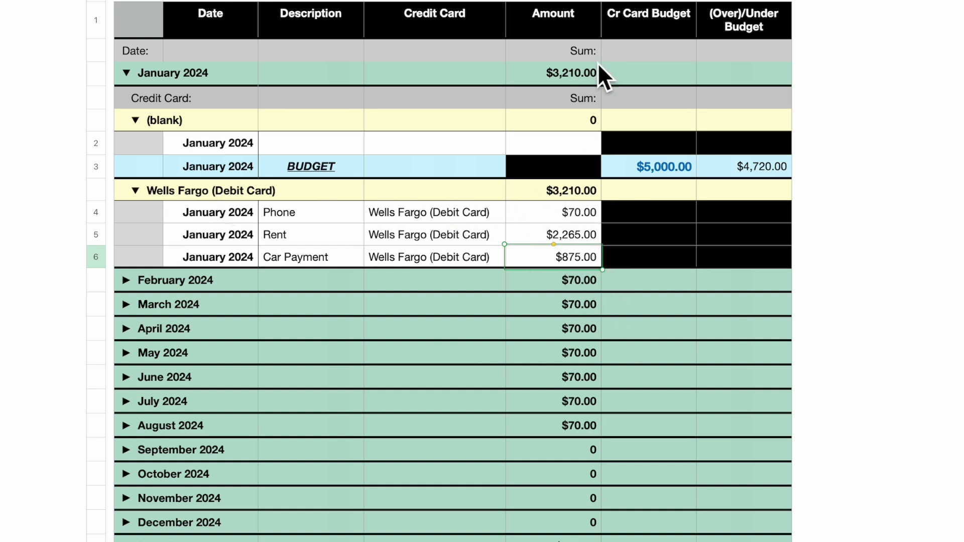
pyautogui.moveTo(582, 105)
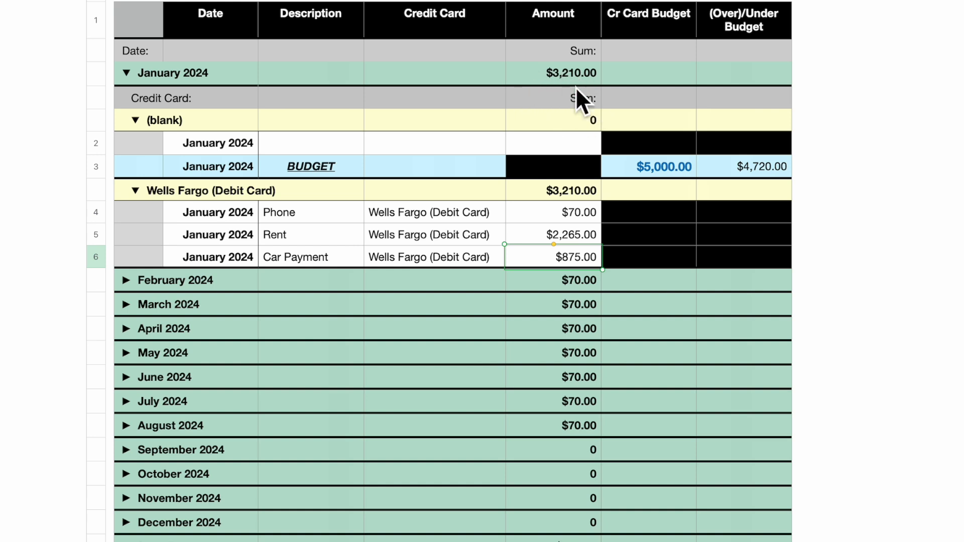
pyautogui.moveTo(129, 280)
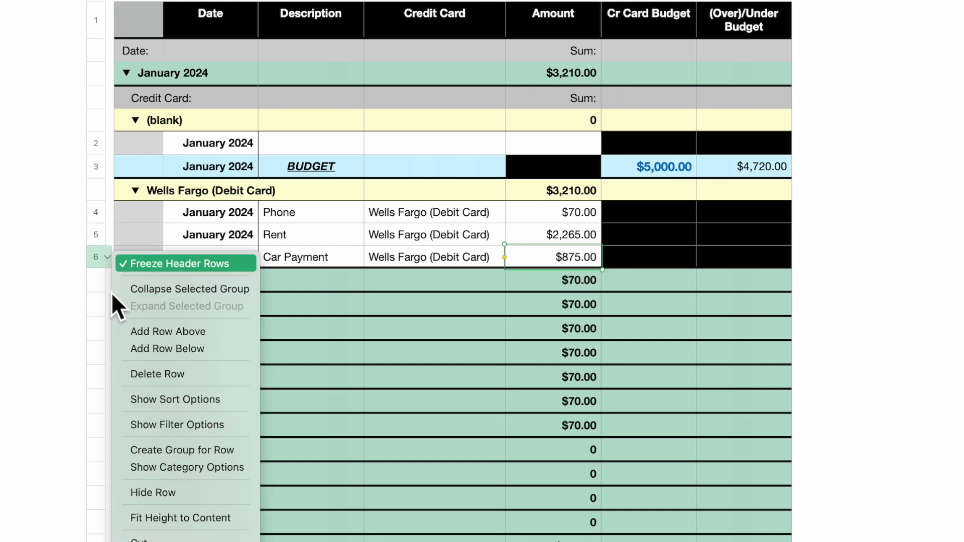
# Step: Add a row below Car Payment and record an Internet expense of $95.00 paid by Visa
pyautogui.click(190, 289)
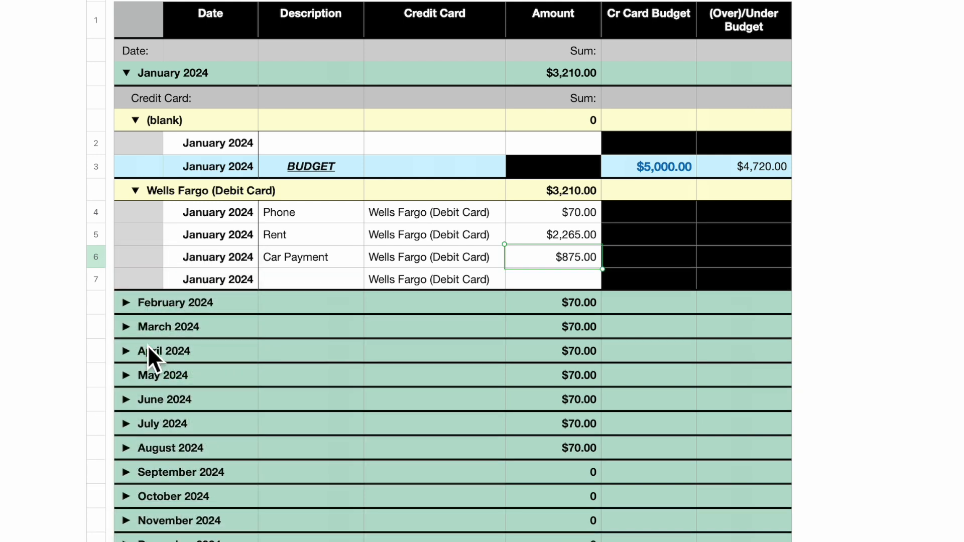
pyautogui.moveTo(309, 315)
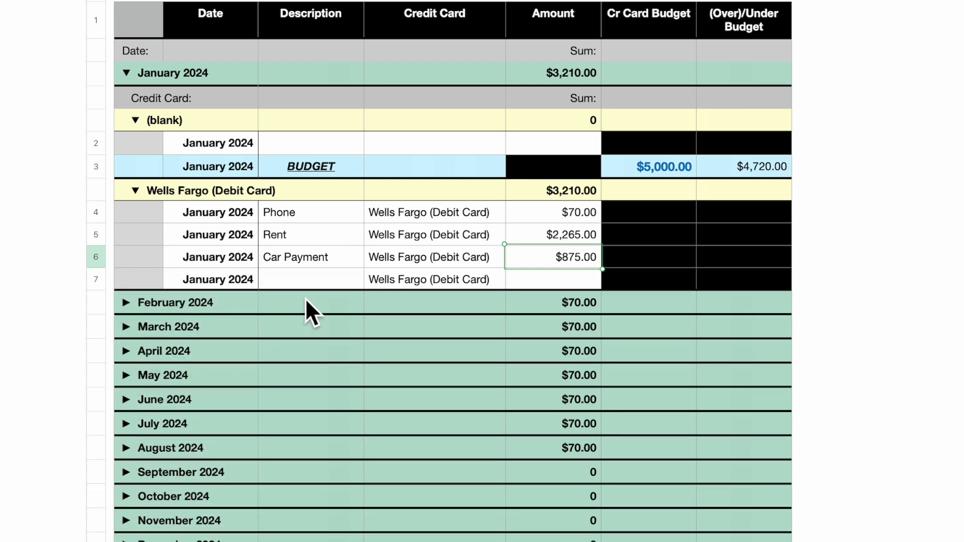
pyautogui.click(311, 279)
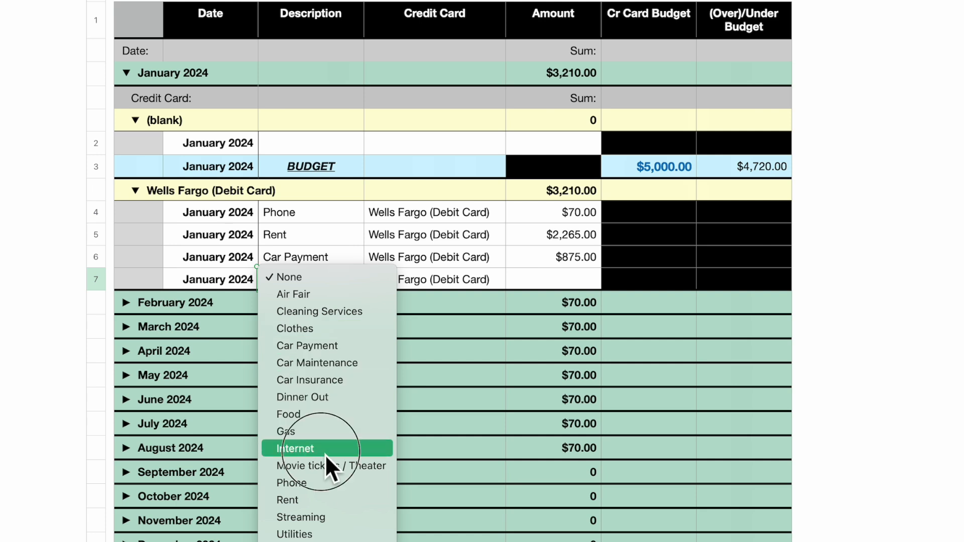
pyautogui.click(294, 448)
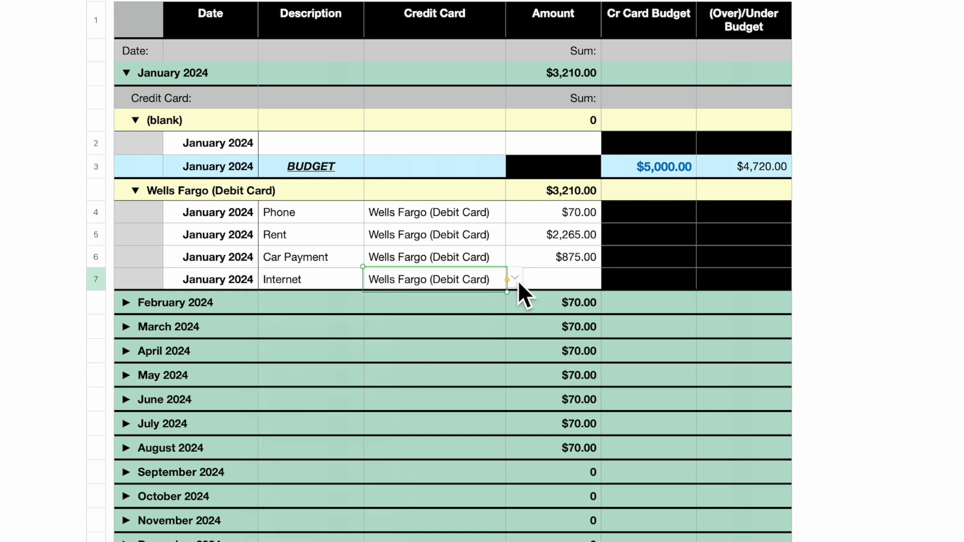
pyautogui.click(514, 279)
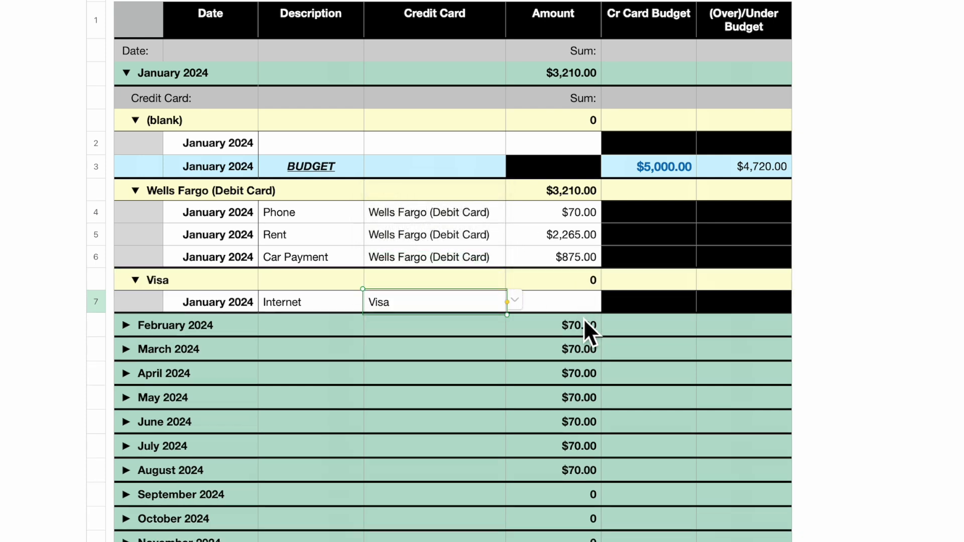
pyautogui.moveTo(565, 322)
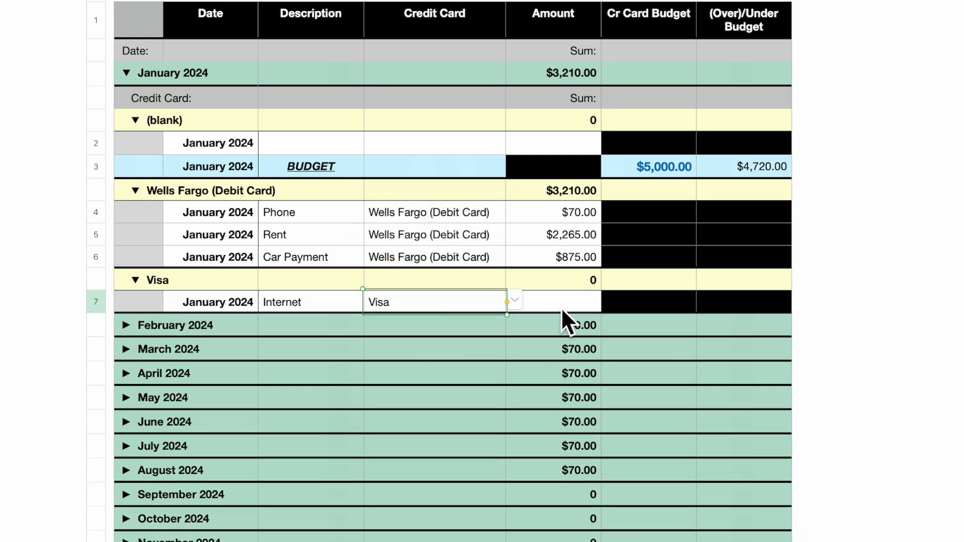
pyautogui.click(552, 302)
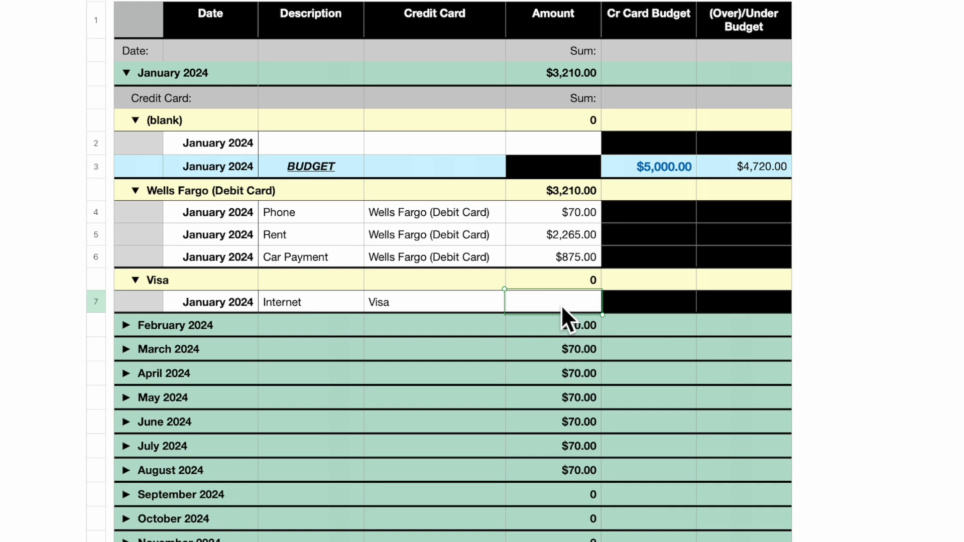
pyautogui.write('95.')
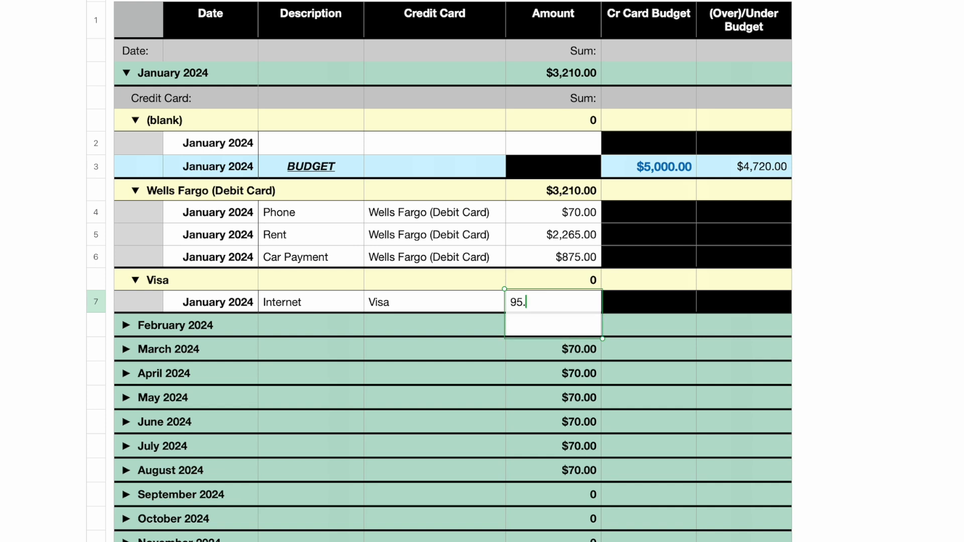
pyautogui.press('Return')
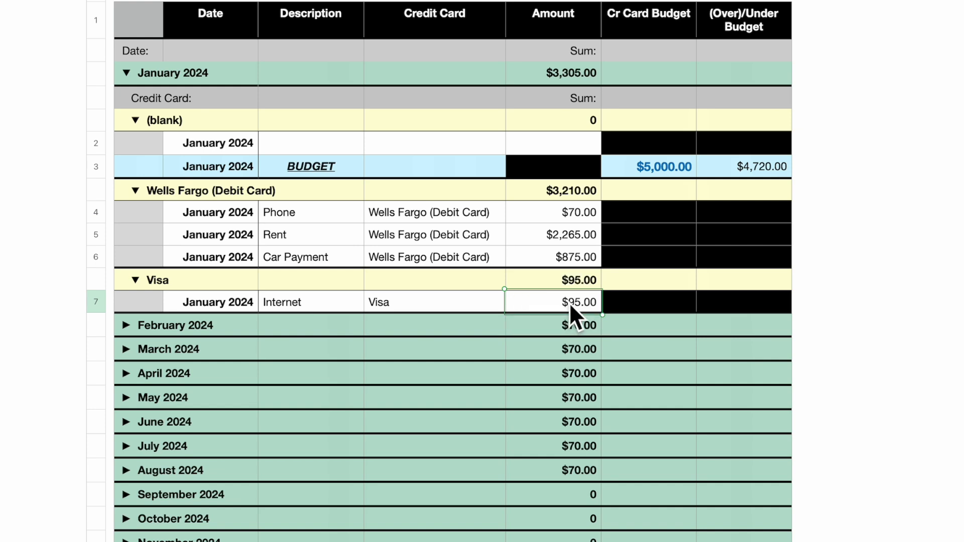
# Step: Add a row below Internet and record a Cleaning Services expense of $155.00 on Apple (MasterCard)
pyautogui.rightClick(96, 301)
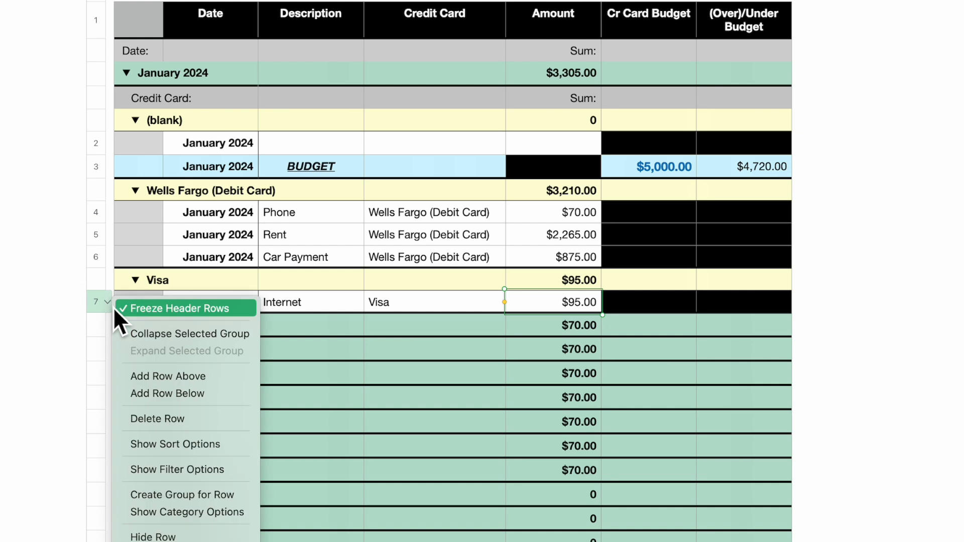
pyautogui.moveTo(154, 393)
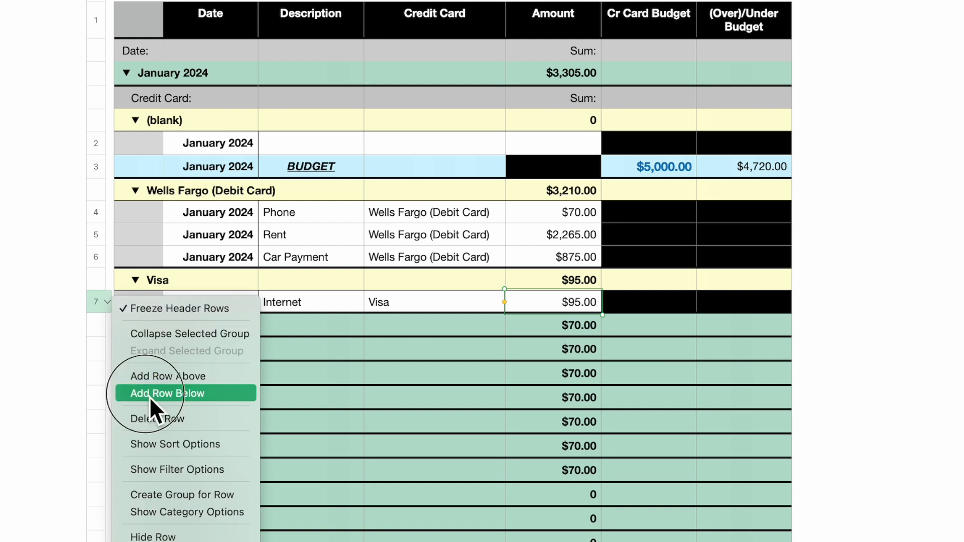
pyautogui.click(166, 393)
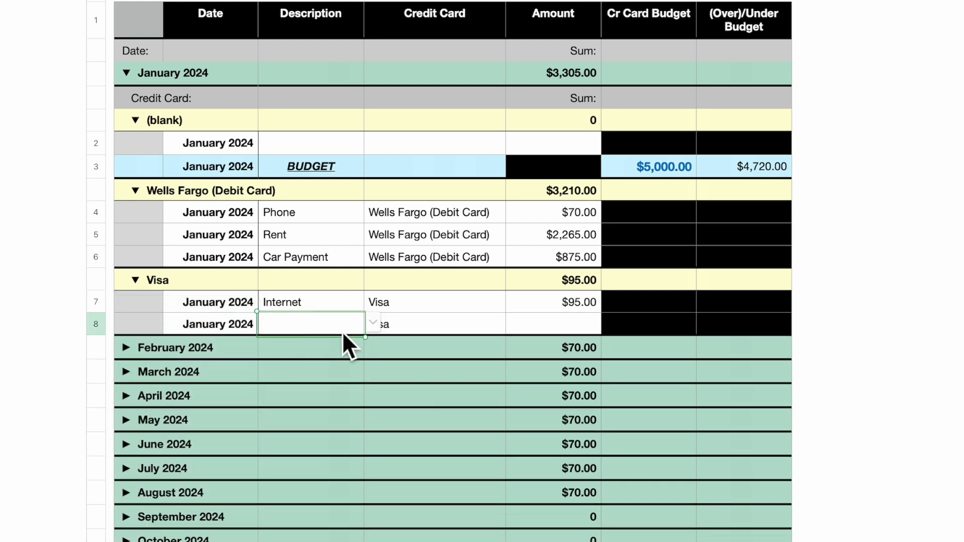
pyautogui.click(373, 324)
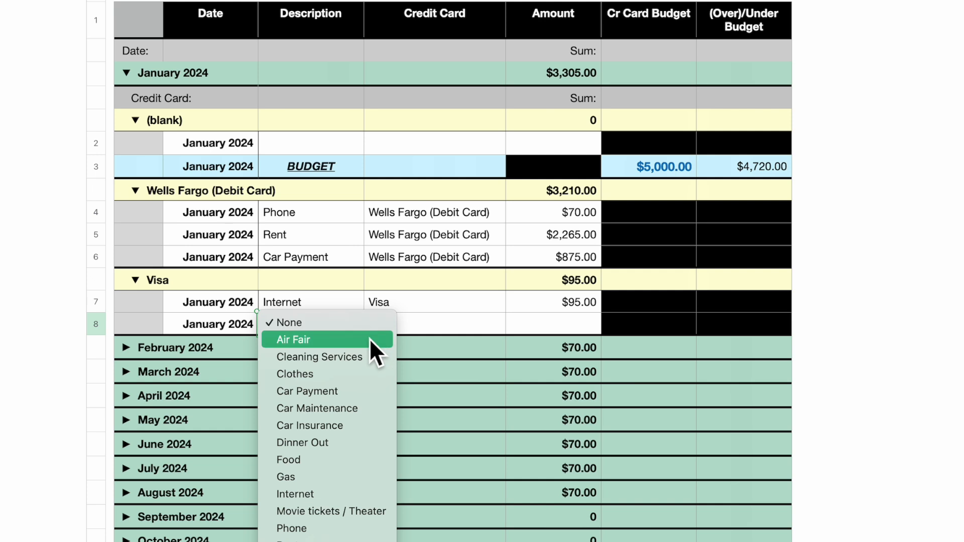
pyautogui.click(319, 358)
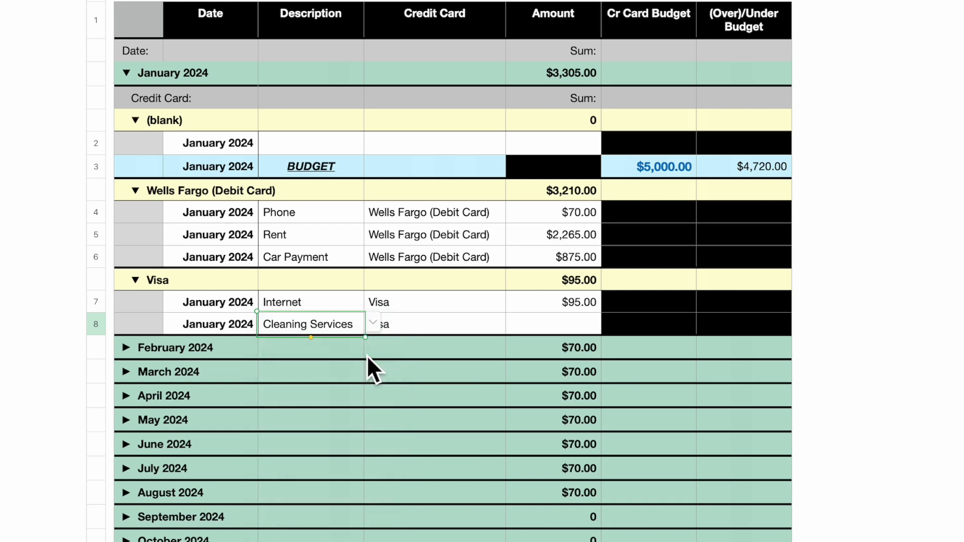
pyautogui.moveTo(467, 341)
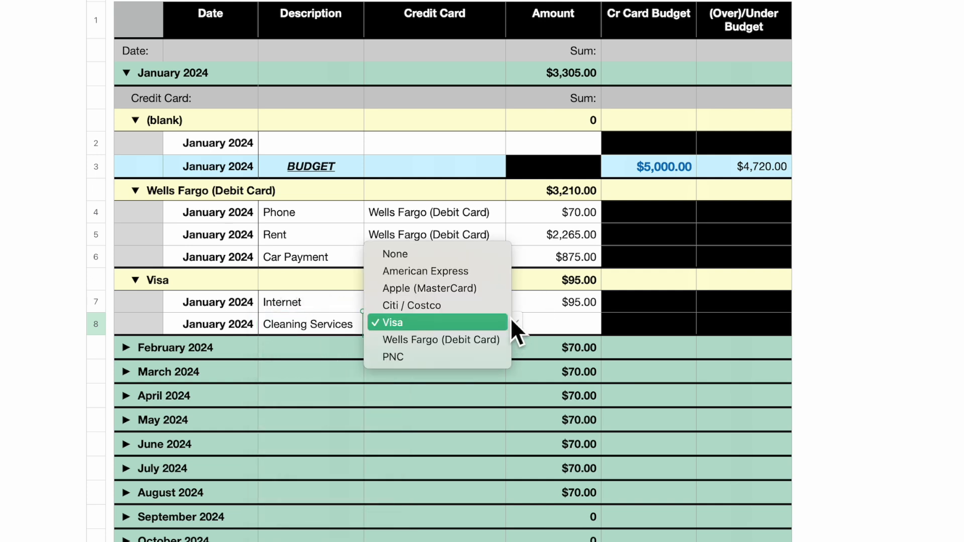
pyautogui.click(429, 288)
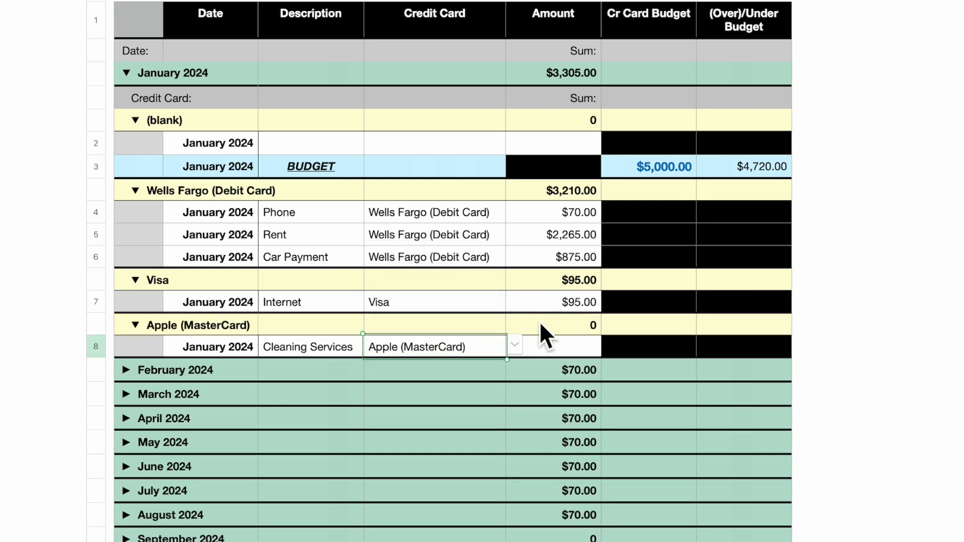
pyautogui.click(552, 347)
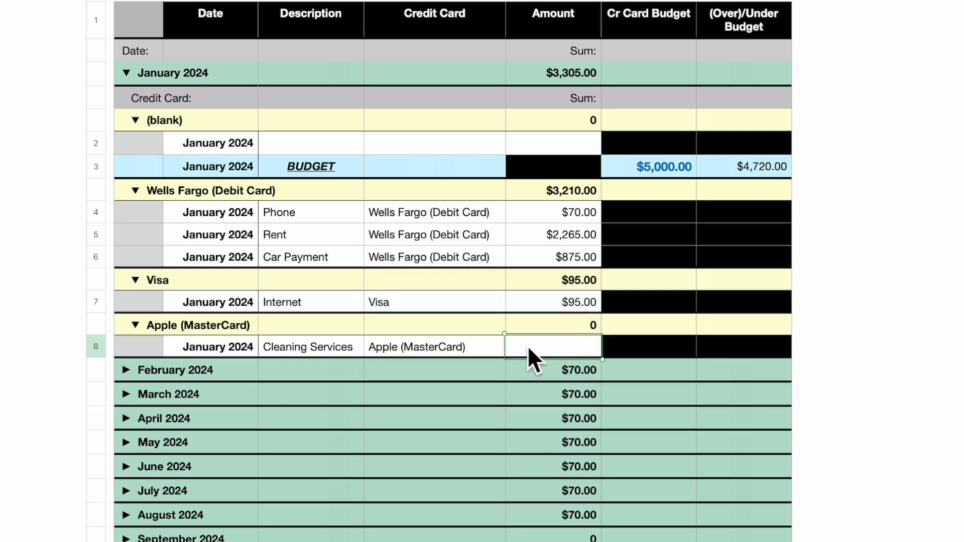
pyautogui.write('155.00')
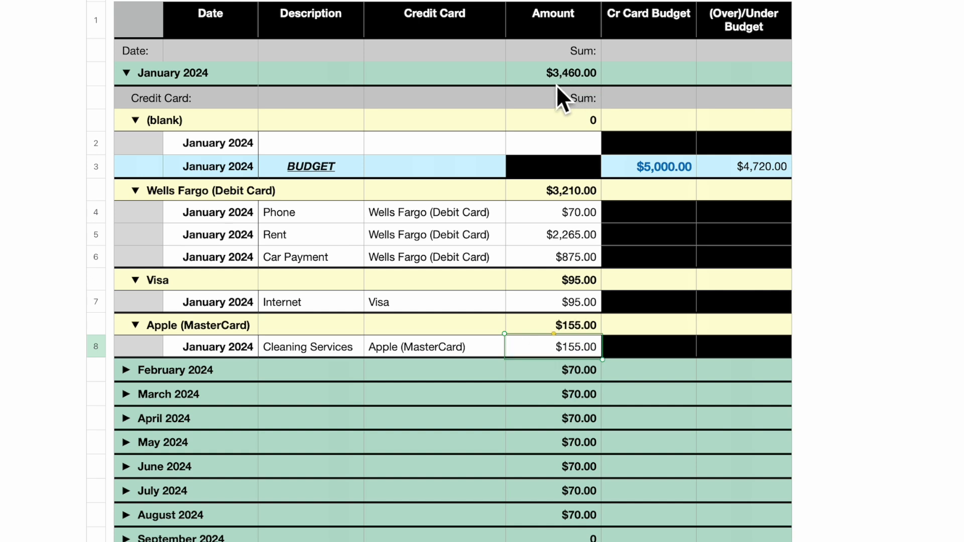
pyautogui.moveTo(596, 92)
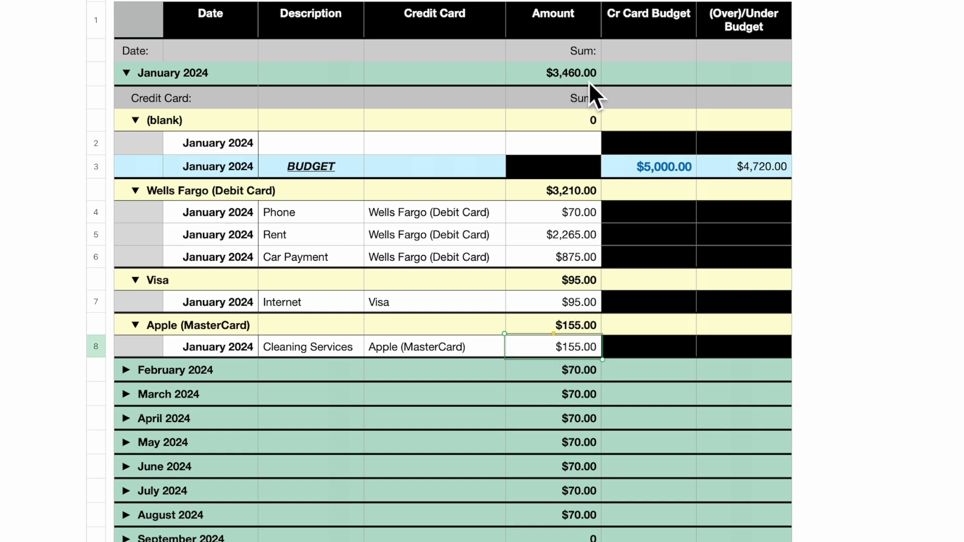
pyautogui.moveTo(669, 194)
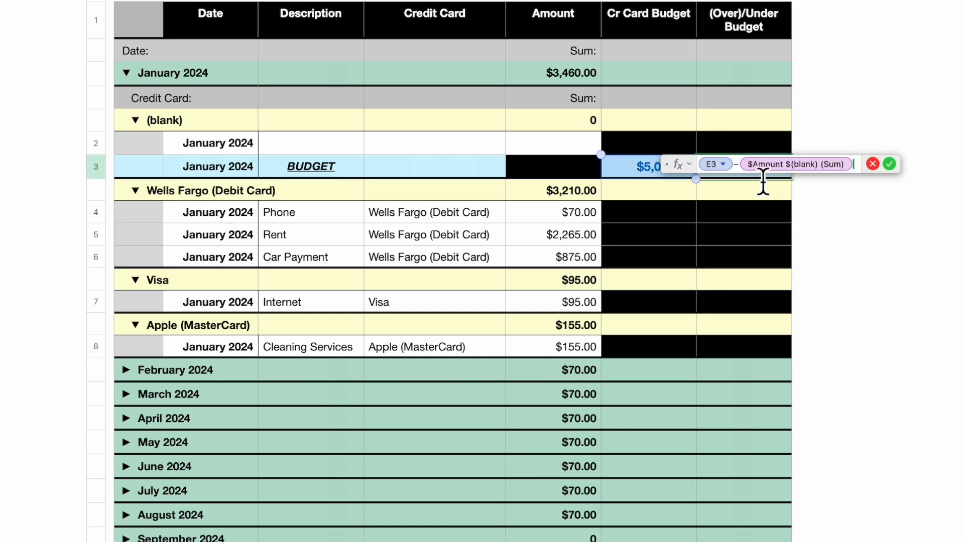
pyautogui.moveTo(640, 191)
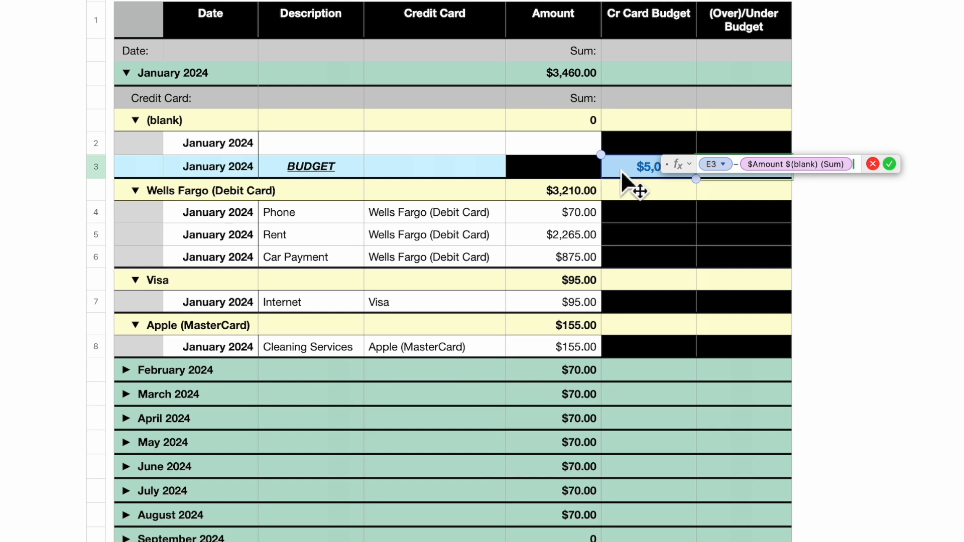
pyautogui.moveTo(843, 185)
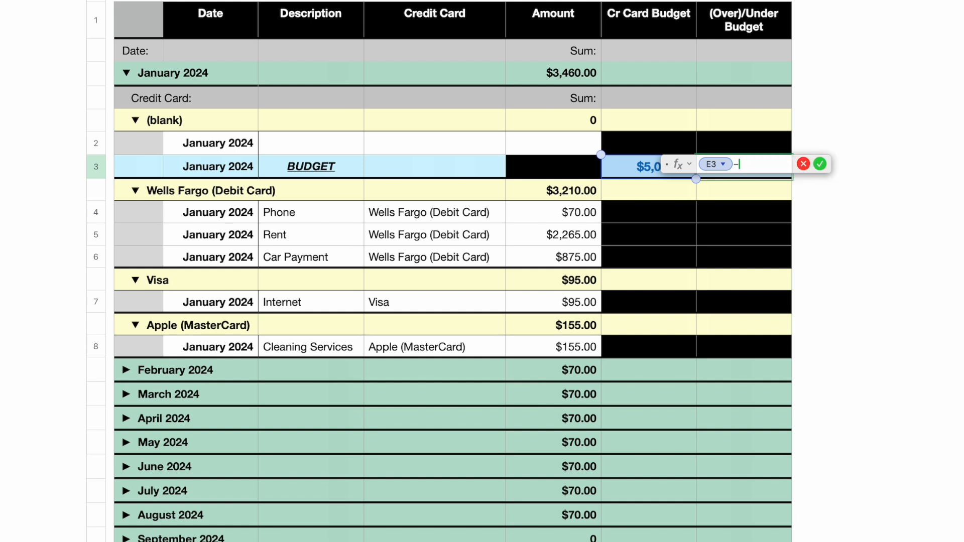
pyautogui.moveTo(567, 91)
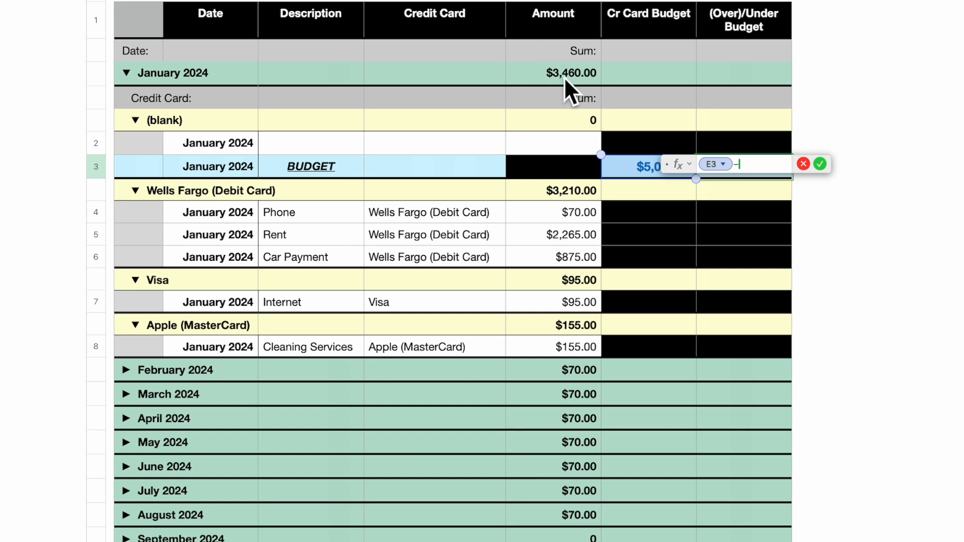
# Step: Point the (Over)/Under Budget formula at the January 2024 Amount total instead
pyautogui.click(552, 72)
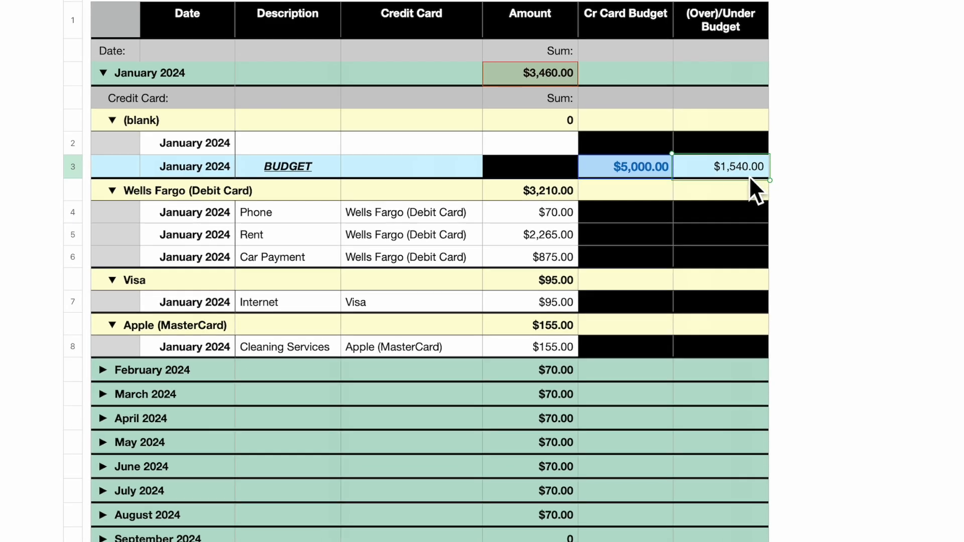
pyautogui.moveTo(743, 78)
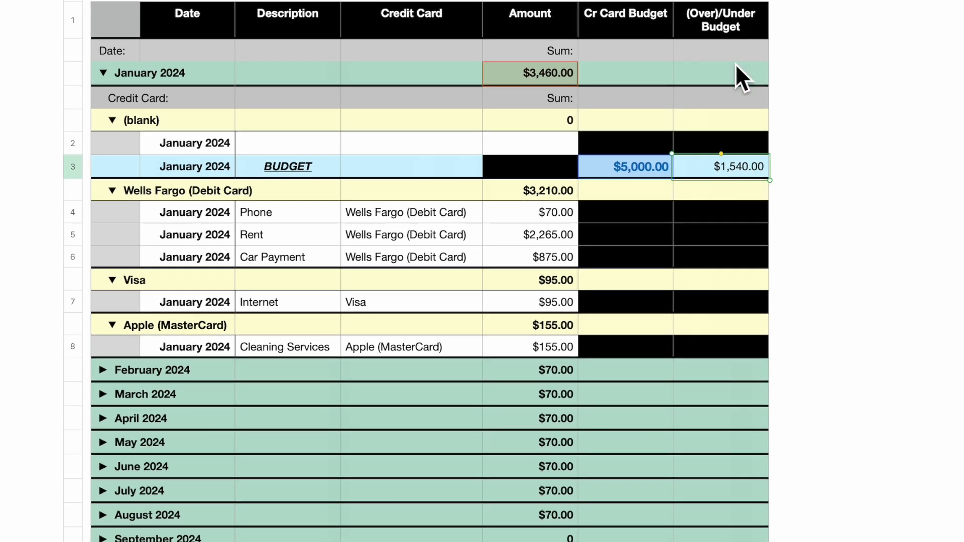
pyautogui.moveTo(640, 218)
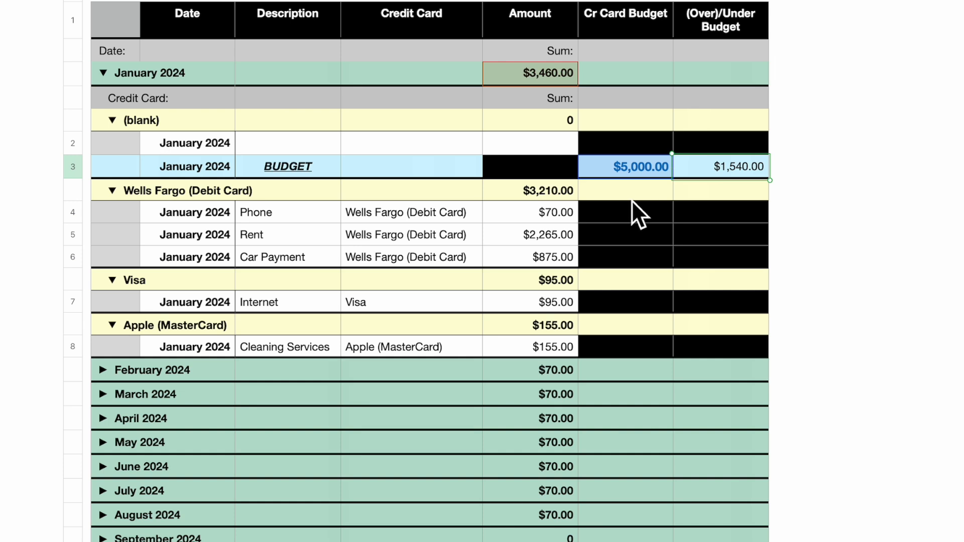
pyautogui.moveTo(185, 185)
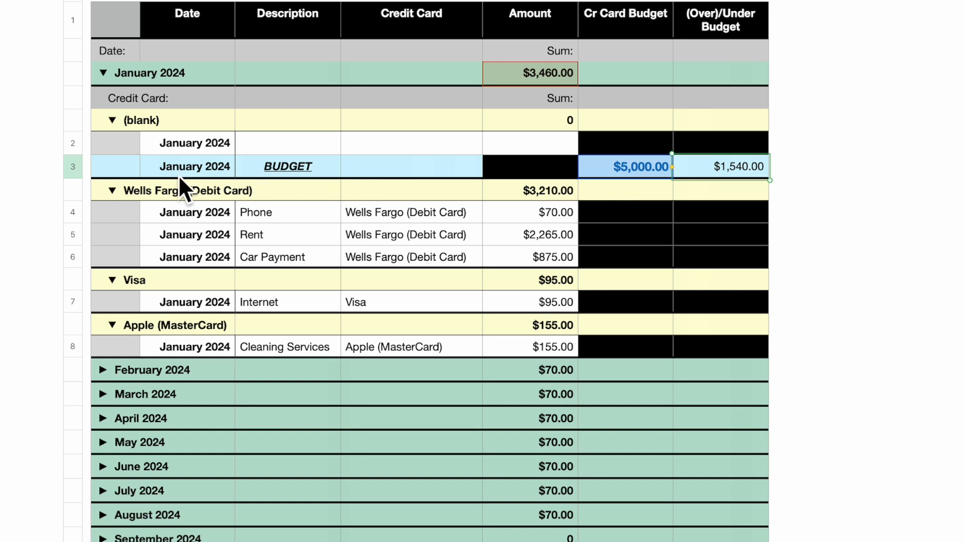
pyautogui.moveTo(241, 183)
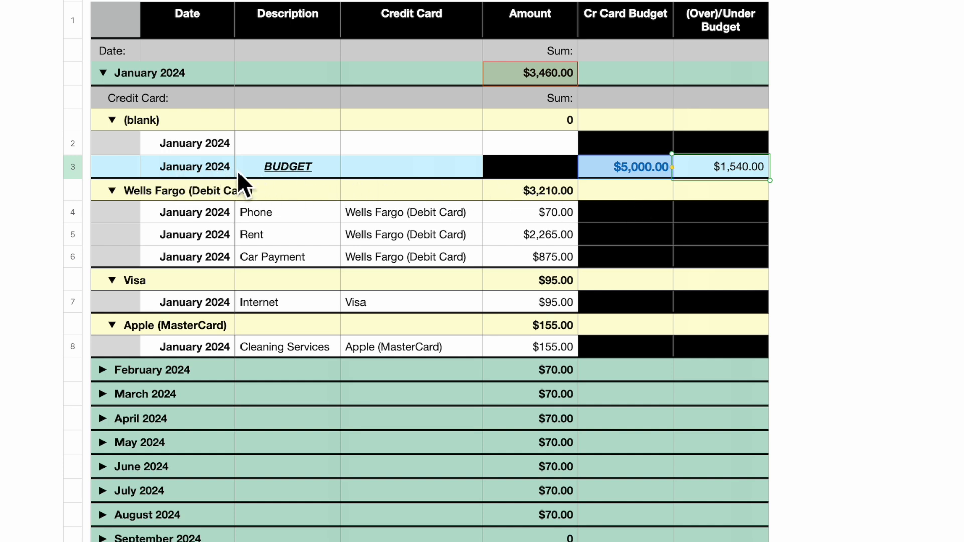
pyautogui.moveTo(316, 188)
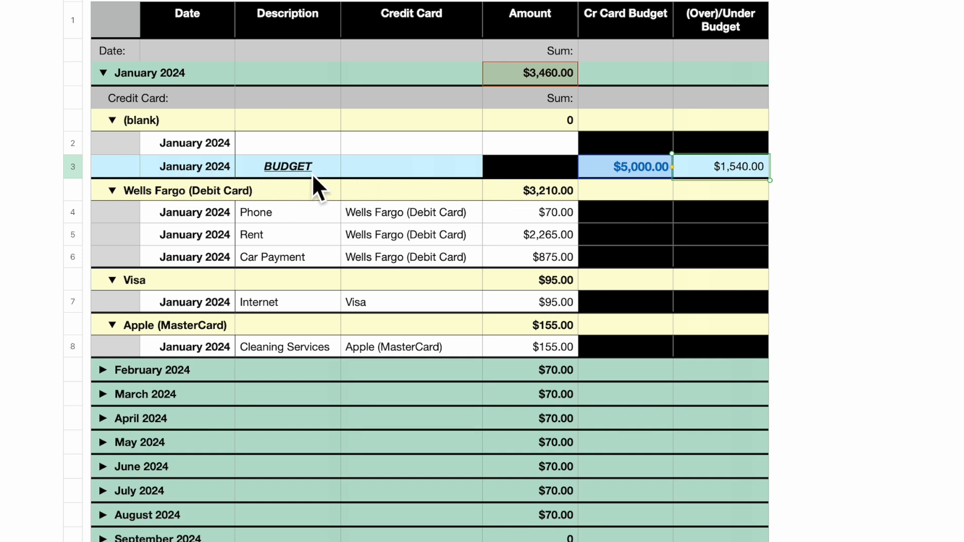
# Step: Sort groups by Date (Year-Month) Group Name, ascending, so each month's BUDGET row leads its group
pyautogui.click(878, 40)
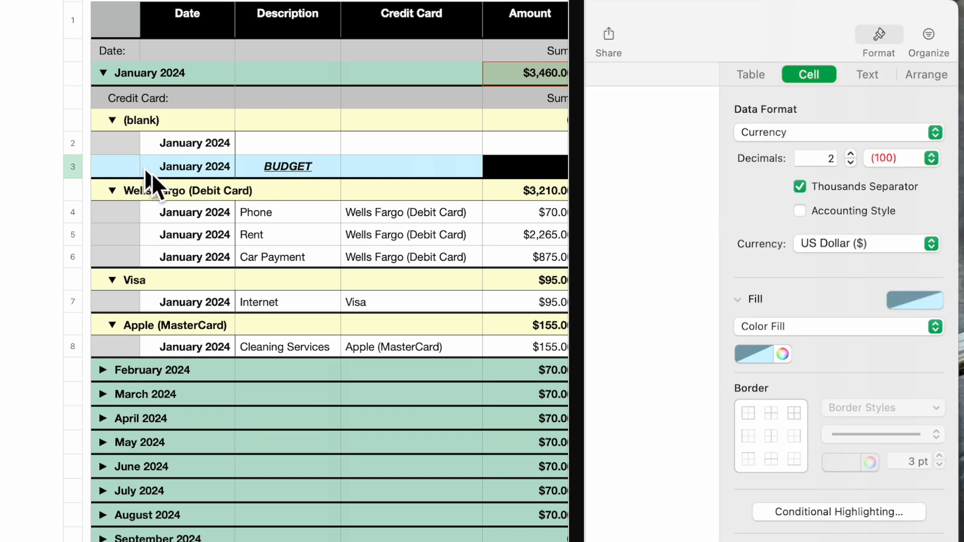
pyautogui.moveTo(855, 126)
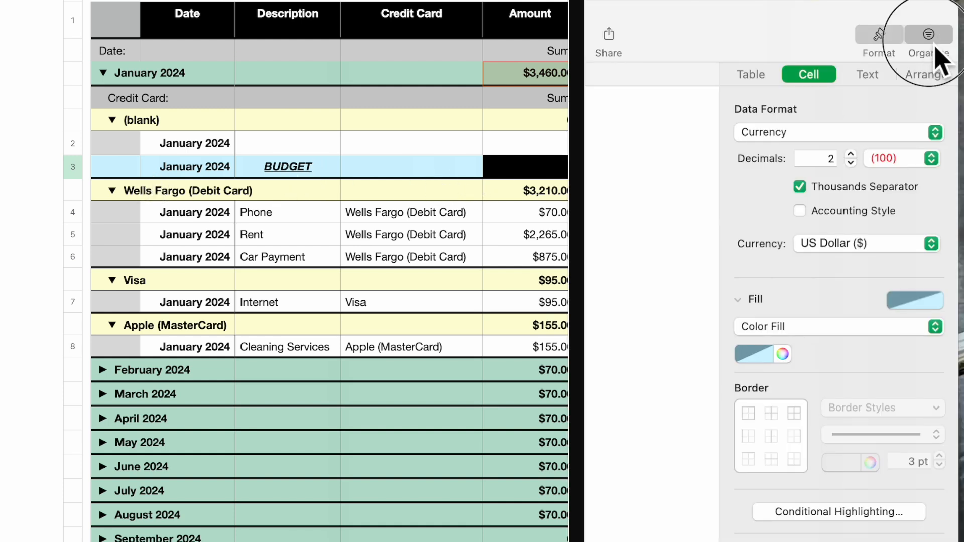
pyautogui.click(928, 34)
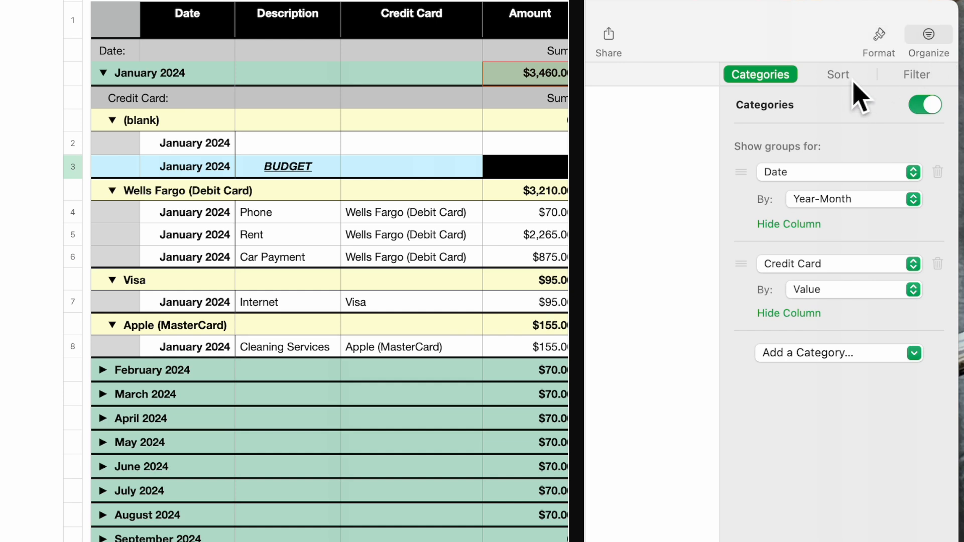
pyautogui.click(838, 75)
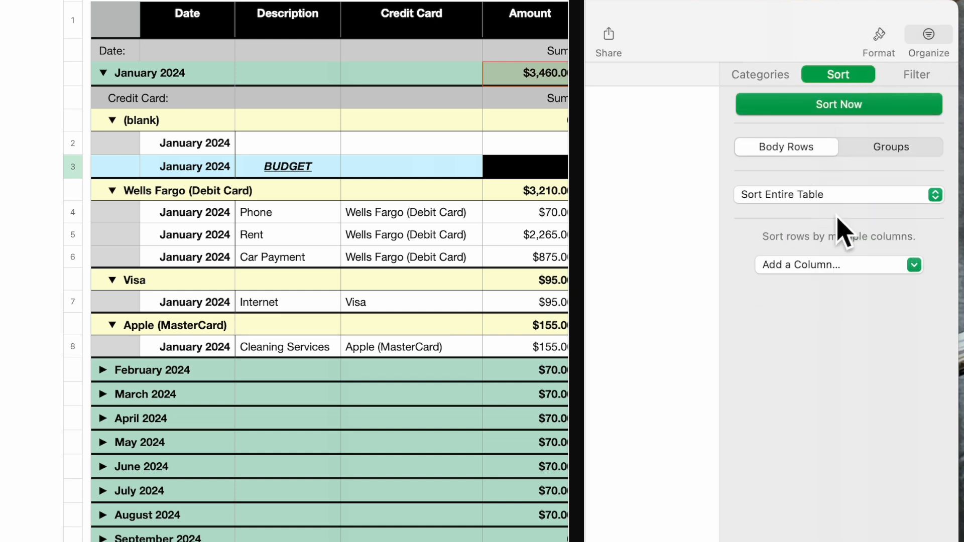
pyautogui.click(890, 147)
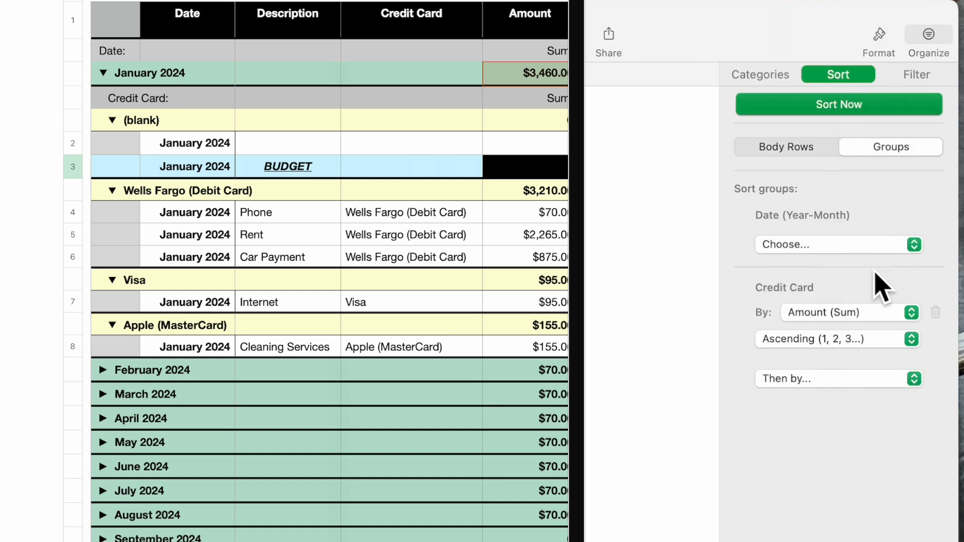
pyautogui.moveTo(789, 246)
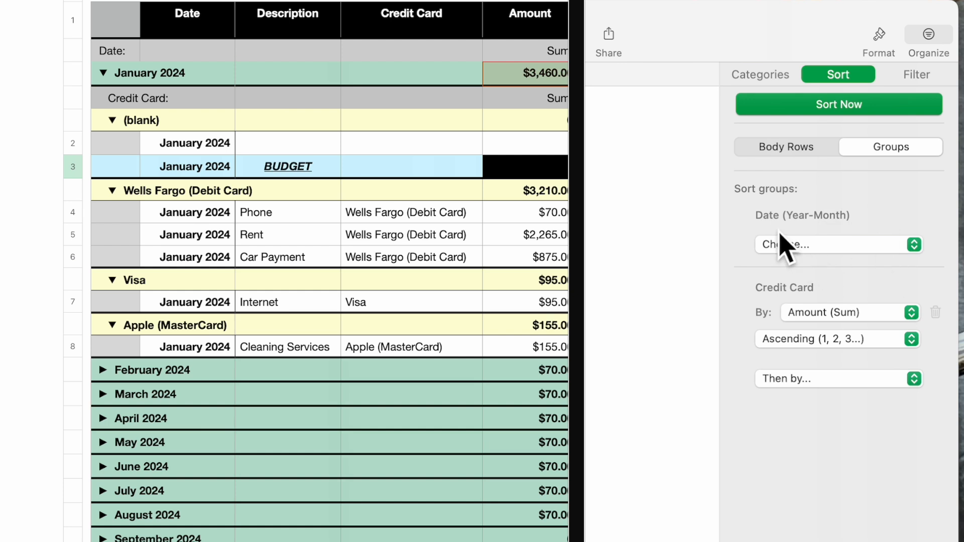
pyautogui.moveTo(892, 243)
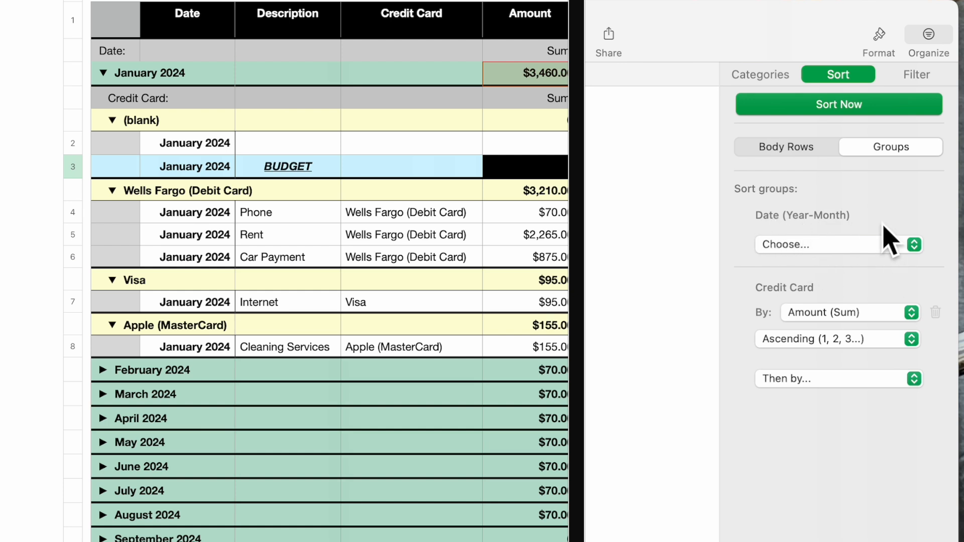
pyautogui.moveTo(904, 278)
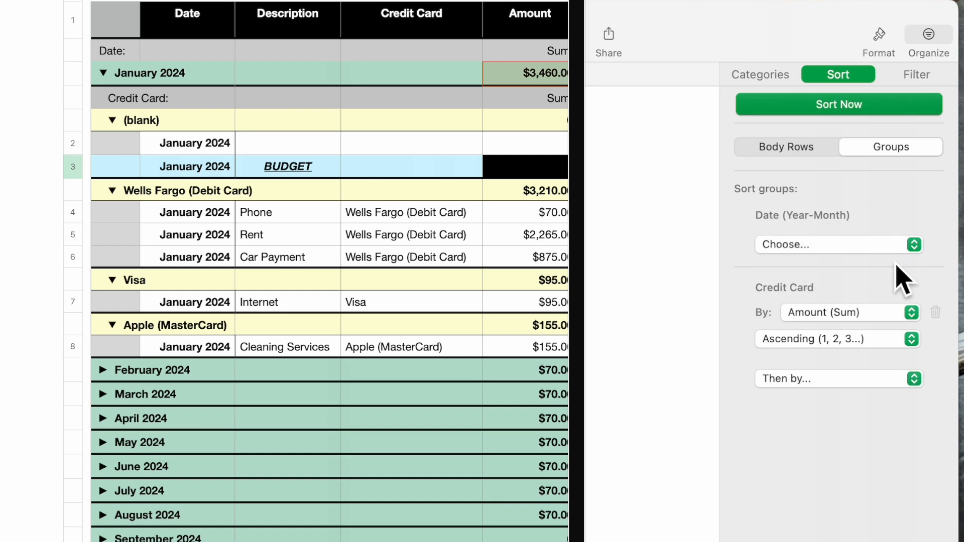
pyautogui.moveTo(910, 366)
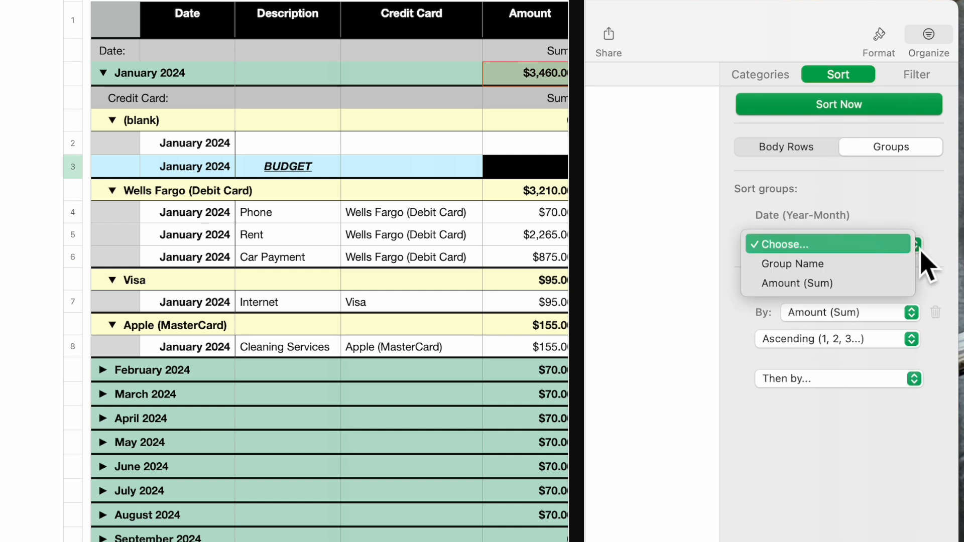
pyautogui.moveTo(792, 264)
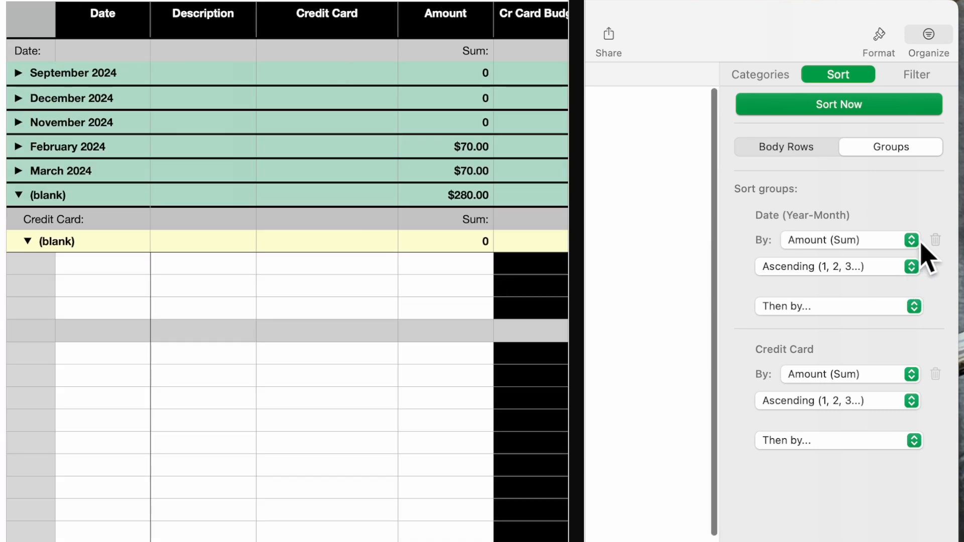
pyautogui.click(911, 240)
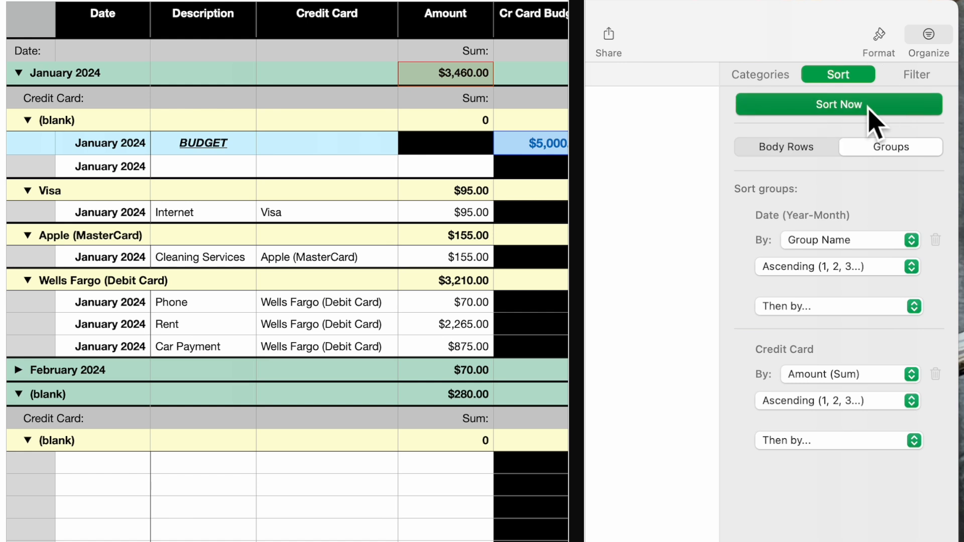
pyautogui.click(838, 104)
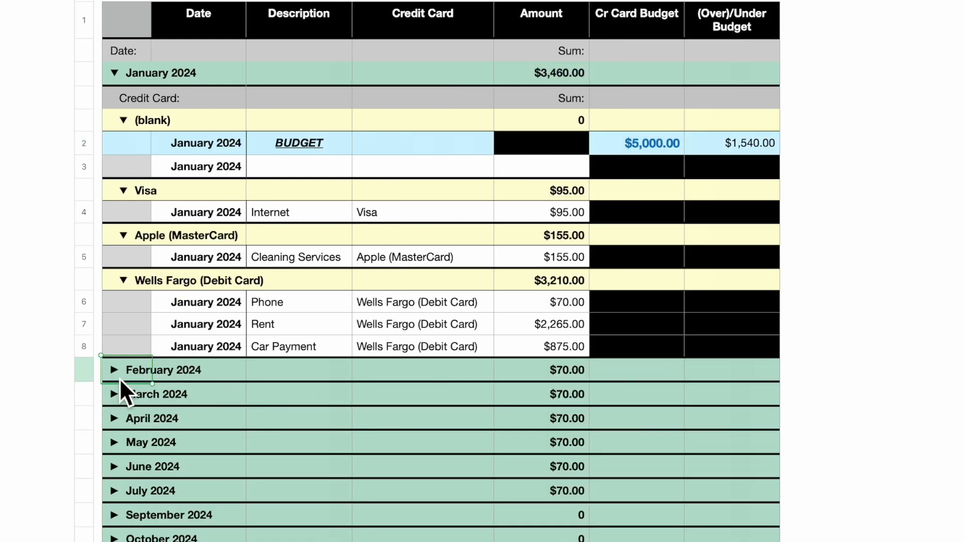
# Step: Expand February 2024 to check its rows, then collapse February and January to summaries
pyautogui.click(113, 370)
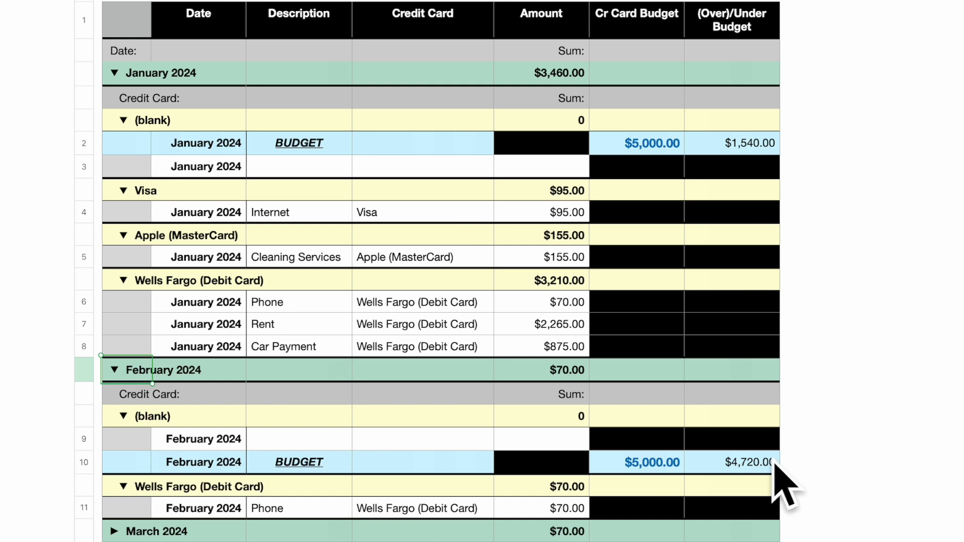
pyautogui.moveTo(399, 218)
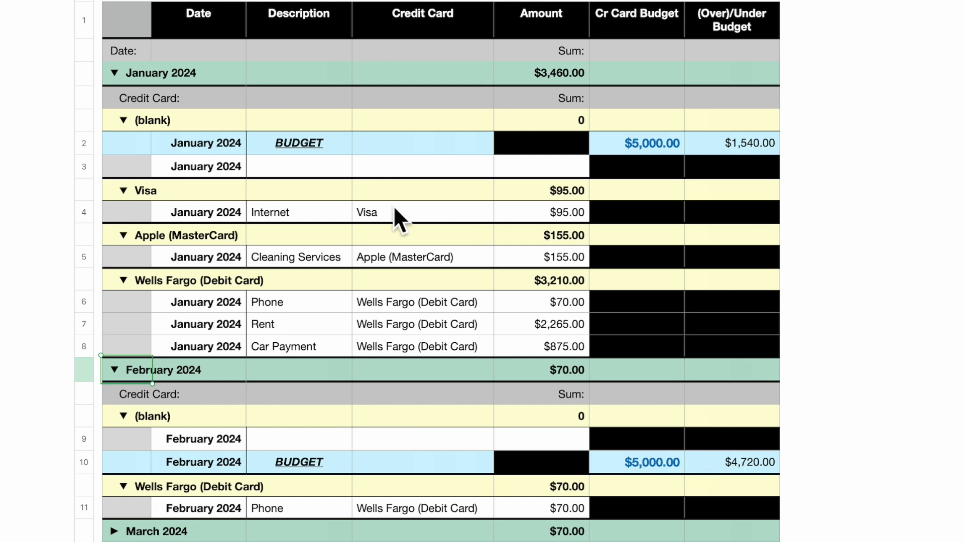
pyautogui.moveTo(119, 394)
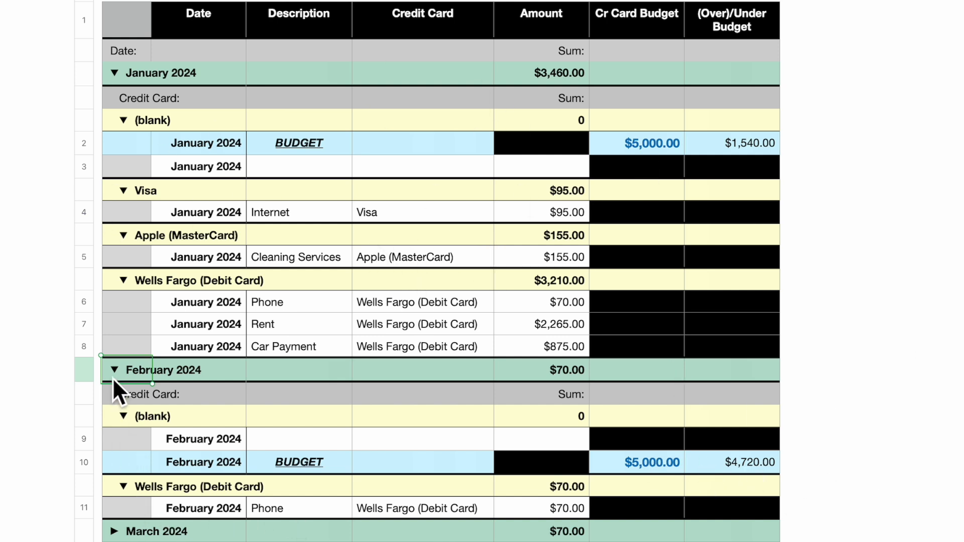
pyautogui.click(113, 369)
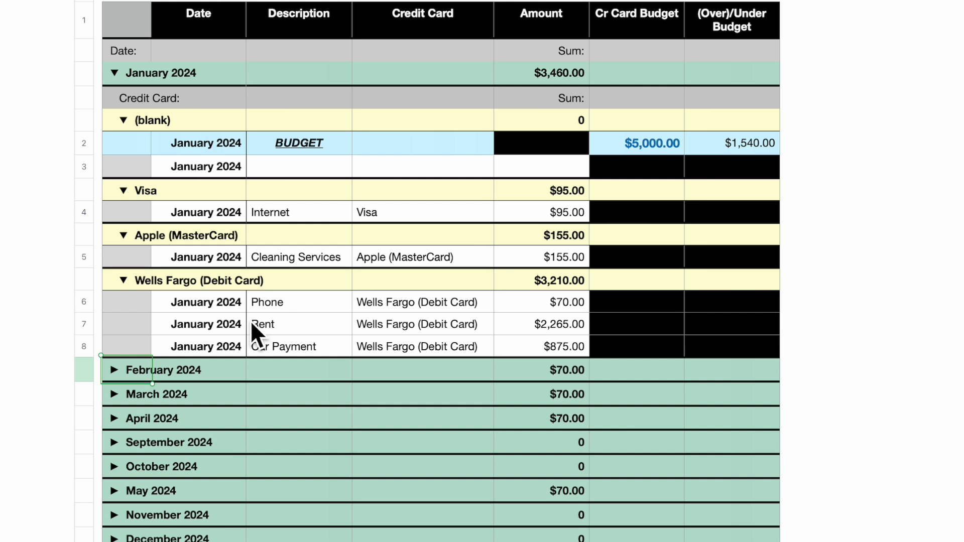
pyautogui.moveTo(127, 89)
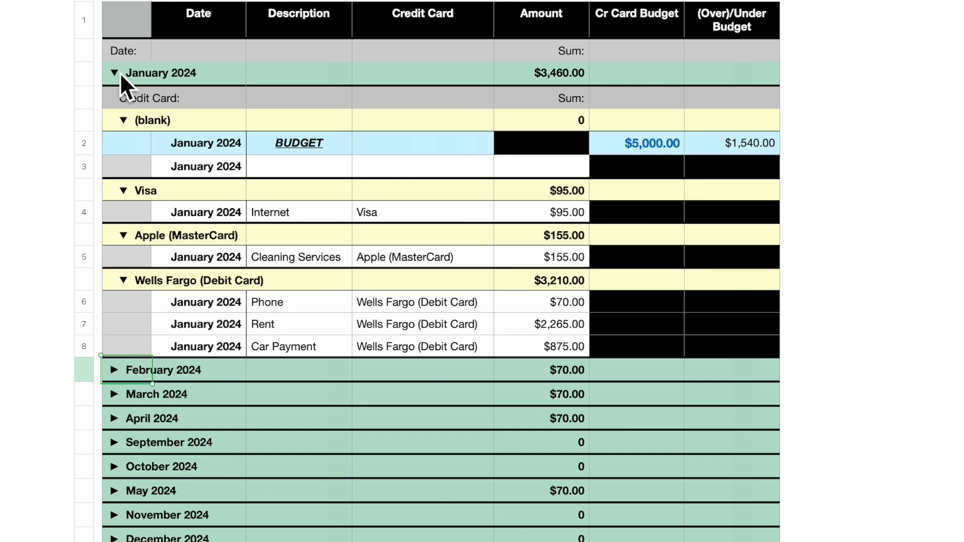
pyautogui.click(114, 72)
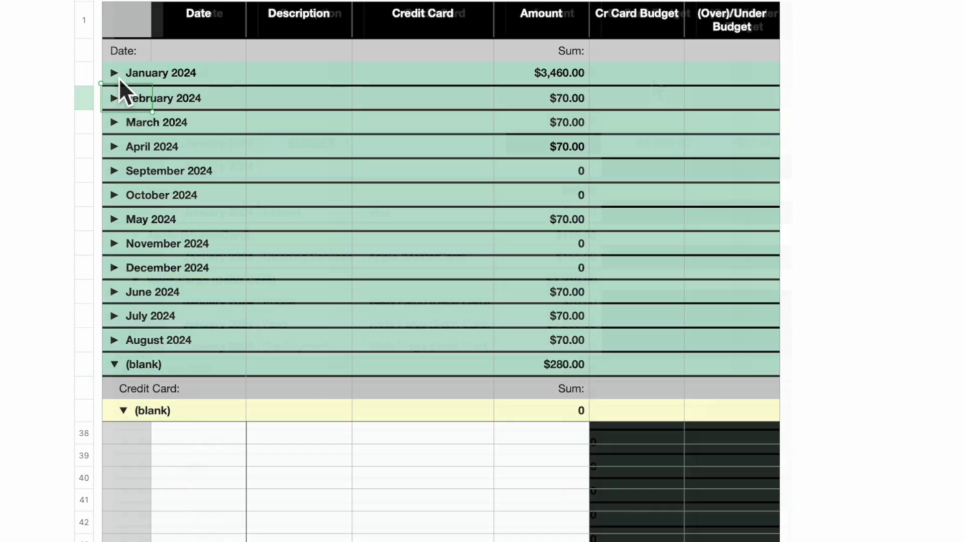
# Step: Set the January 2024 summary cells for Cr Card Budget and (Over)/Under Budget to Sum
pyautogui.click(115, 72)
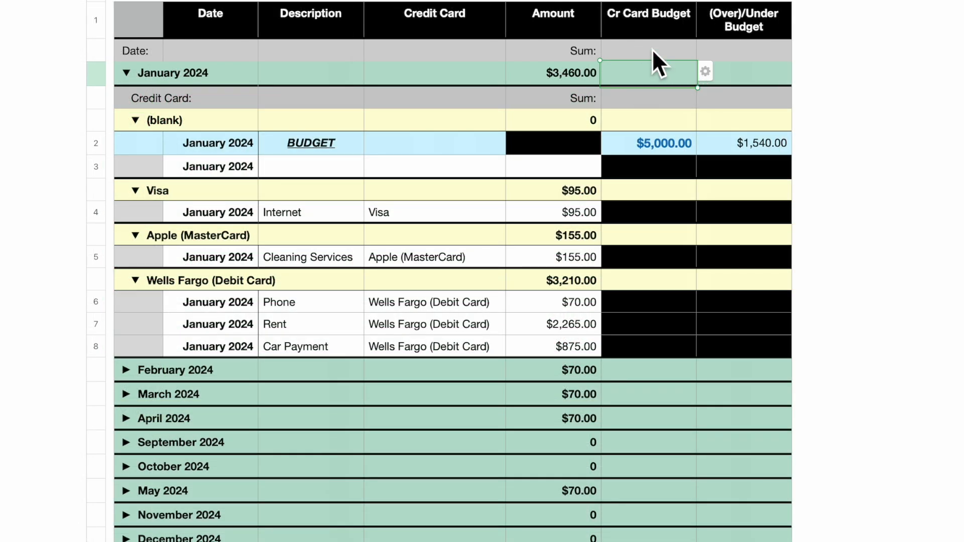
pyautogui.moveTo(715, 91)
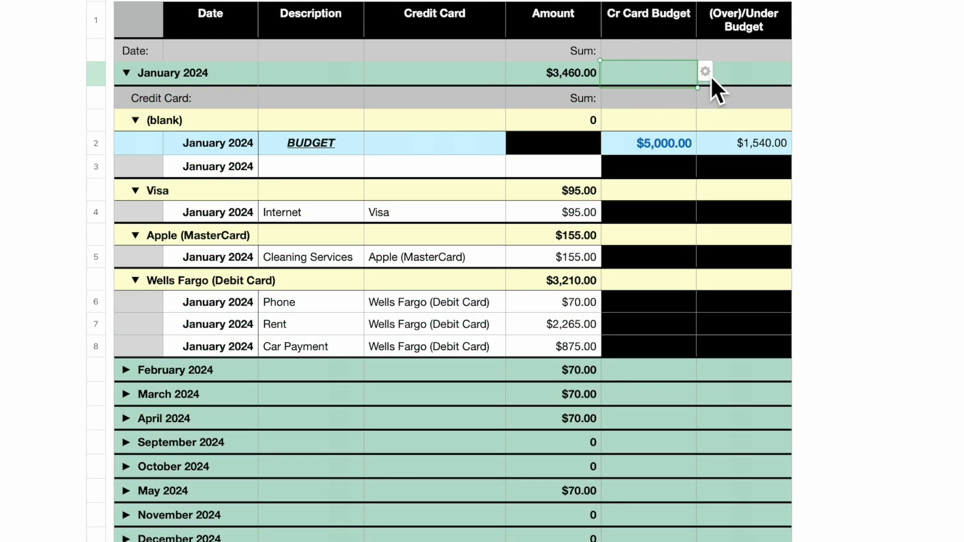
pyautogui.click(705, 72)
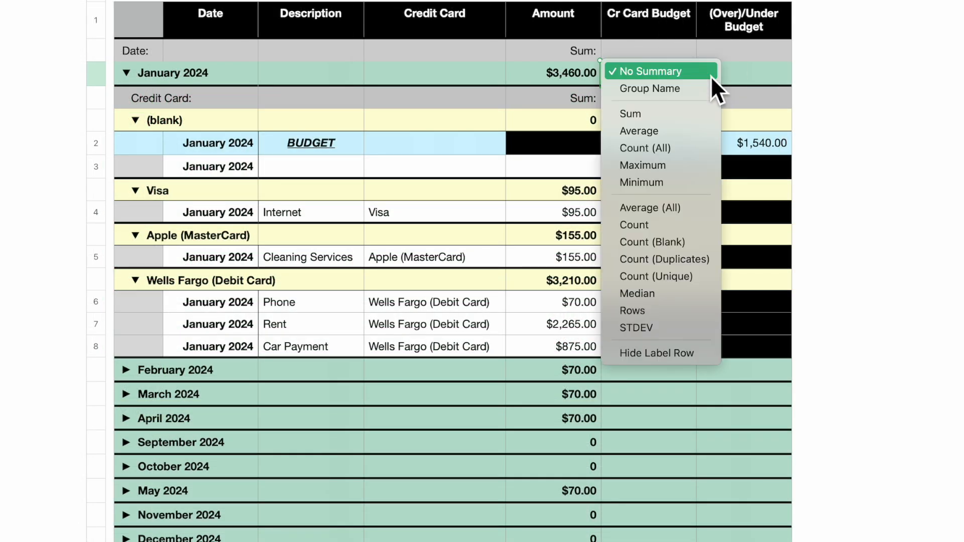
pyautogui.click(630, 113)
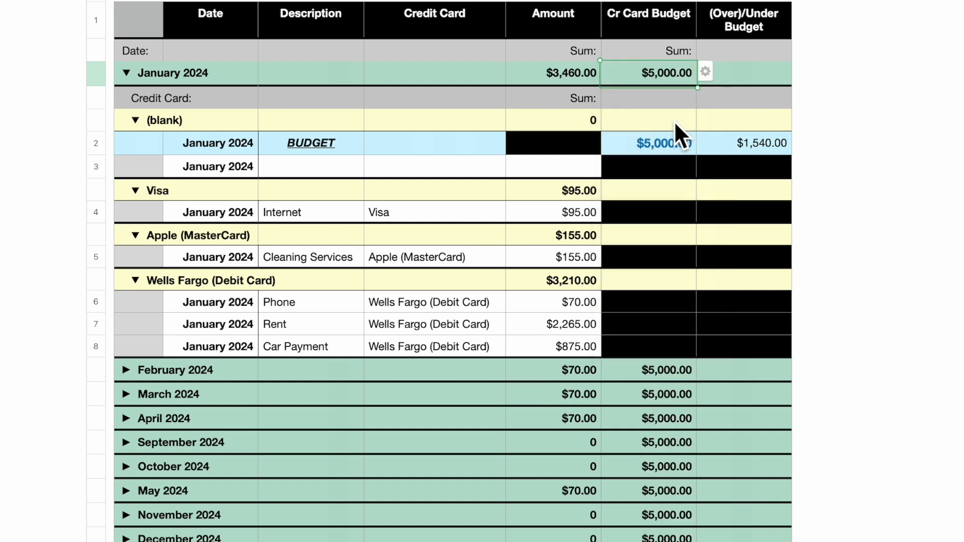
pyautogui.click(743, 73)
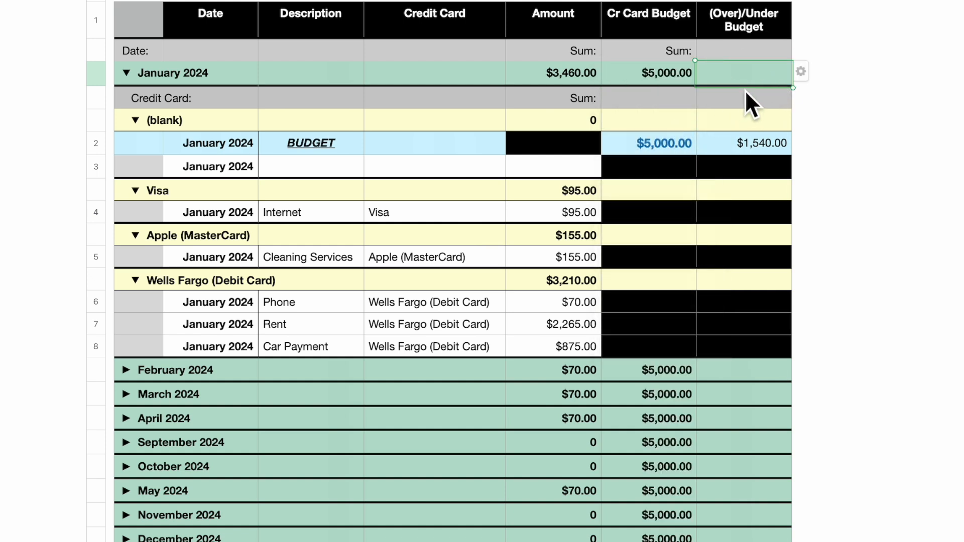
pyautogui.moveTo(818, 93)
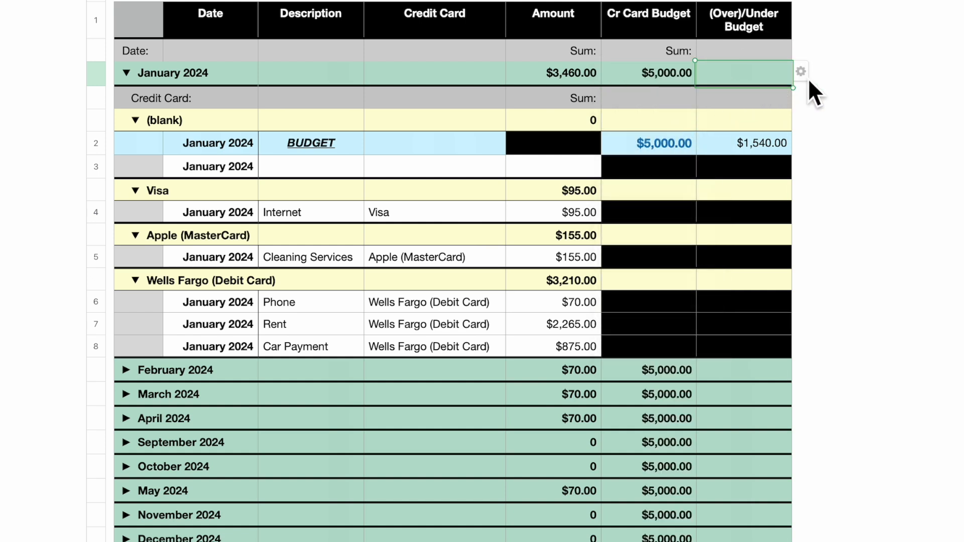
pyautogui.click(801, 71)
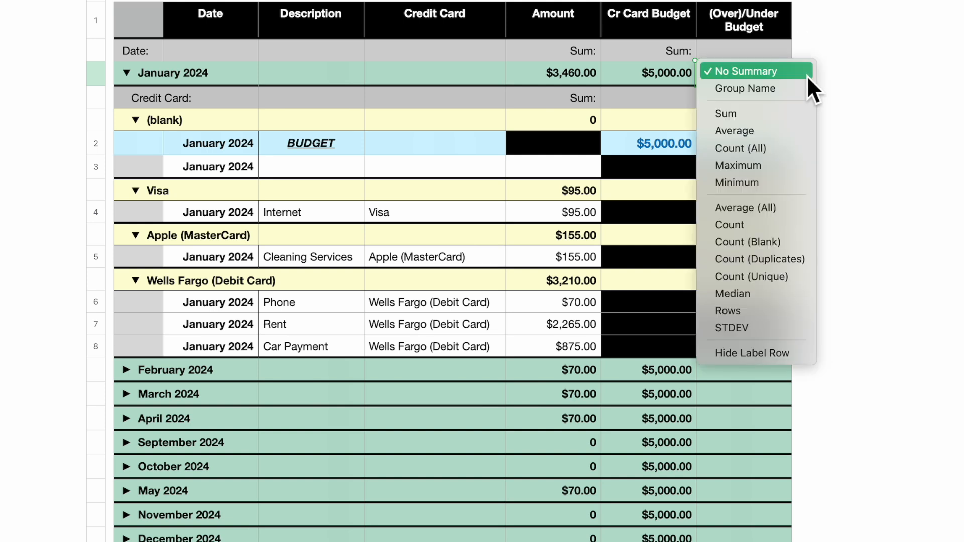
pyautogui.click(725, 113)
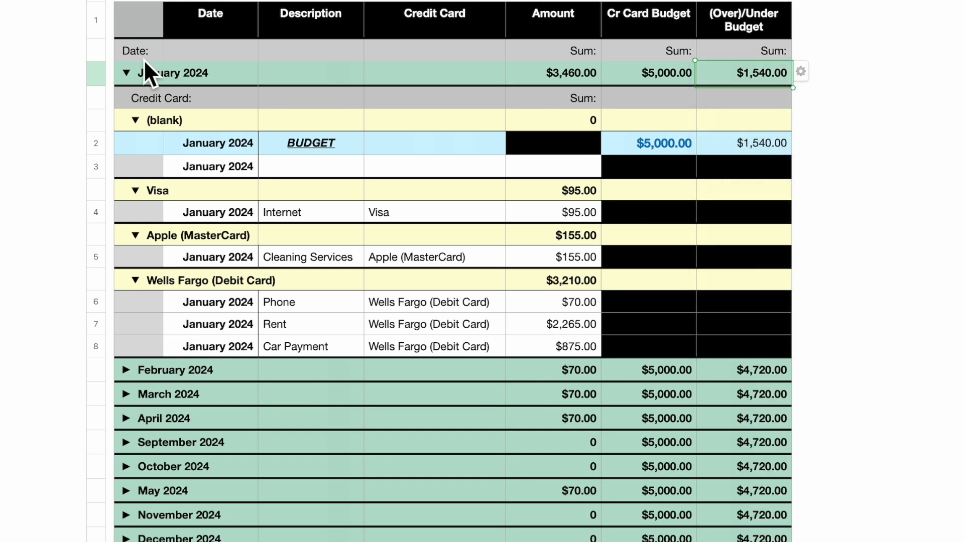
# Step: Collapse the January 2024 group and select the budget totals for charting
pyautogui.click(126, 73)
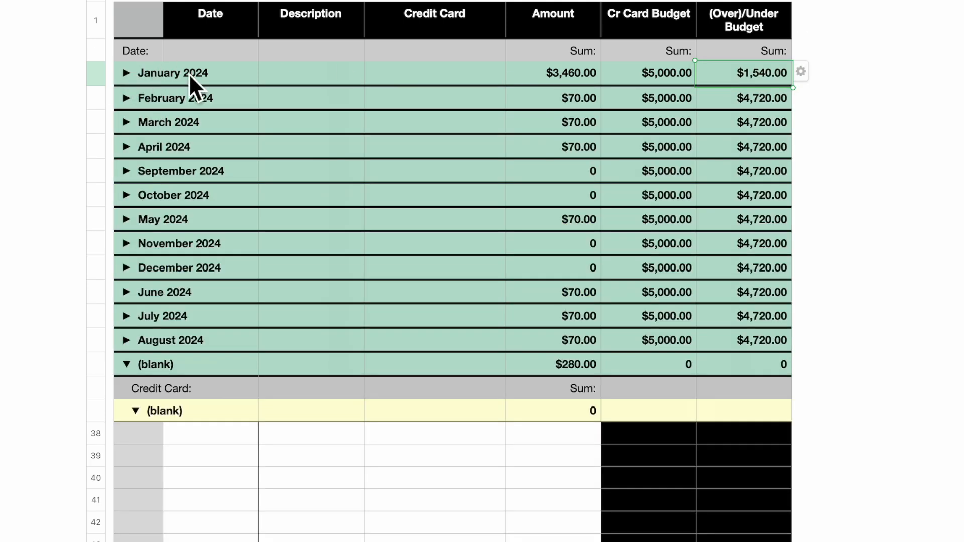
pyautogui.moveTo(729, 366)
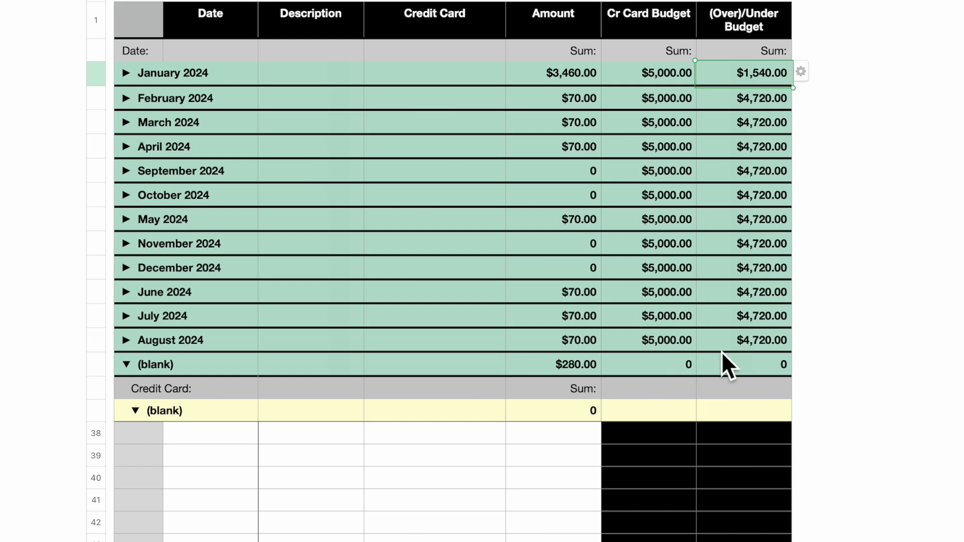
pyautogui.moveTo(772, 405)
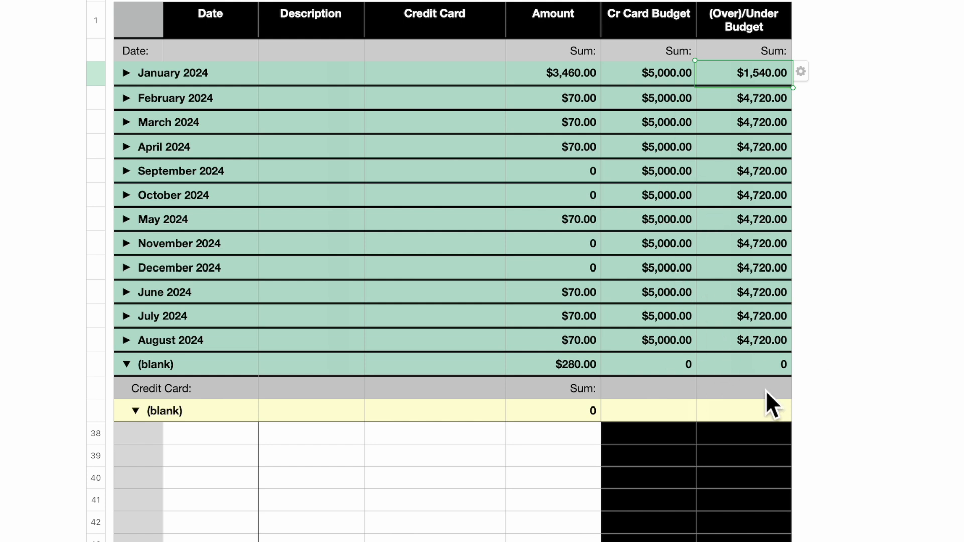
pyautogui.moveTo(664, 90)
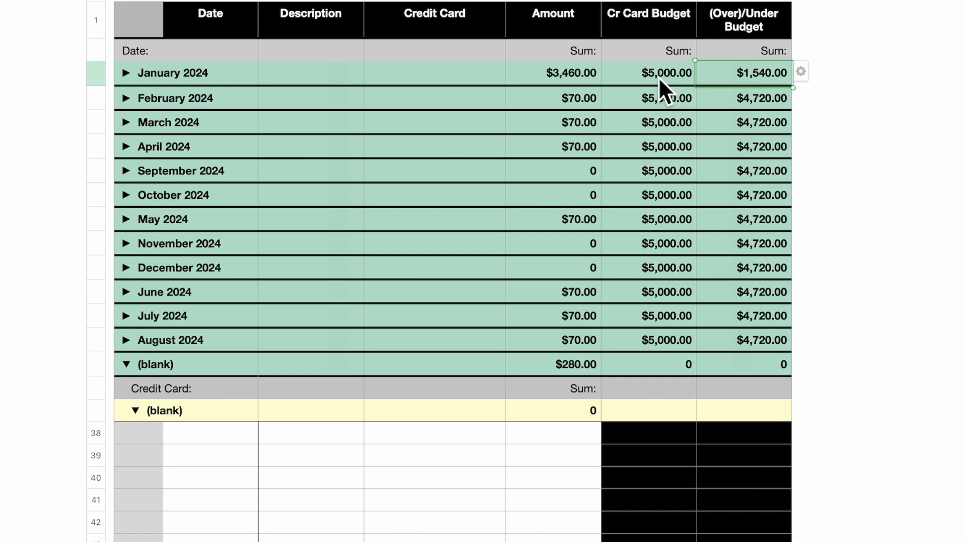
pyautogui.click(648, 72)
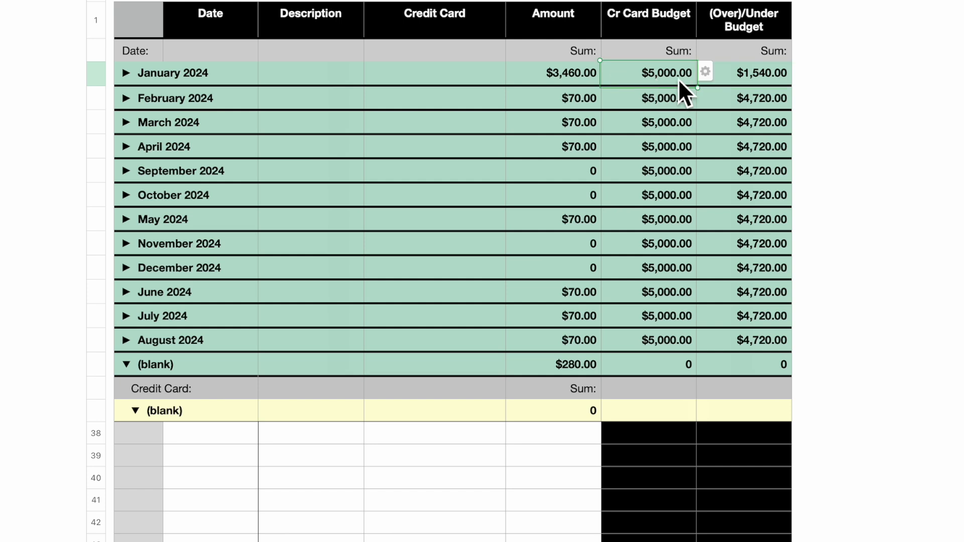
pyautogui.moveTo(812, 95)
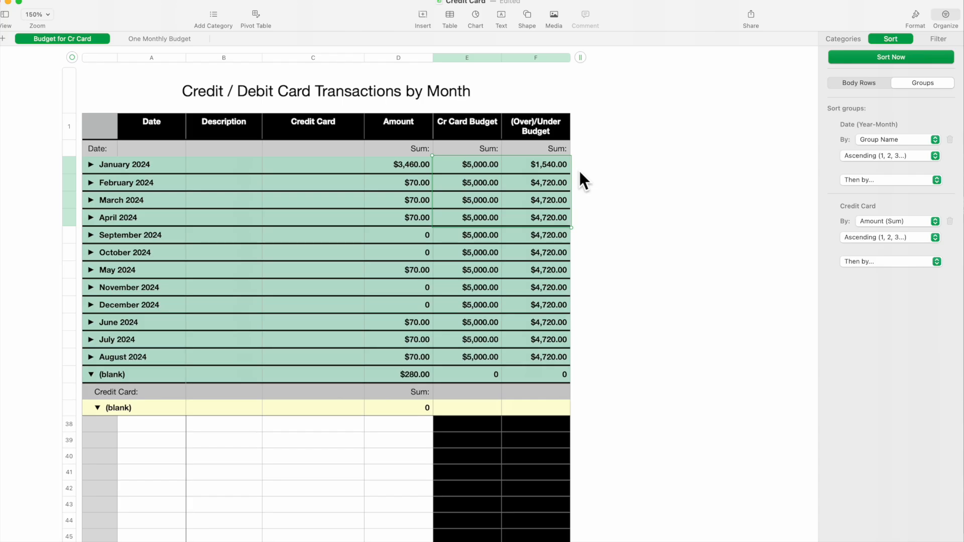
pyautogui.moveTo(693, 356)
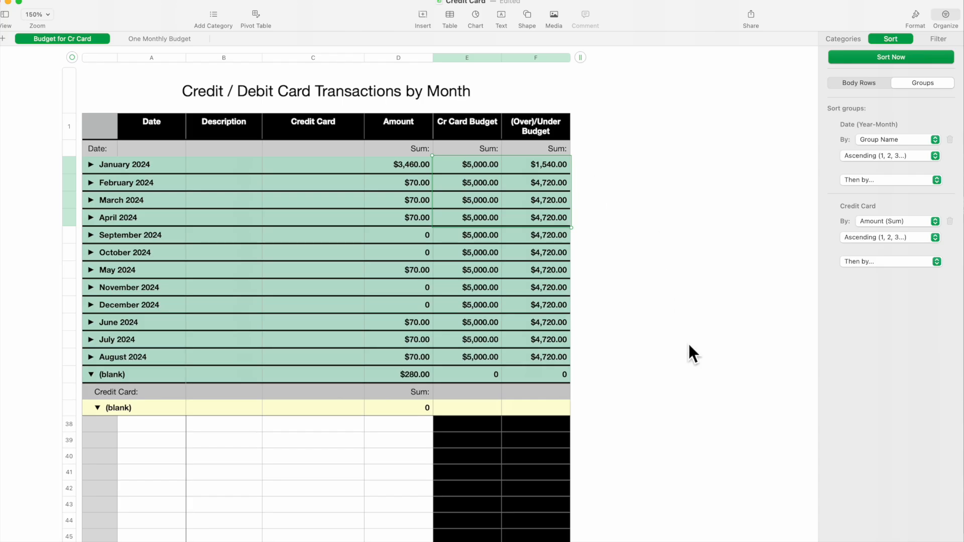
pyautogui.moveTo(475, 15)
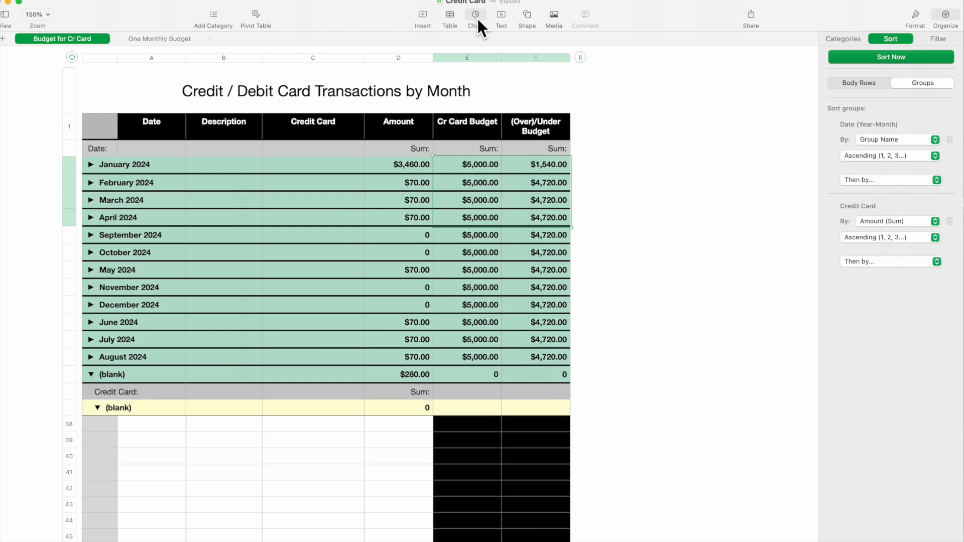
# Step: Insert a 3D column chart of each month's Cr Card Budget and (Over)/Under Budget sums
pyautogui.click(475, 15)
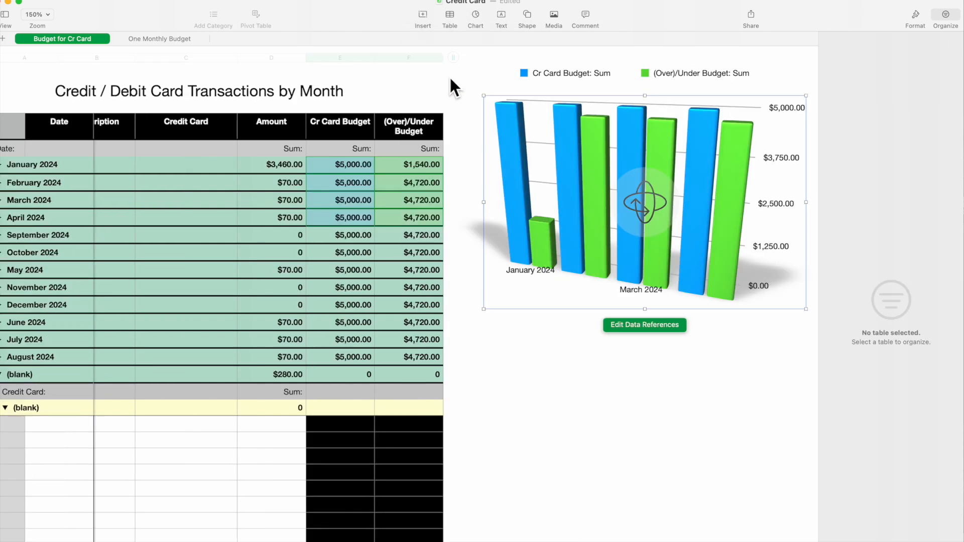
pyautogui.moveTo(739, 324)
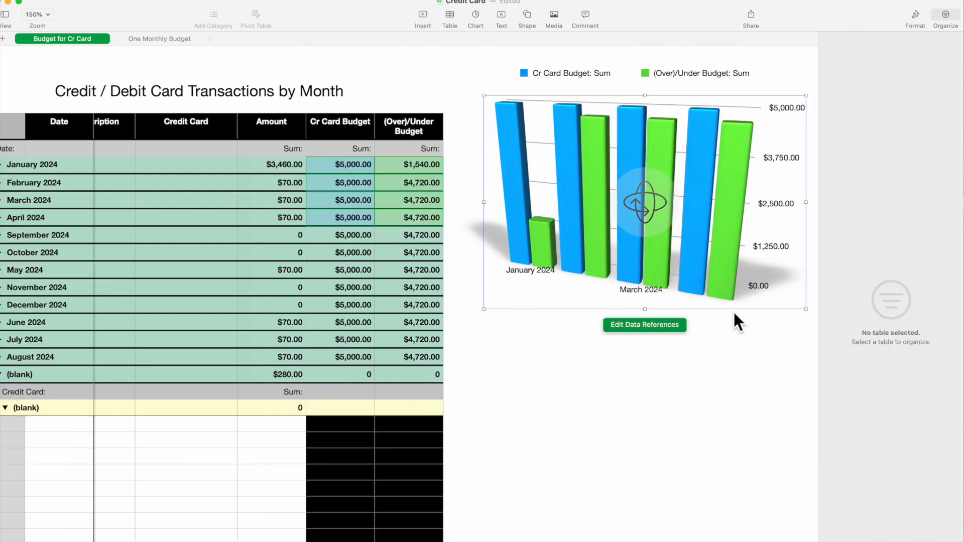
pyautogui.moveTo(34, 208)
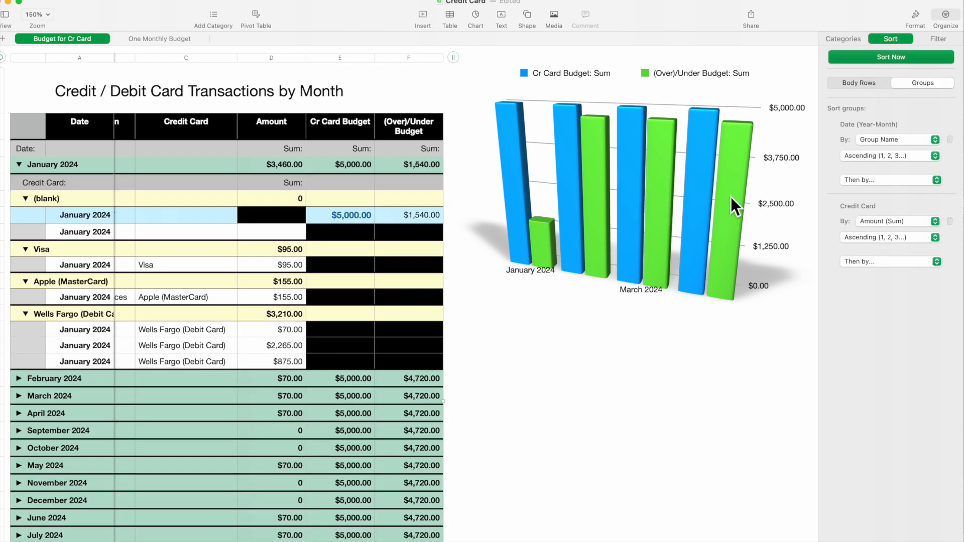
pyautogui.moveTo(526, 136)
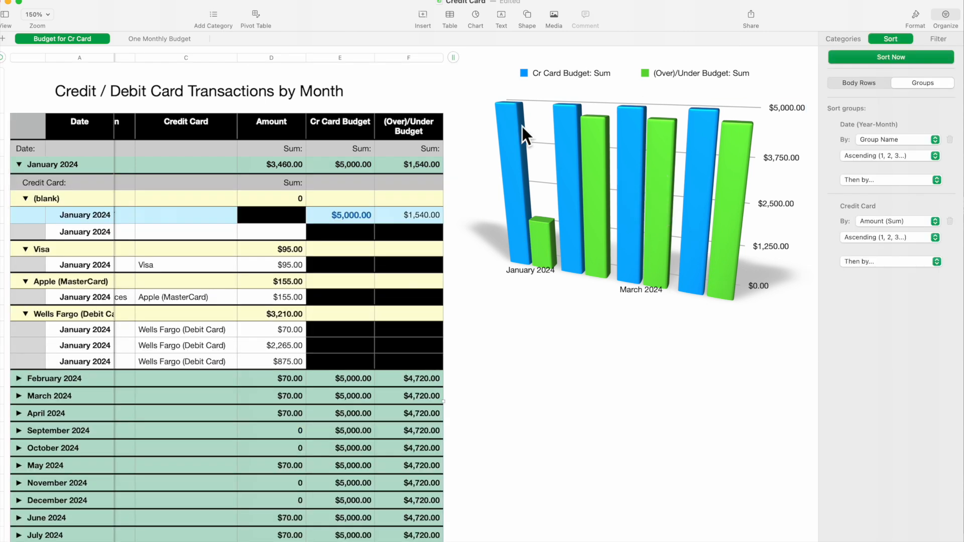
pyautogui.moveTo(617, 116)
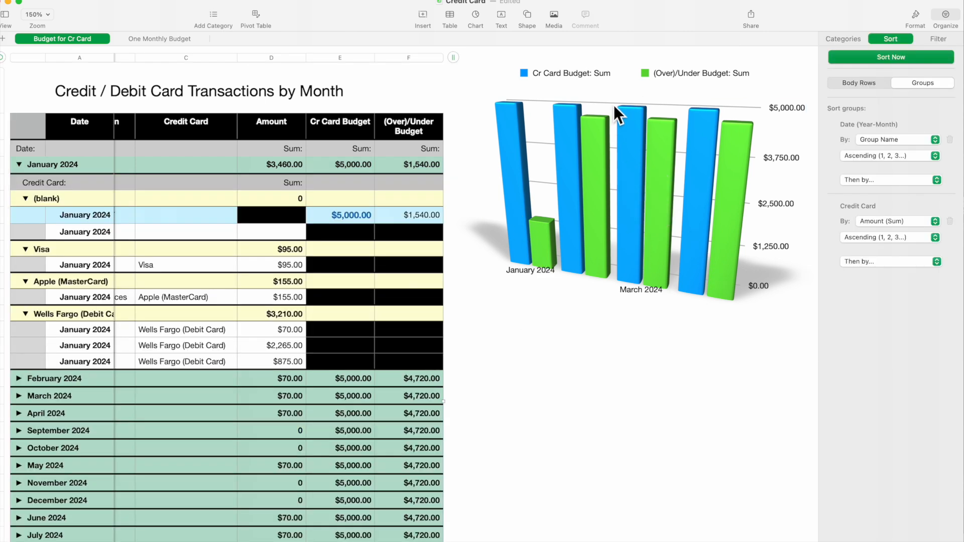
pyautogui.moveTo(529, 123)
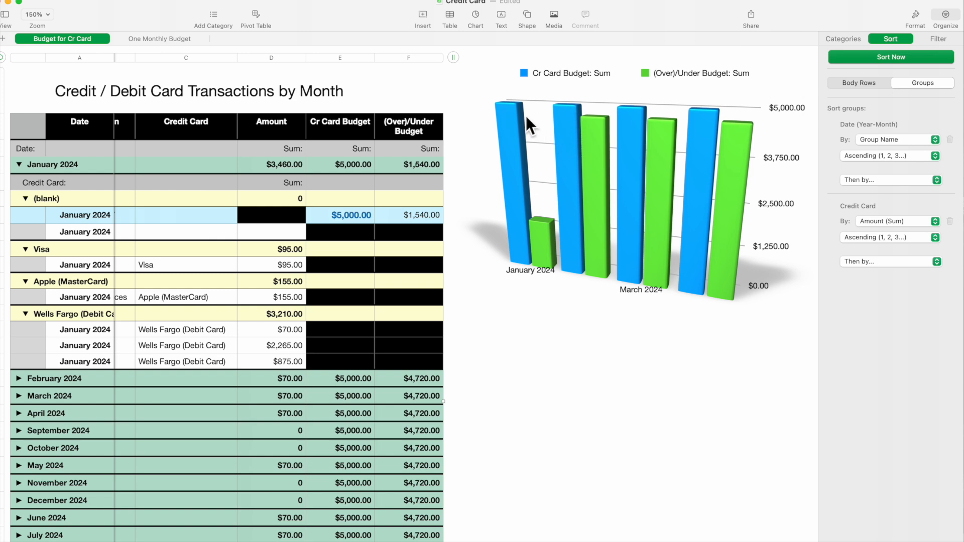
pyautogui.moveTo(589, 179)
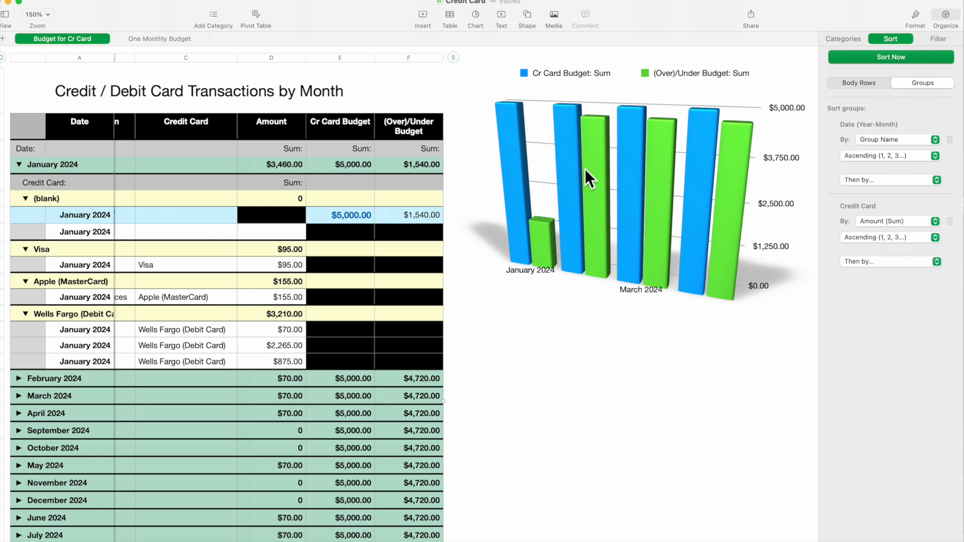
pyautogui.moveTo(600, 308)
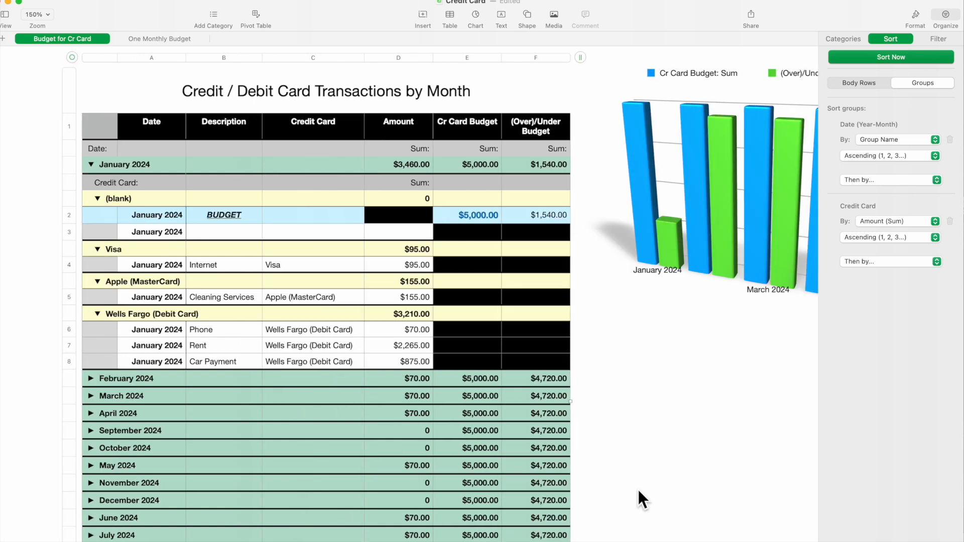
pyautogui.moveTo(228, 366)
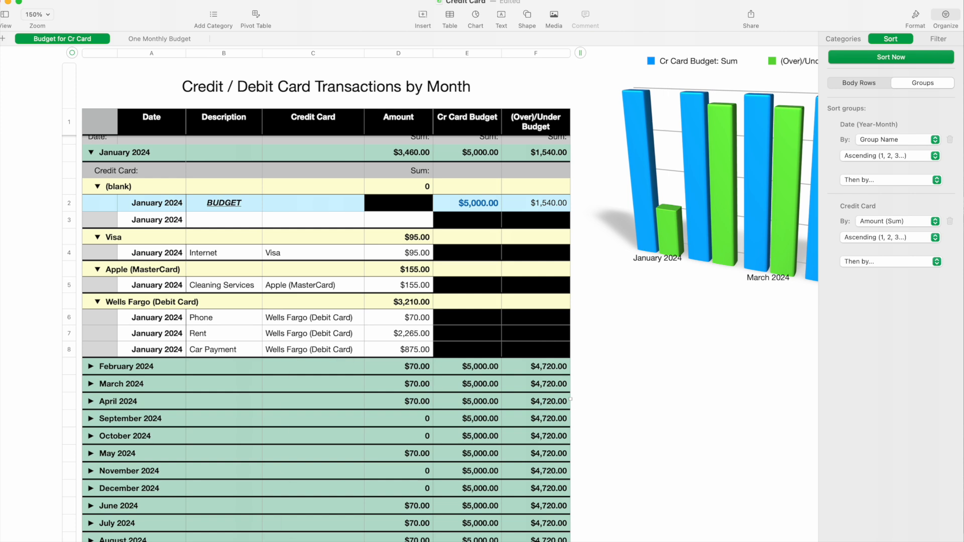
pyautogui.scroll(-3)
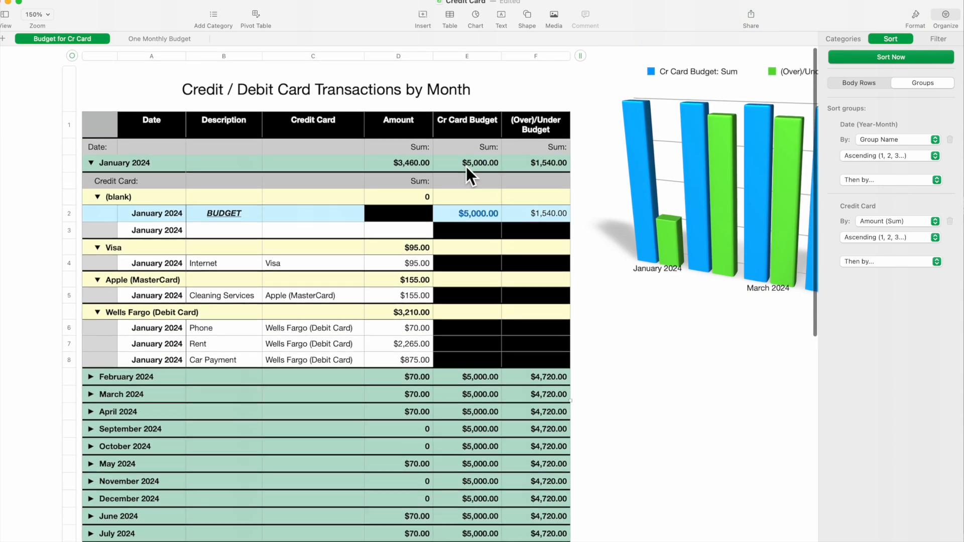
pyautogui.moveTo(81, 171)
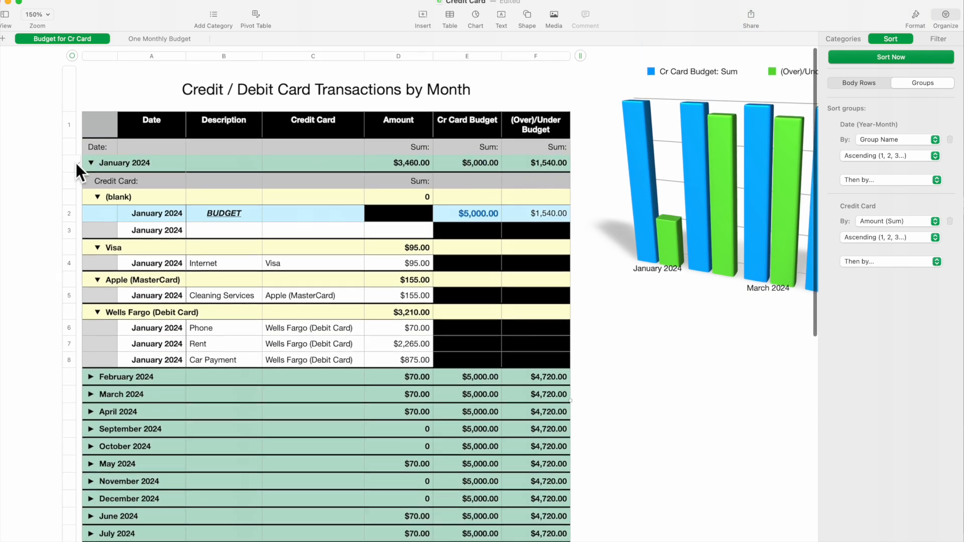
pyautogui.moveTo(547, 179)
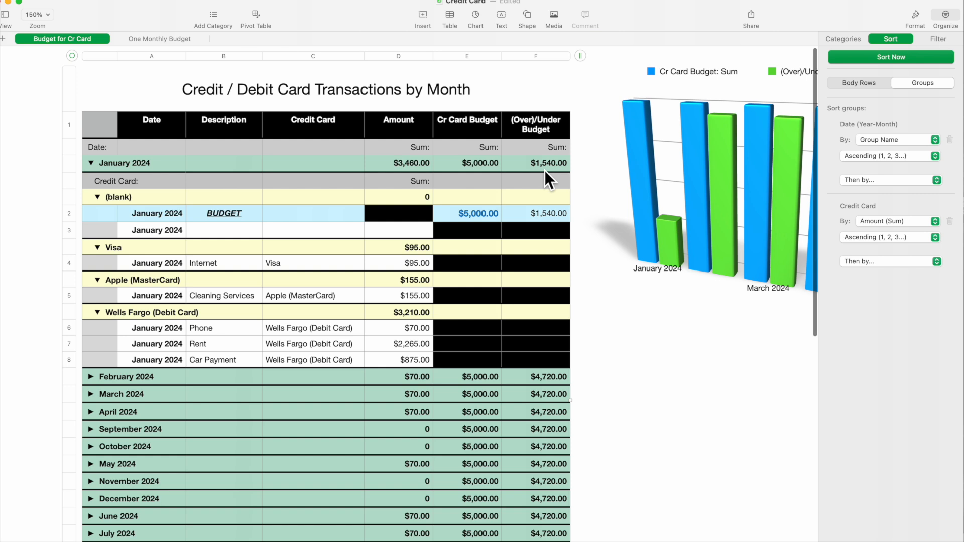
pyautogui.moveTo(621, 319)
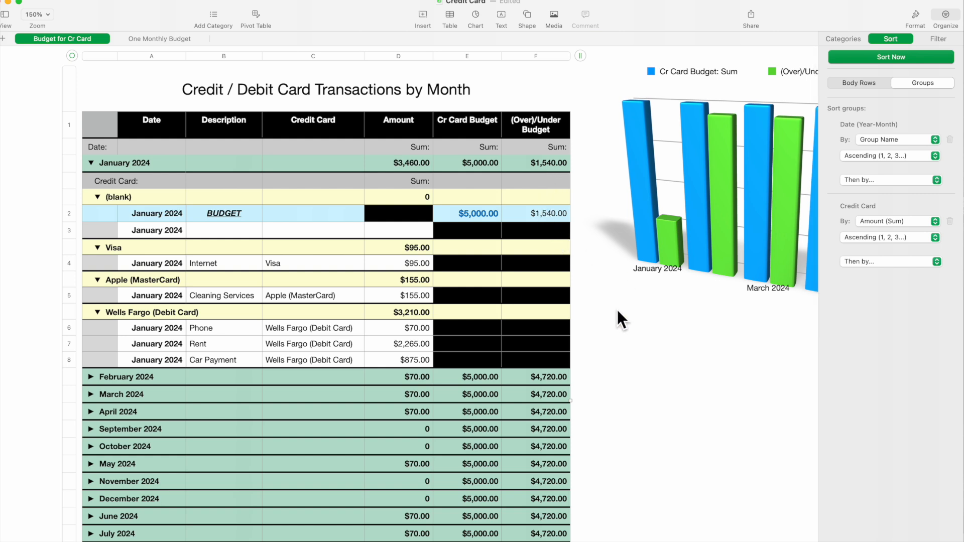